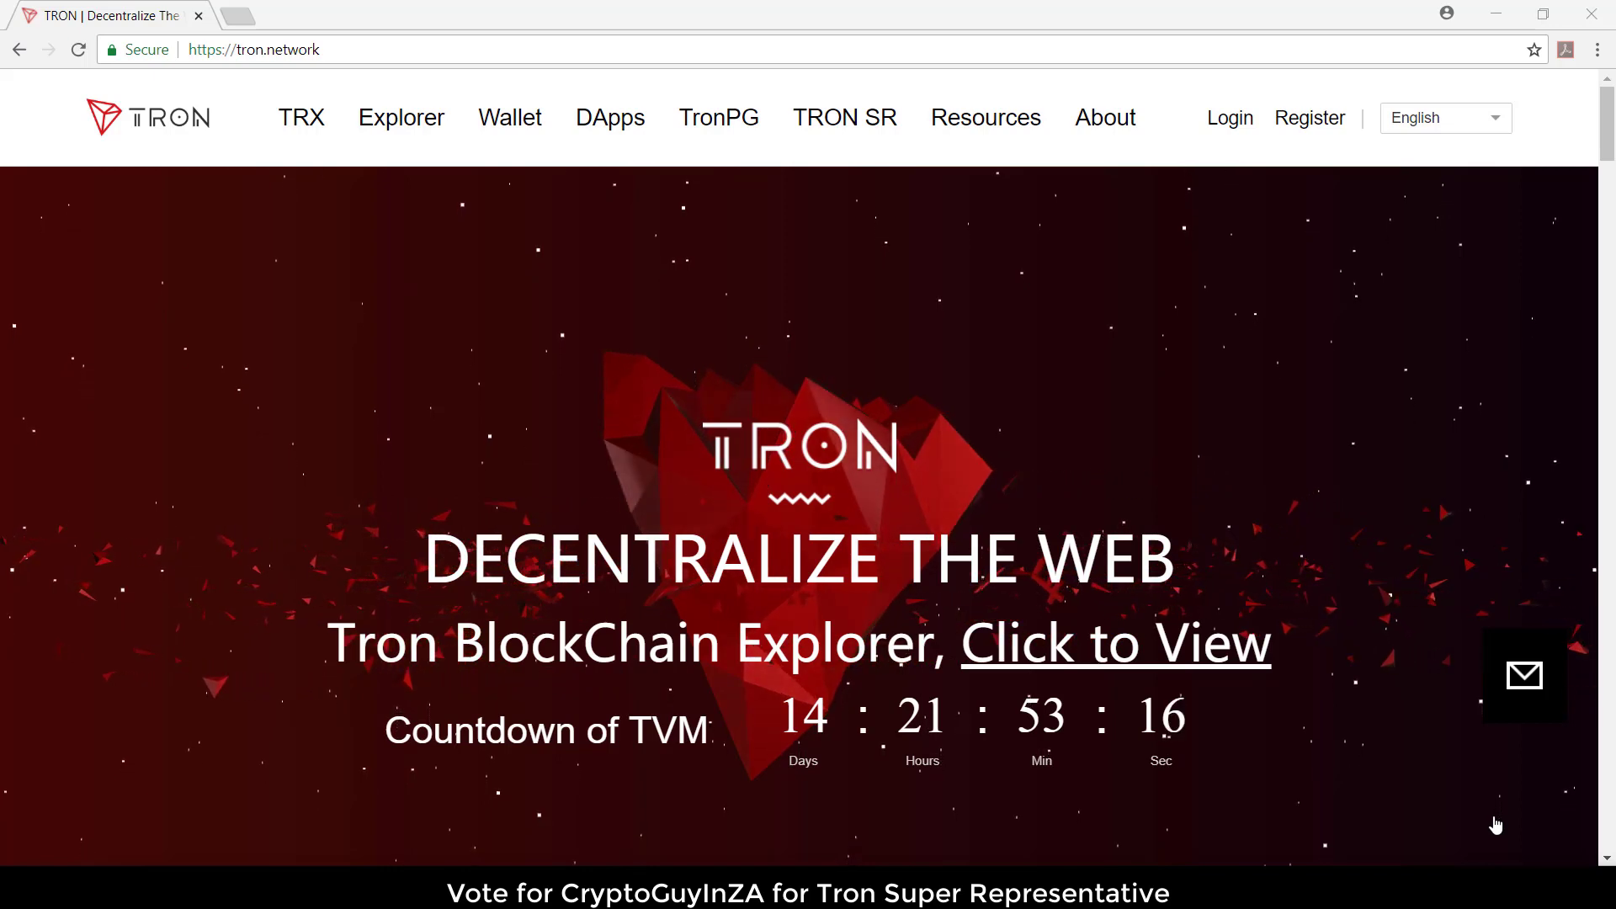
- From TRON's Wallet page, open Tron Wallet Desktop's GitHub link under Community-developed Wallet
left_click(509, 117)
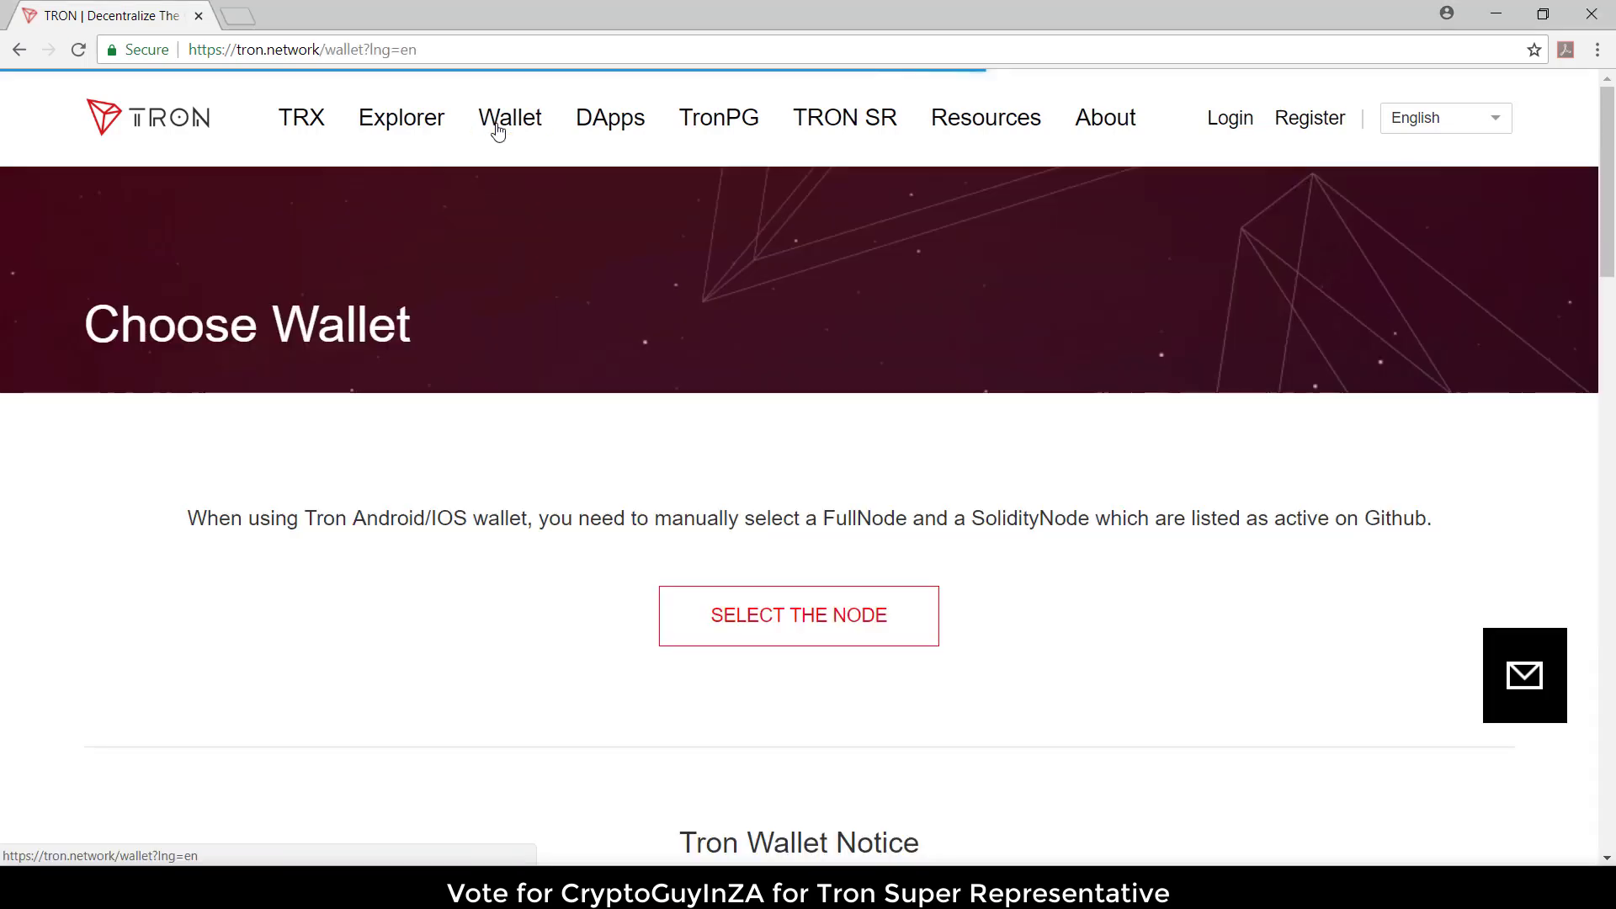
mouse_move(510, 118)
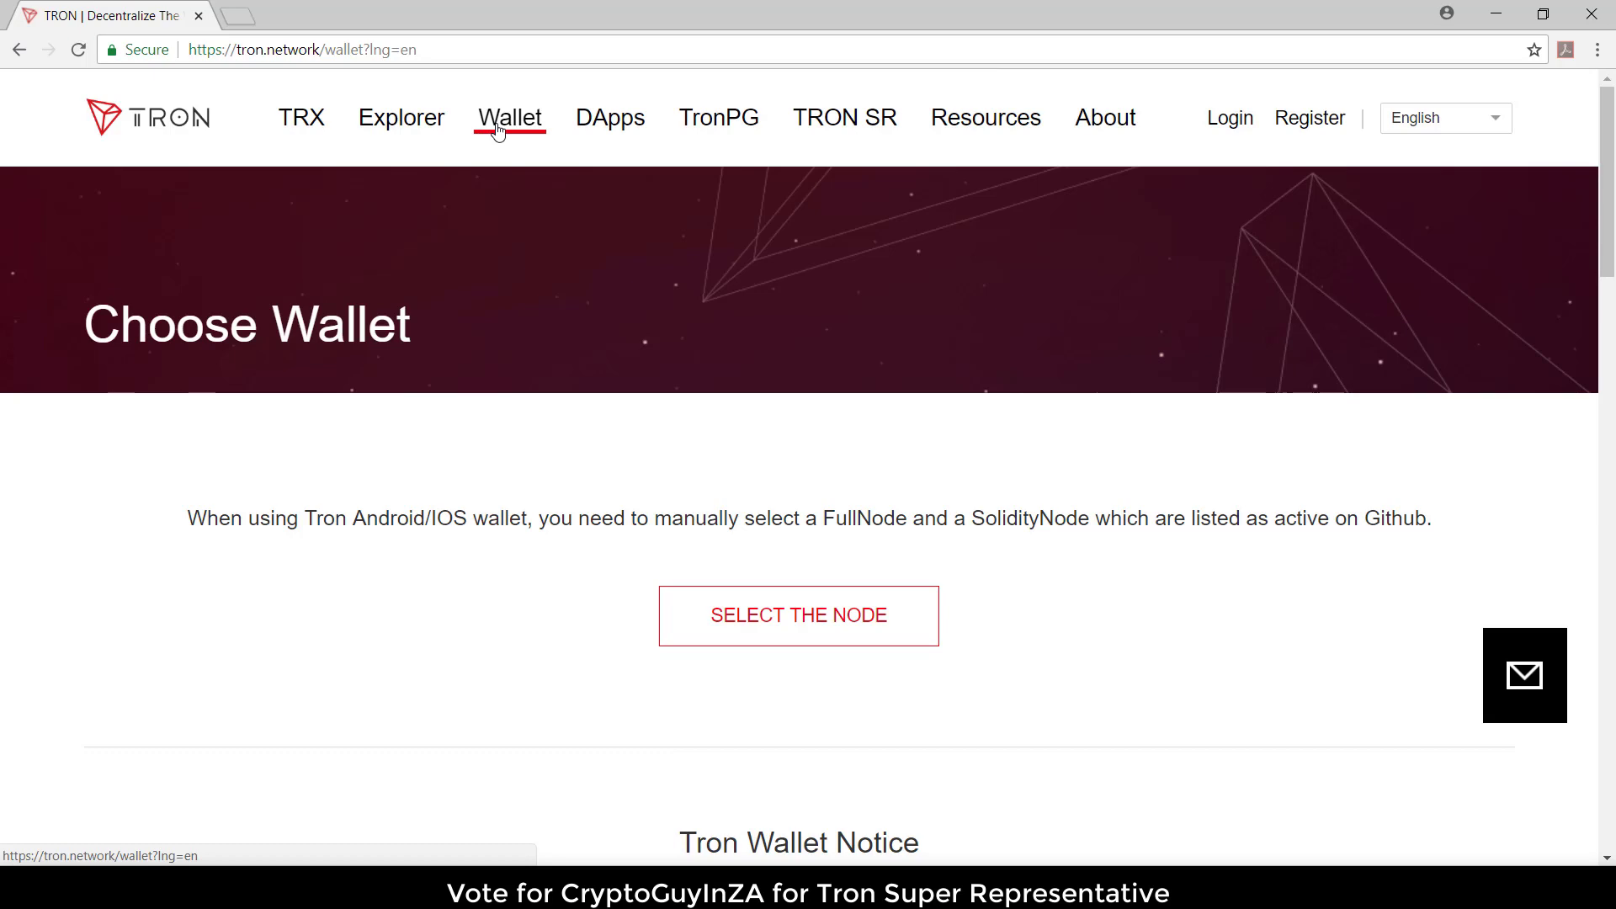
scroll("down", 3)
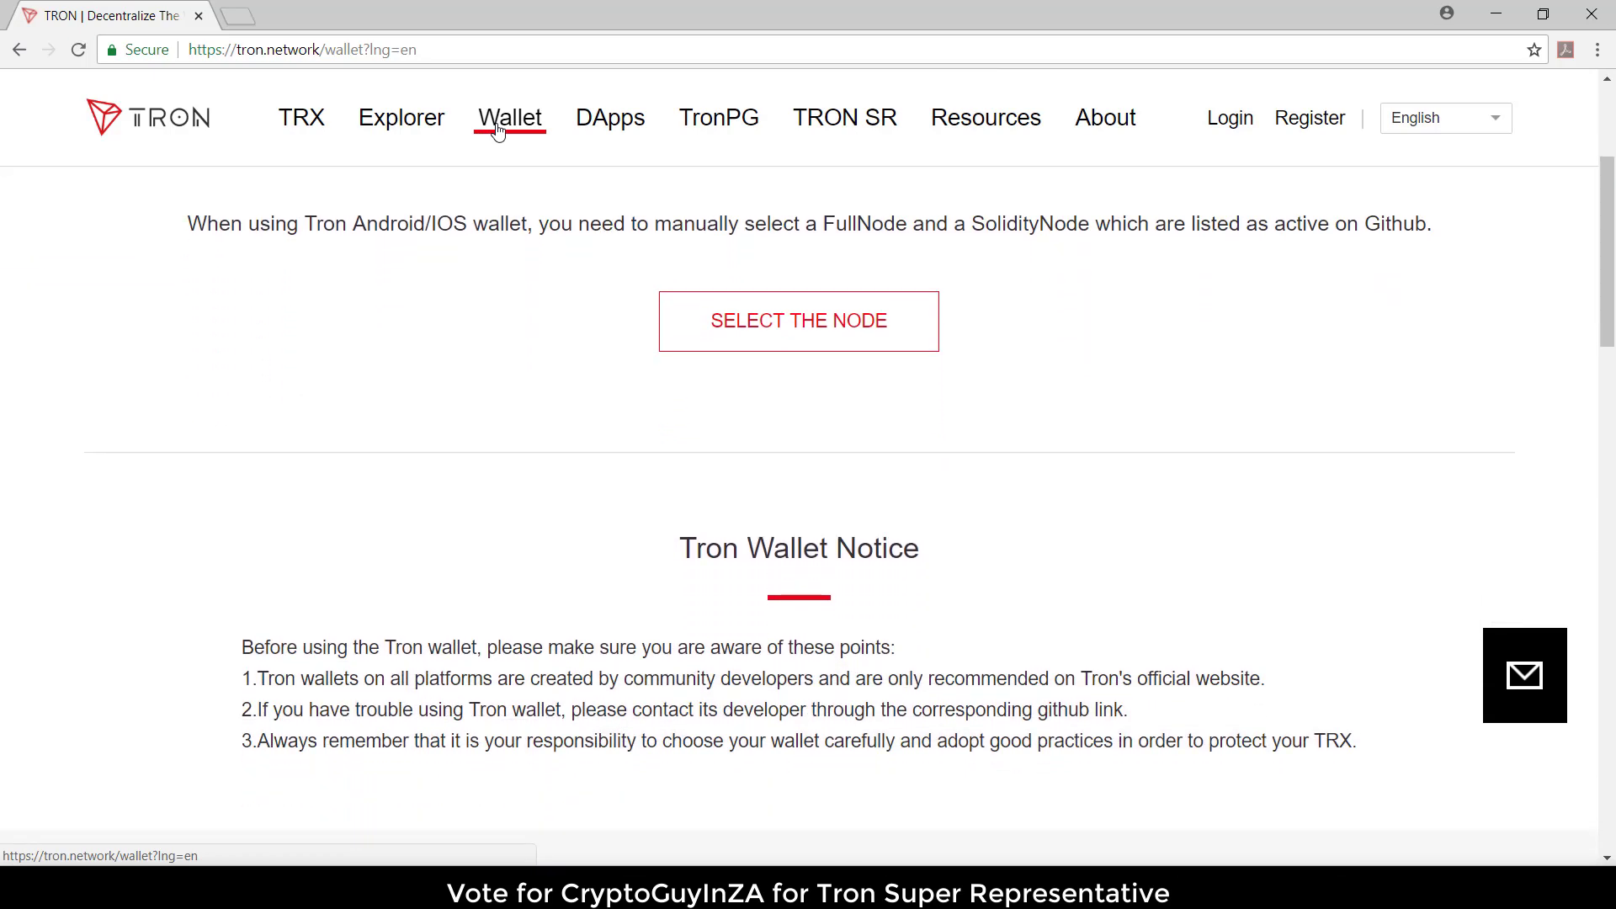
scroll("down", 3)
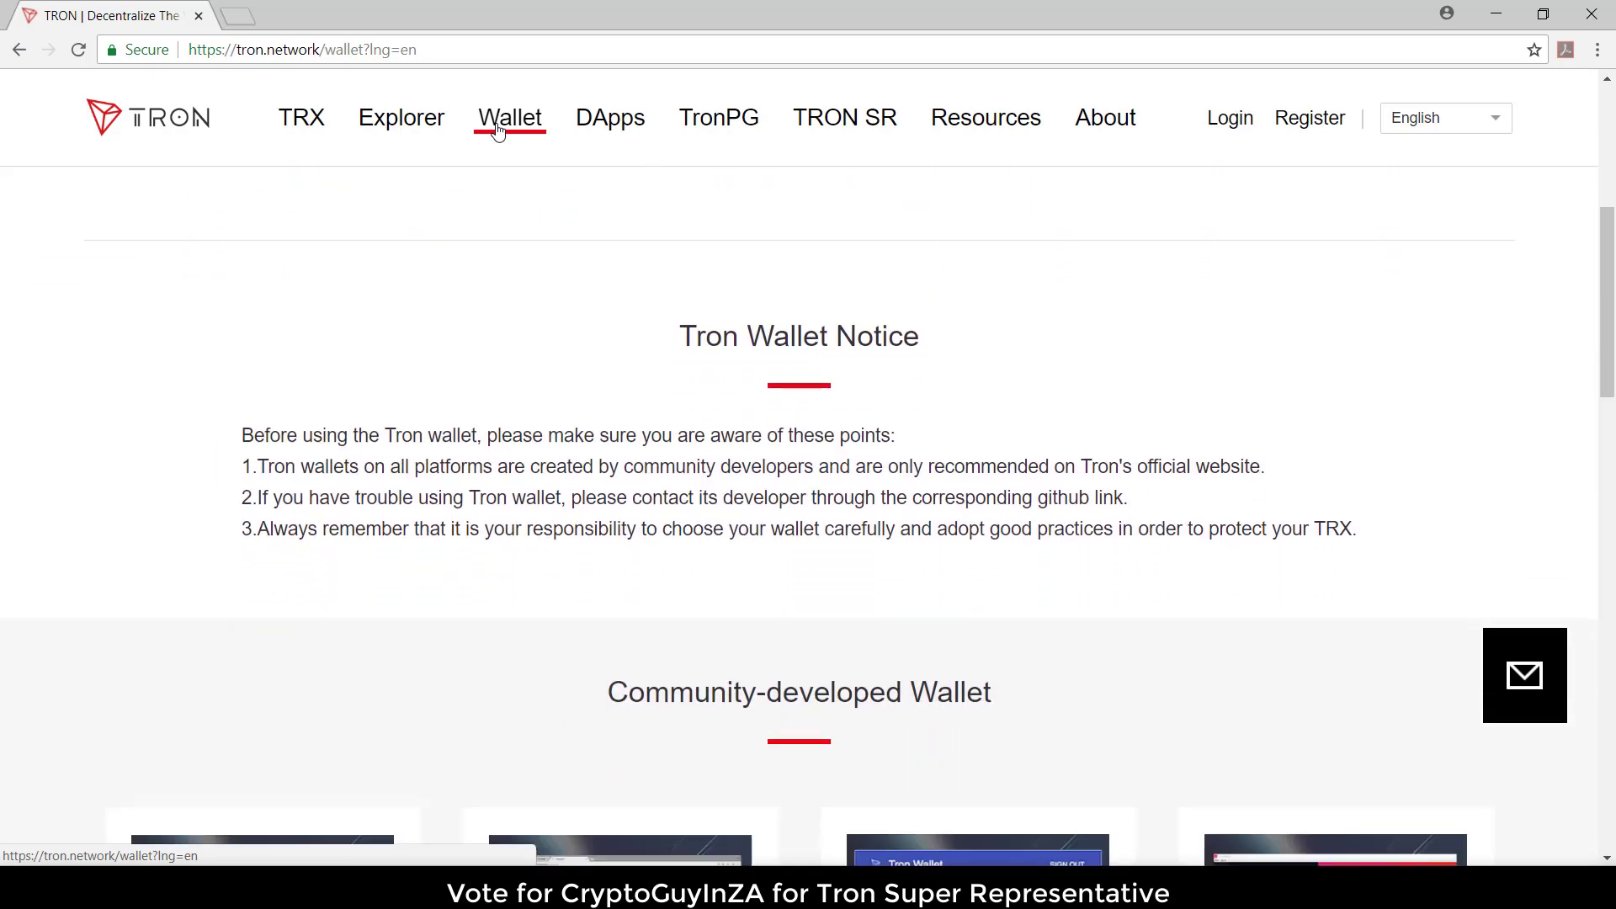
scroll("down", 3)
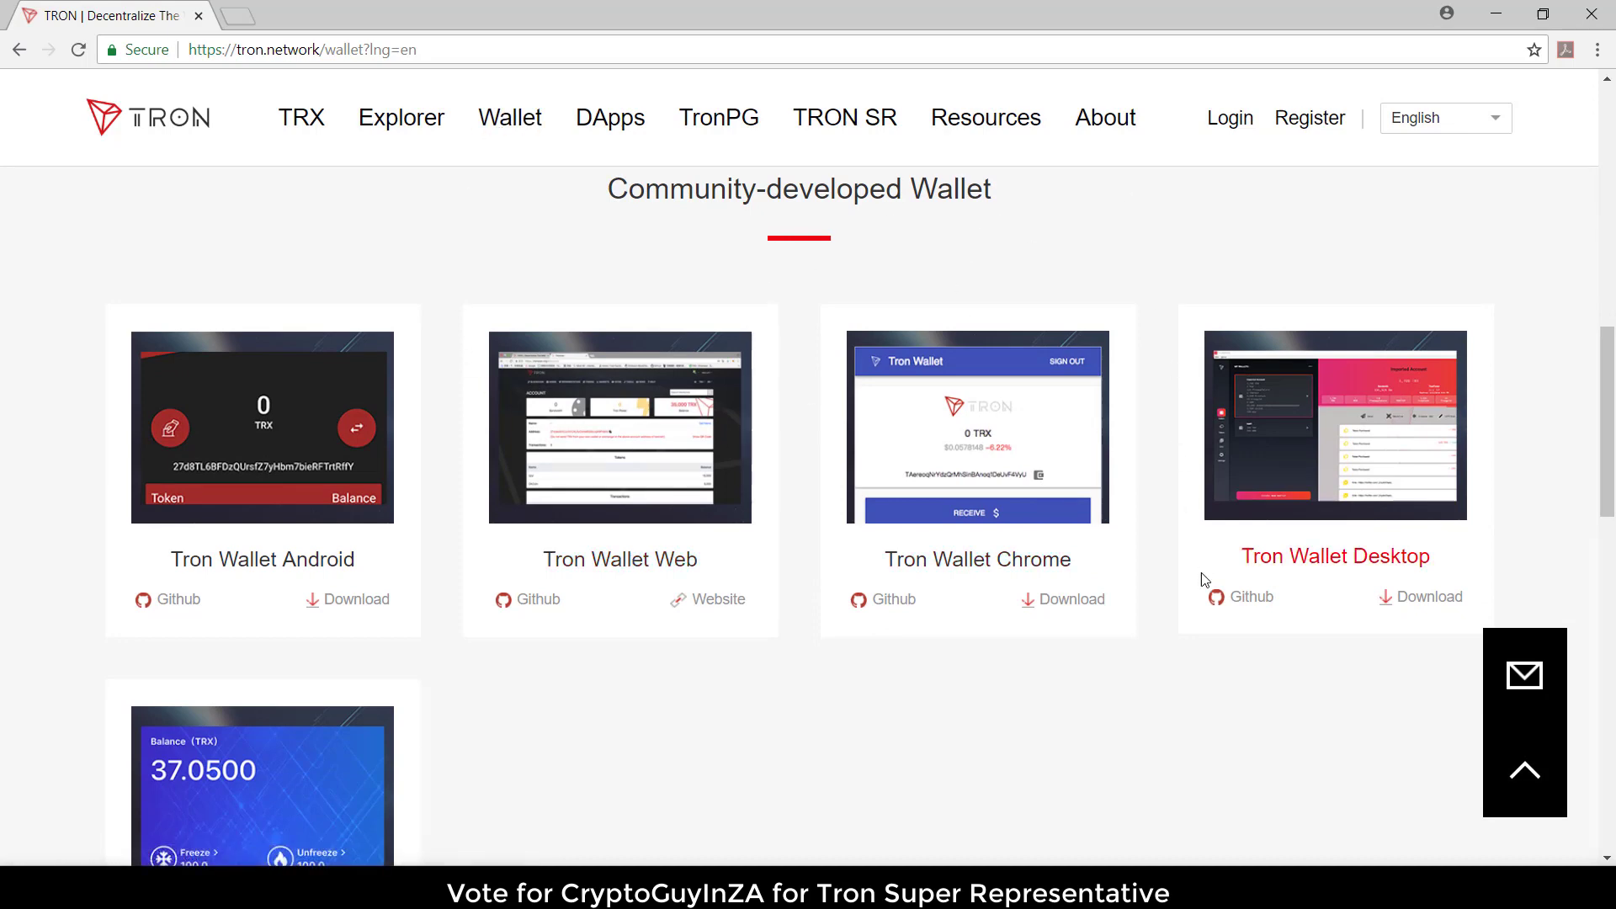
mouse_move(1333, 565)
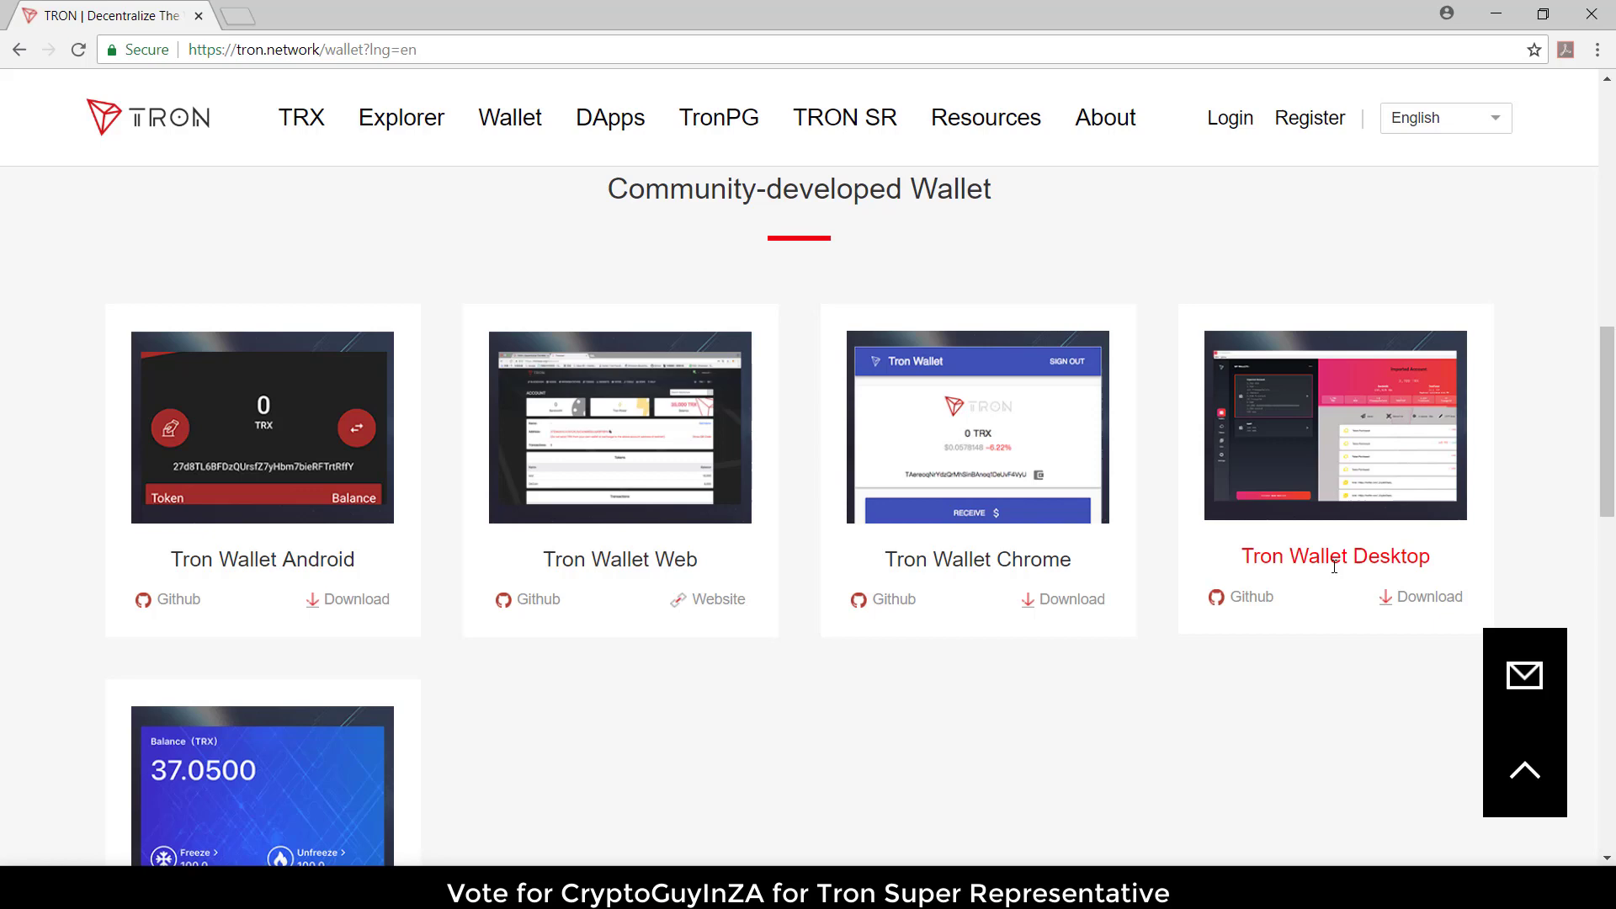
mouse_move(1338, 570)
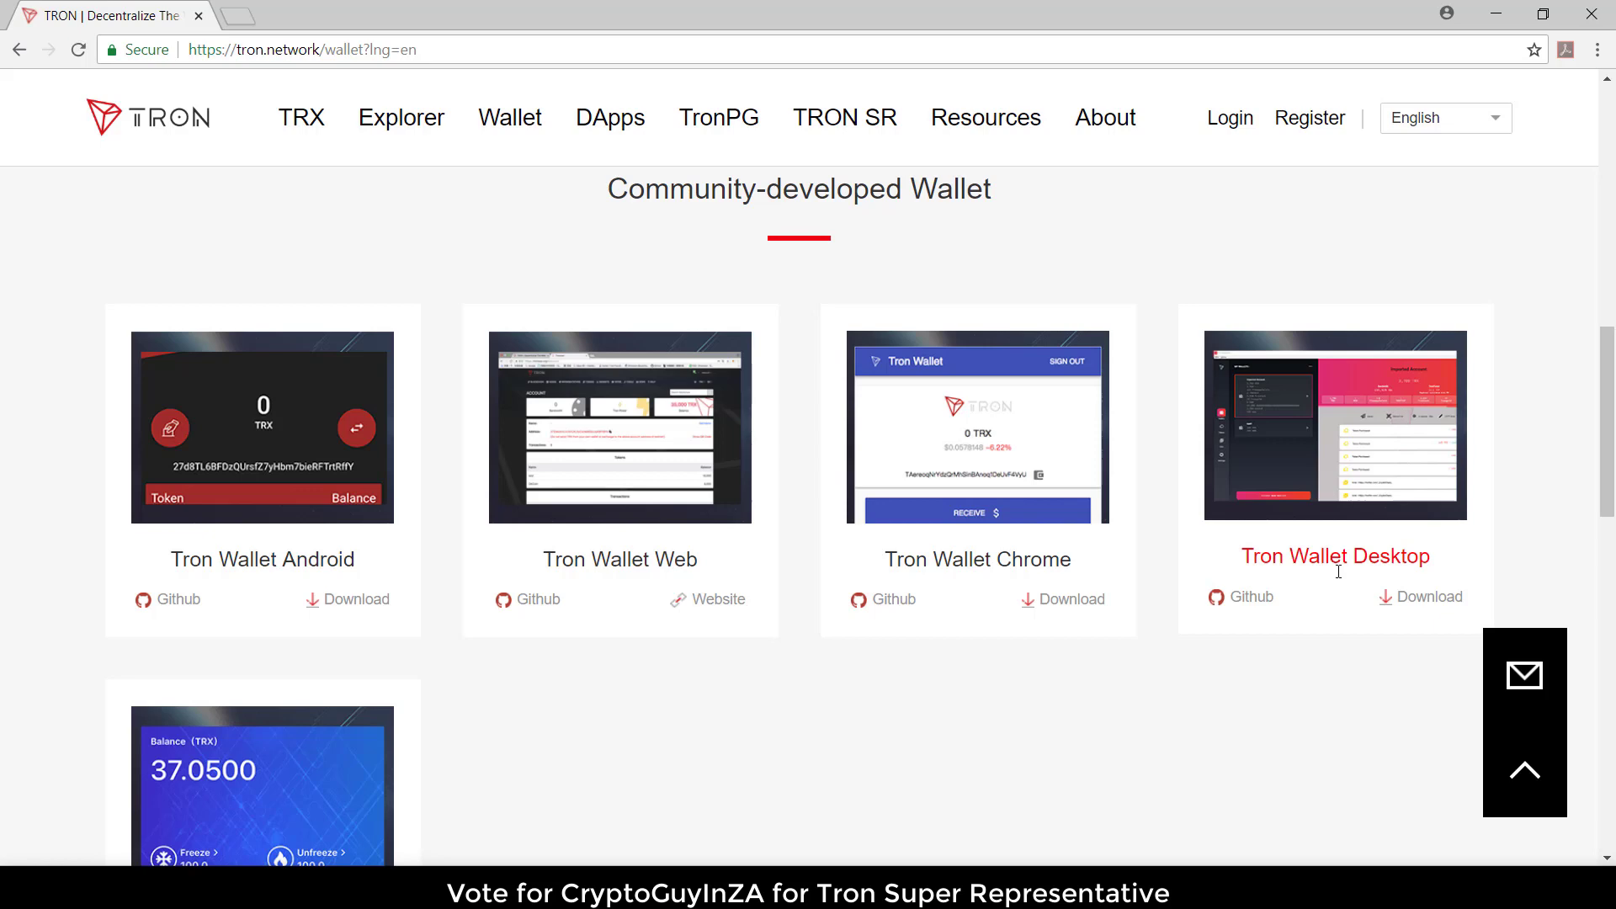
left_click(1428, 597)
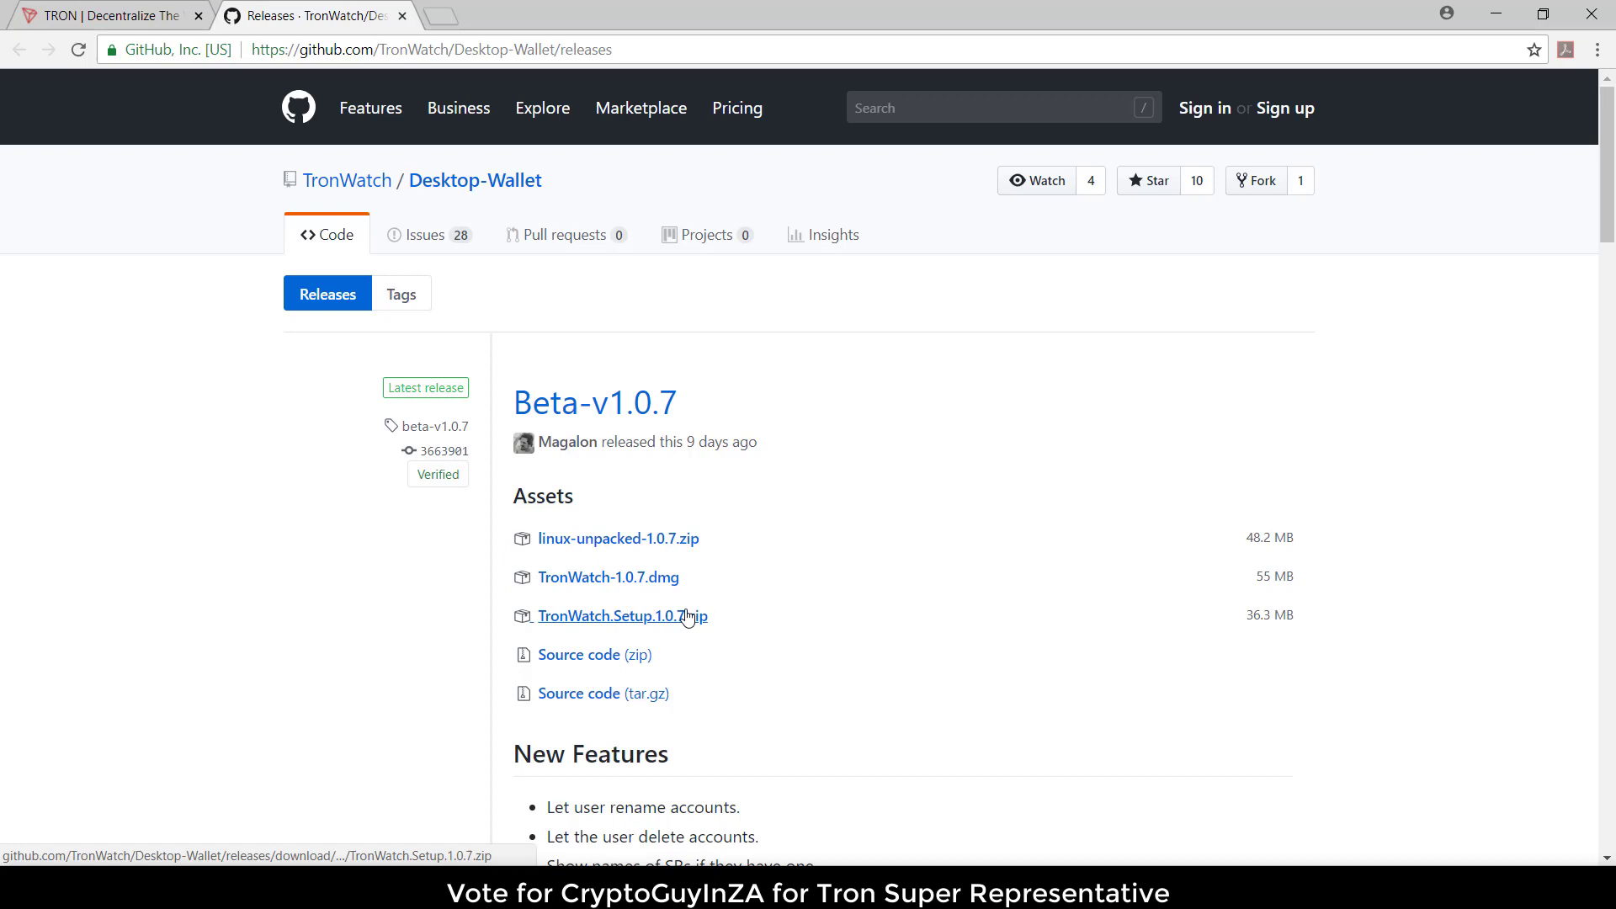
- Download TronWatch.Setup.1.0.7.zip from the Beta-v1.0.7 release assets
left_click(621, 616)
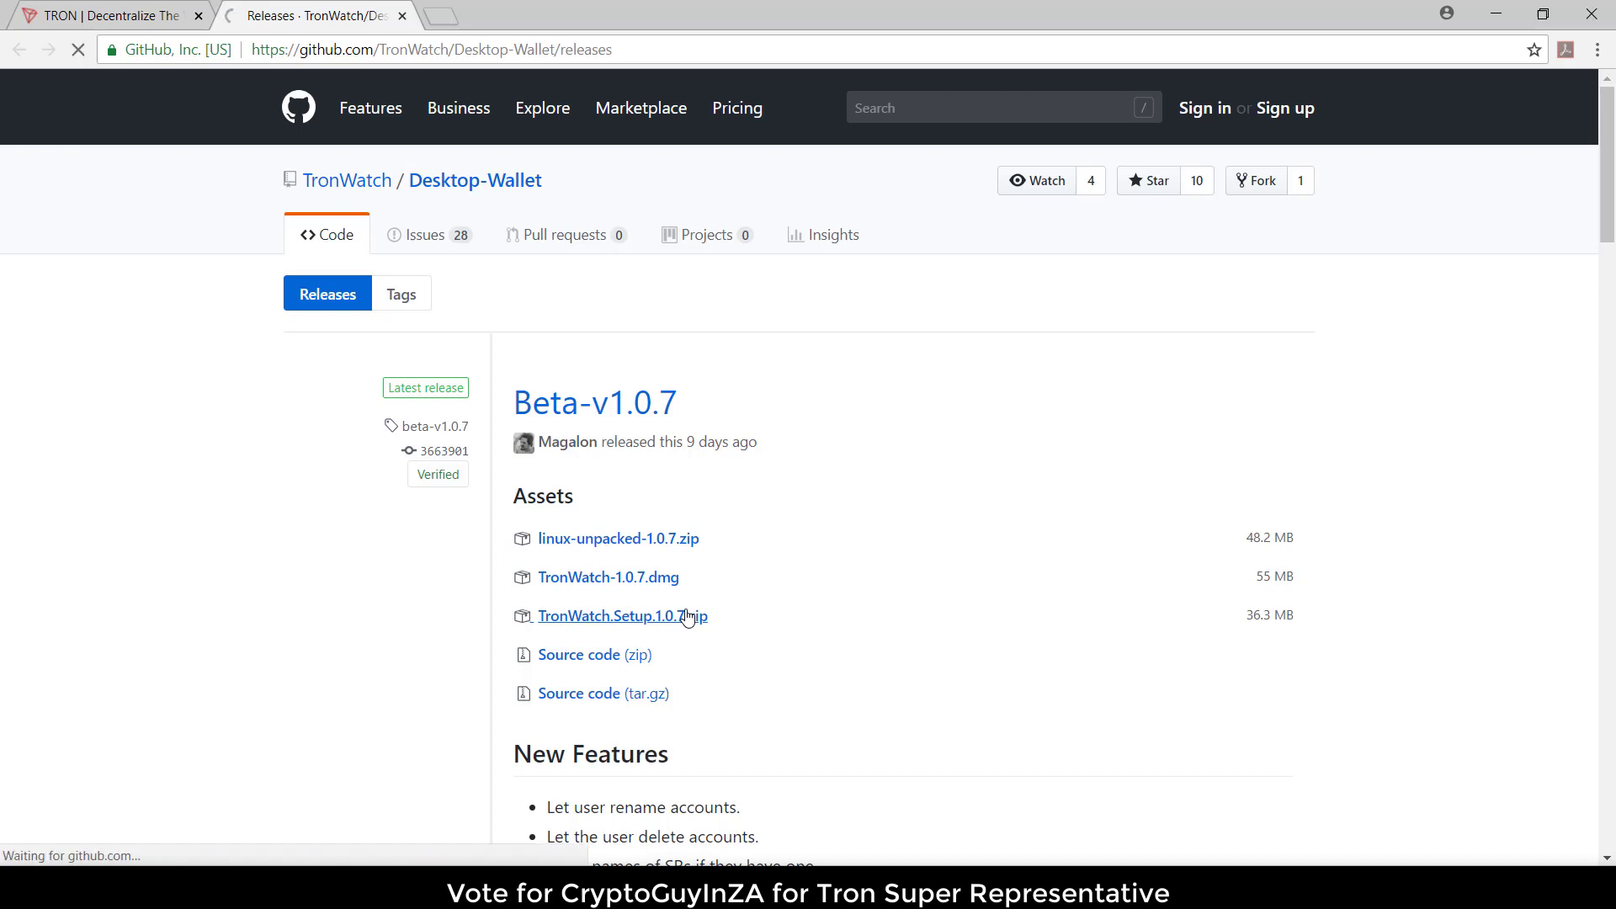
left_click(621, 615)
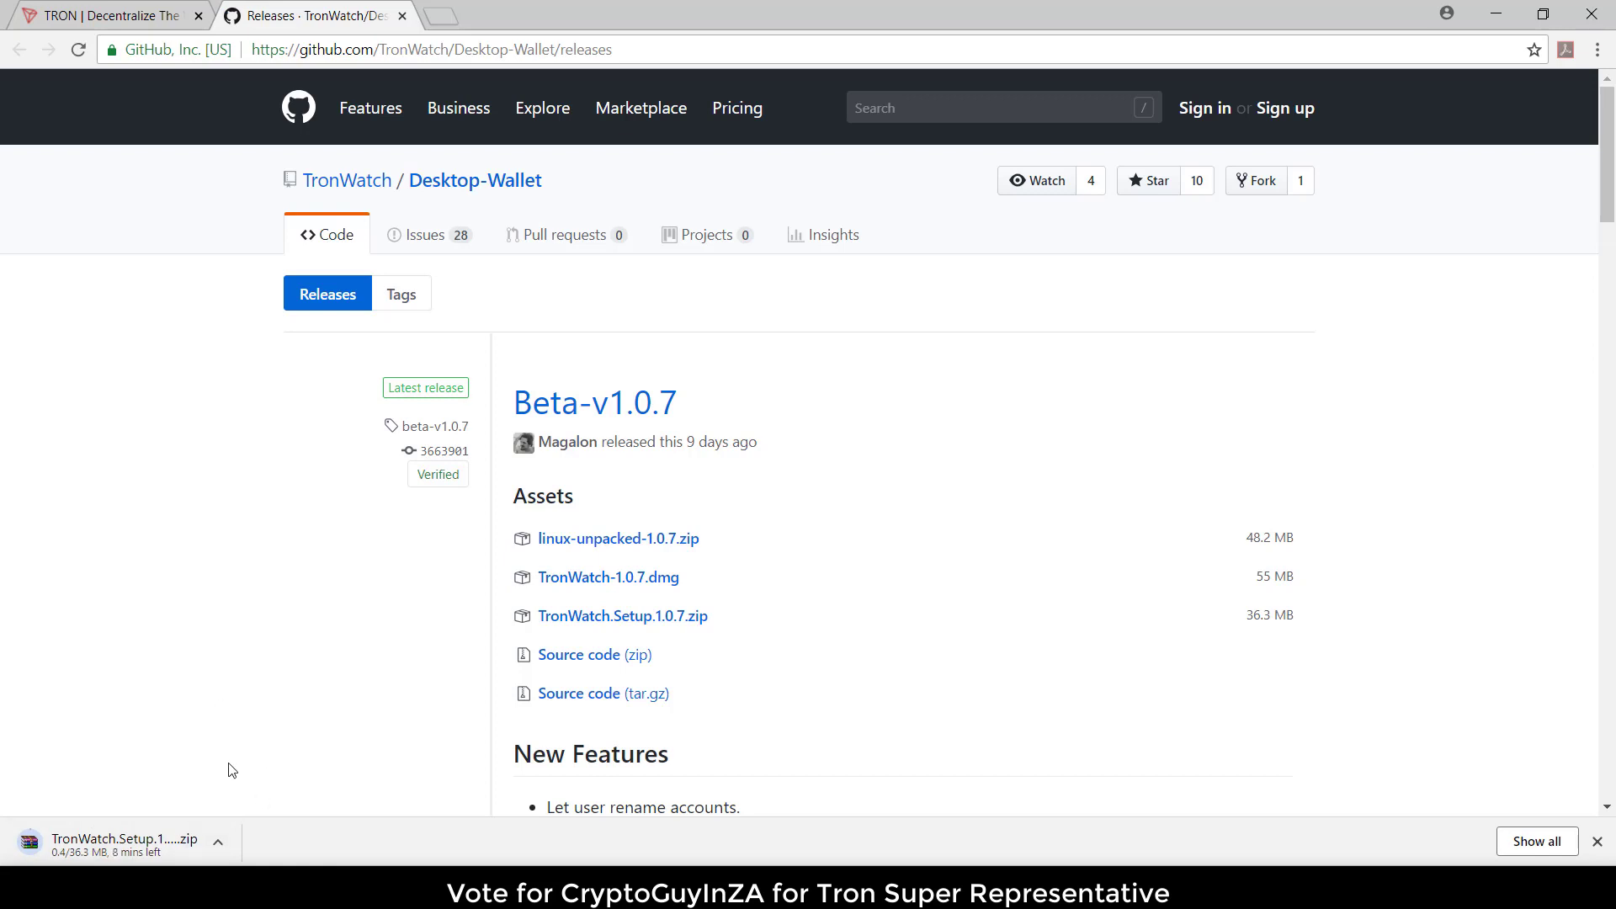
mouse_move(1083, 775)
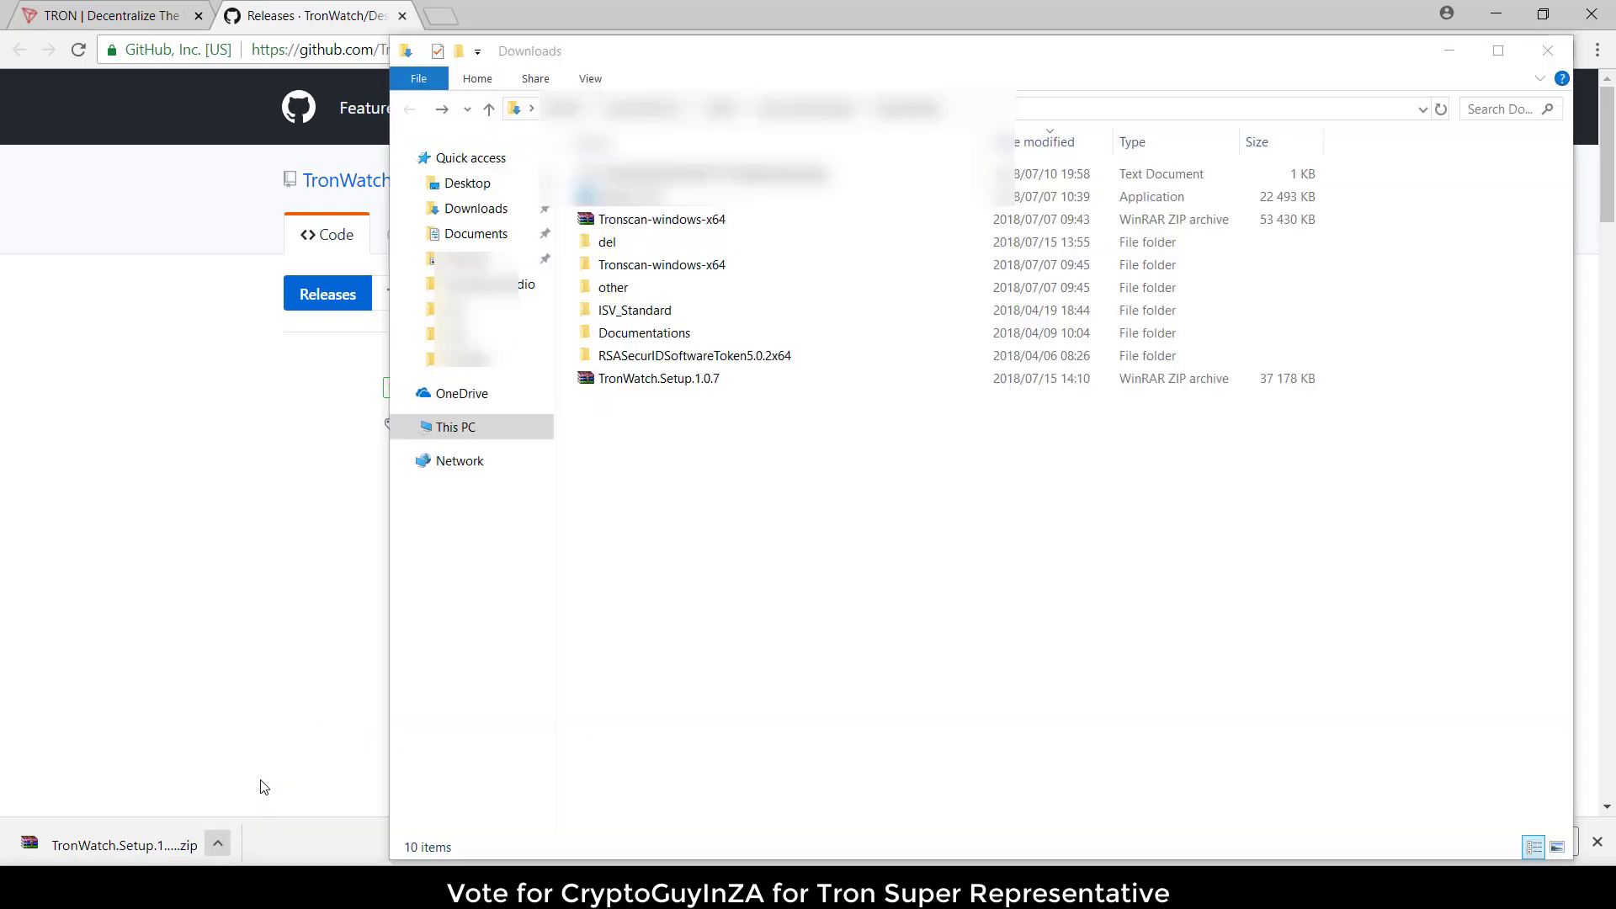
- Unzip TronWatch.Setup.1.0.7 in Downloads and run the TronWatch Setup 1.0.7 installer
right_click(657, 378)
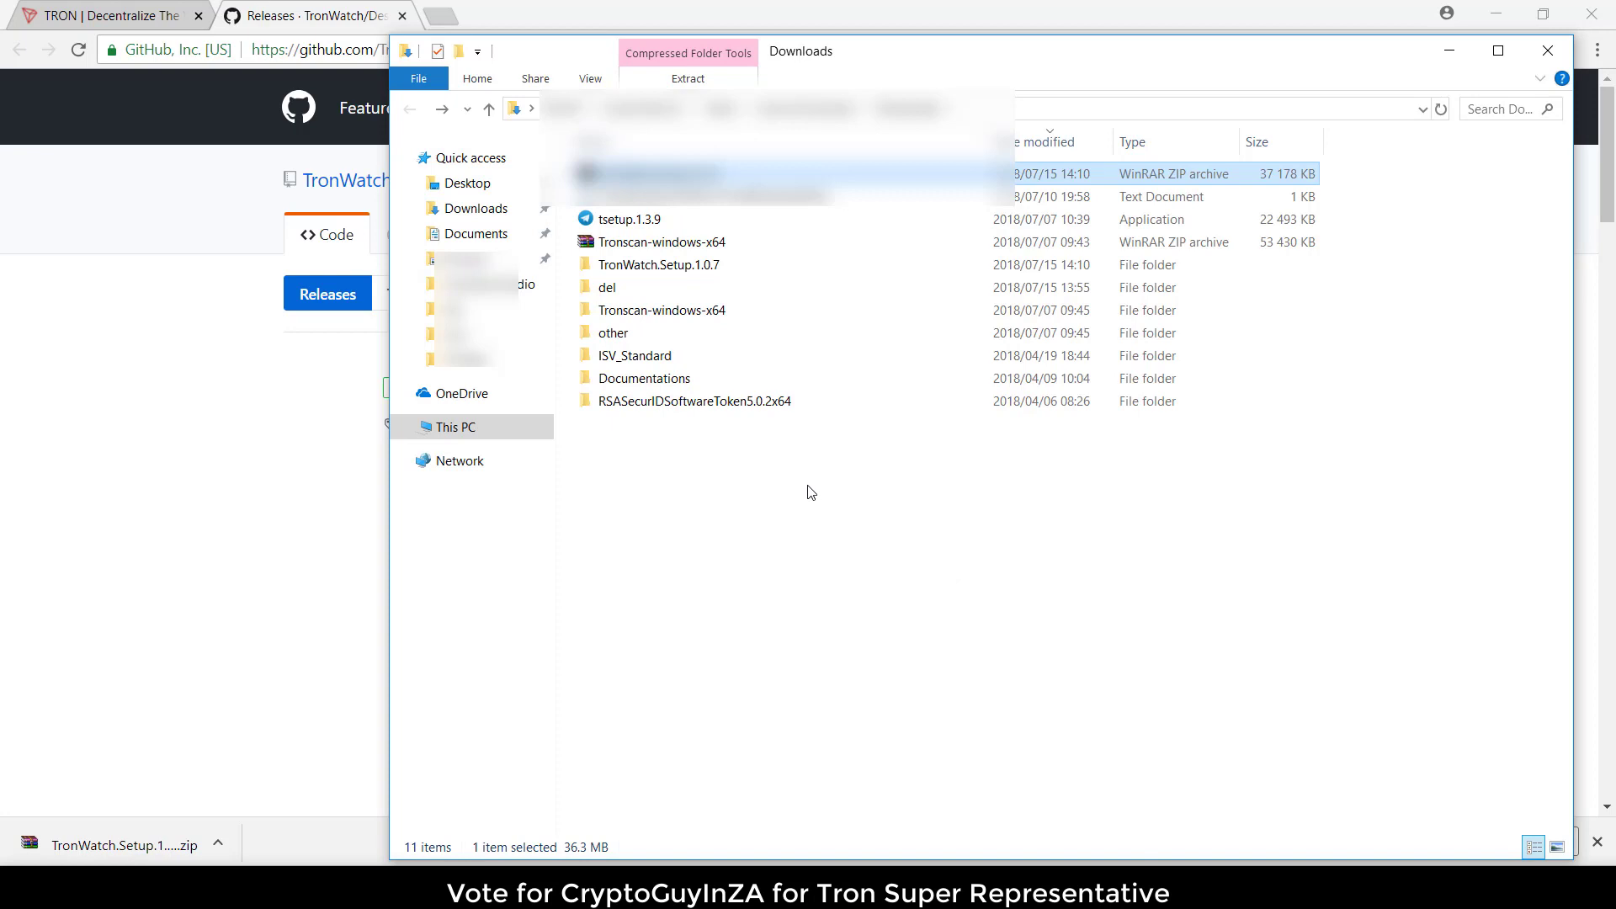
double_click(658, 263)
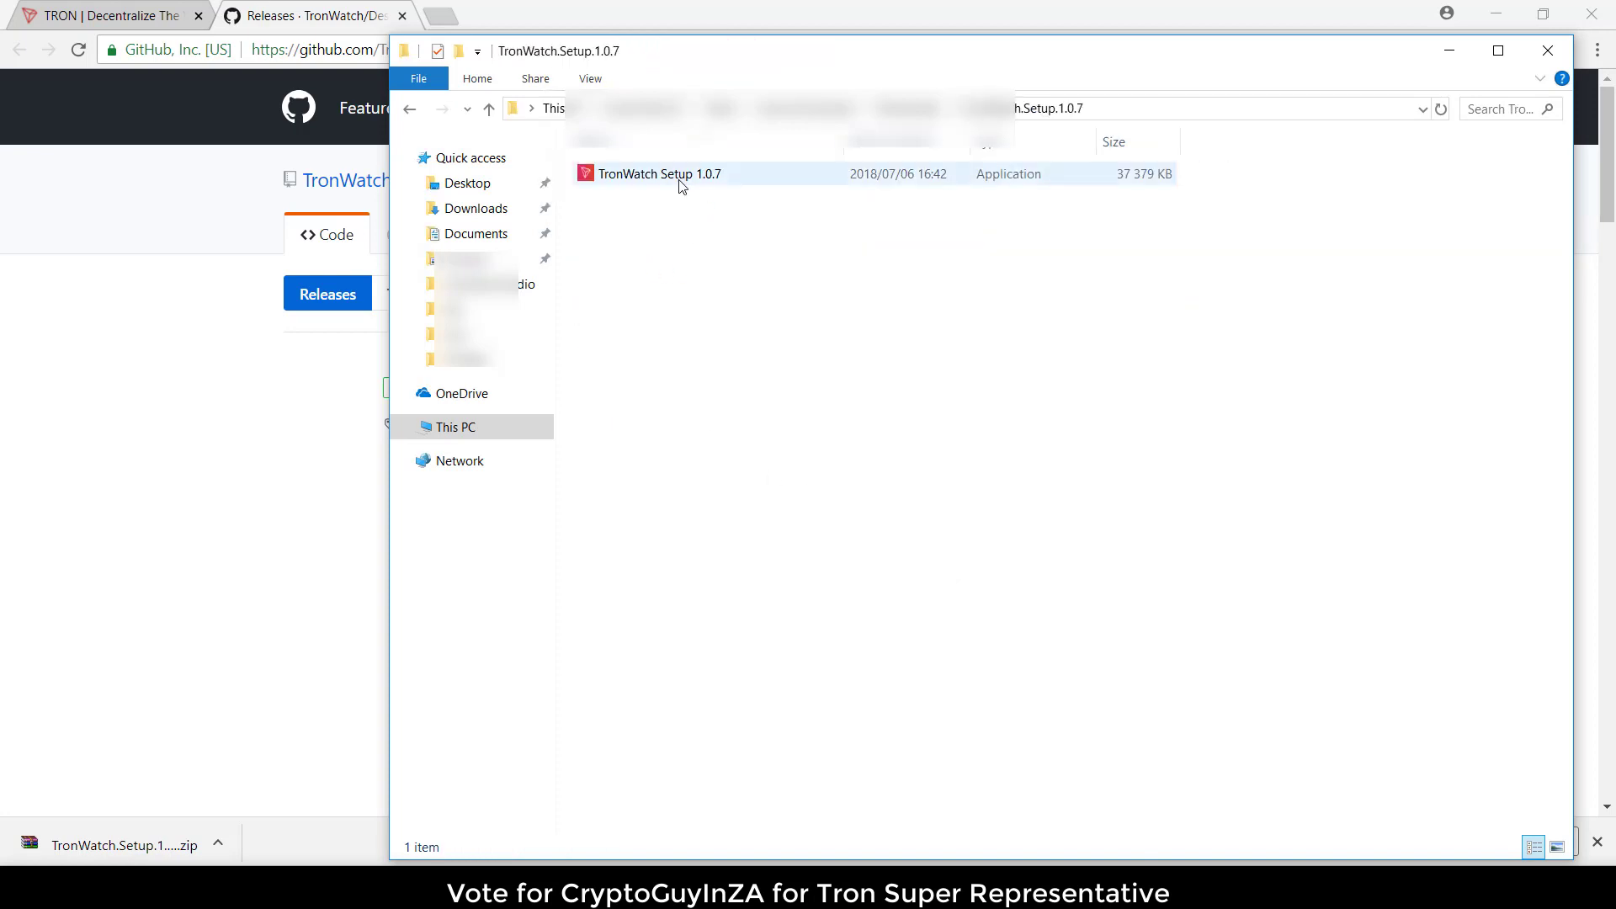
right_click(657, 173)
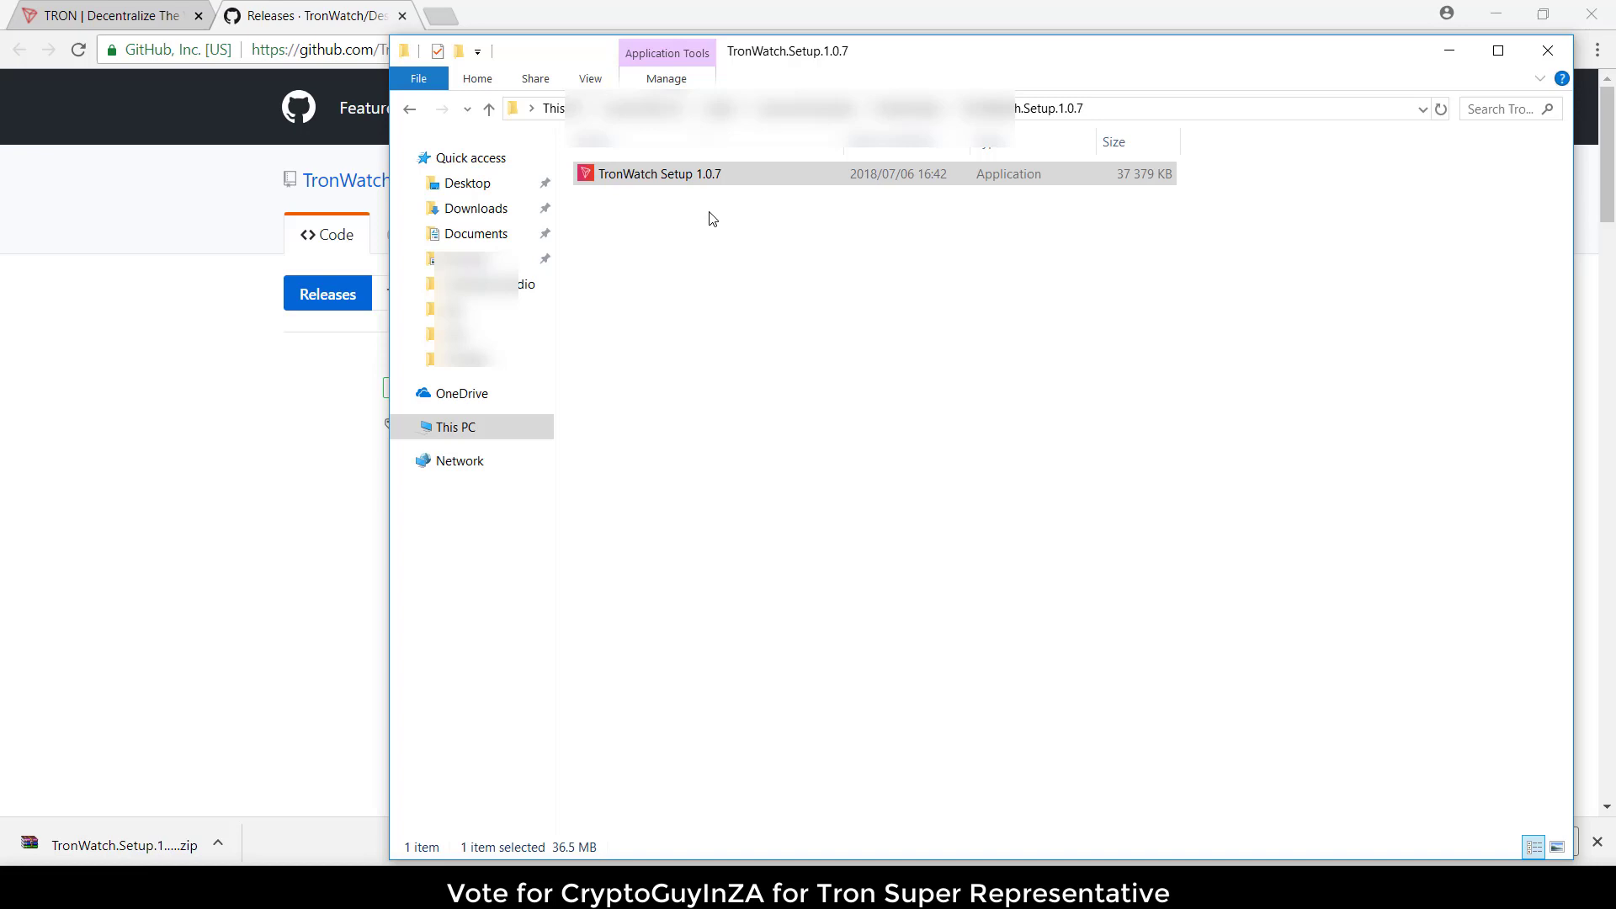
double_click(655, 174)
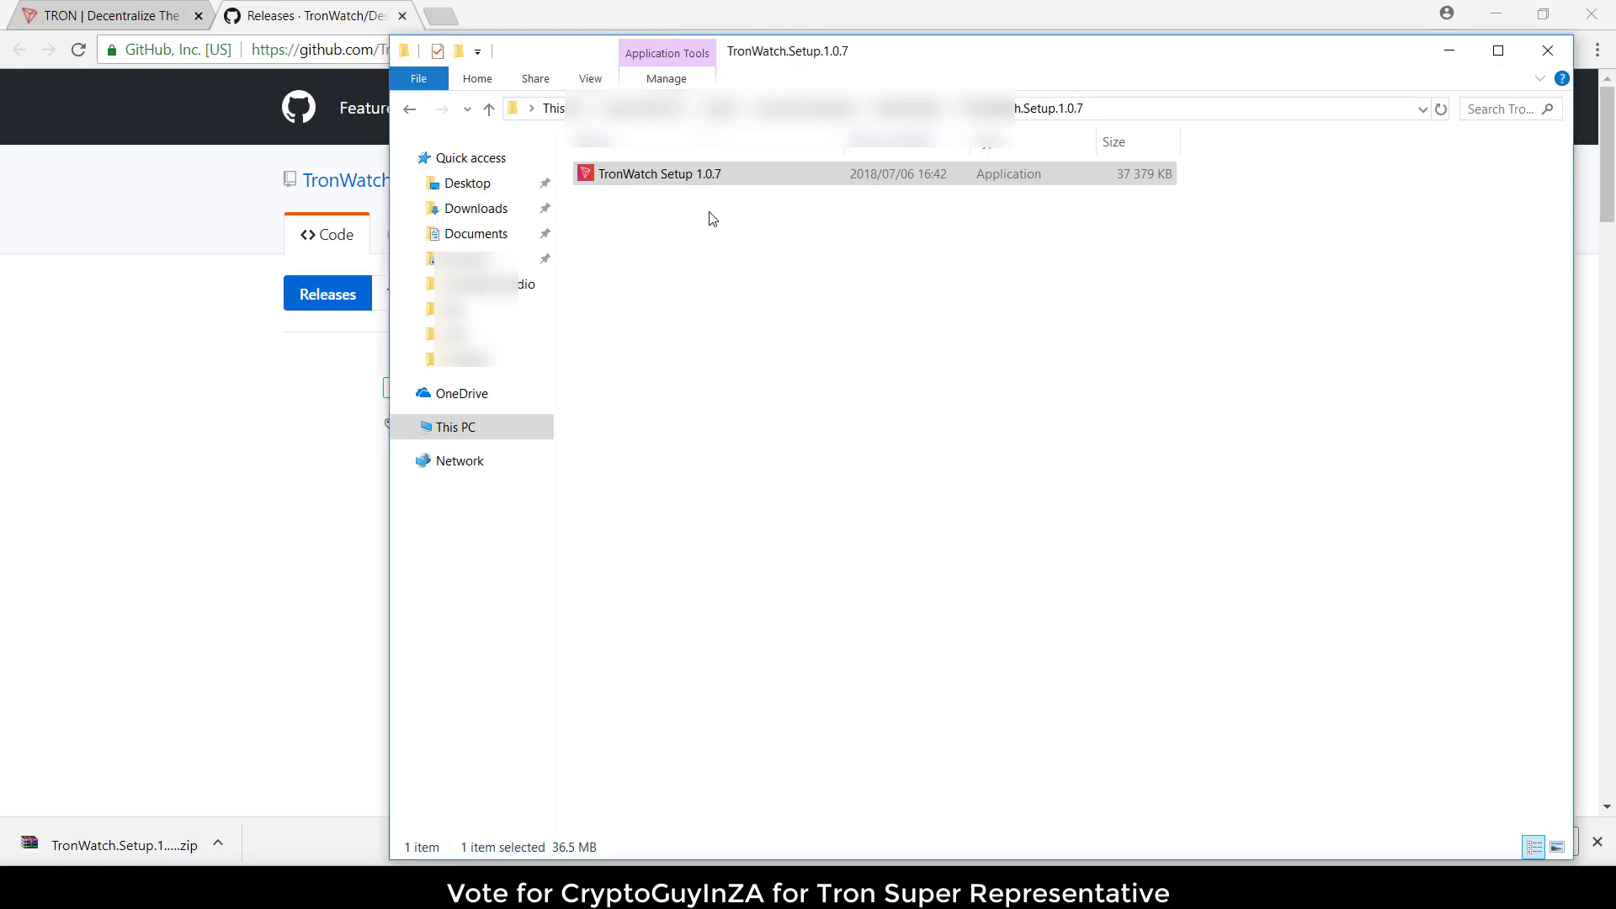
double_click(658, 173)
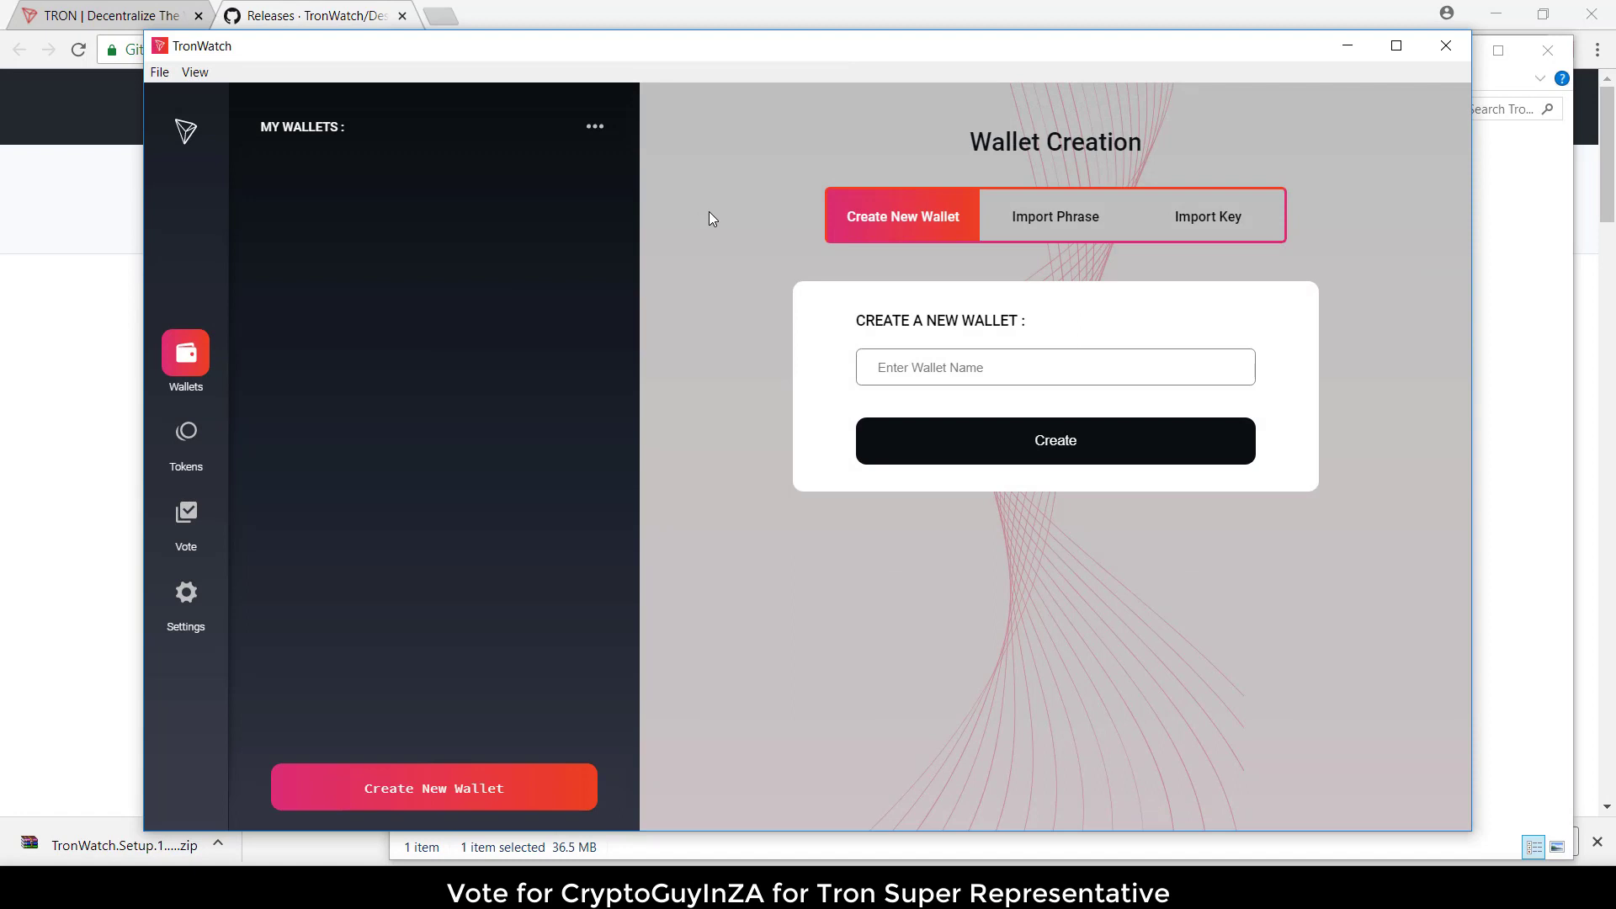
mouse_move(1373, 193)
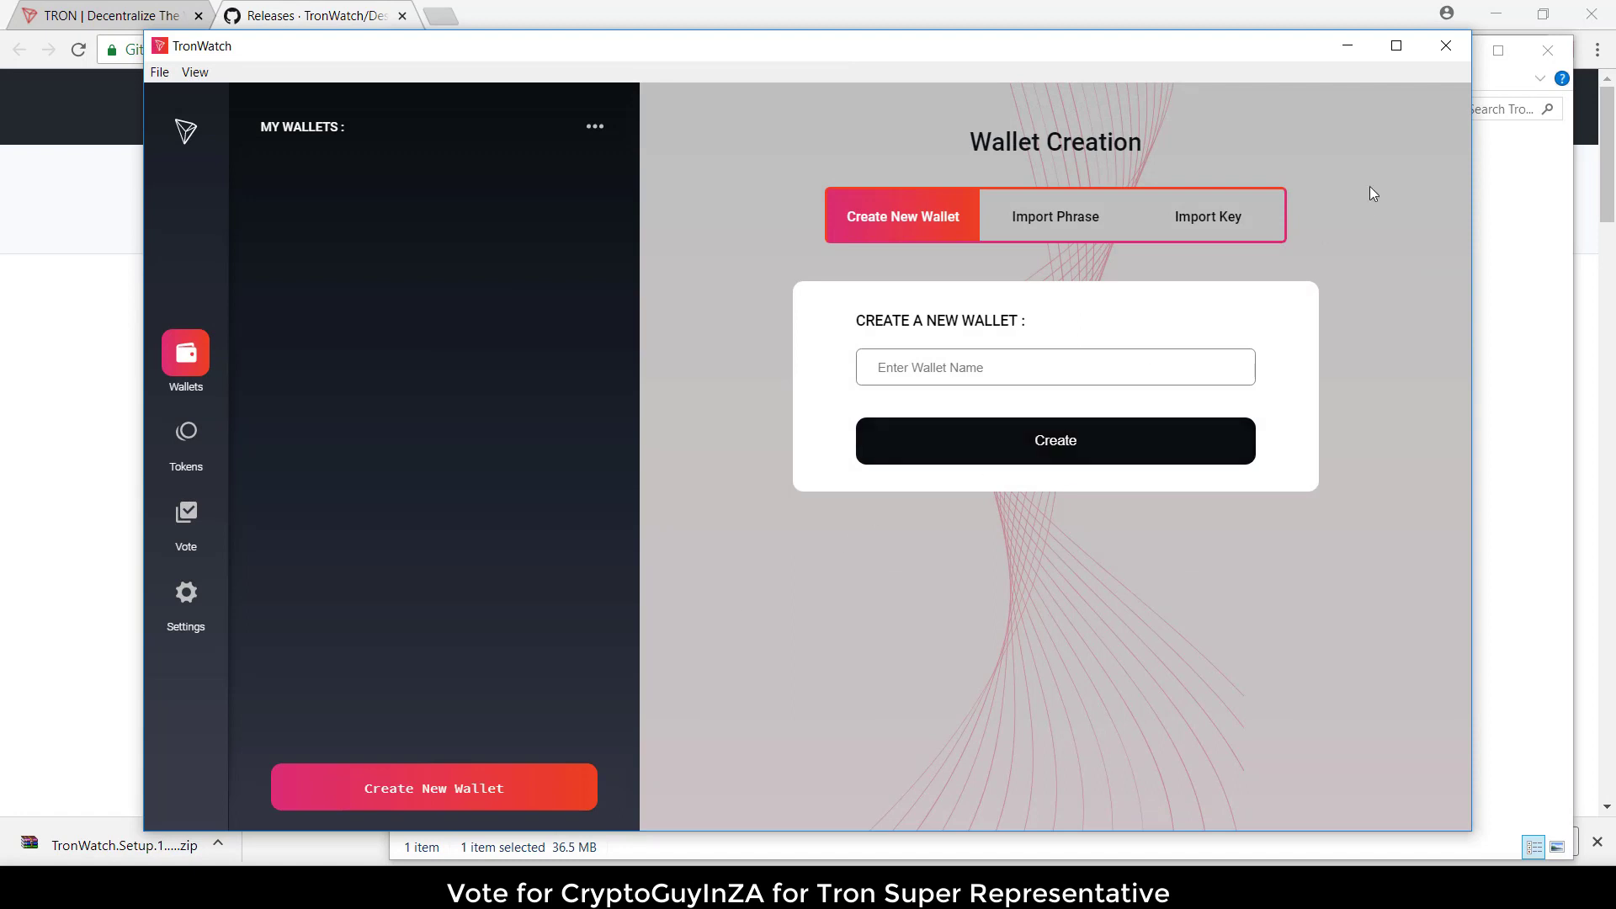
mouse_move(1396, 46)
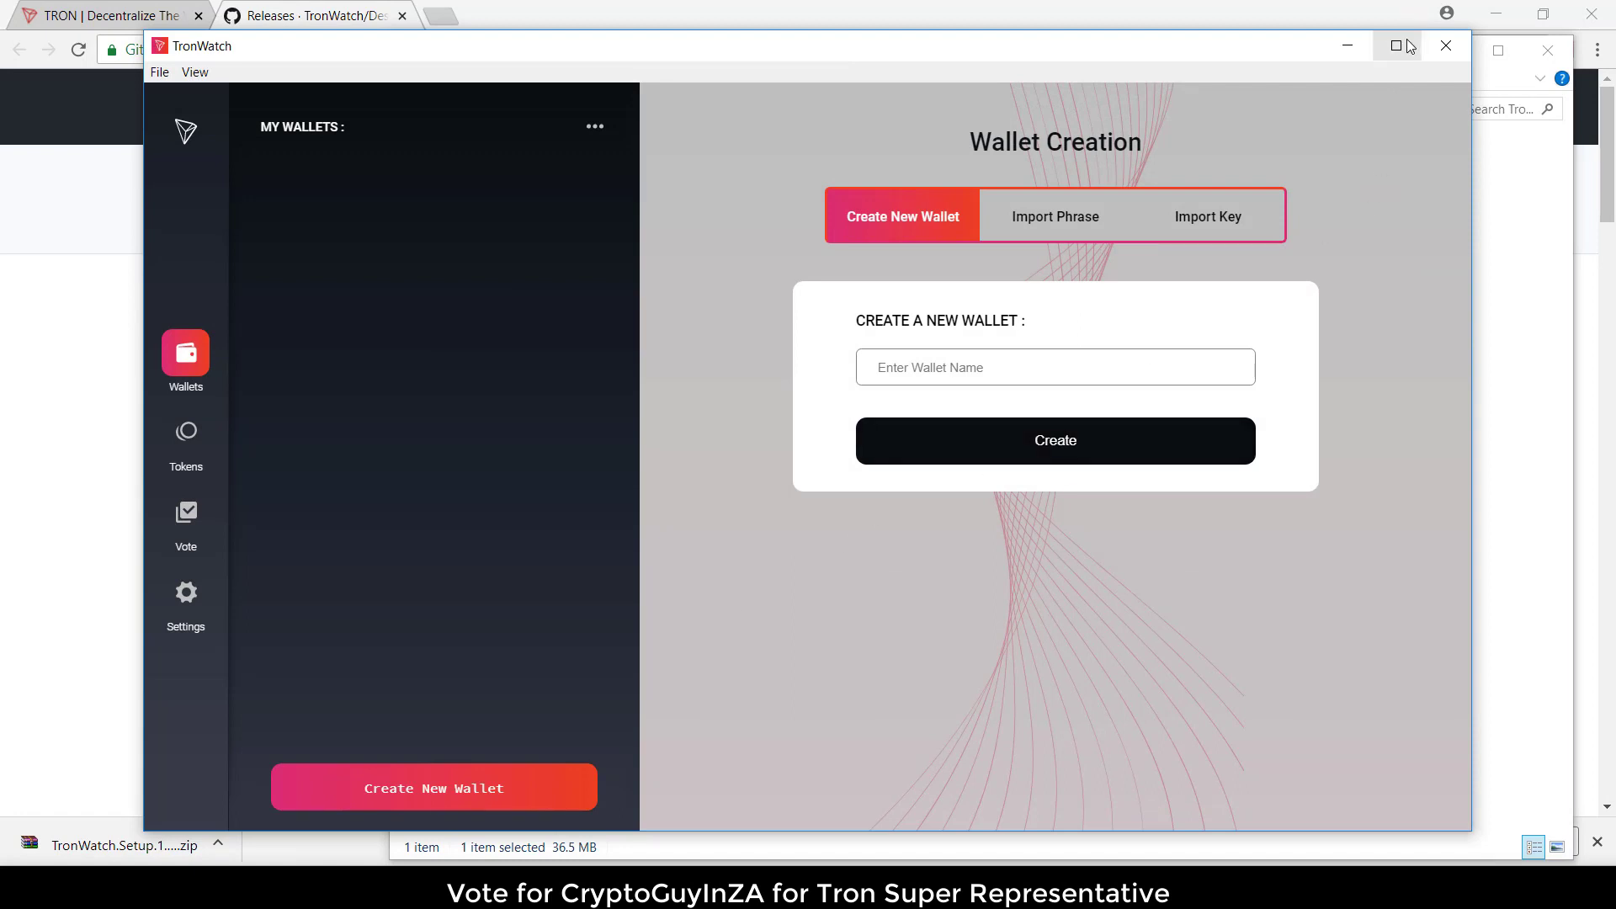
- Maximize TronWatch and create a wallet named 'CryptoGuyInZATest'
left_click(1397, 45)
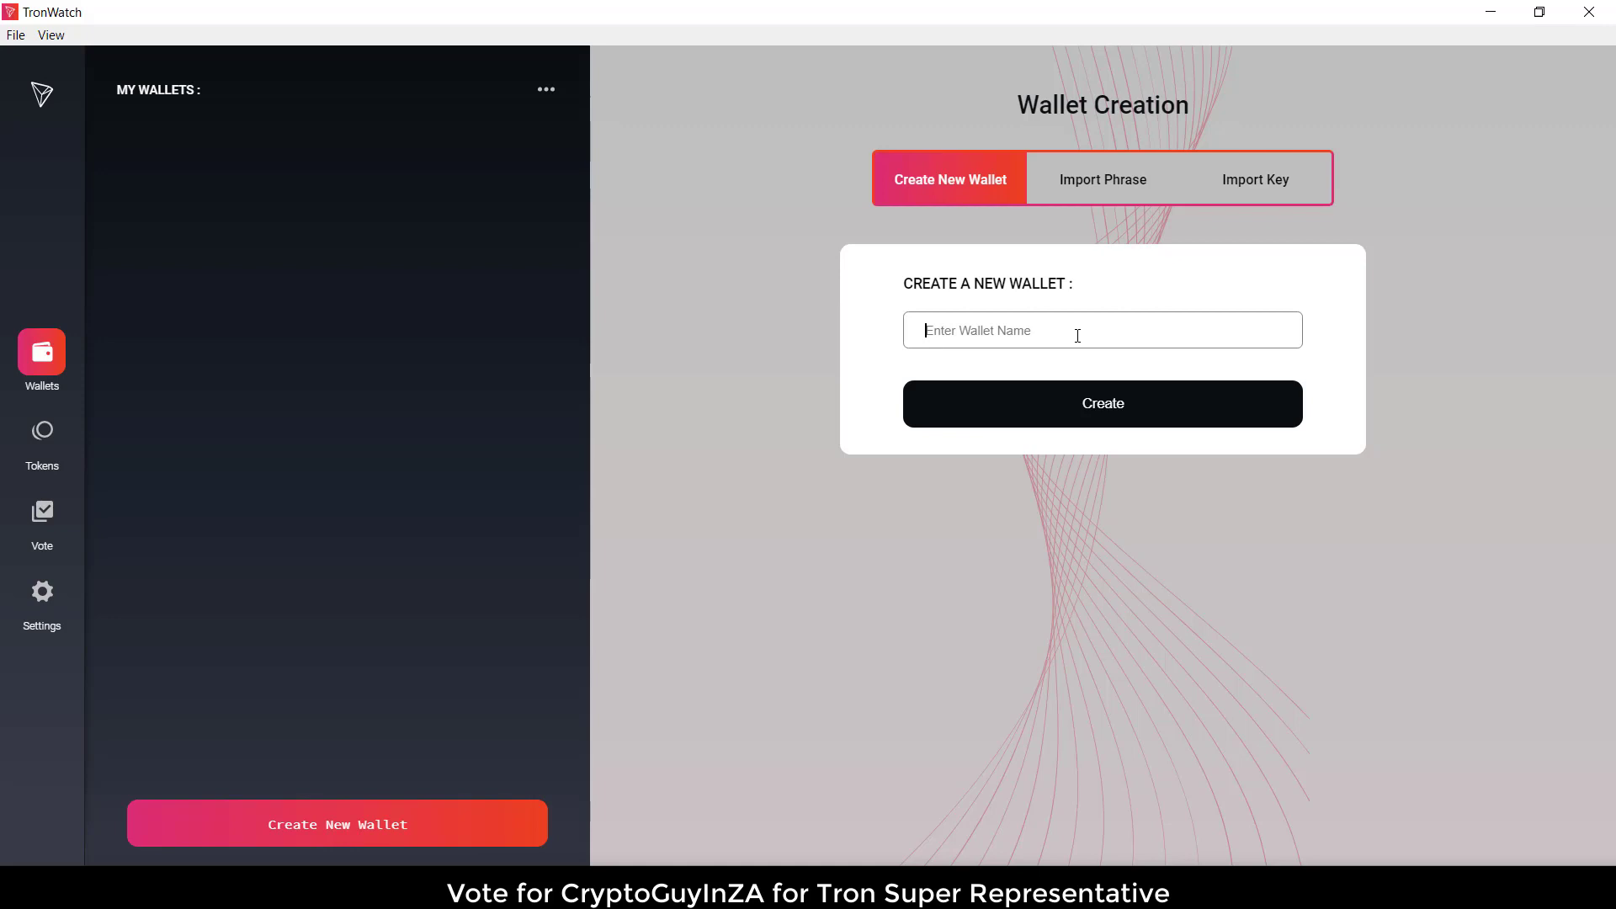
type("C")
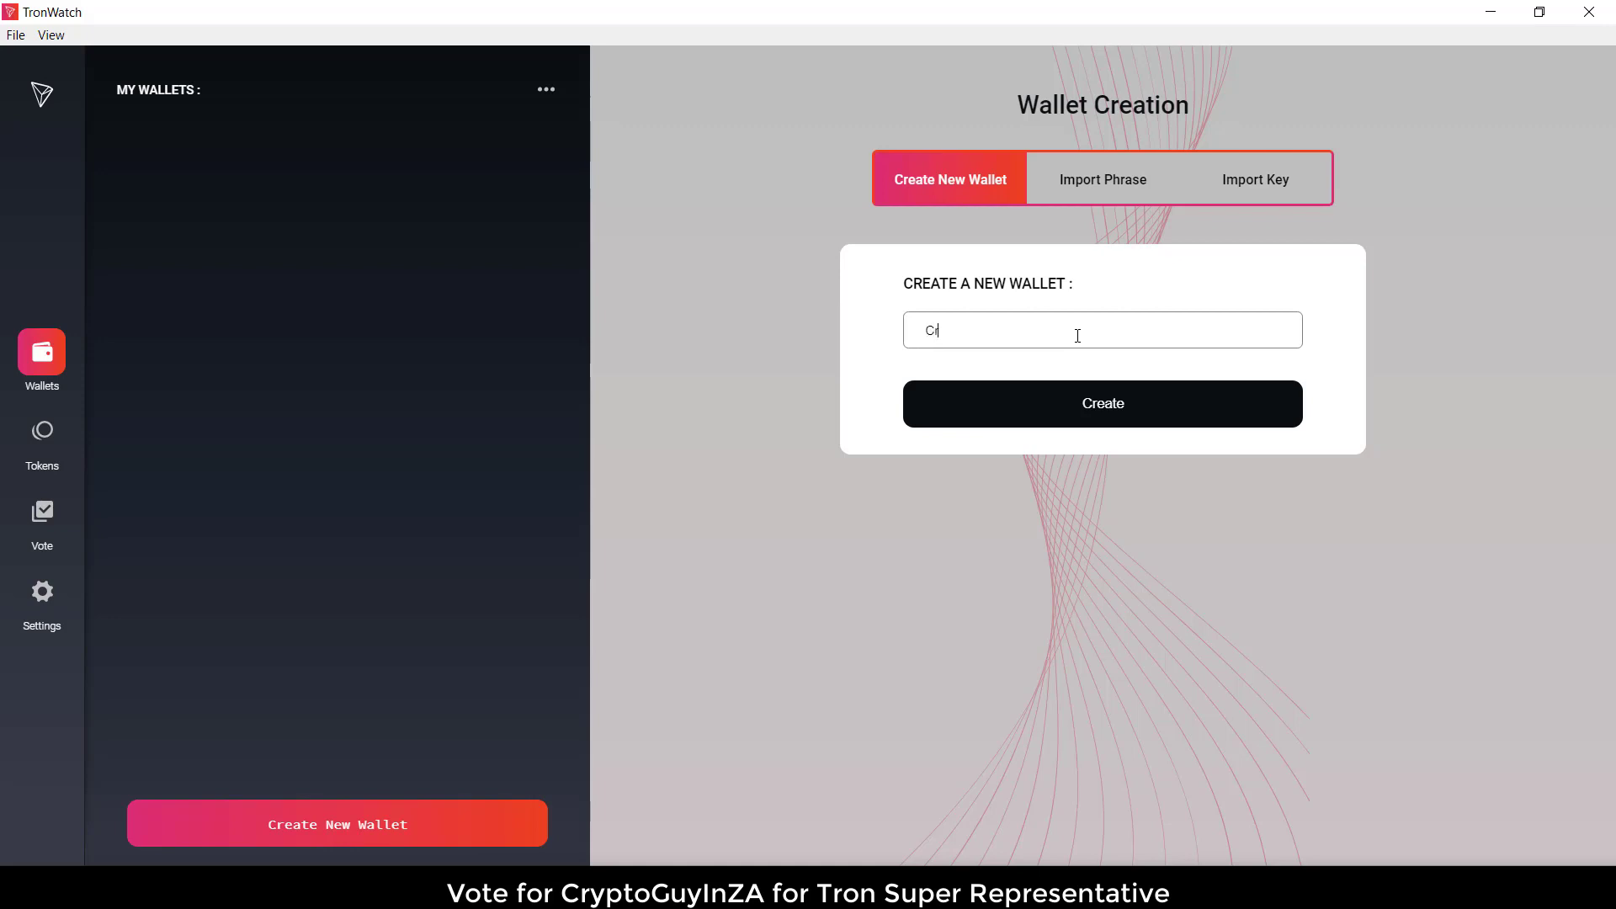
type("ryptoGu")
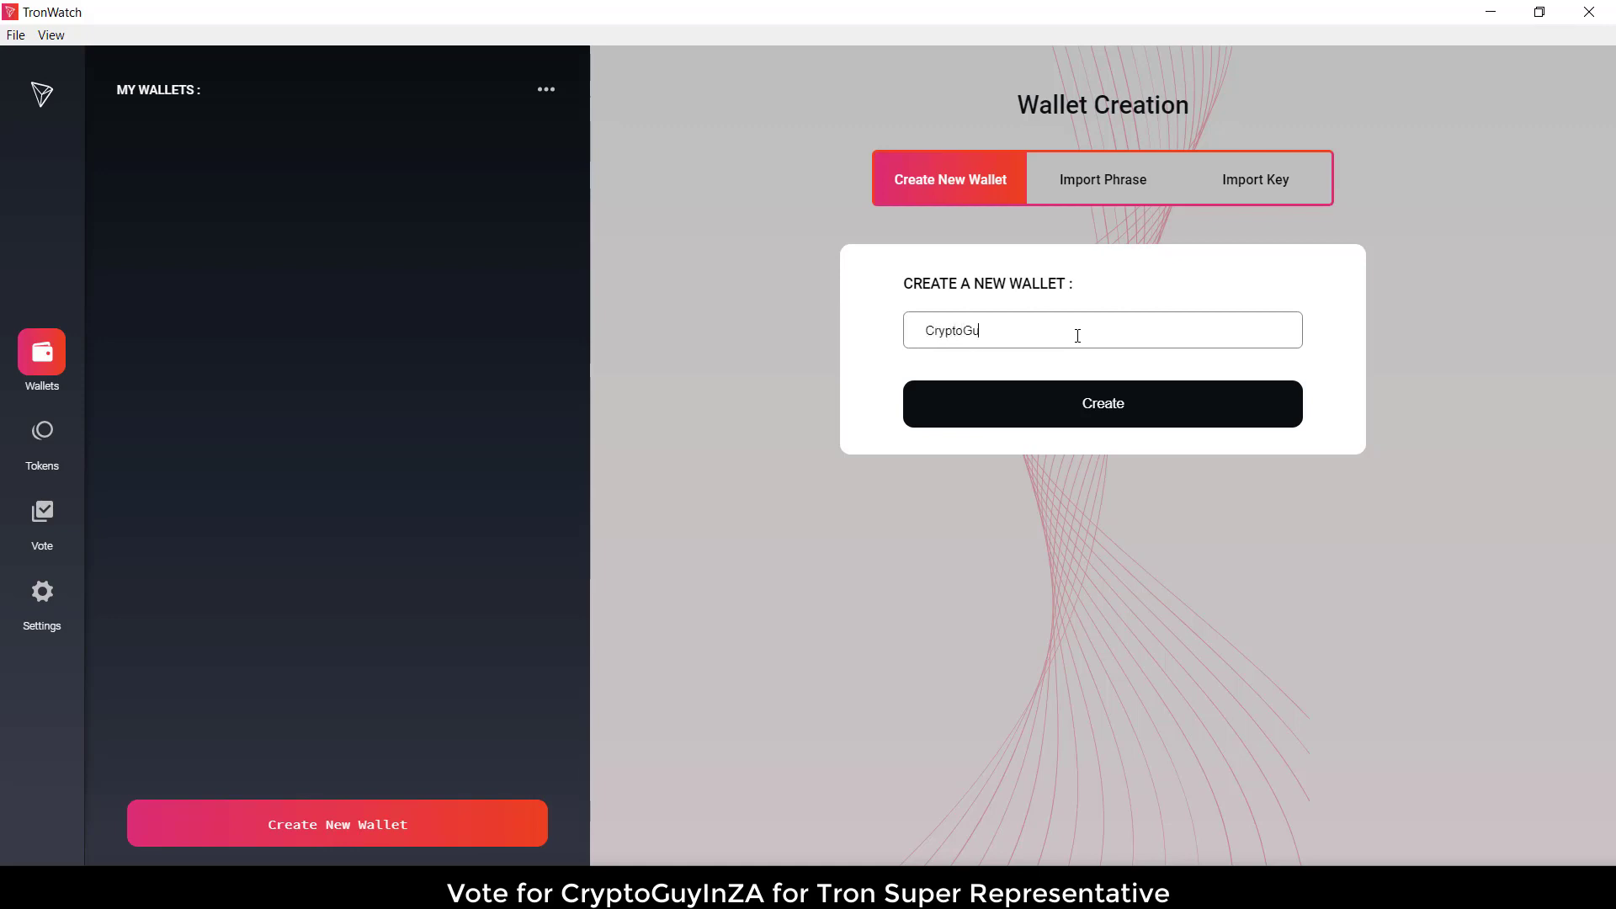
type("yI")
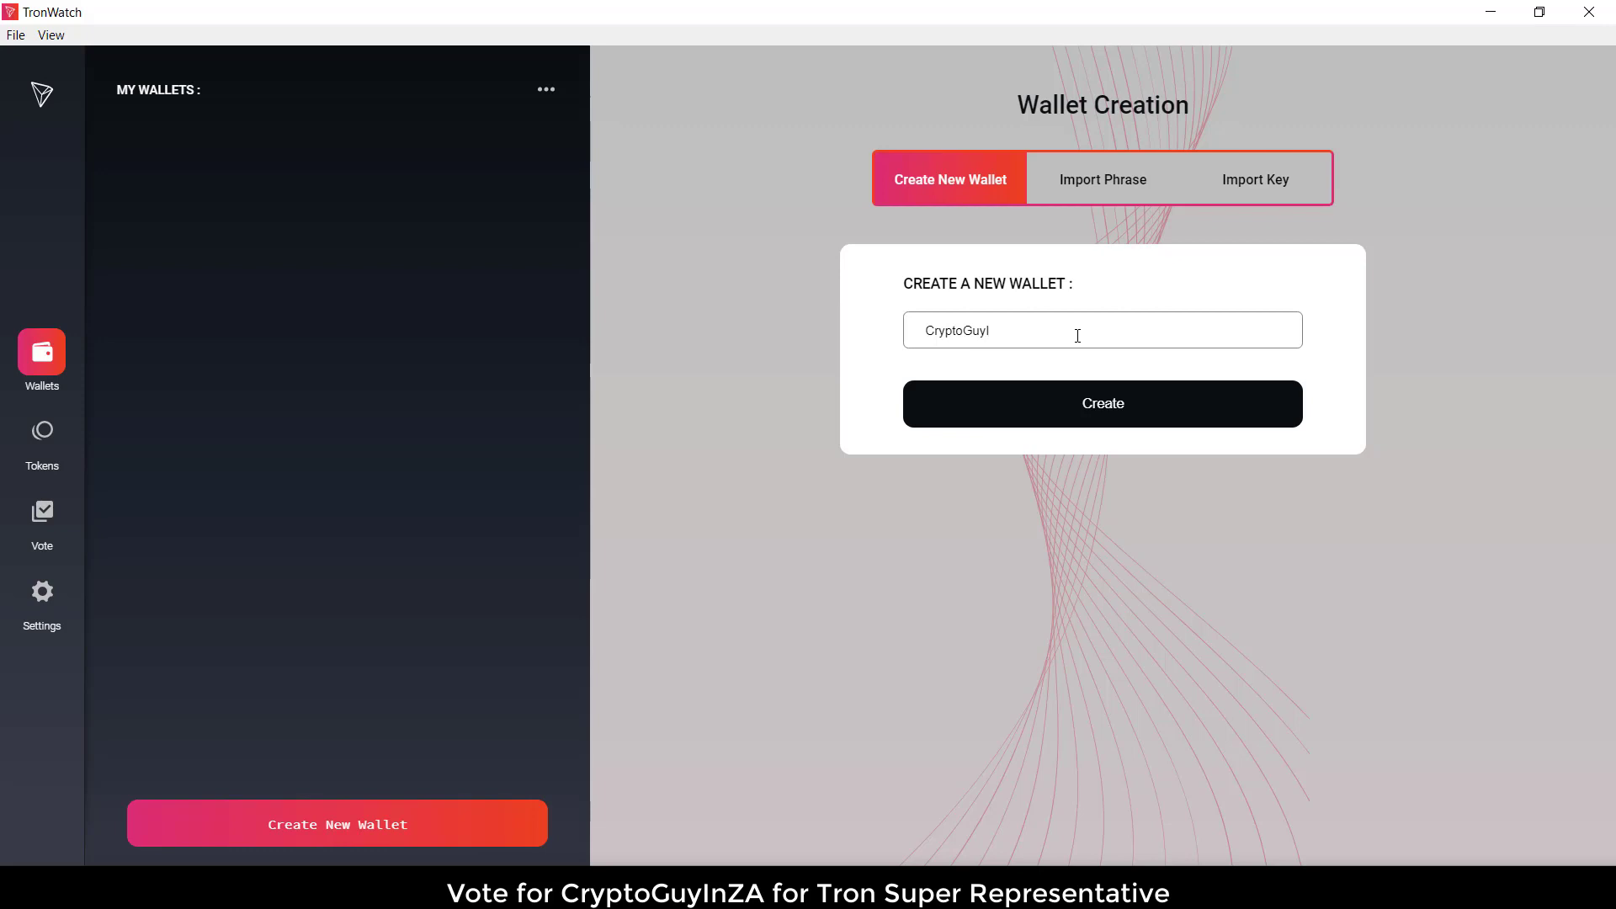
type("nZA")
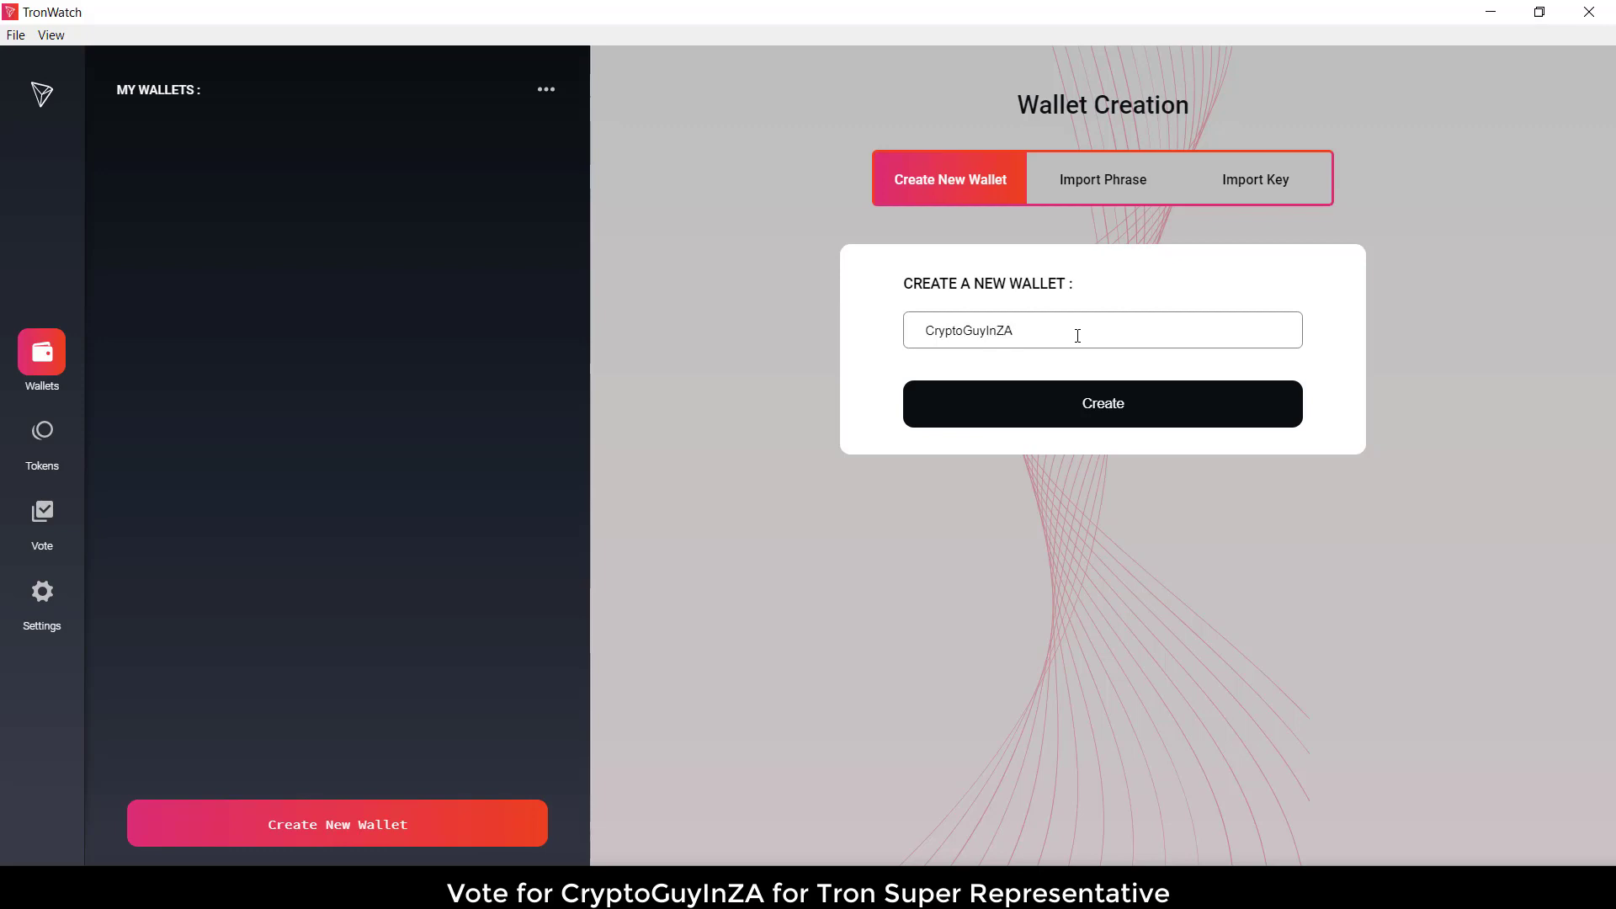
type("Te")
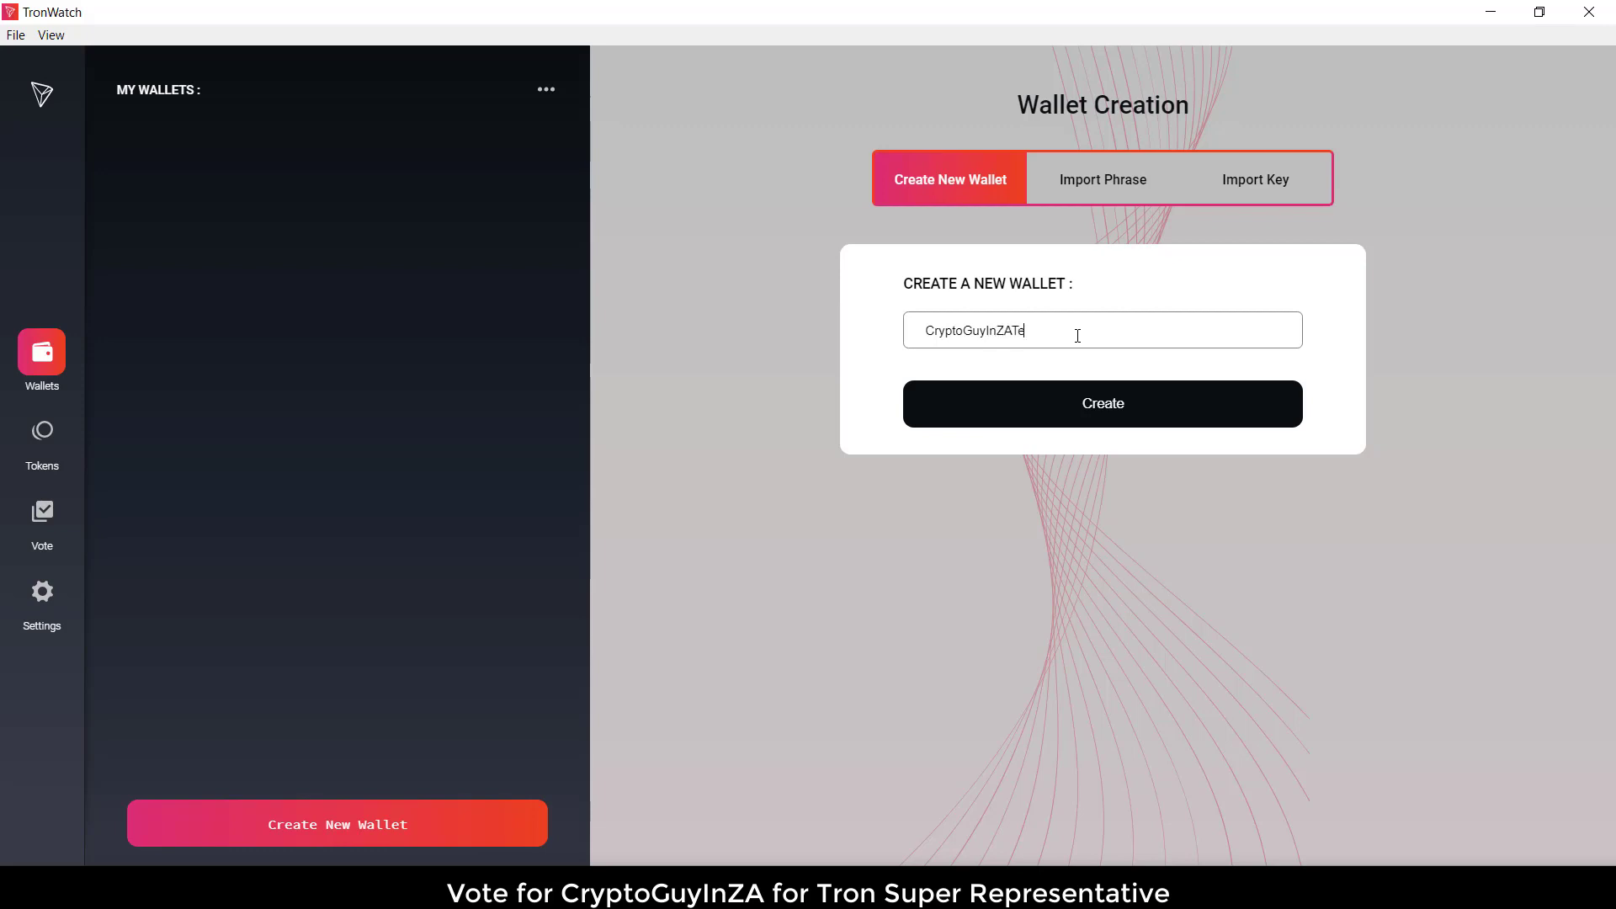
type("st")
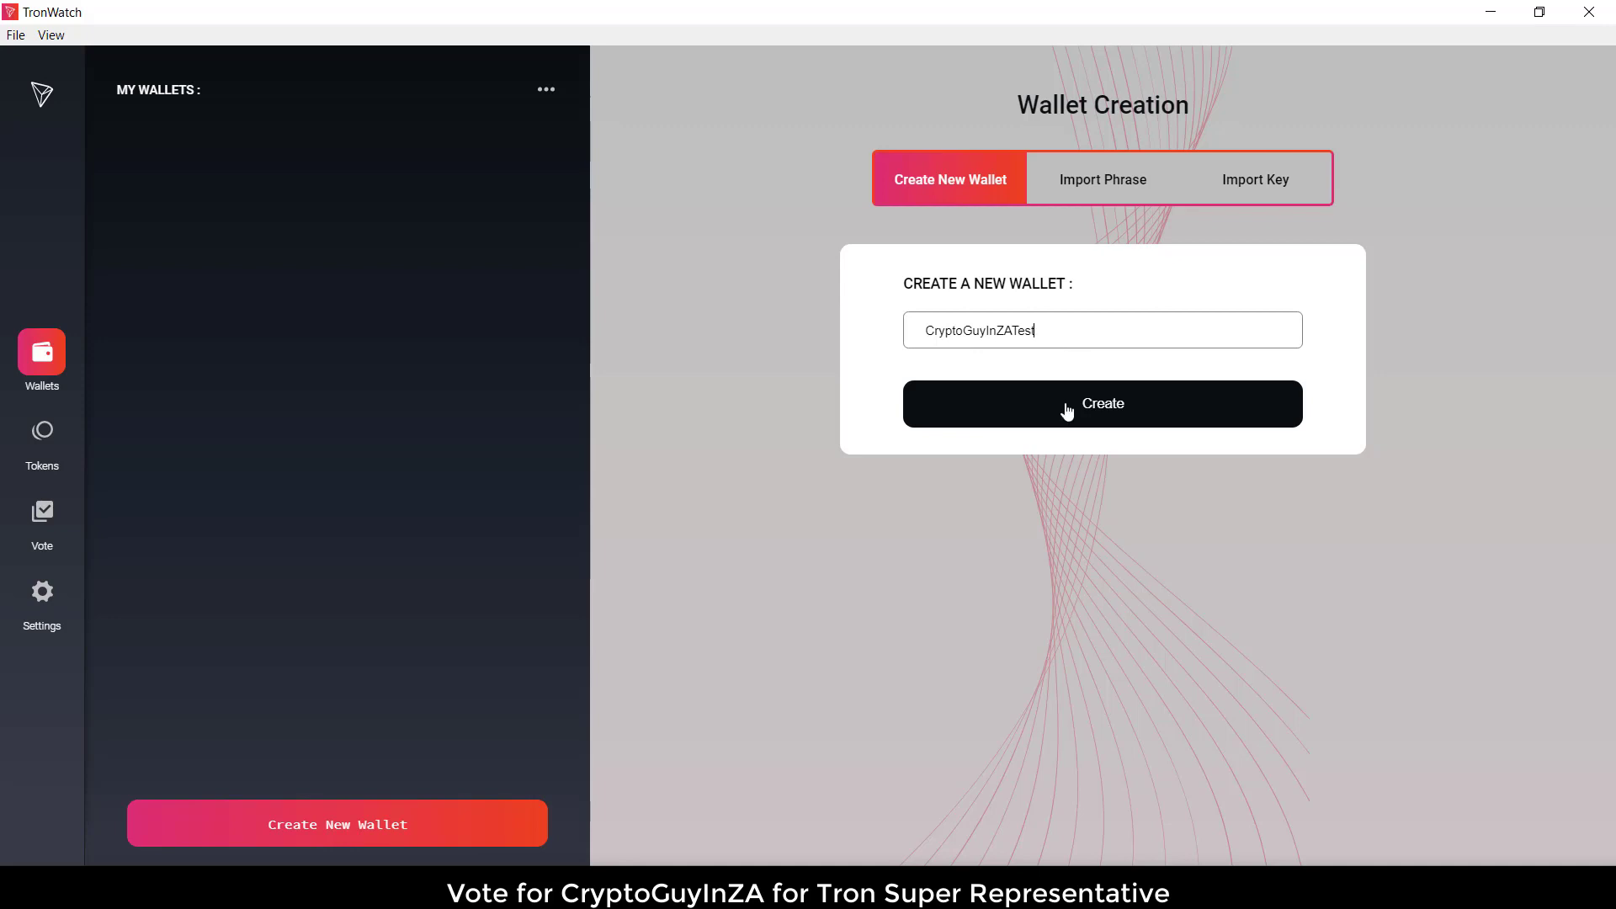
left_click(1101, 403)
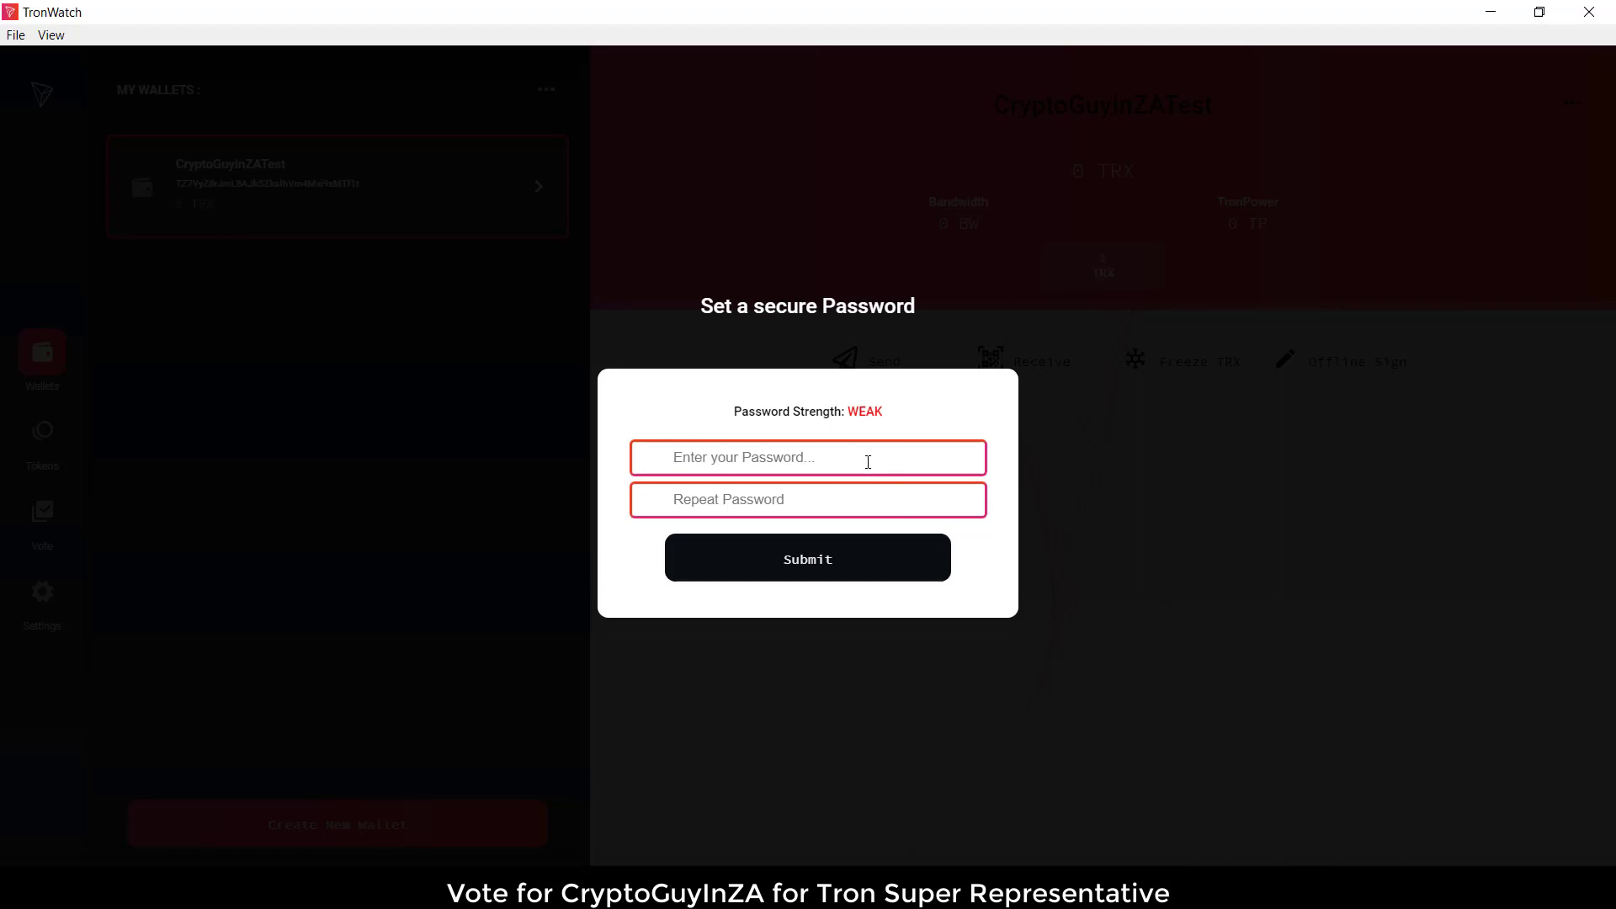
- Enter the wallet password in both fields of Set a secure Password and submit
type("•")
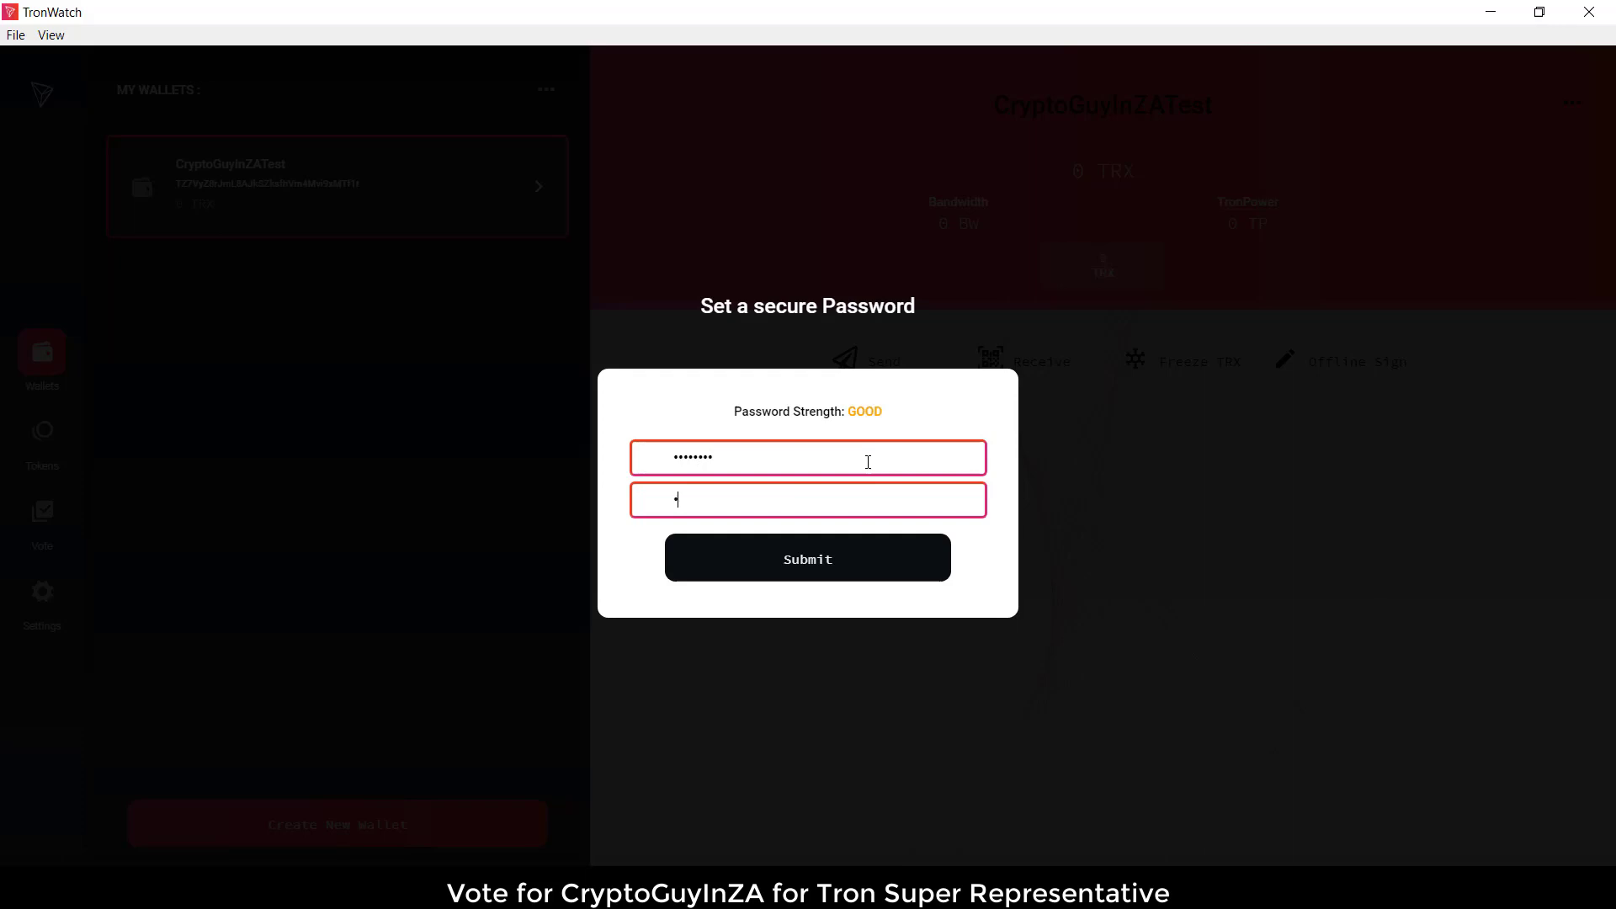
type("••••")
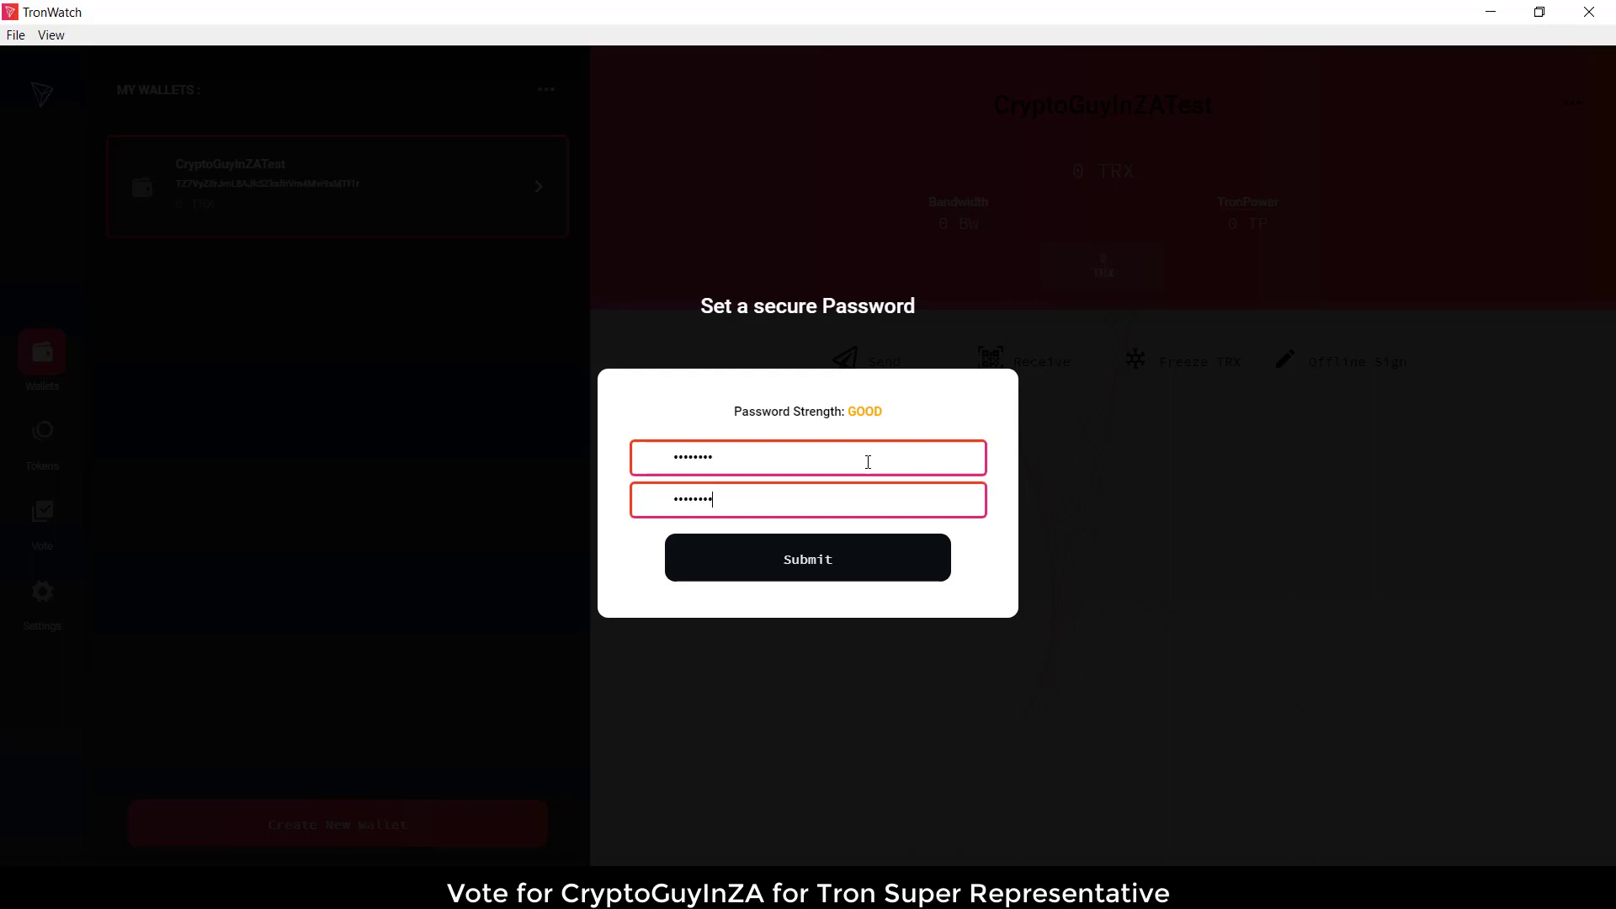
left_click(807, 557)
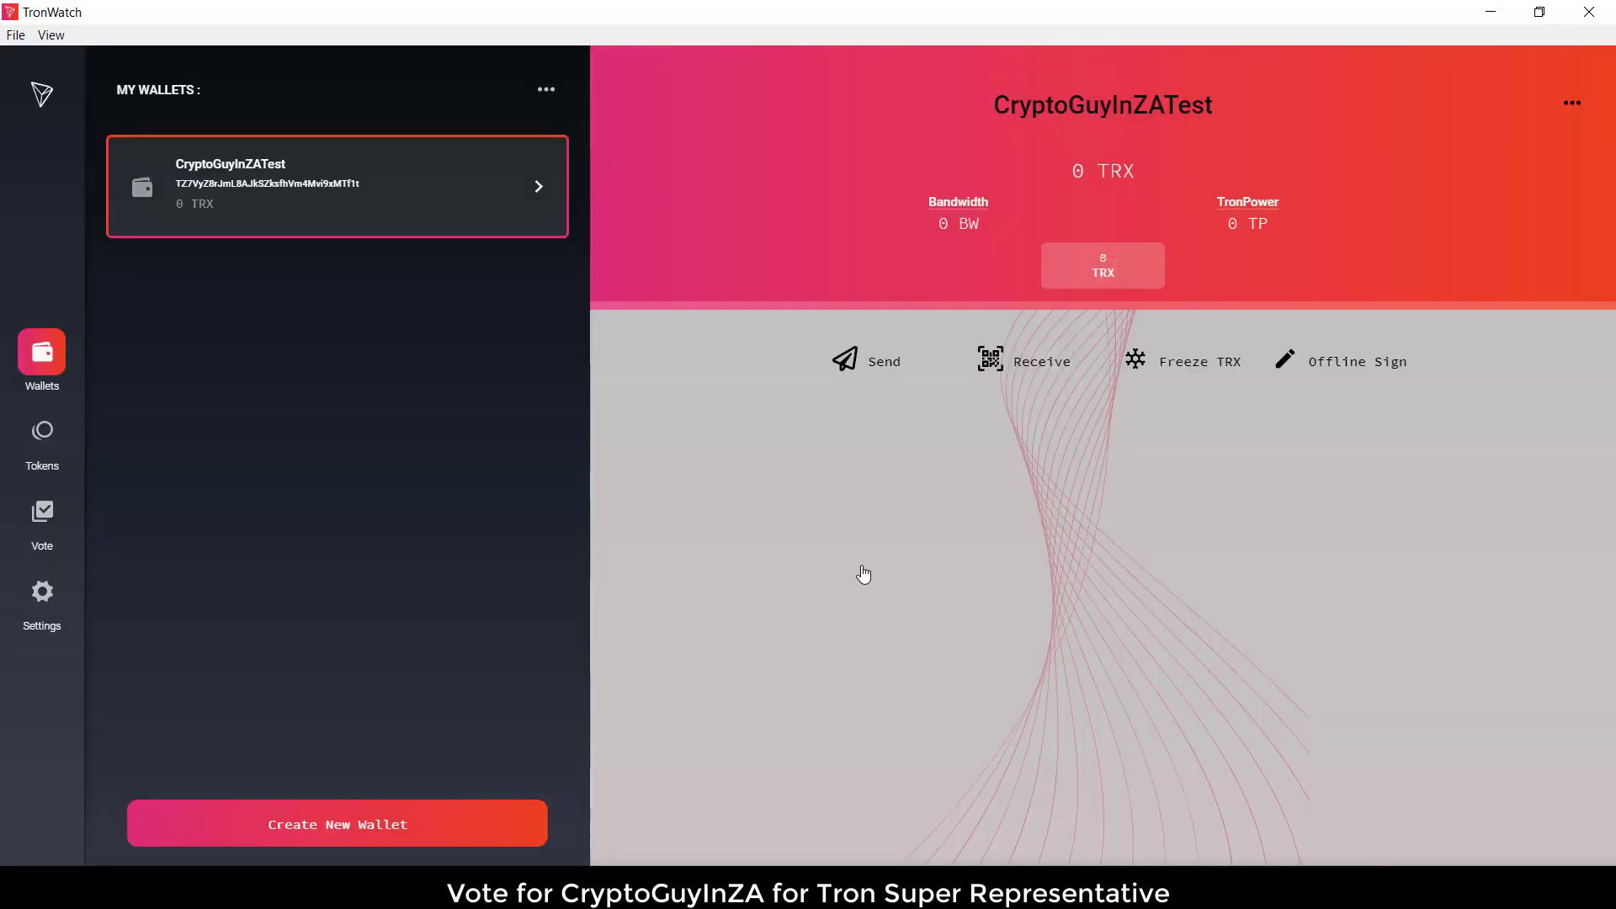
mouse_move(393, 272)
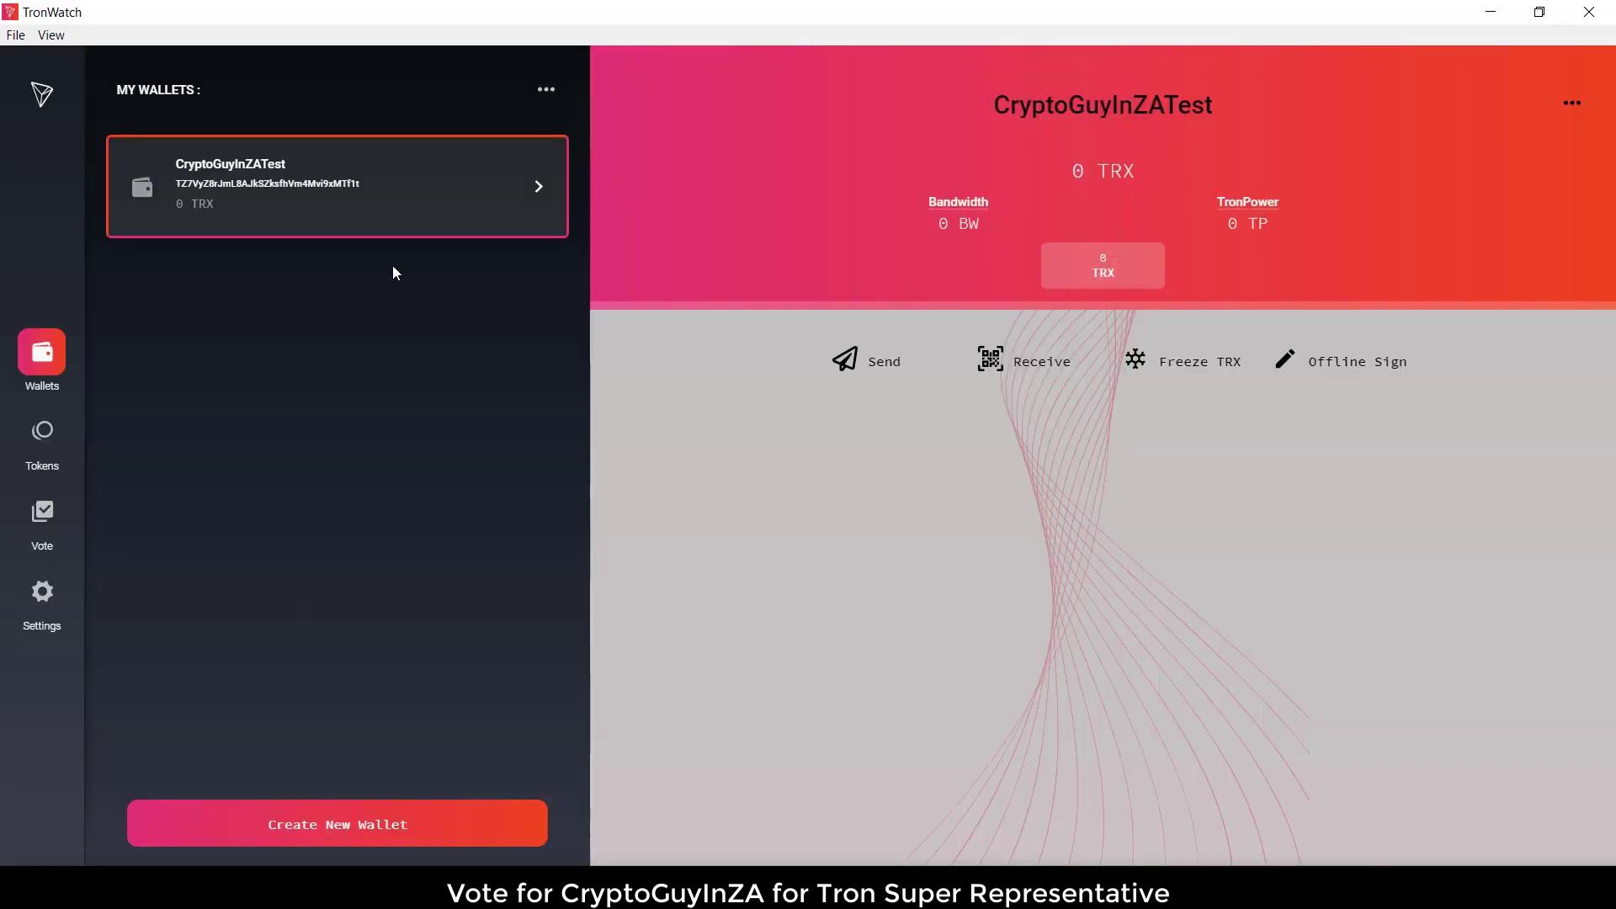
mouse_move(355, 835)
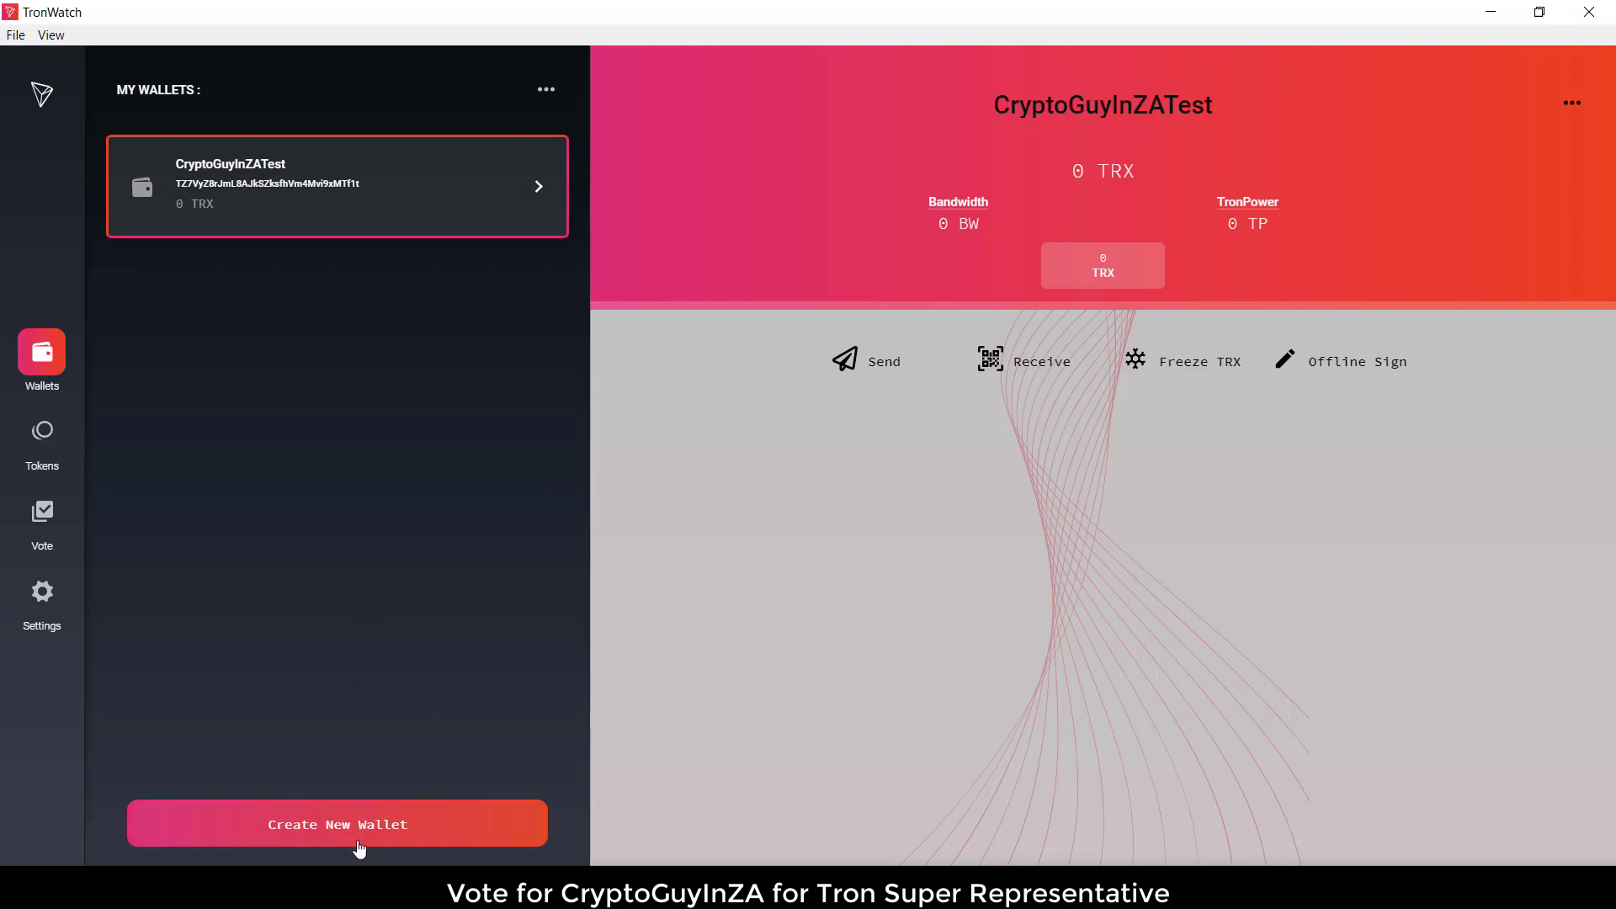
mouse_move(345, 720)
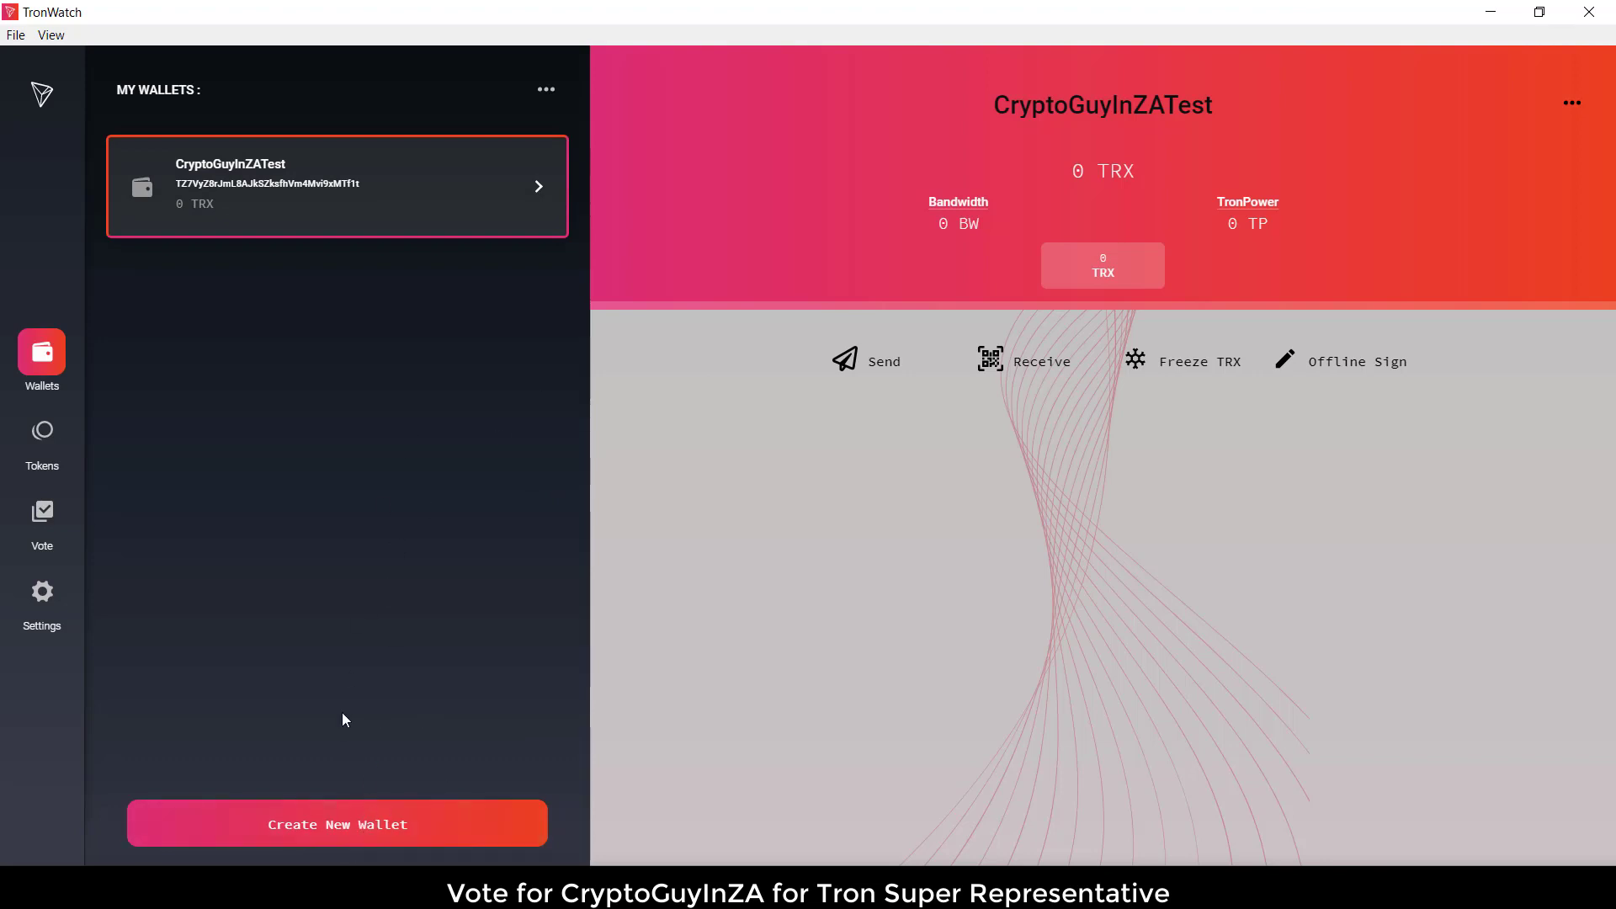
mouse_move(359, 587)
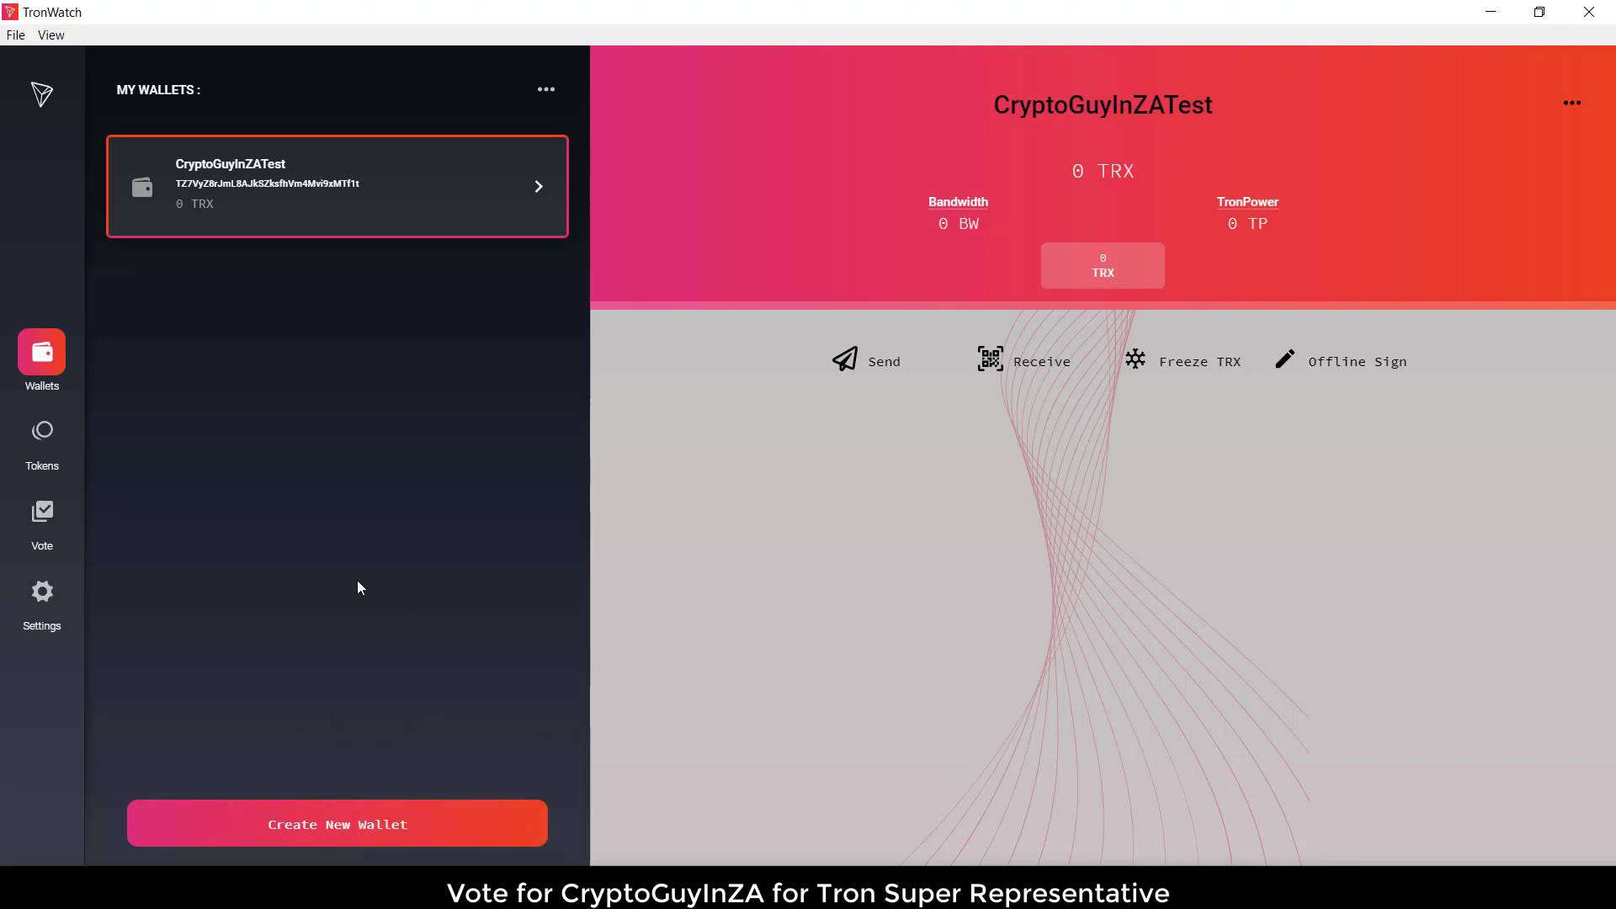
mouse_move(432, 486)
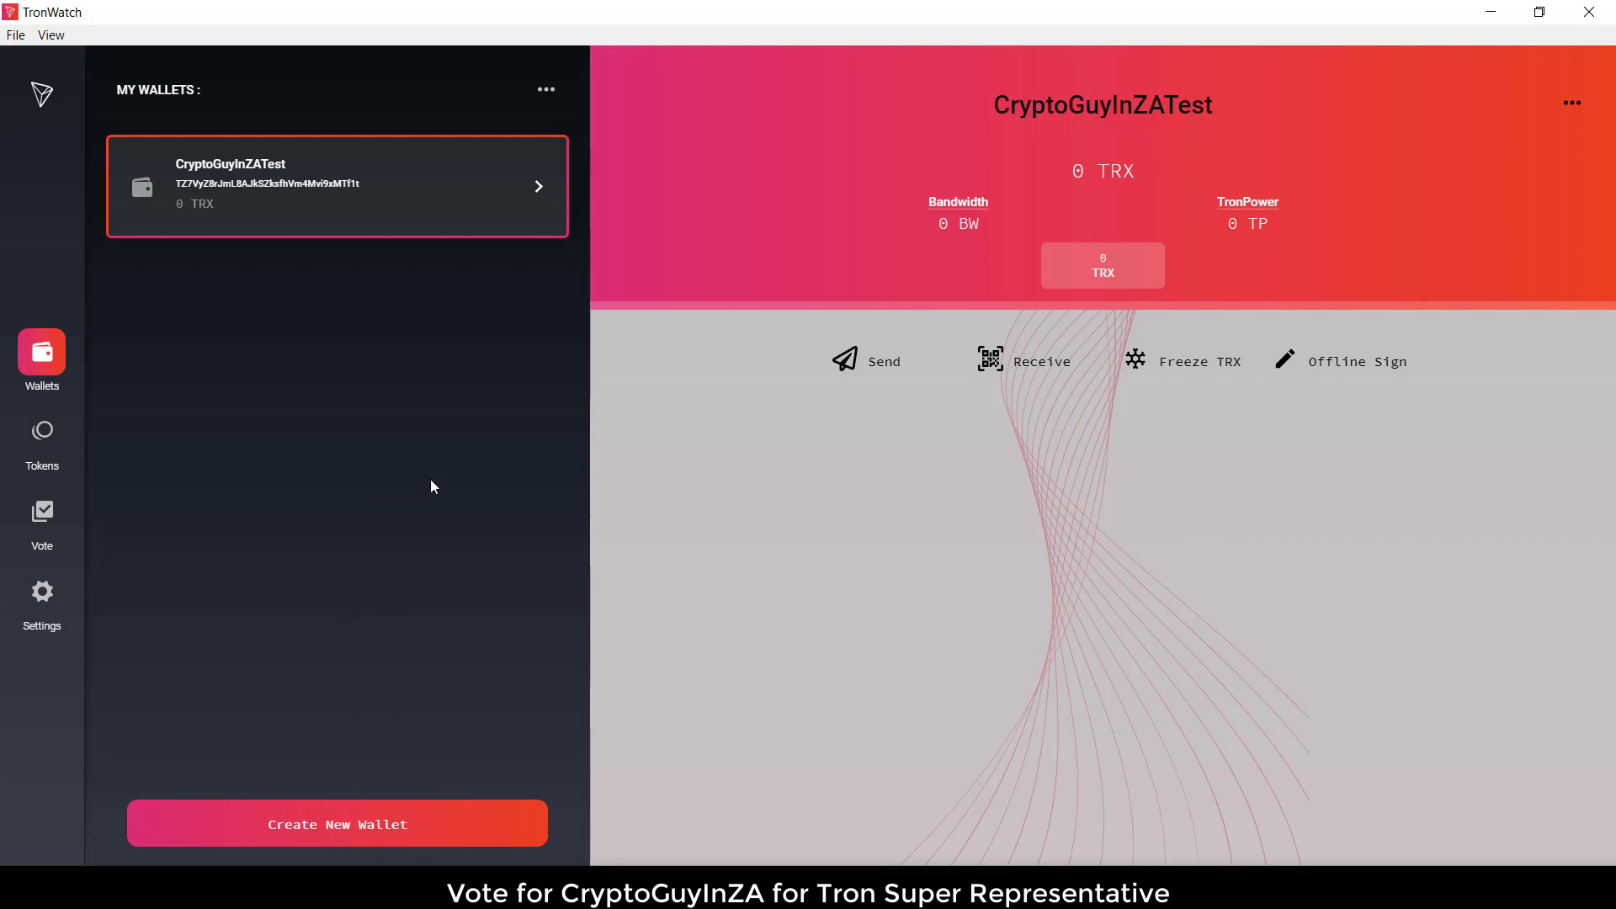
mouse_move(511, 516)
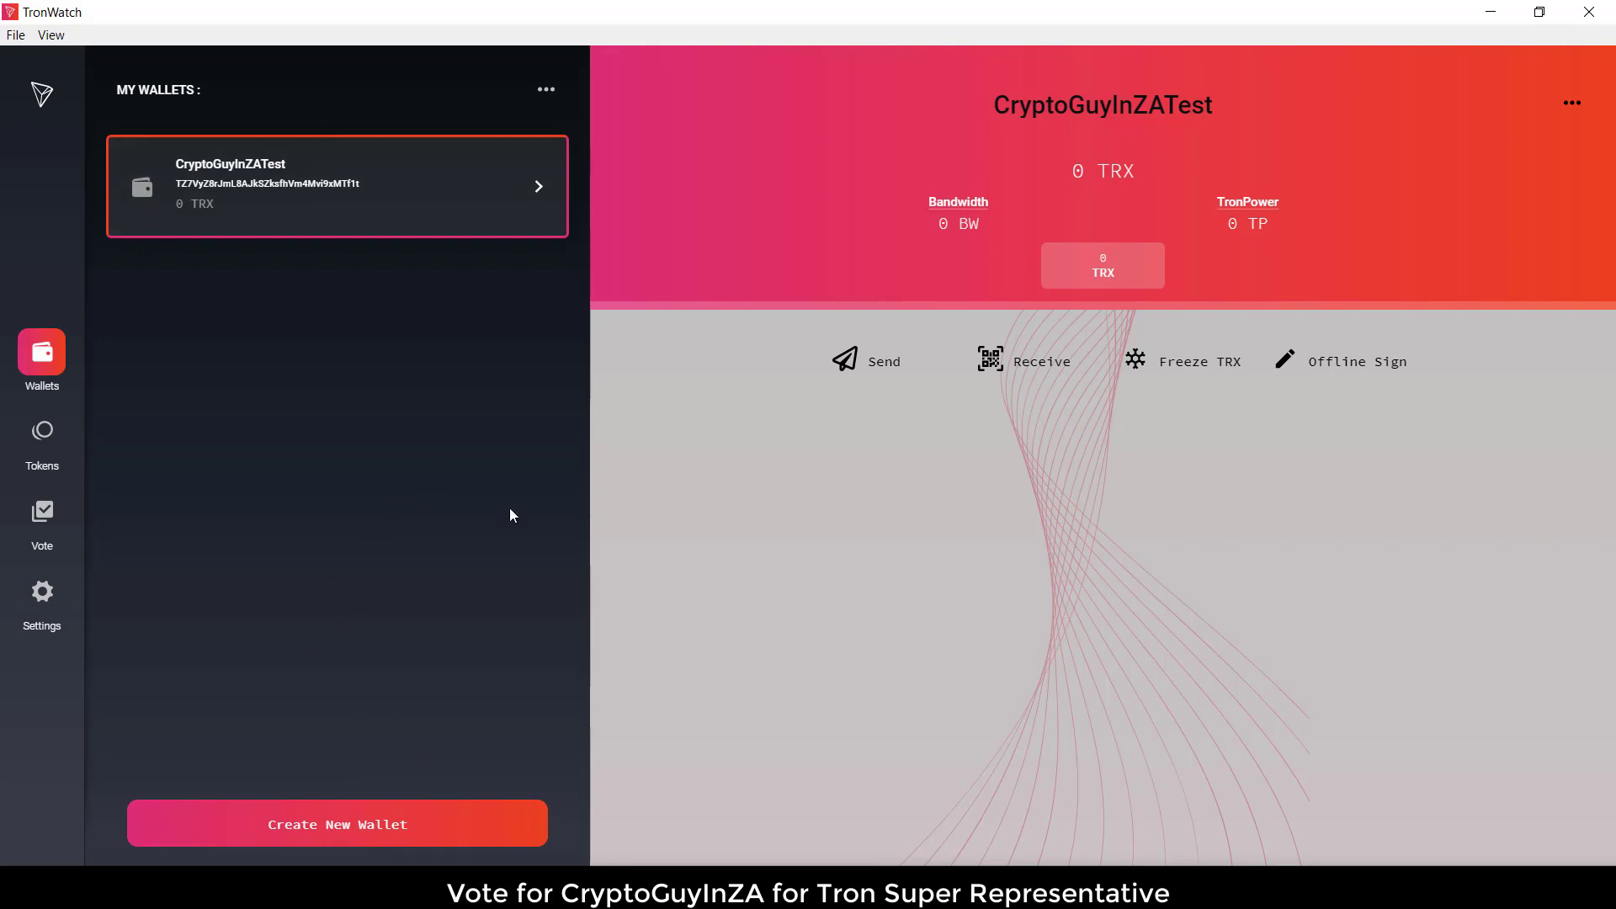
mouse_move(87, 437)
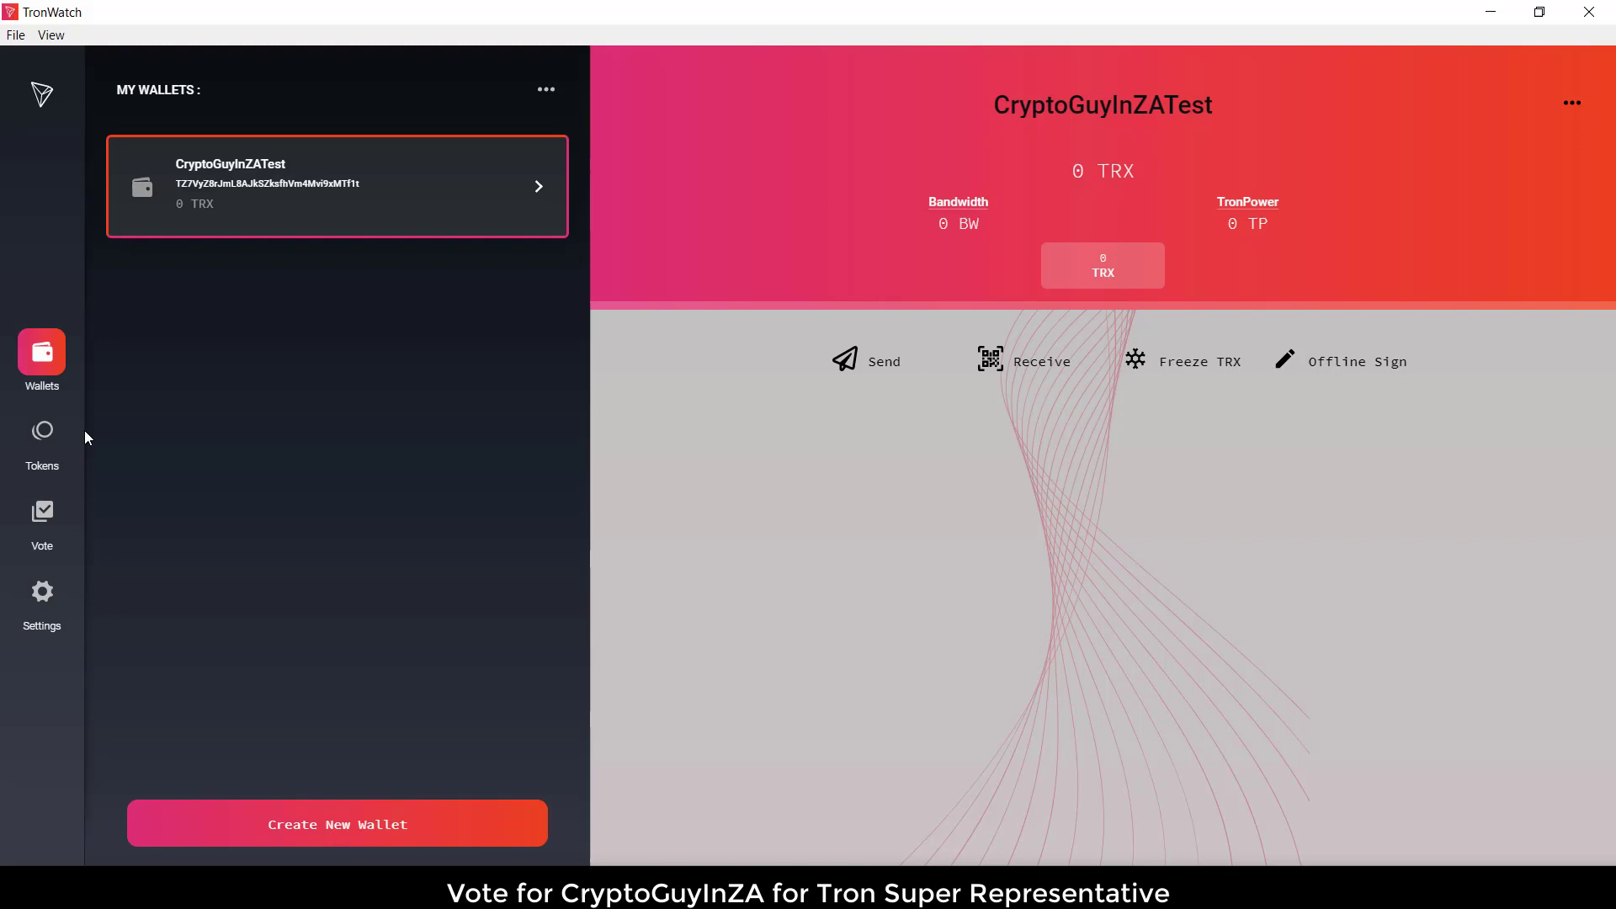
- Show the Tokens list with SEED, TRX, IPFS, Bitcoin and EOS
left_click(41, 436)
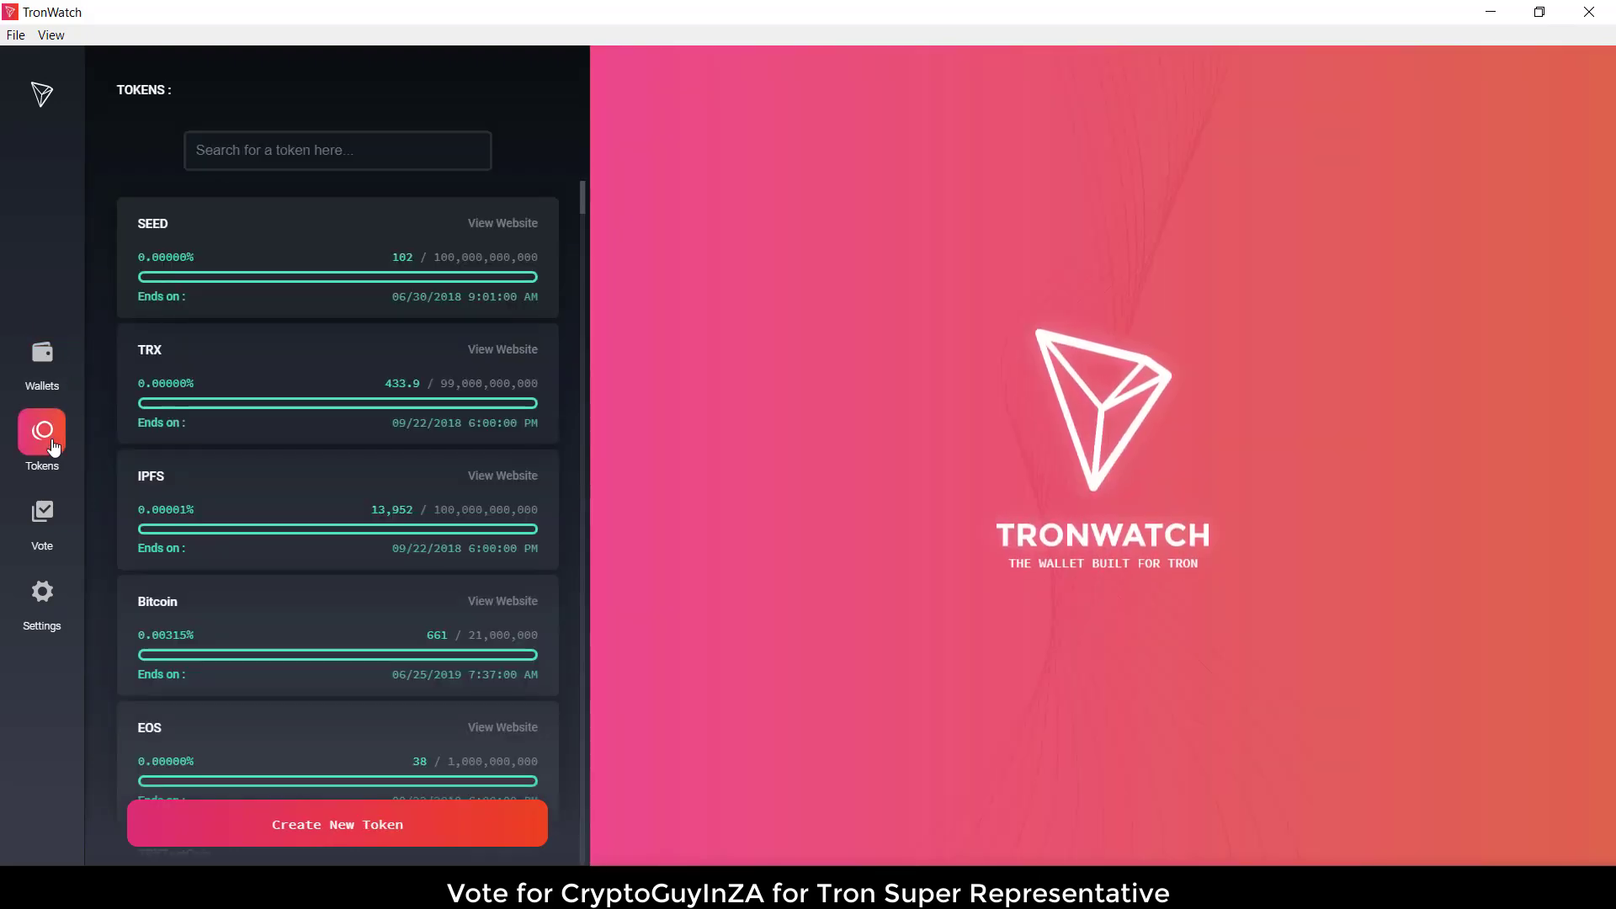
mouse_move(175, 639)
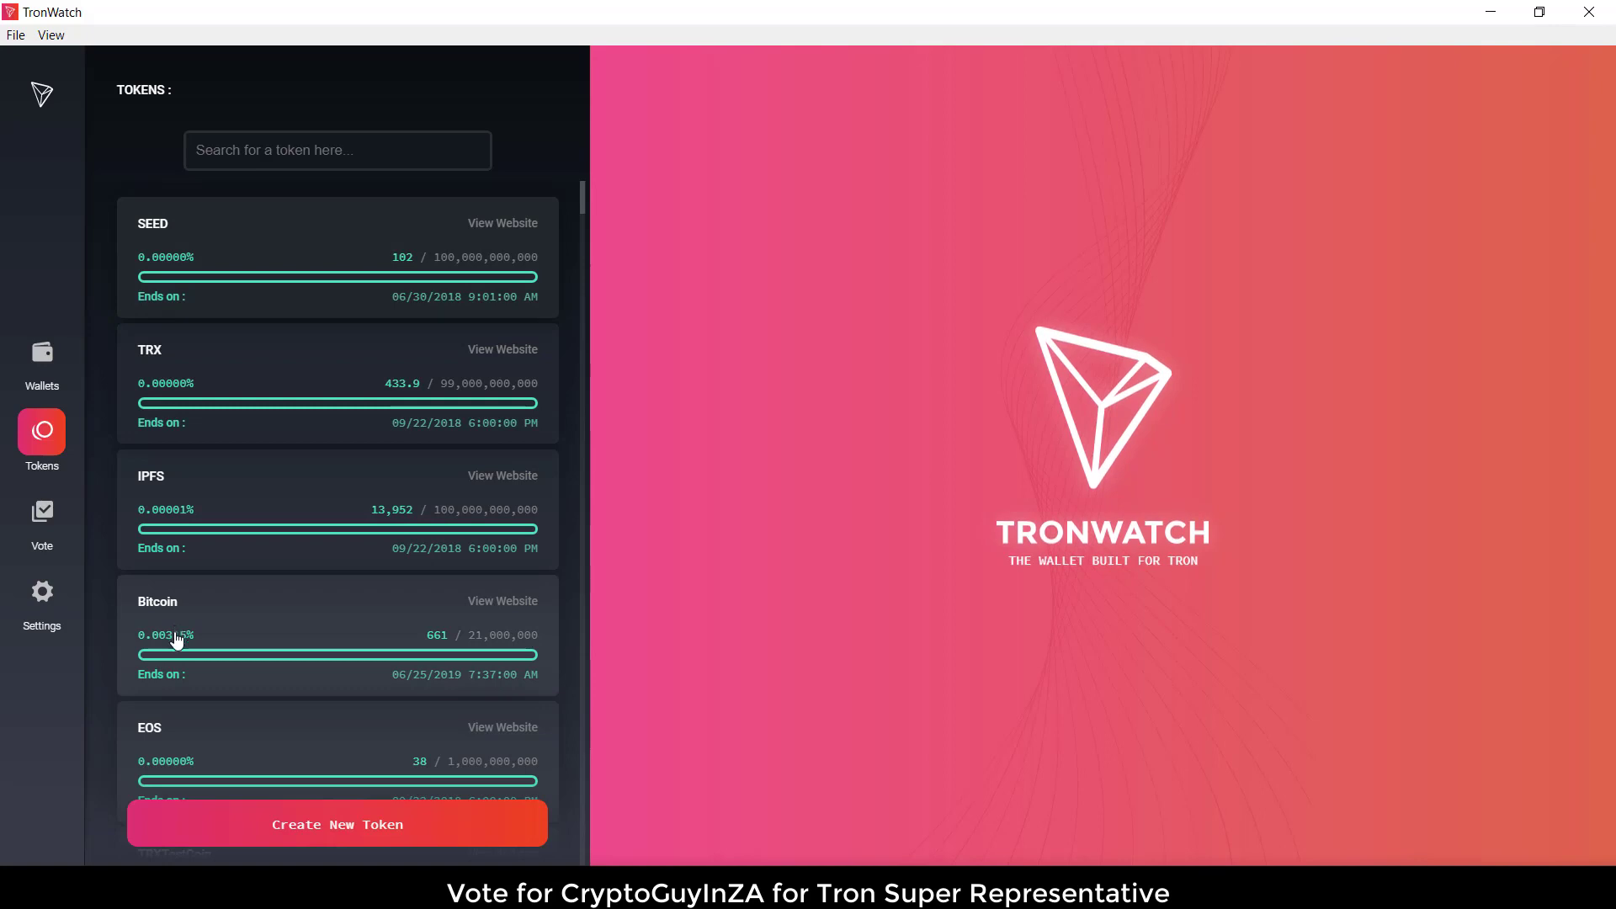
mouse_move(41, 511)
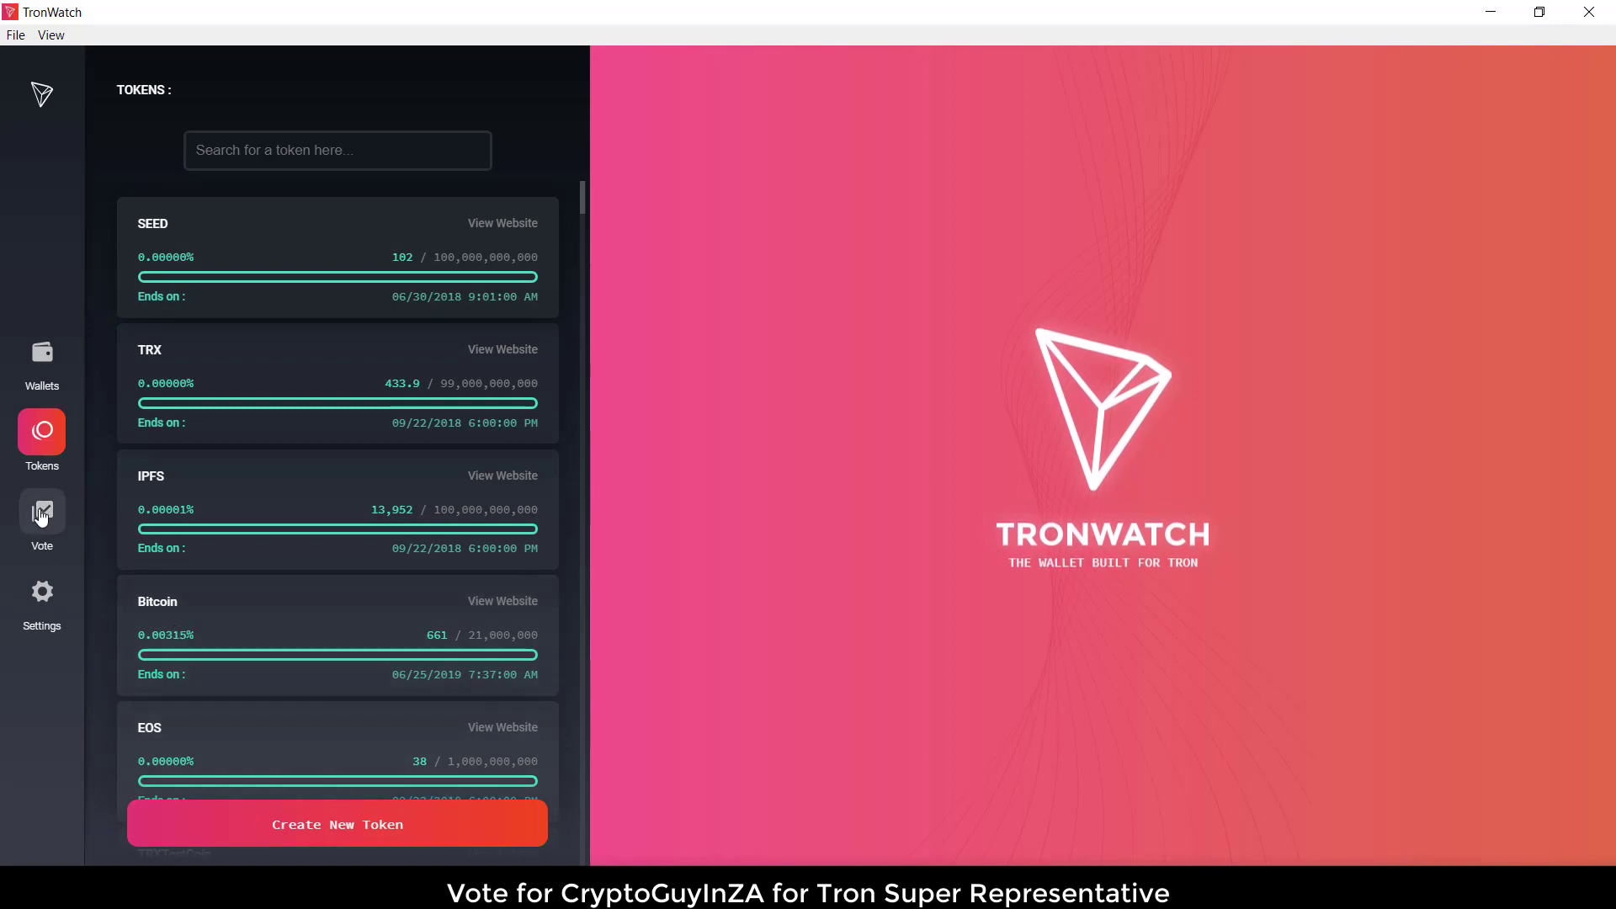
- Search representatives for 'cryp' to find CryptoGuyInZA, view Settings, then return to Wallets
left_click(41, 515)
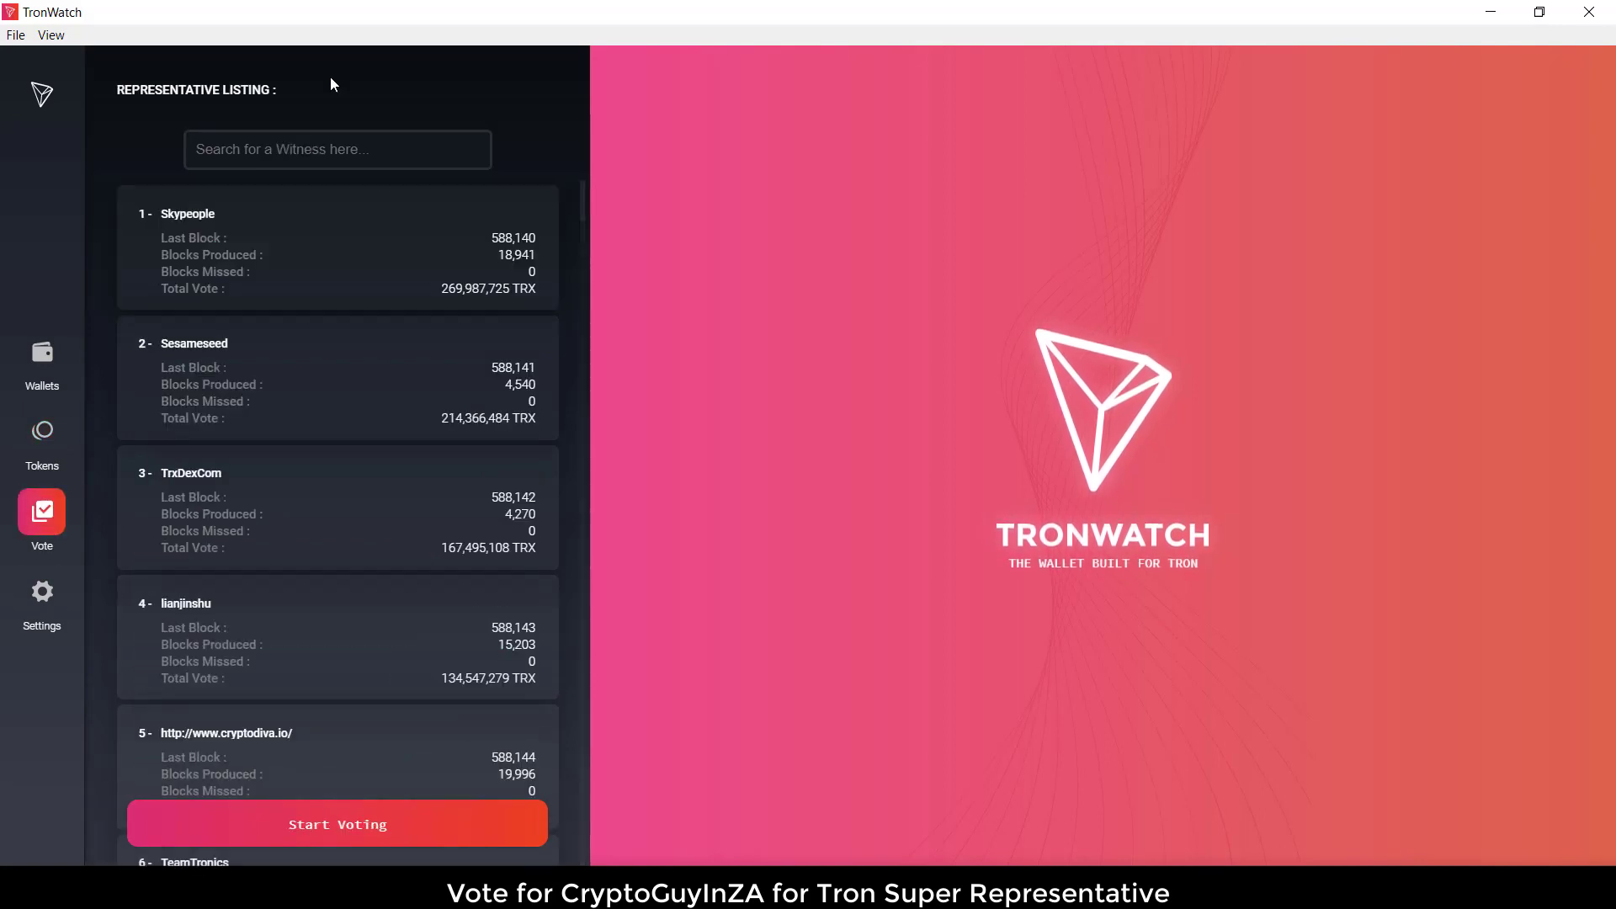
type("c")
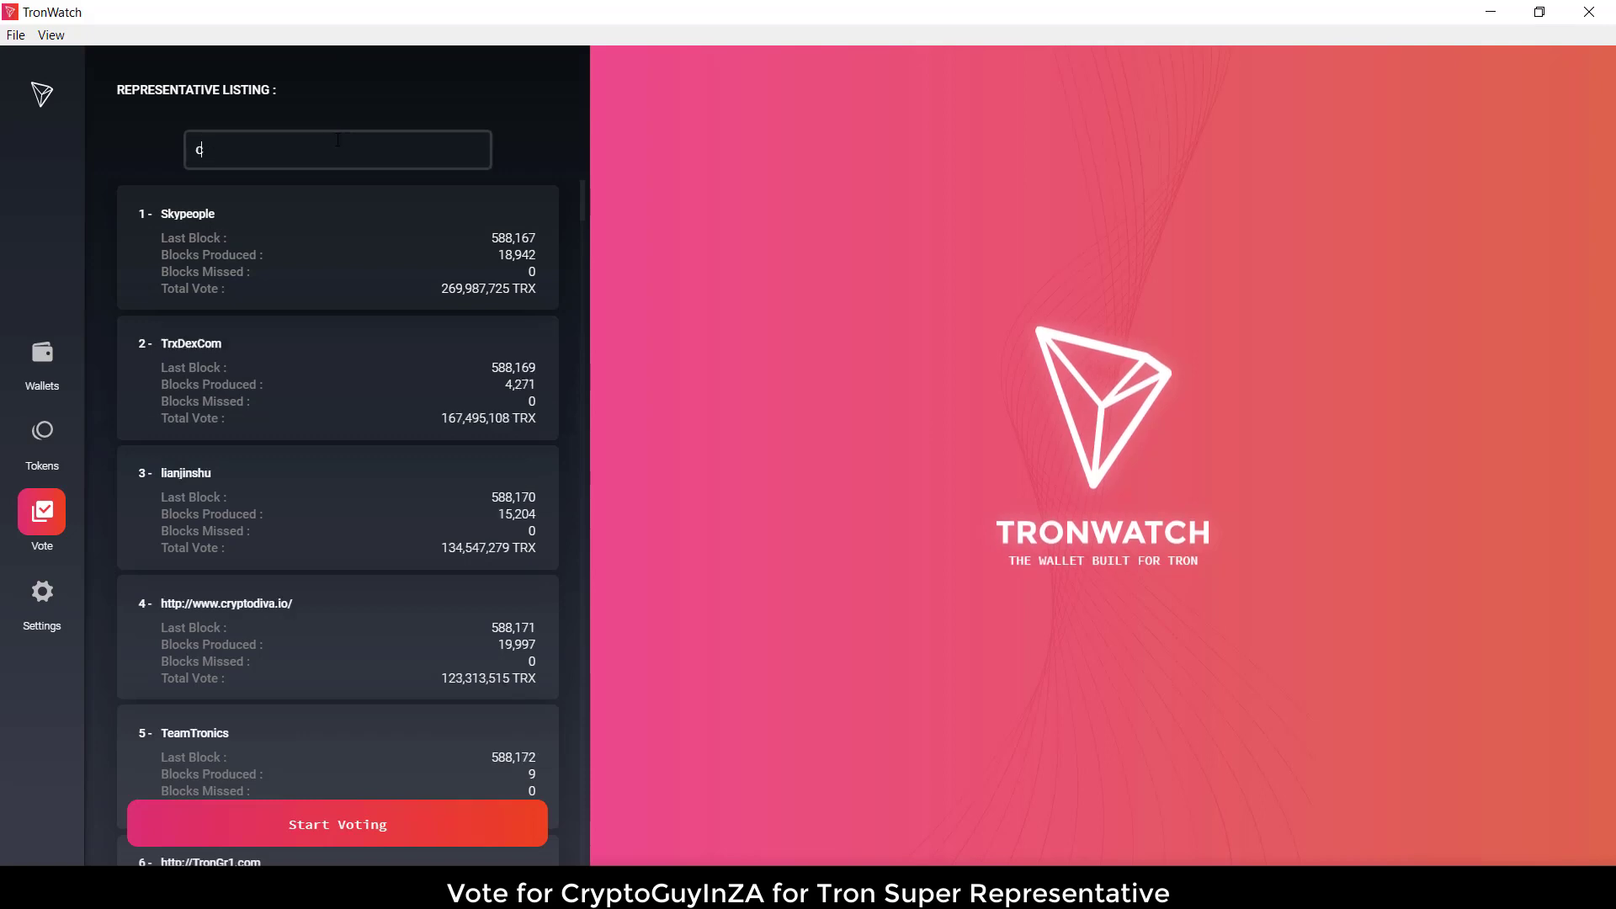
type("ryp")
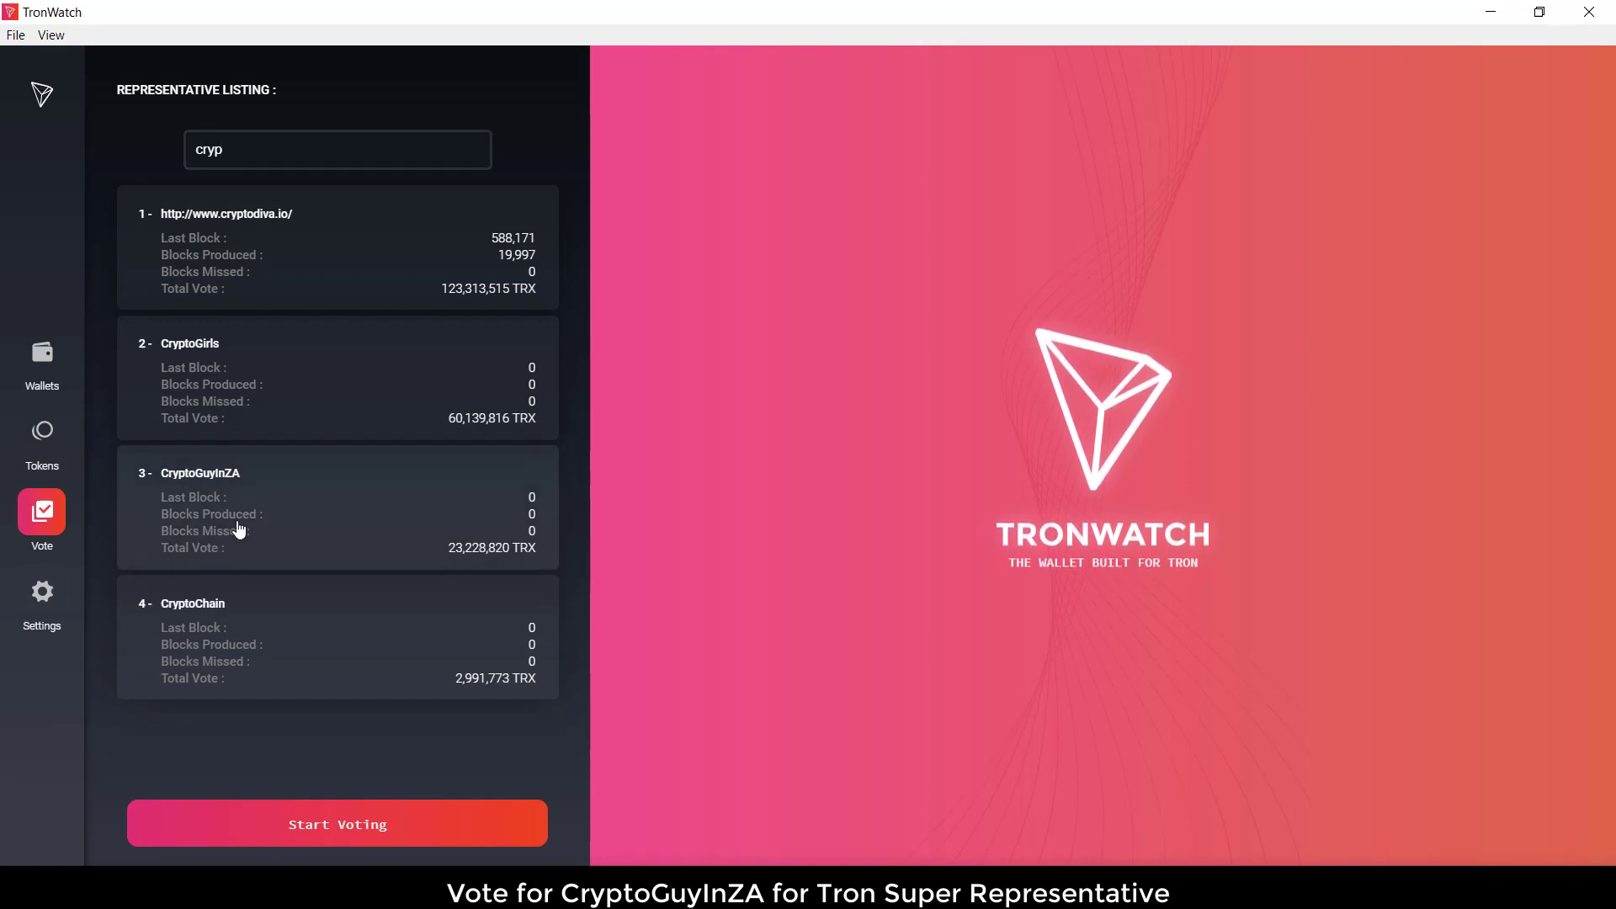
left_click(42, 594)
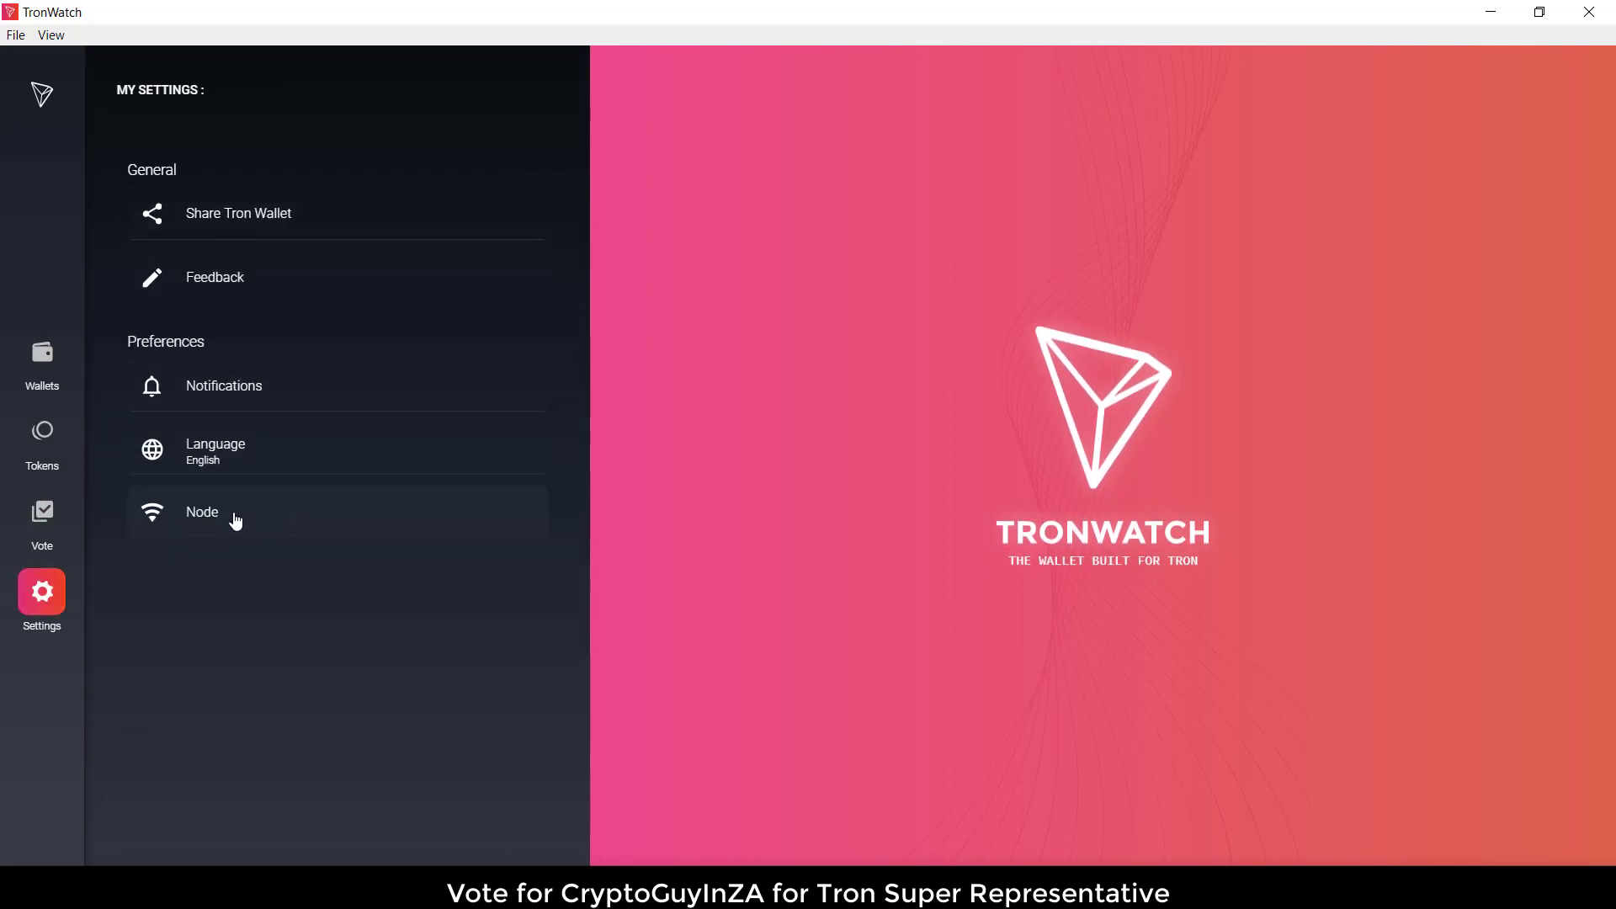
left_click(41, 354)
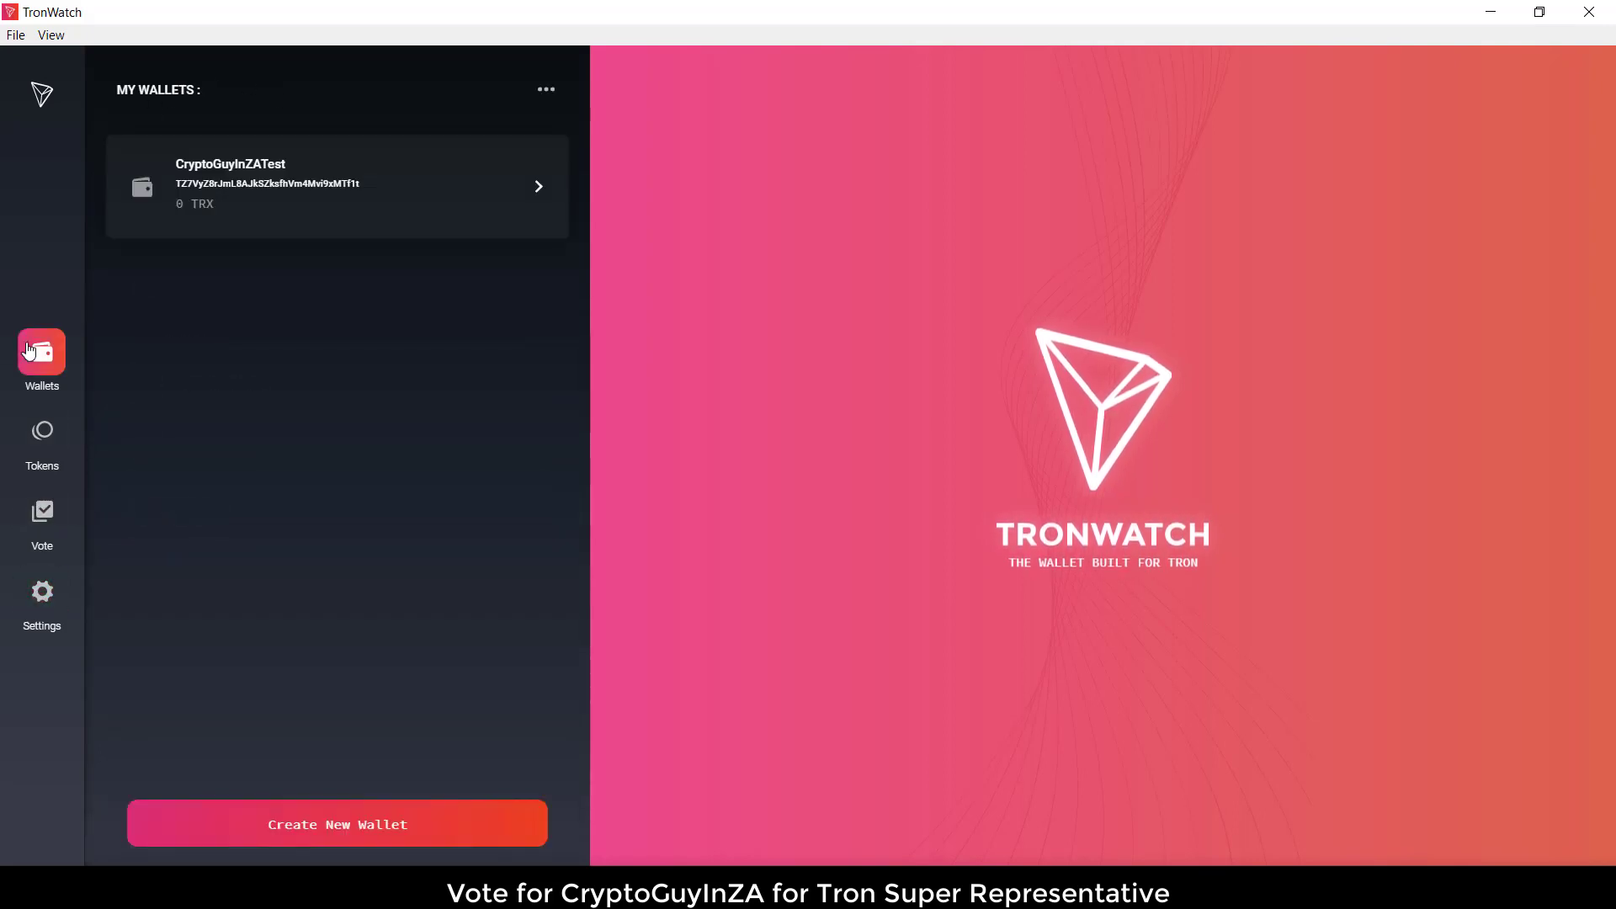
- Show the CryptoGuyInZATest wallet's receive QR code and select its address
left_click(336, 185)
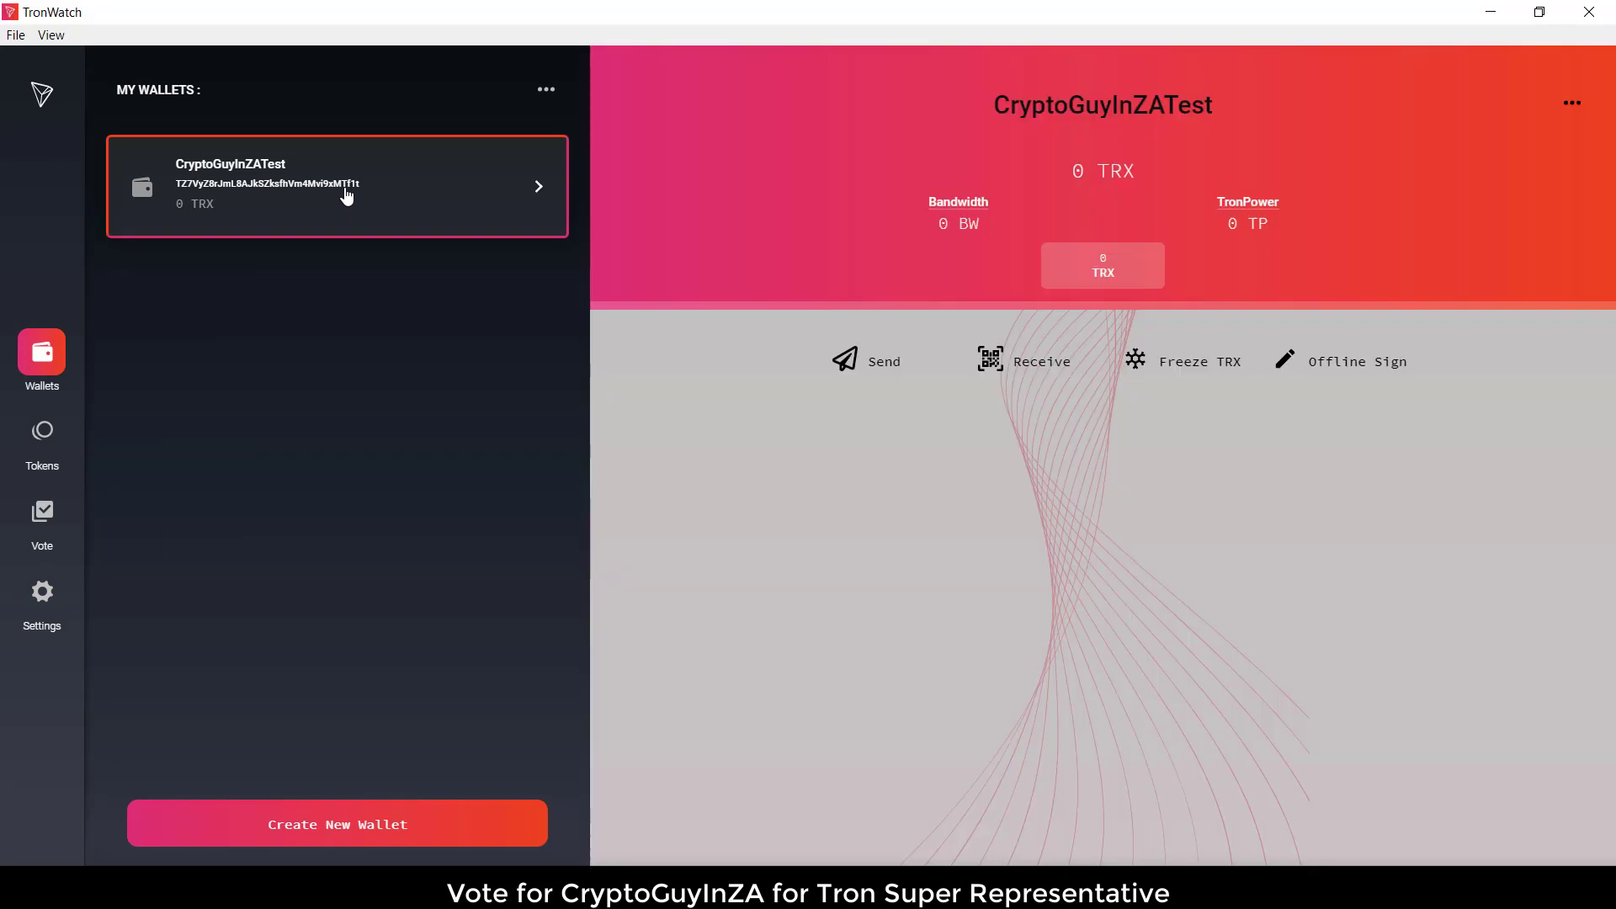
mouse_move(933, 615)
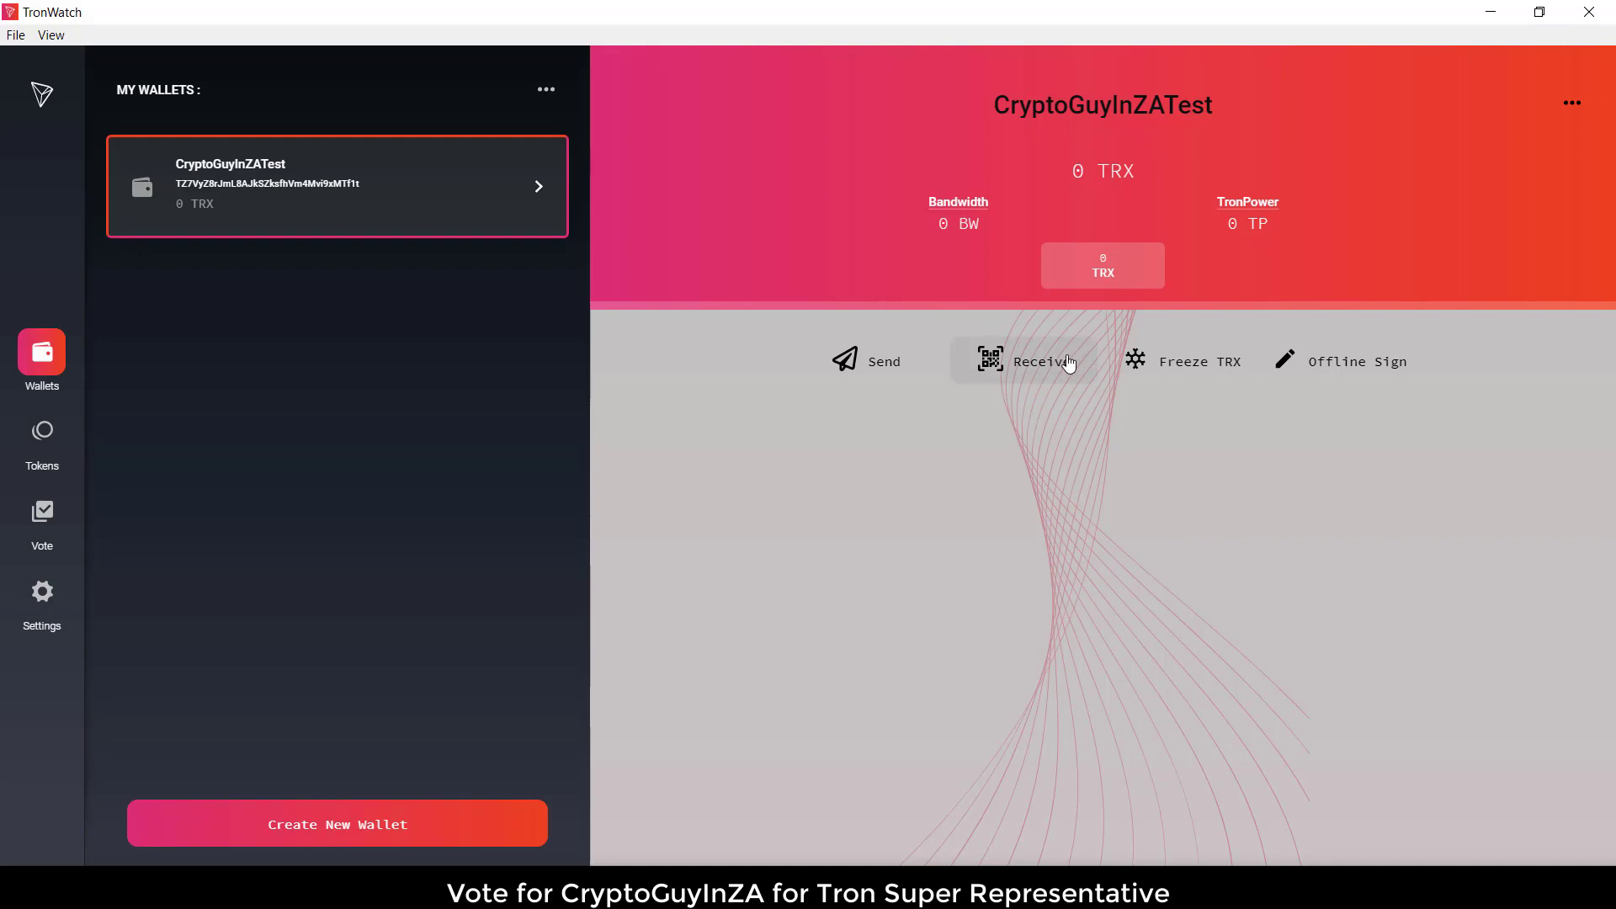
left_click(1030, 361)
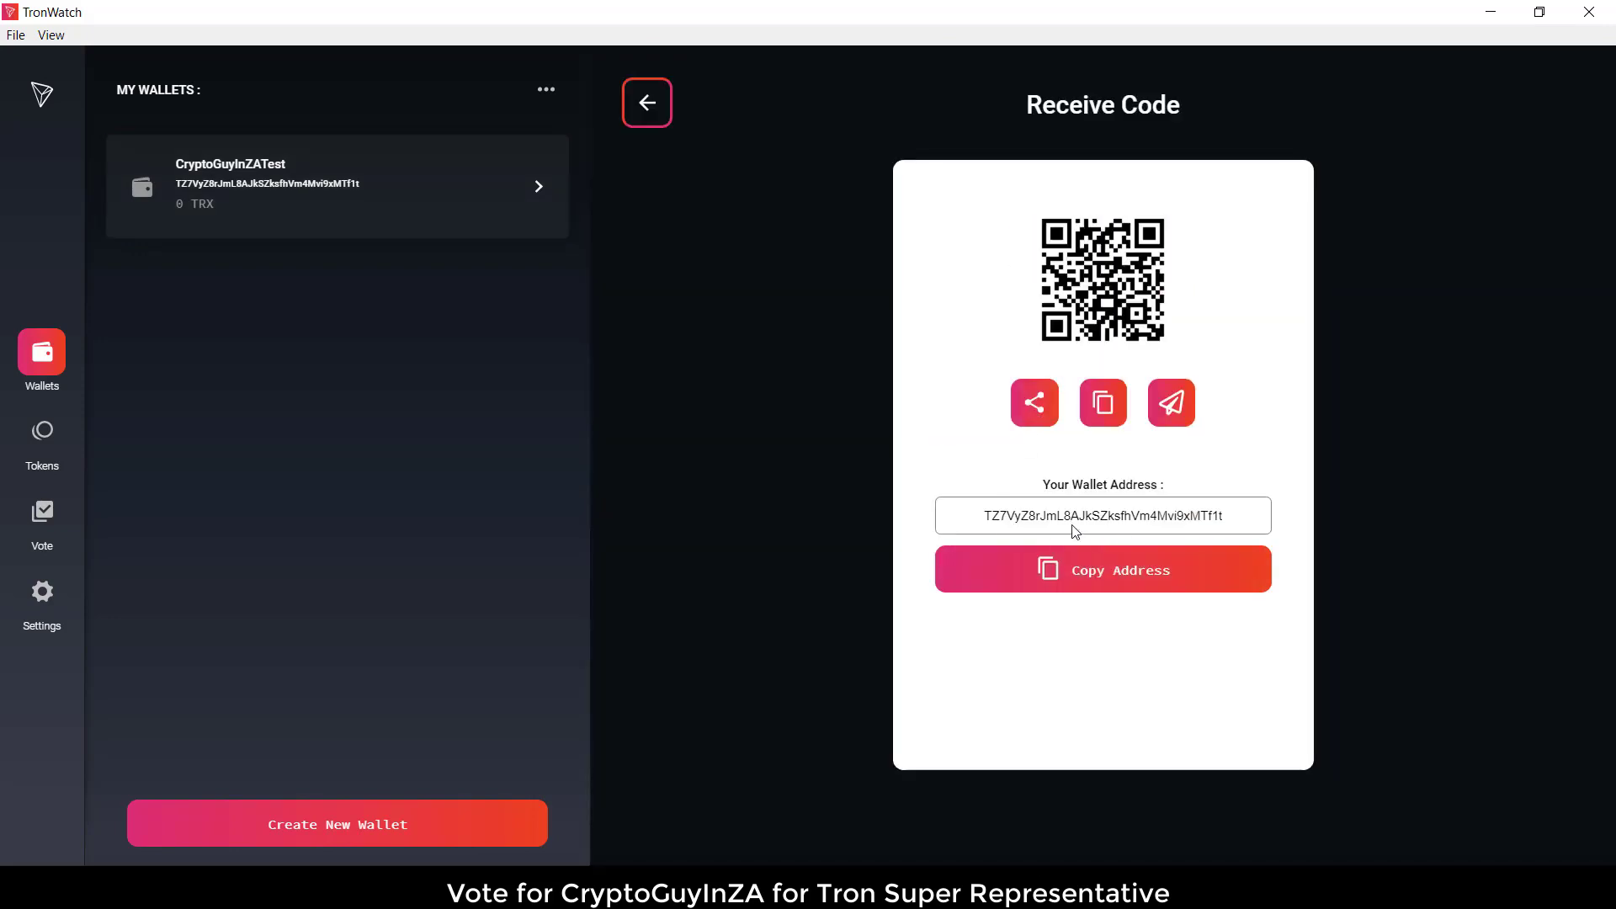
triple_click(1101, 515)
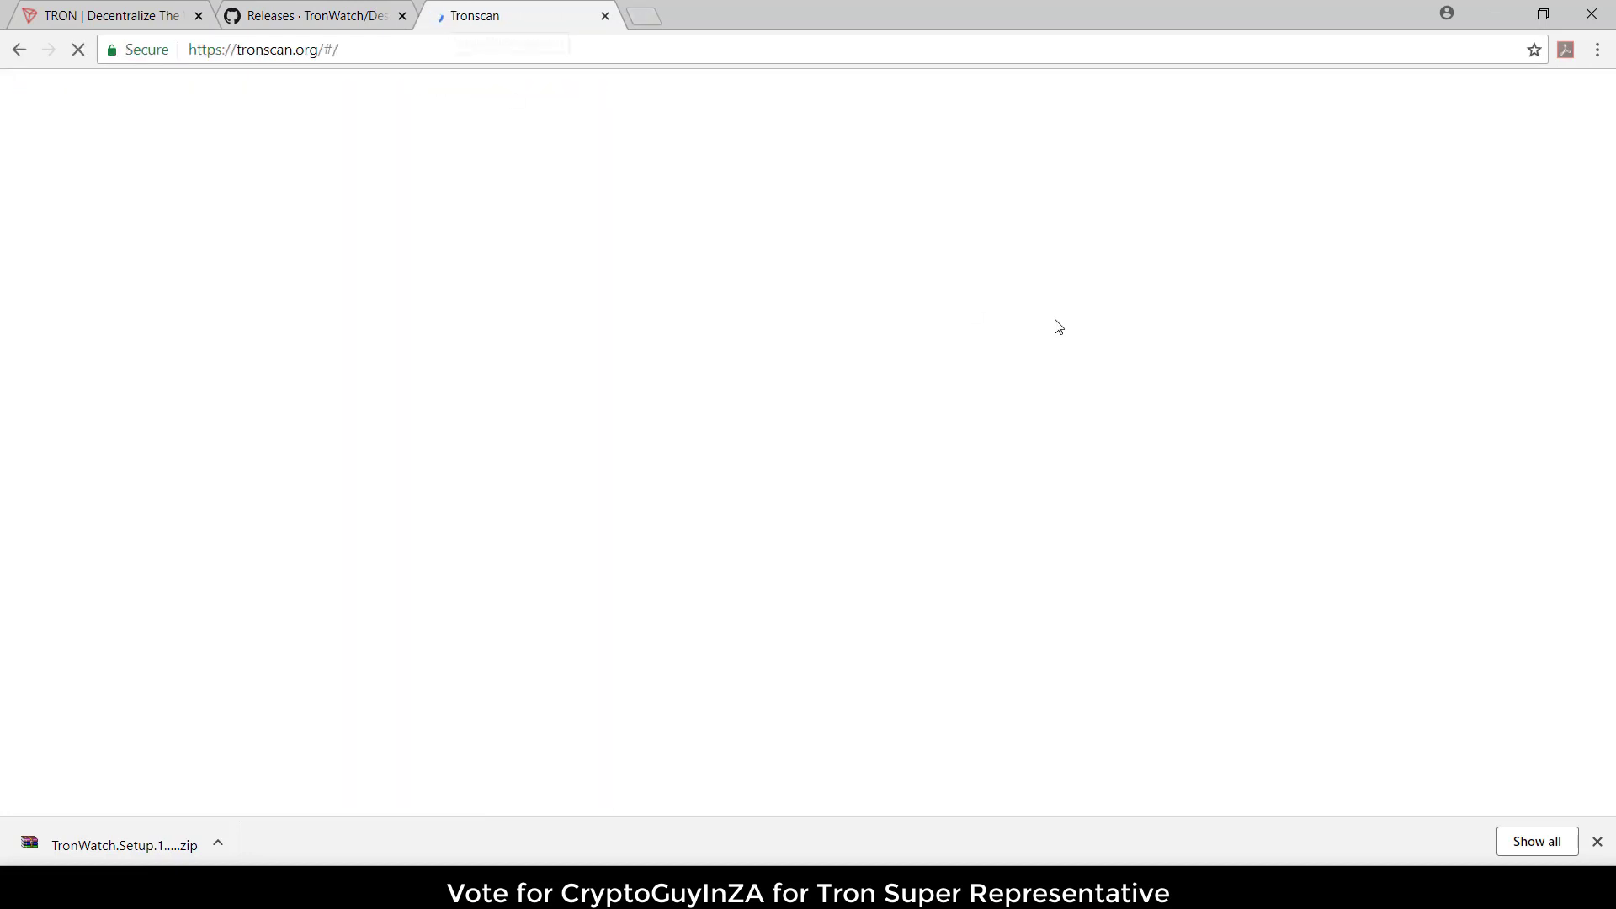
- Unlock a Tronscan wallet from its keystore file and view the 4.860265 TRX account page
left_click(1322, 97)
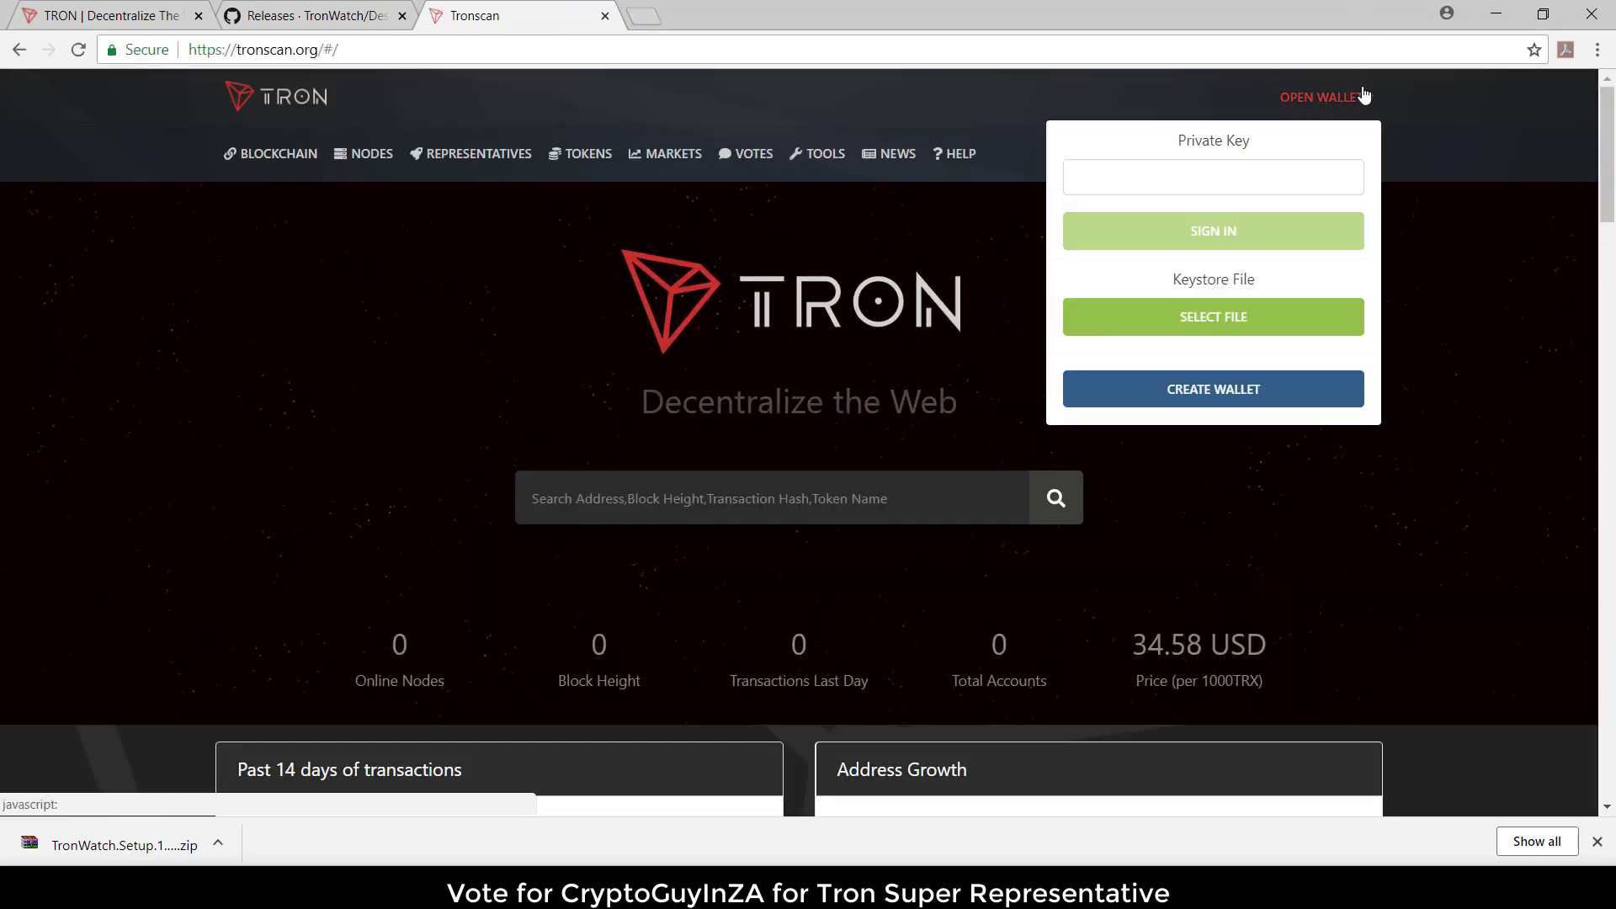
left_click(1212, 316)
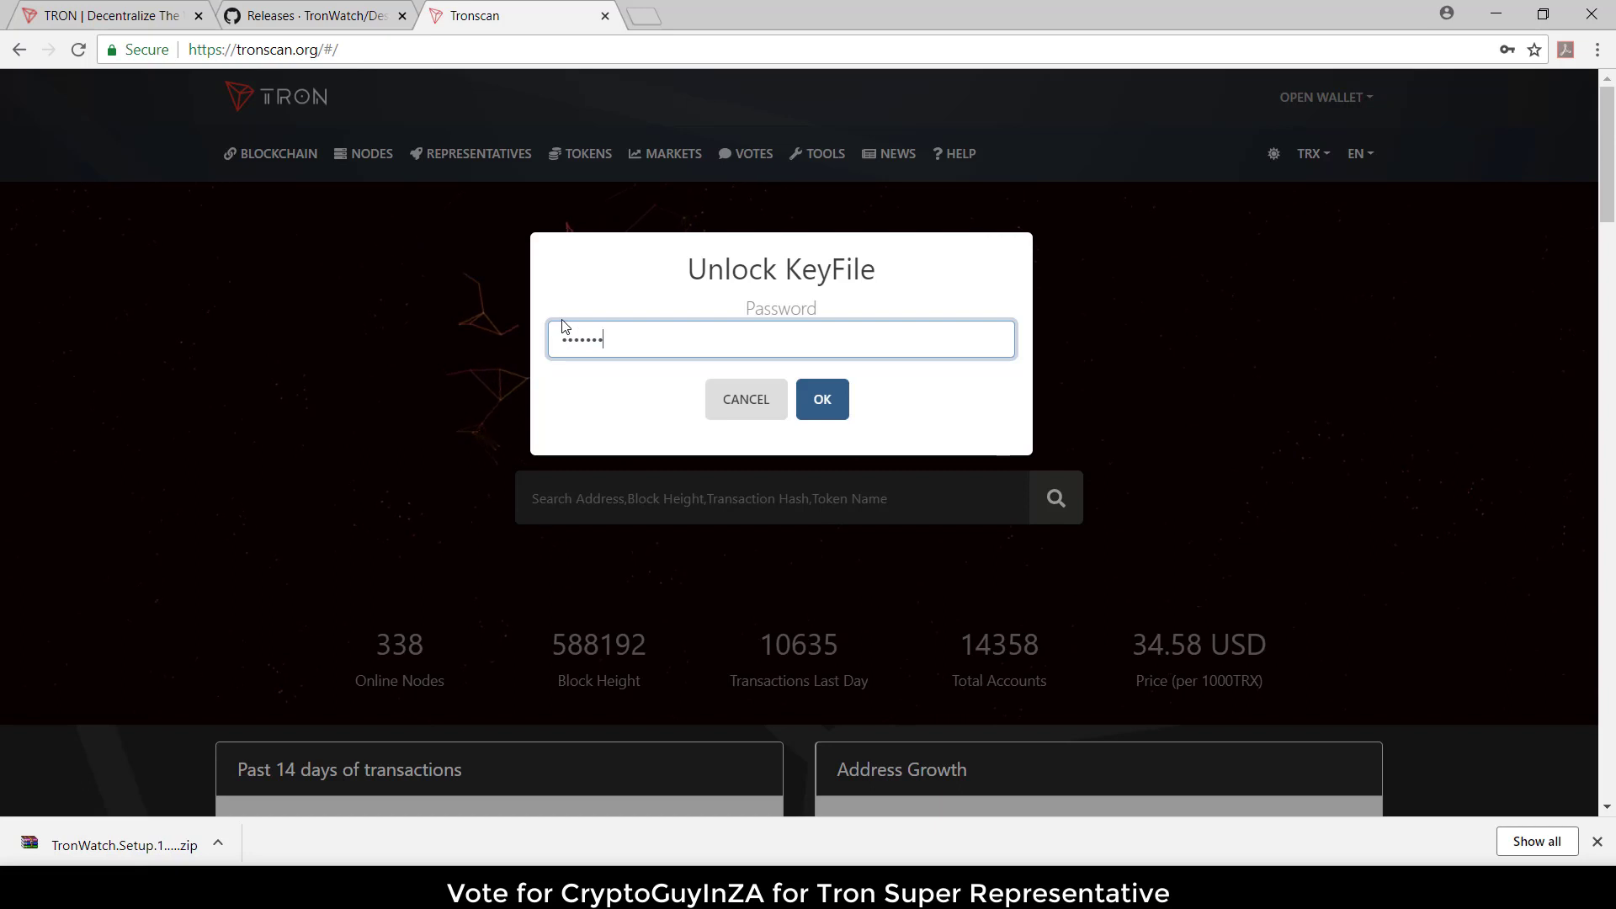
left_click(822, 399)
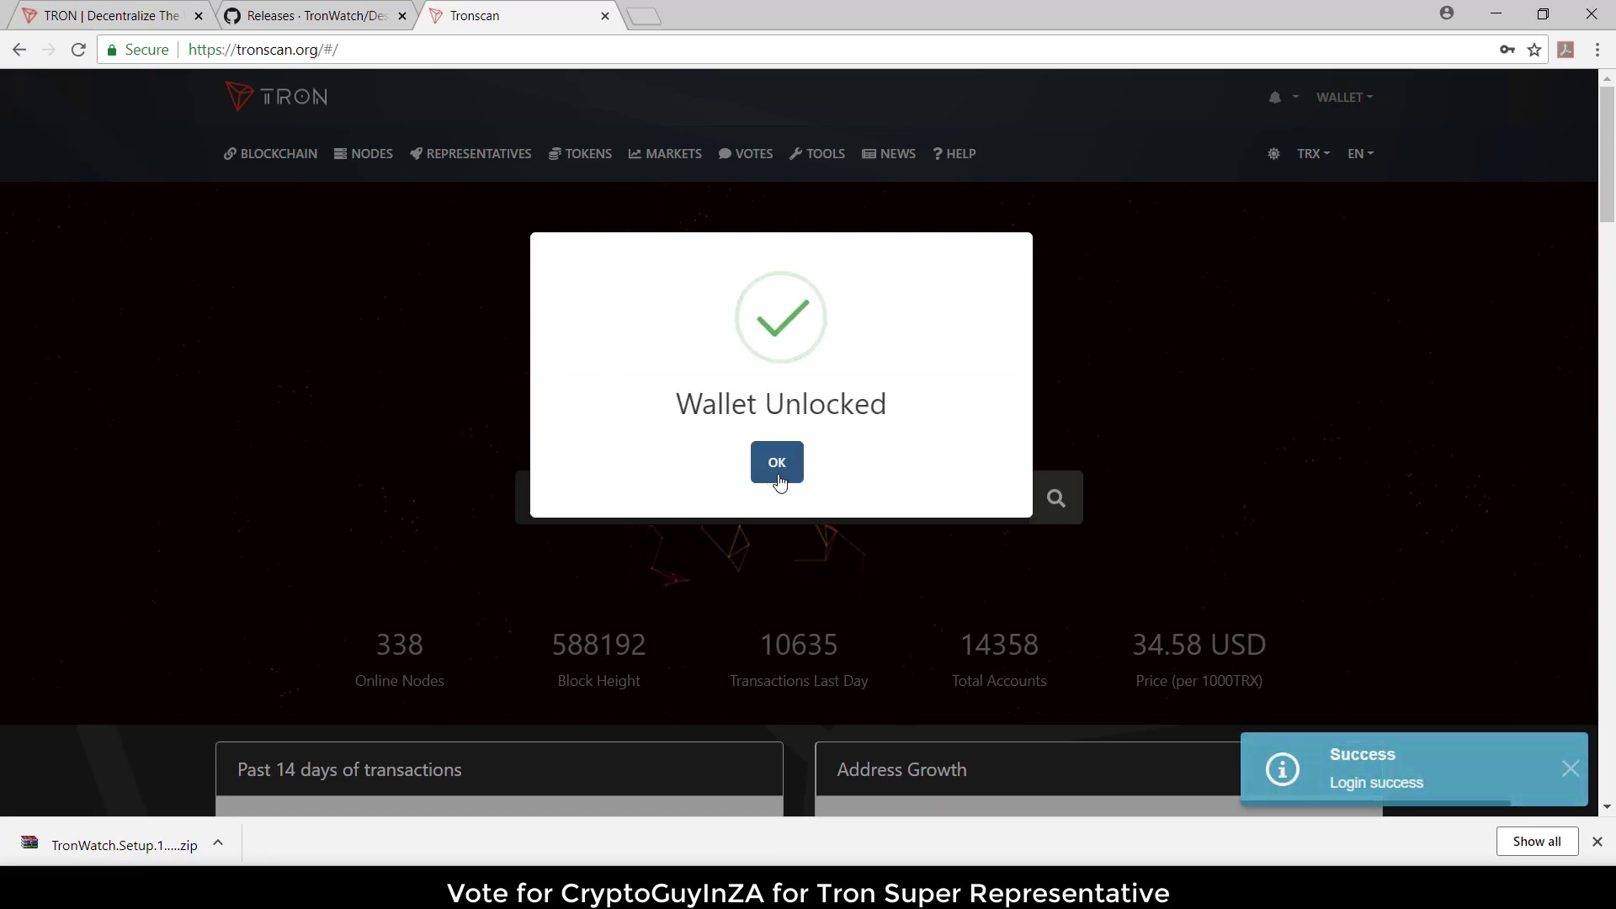
left_click(776, 462)
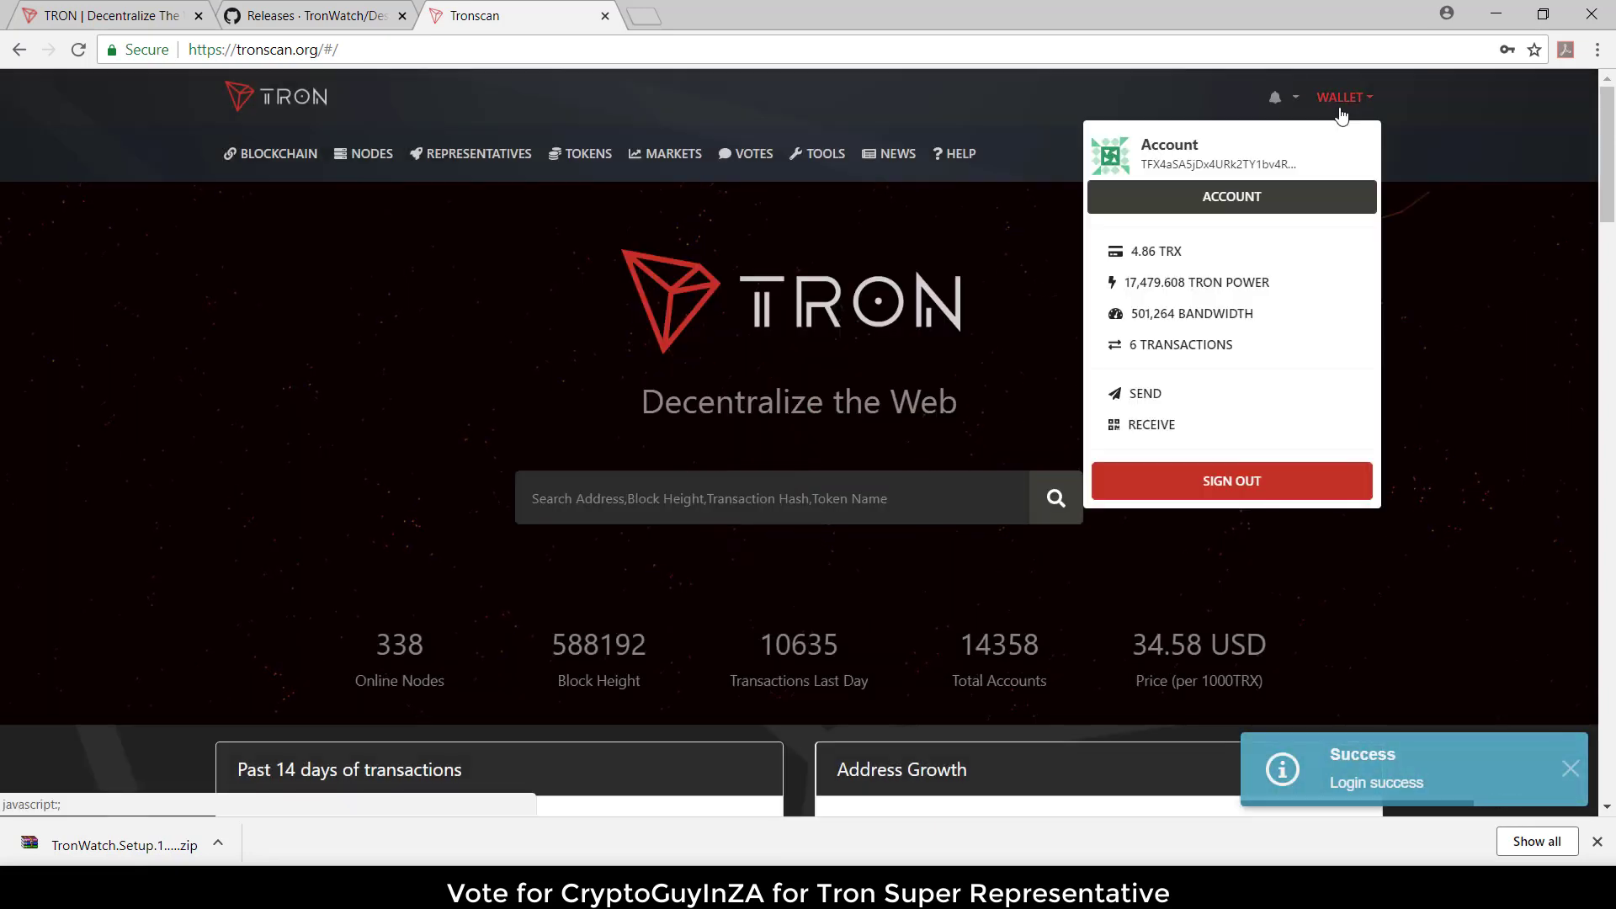
mouse_move(1330, 196)
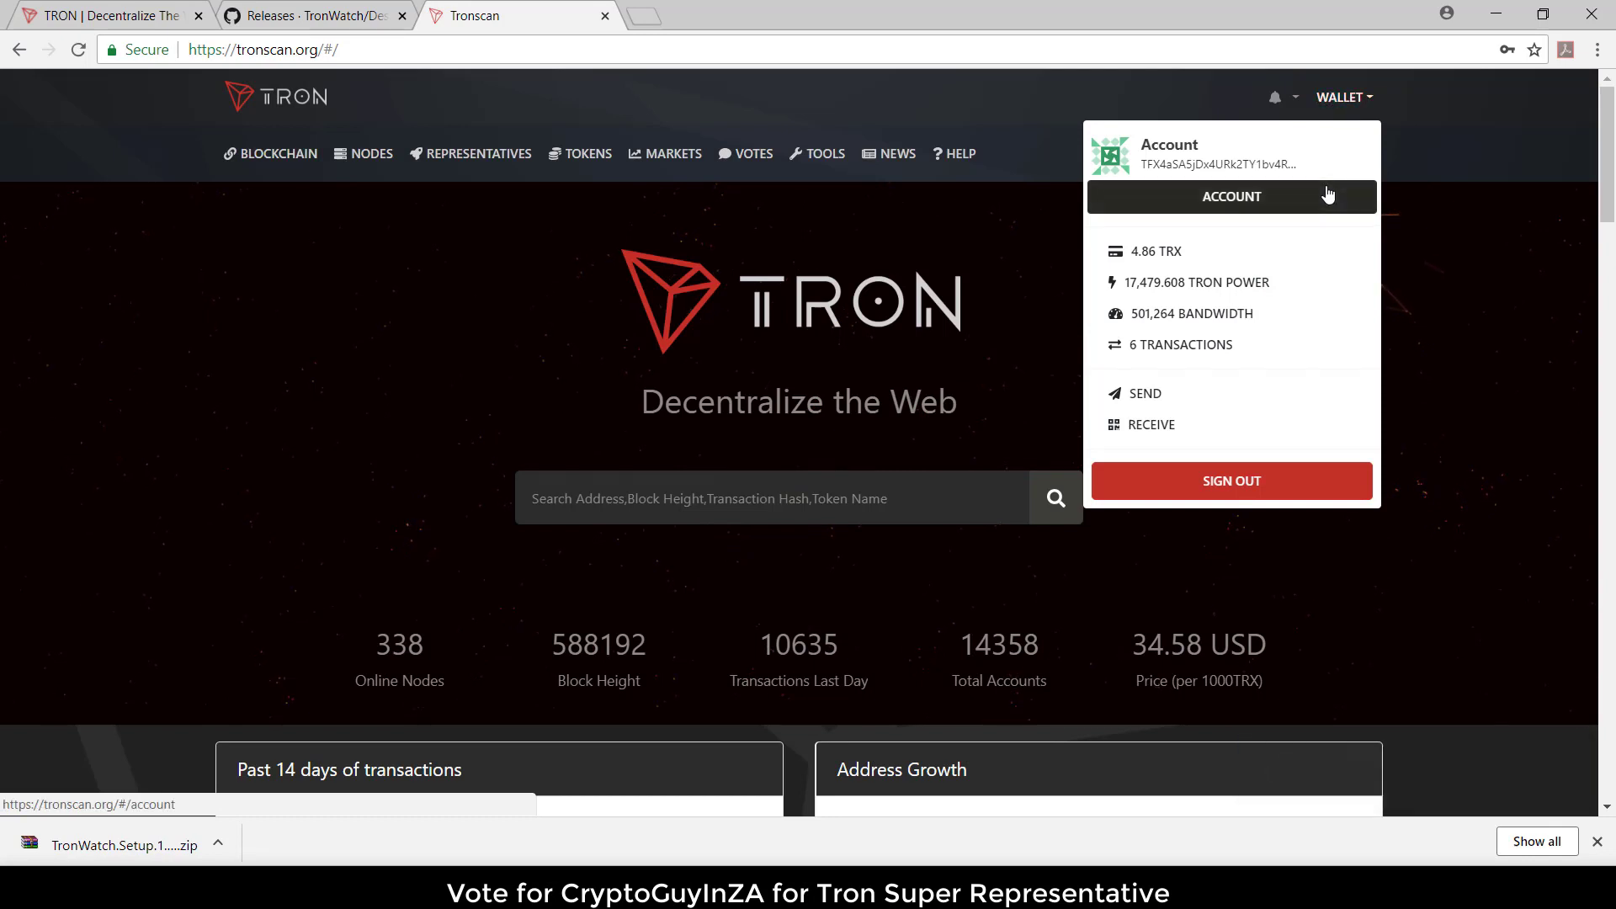
left_click(1231, 196)
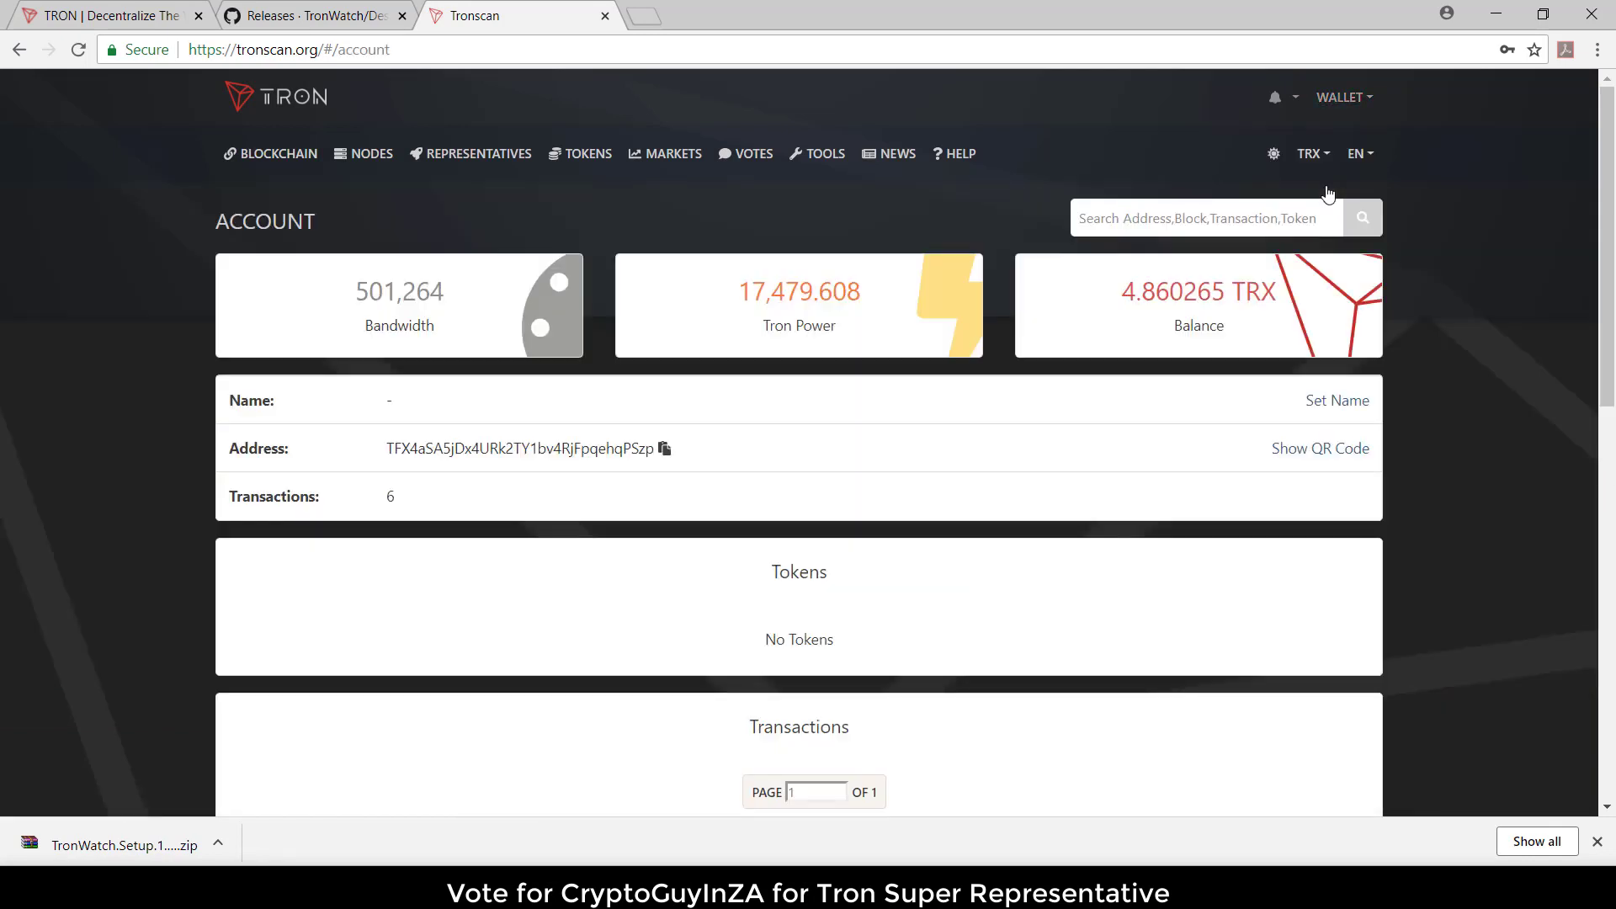
mouse_move(1348, 124)
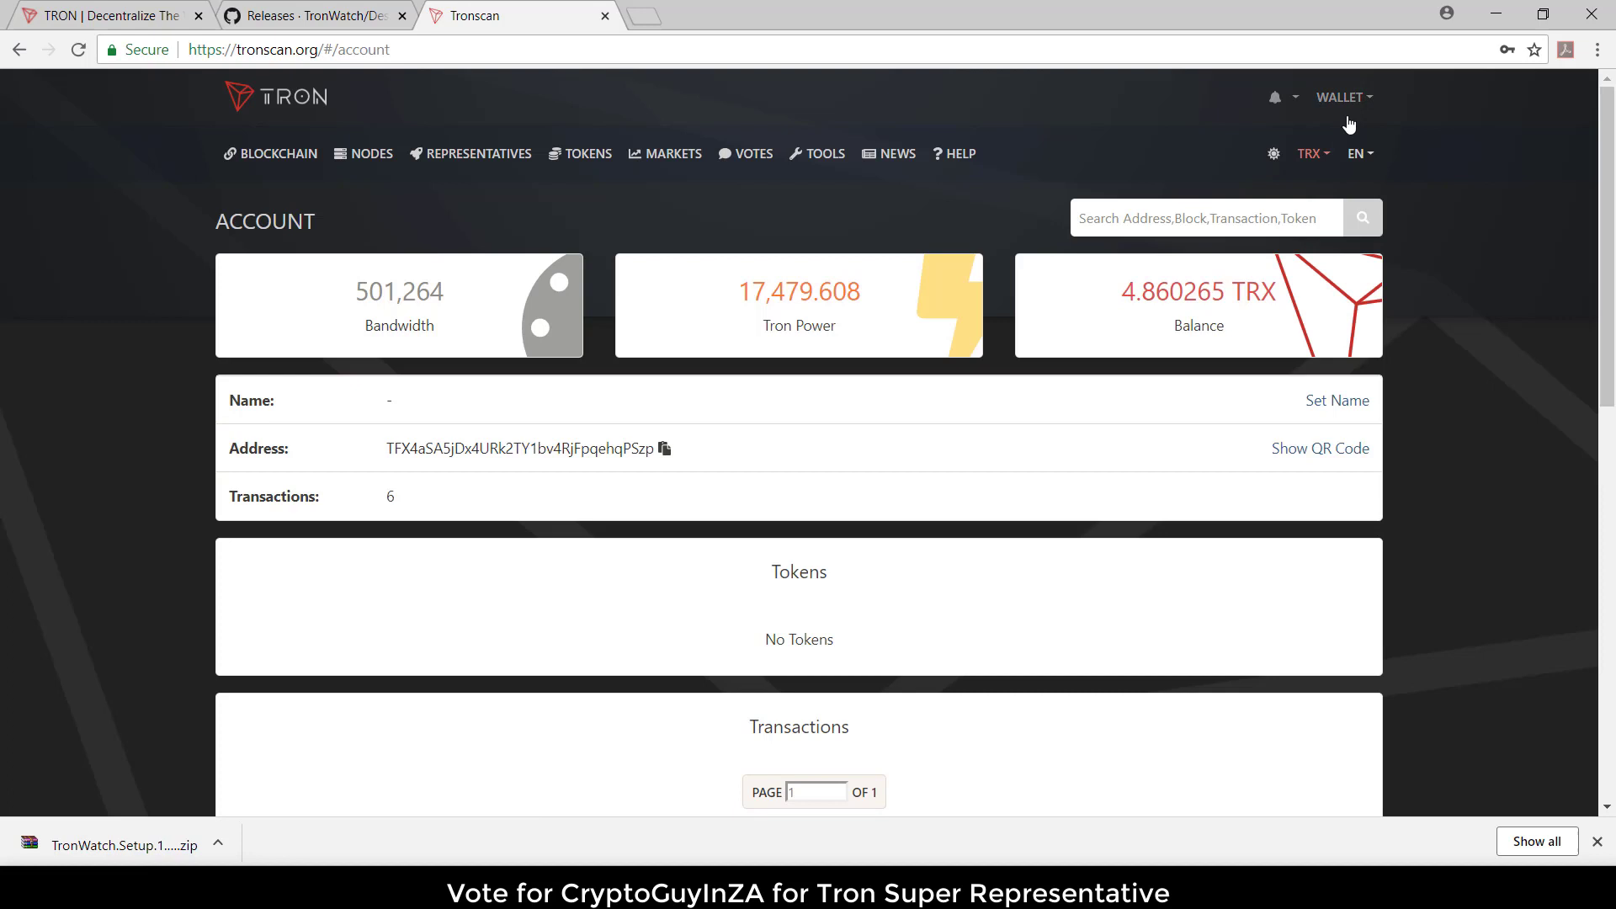
left_click(1342, 97)
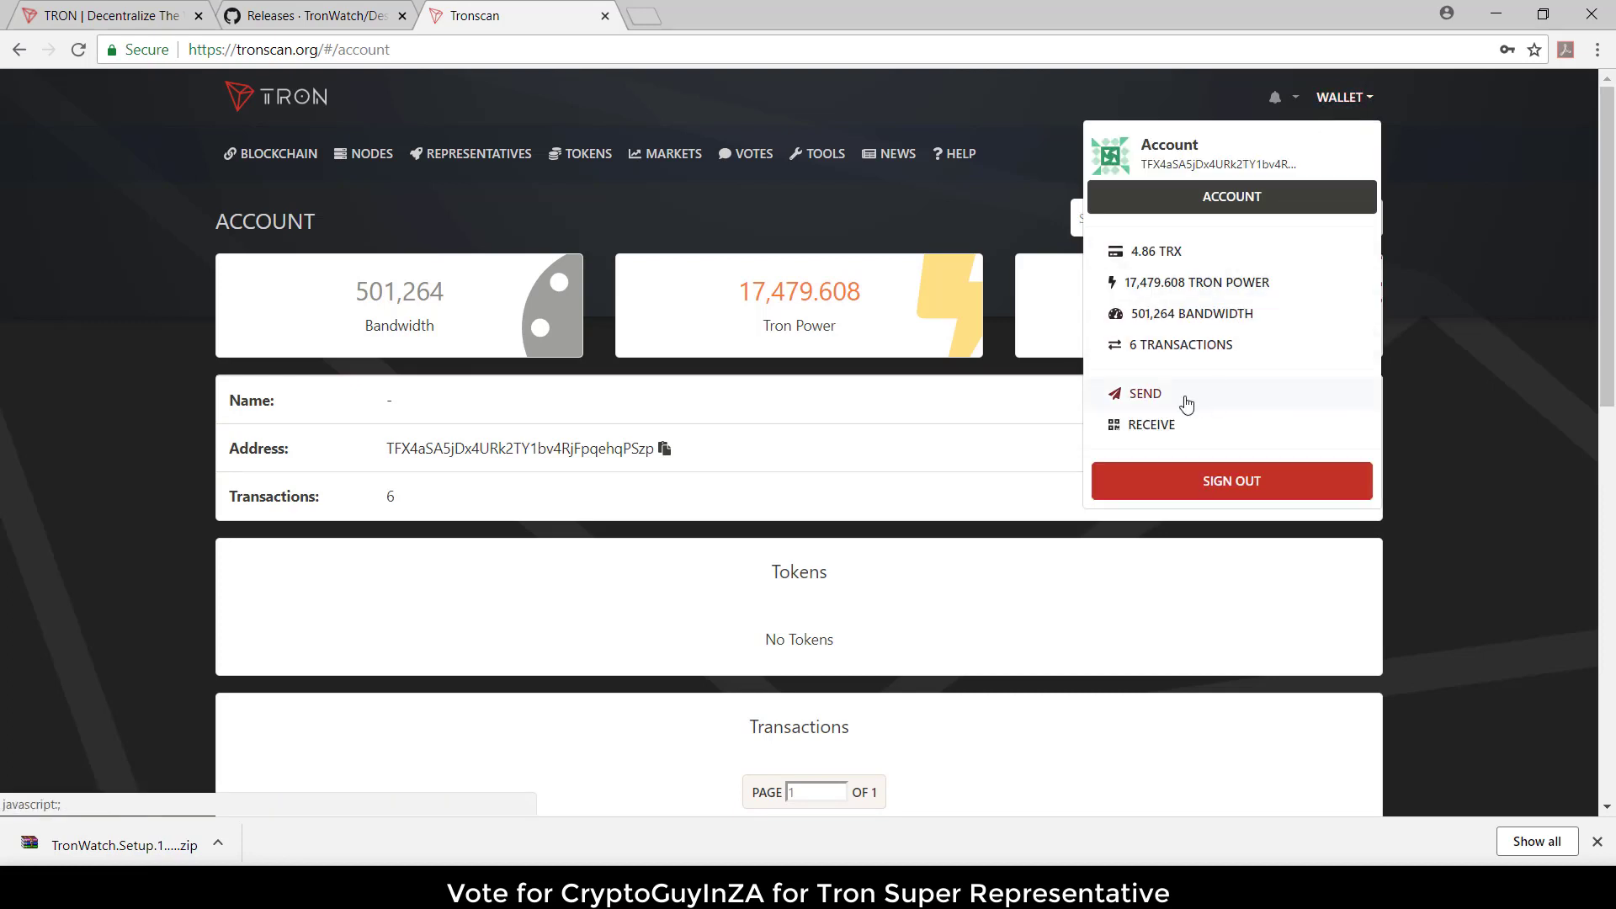
left_click(1144, 394)
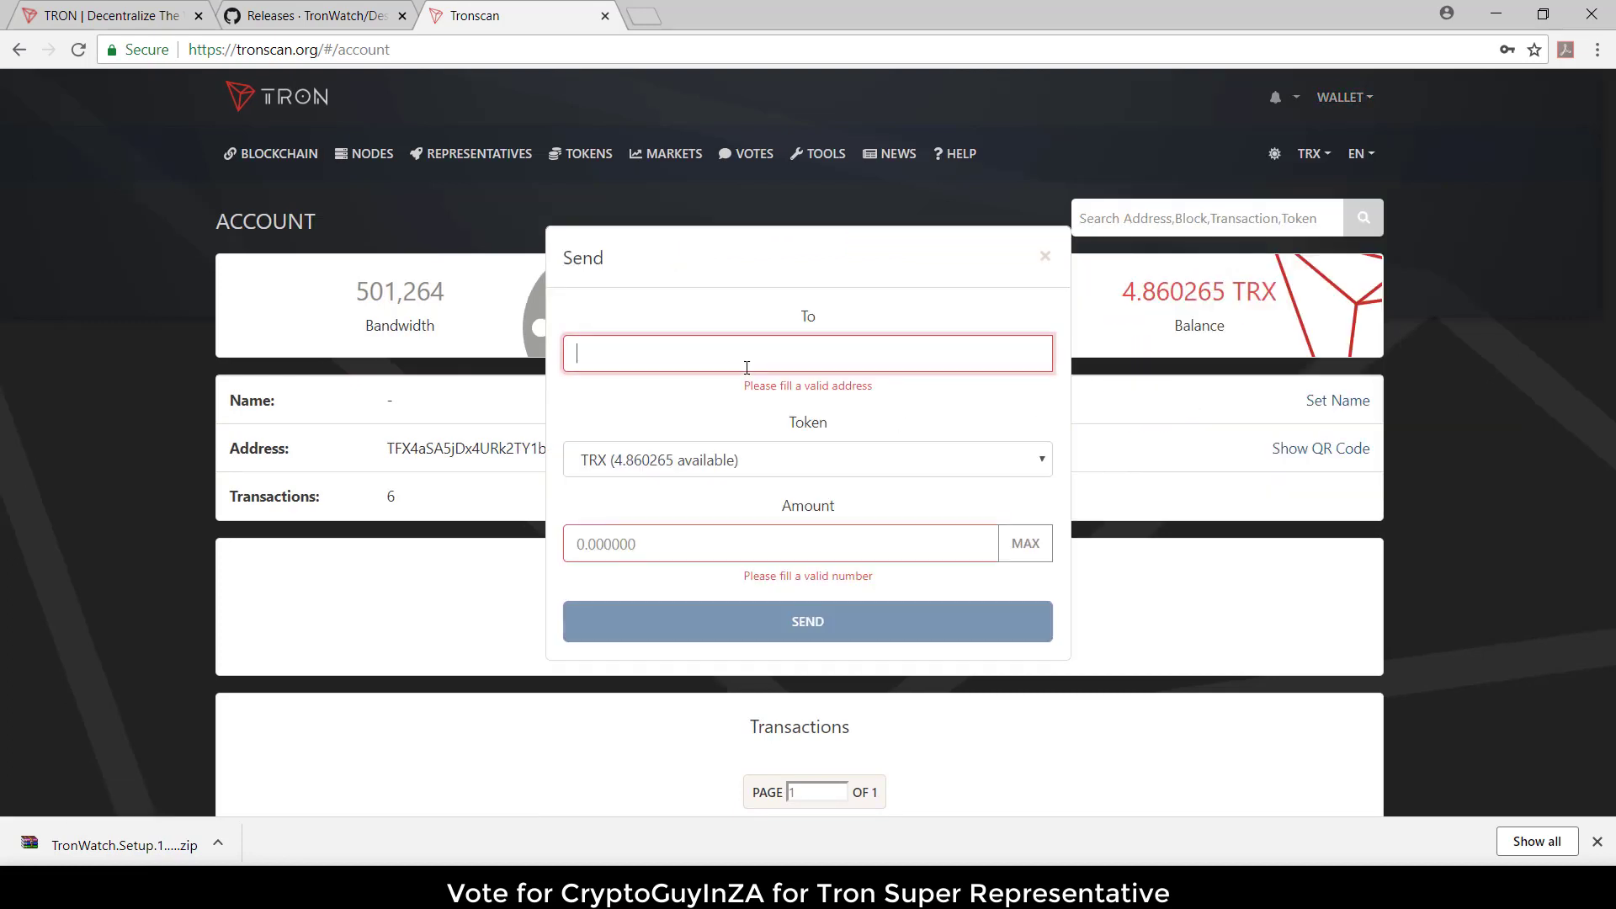
type("TZ7VyZ8rJmL8AJkSZksfhVm4Mvi9xMTf1t")
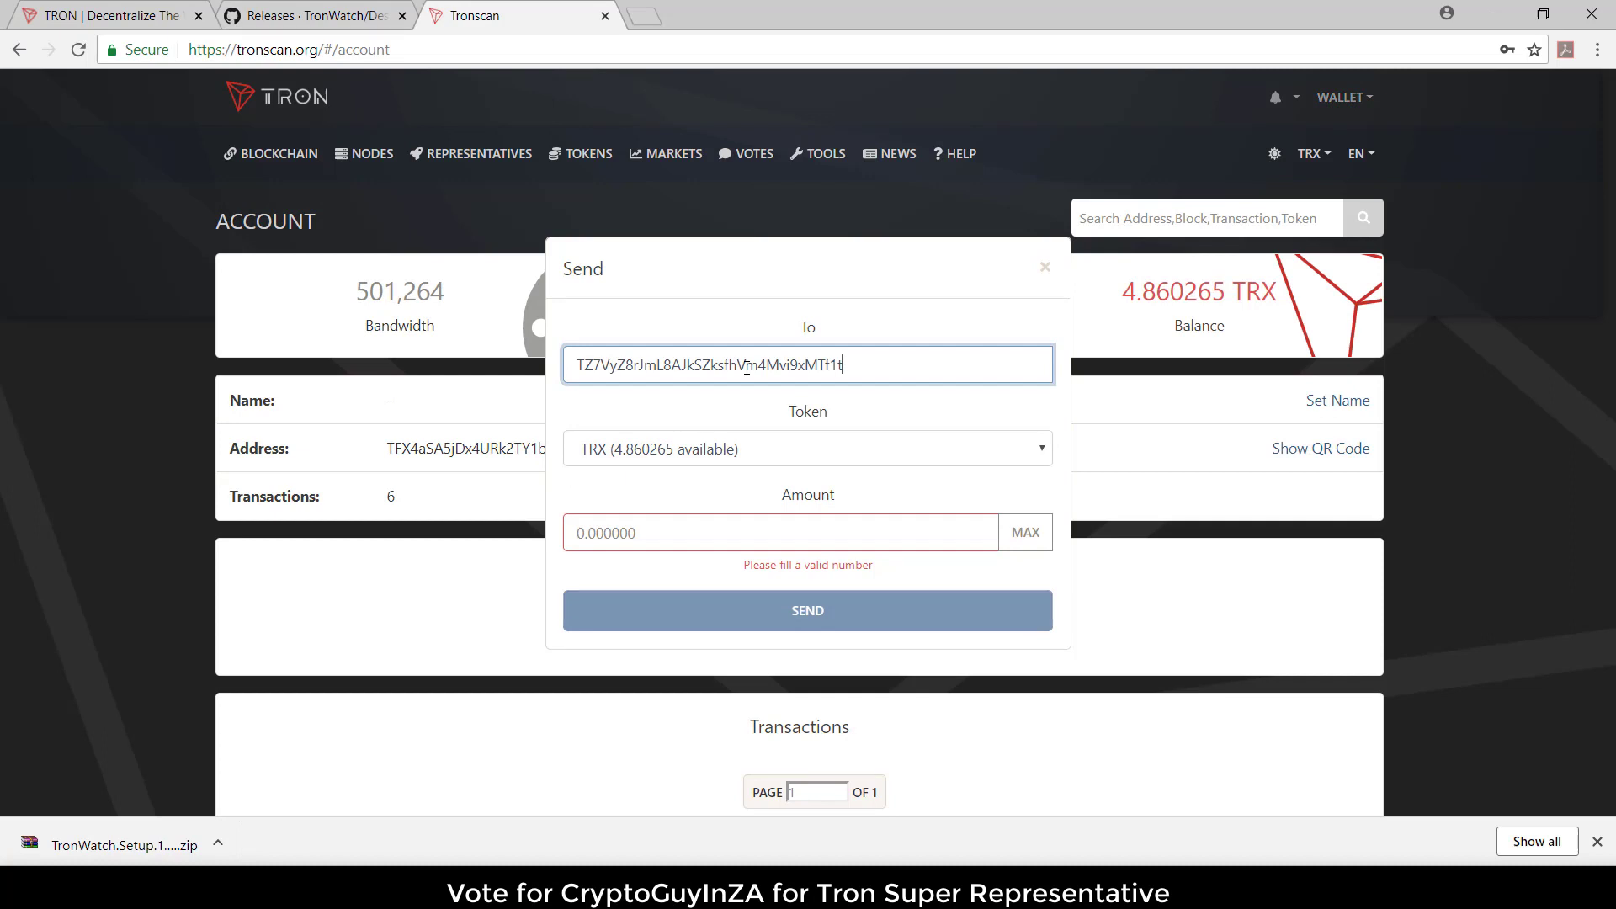
left_click(778, 533)
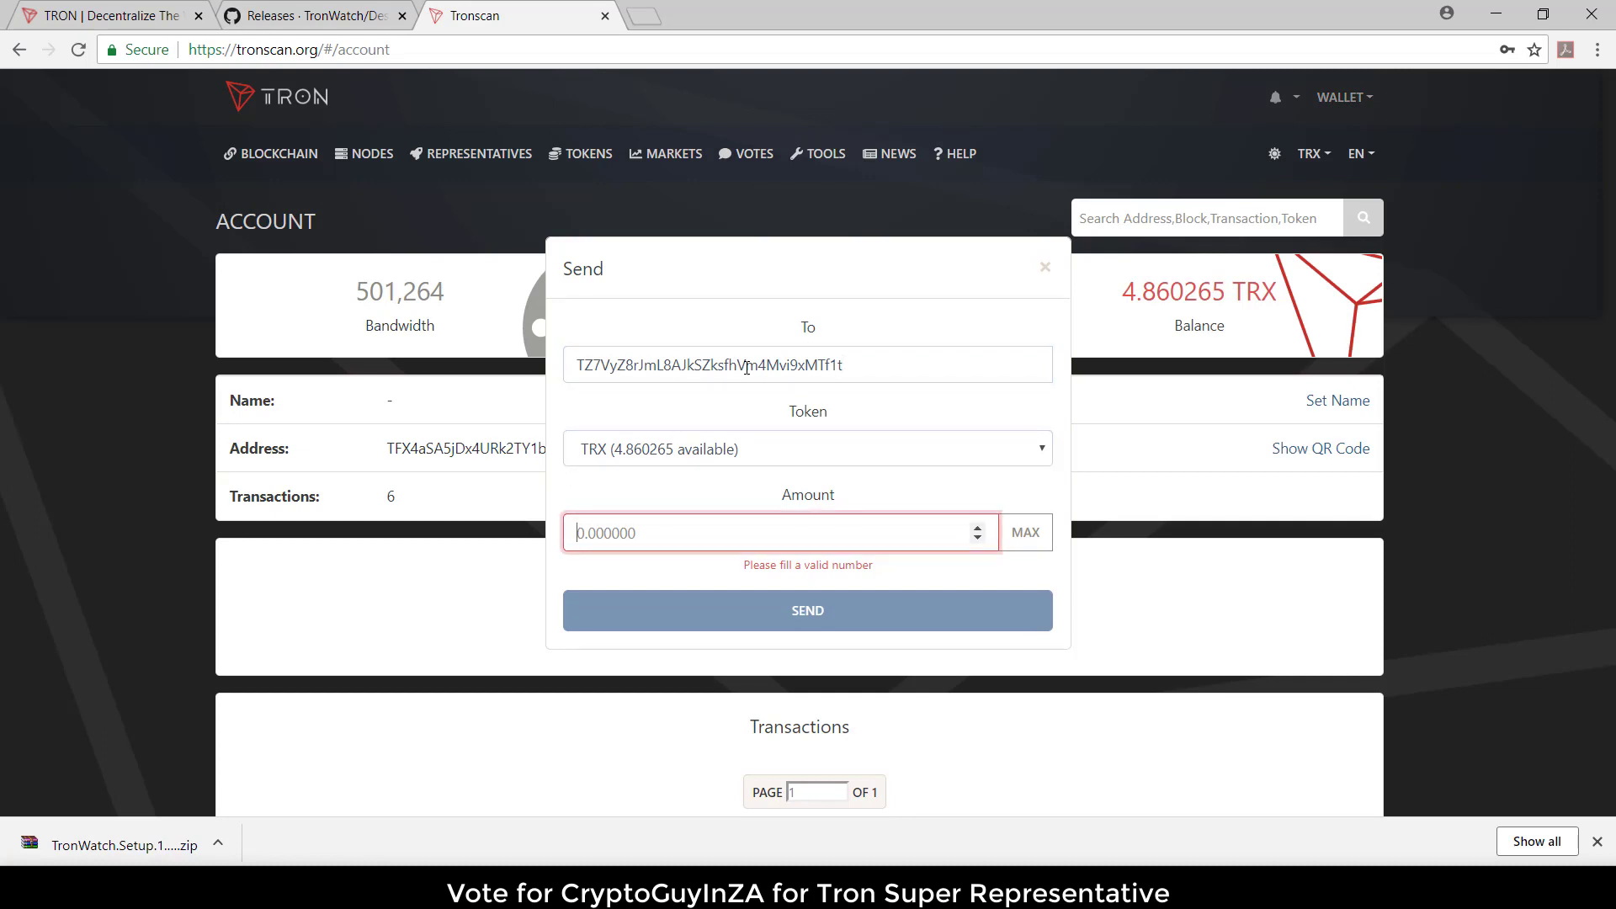
type("2")
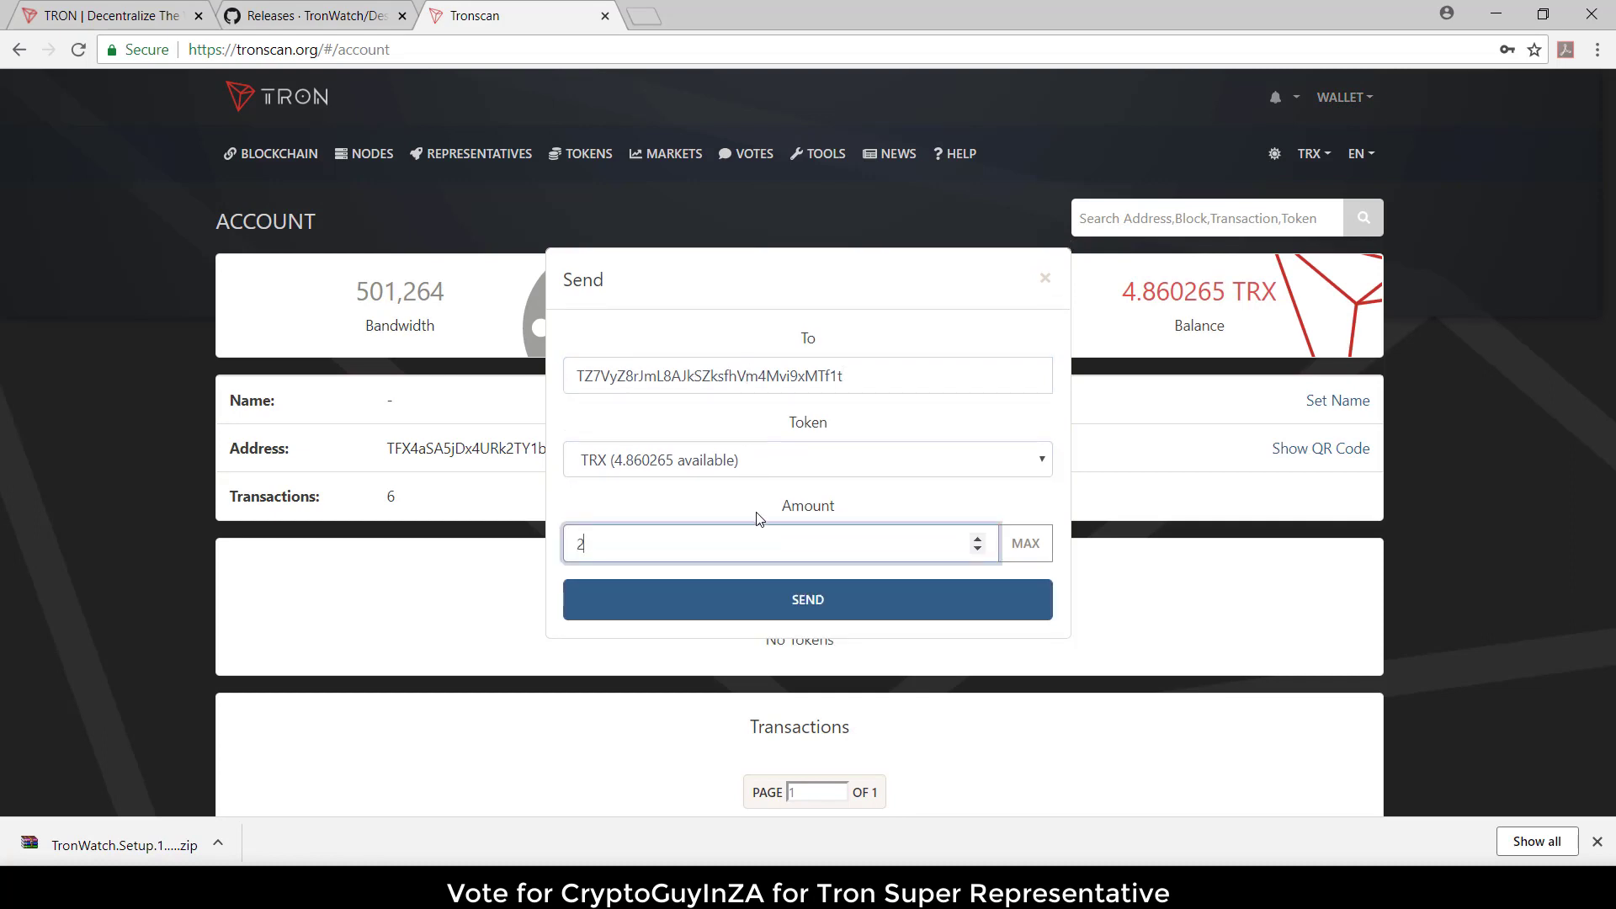
left_click(807, 599)
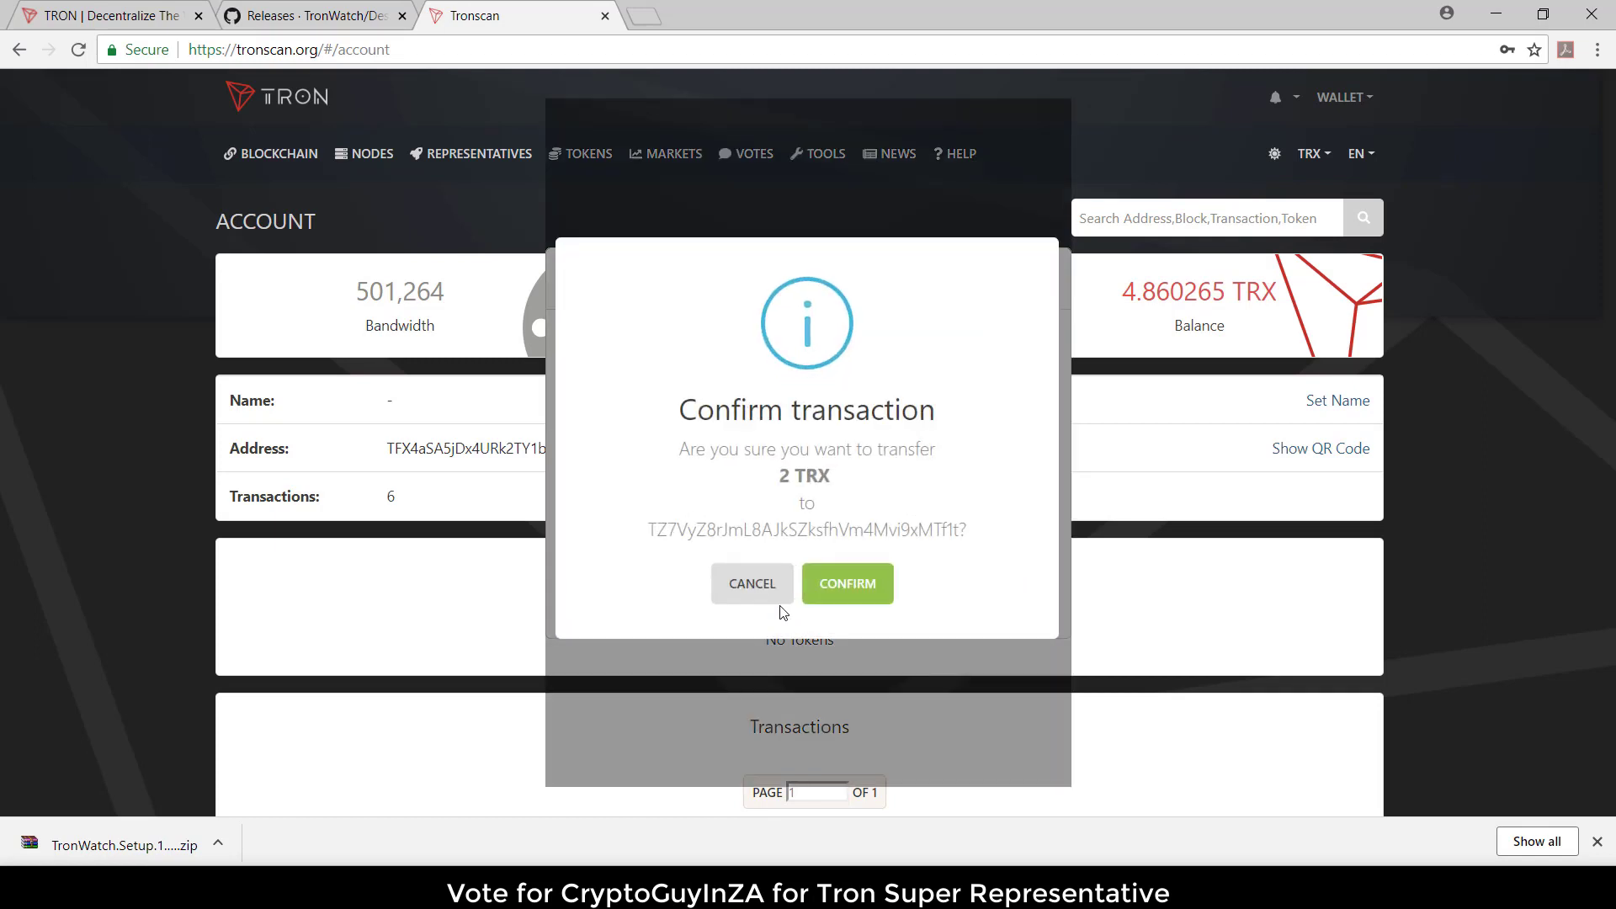
left_click(846, 583)
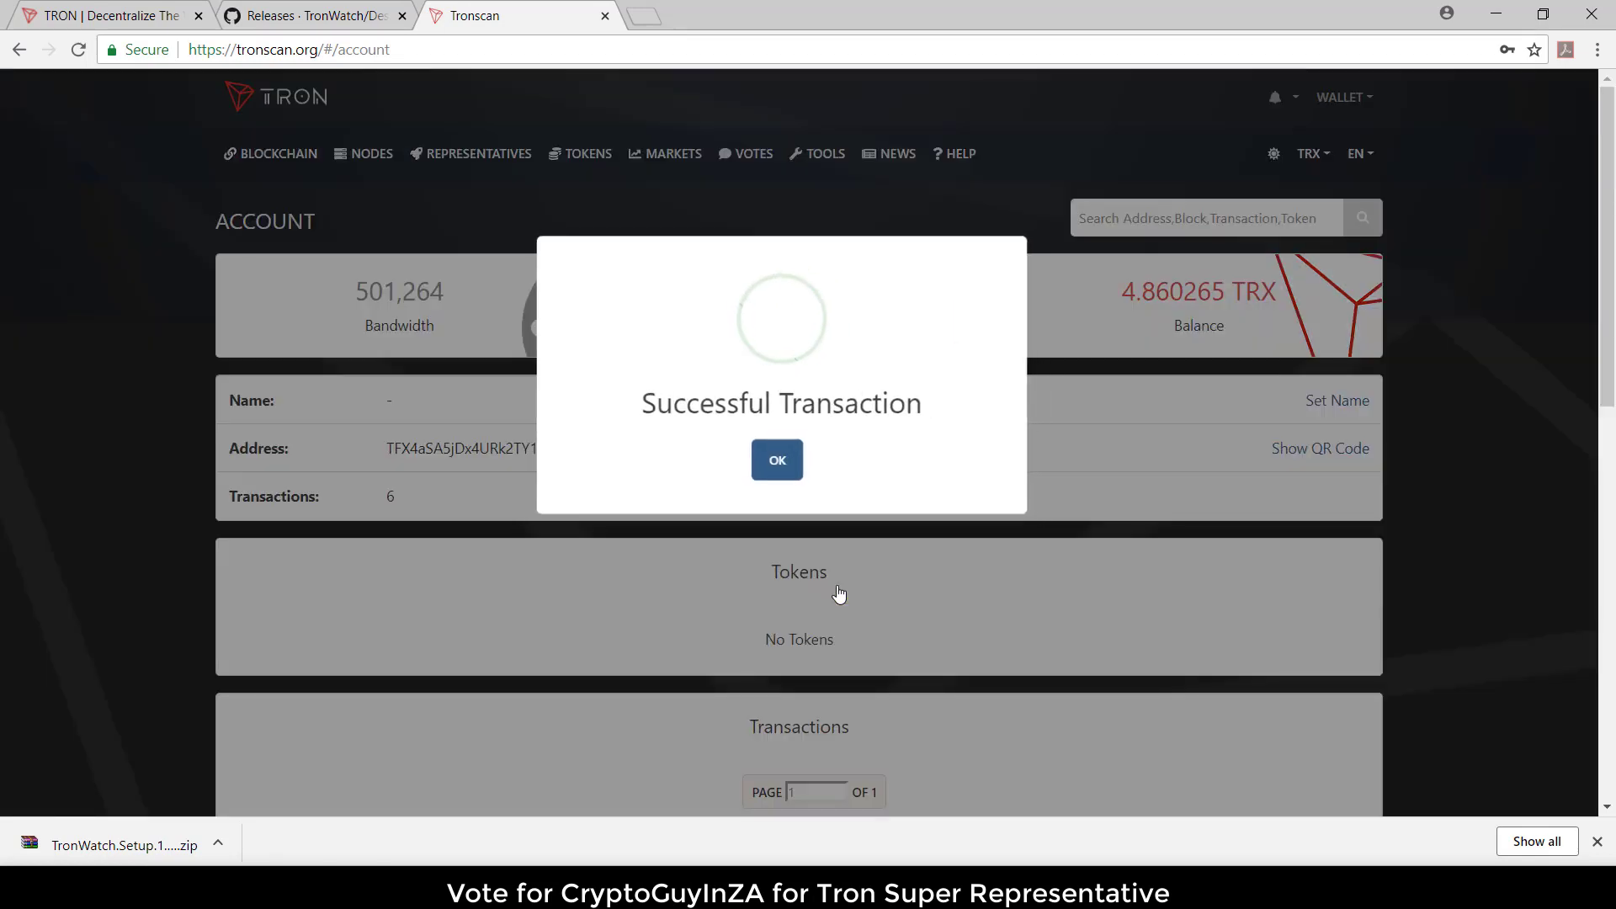
left_click(776, 460)
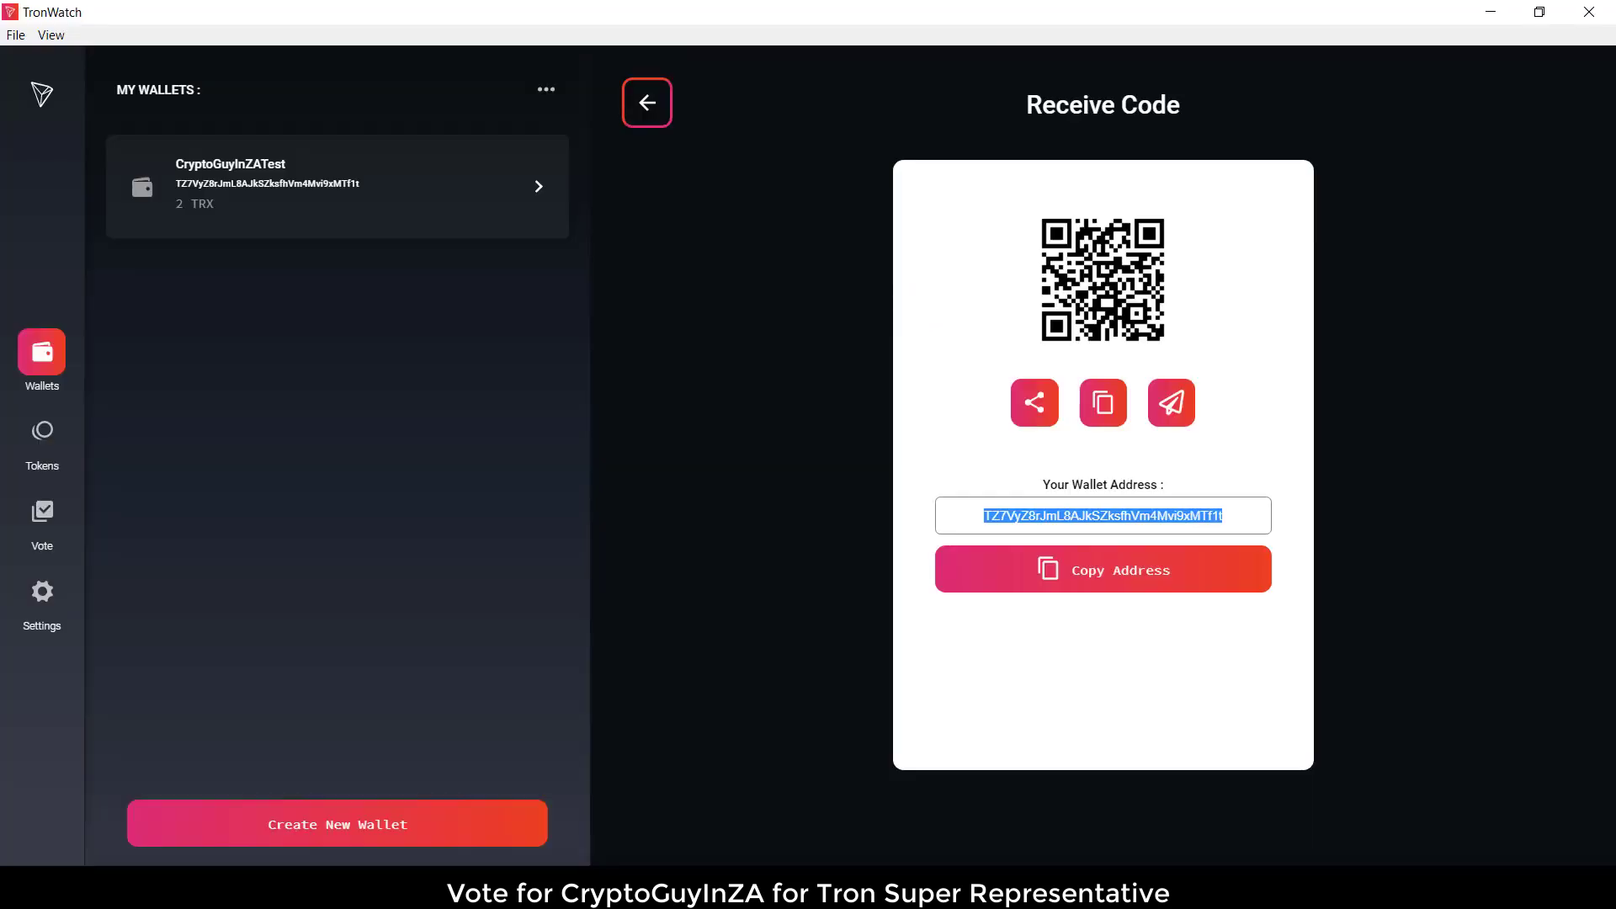
- Go back to the CryptoGuyInZATest wallet overview, now showing 2 TRX received
left_click(748, 447)
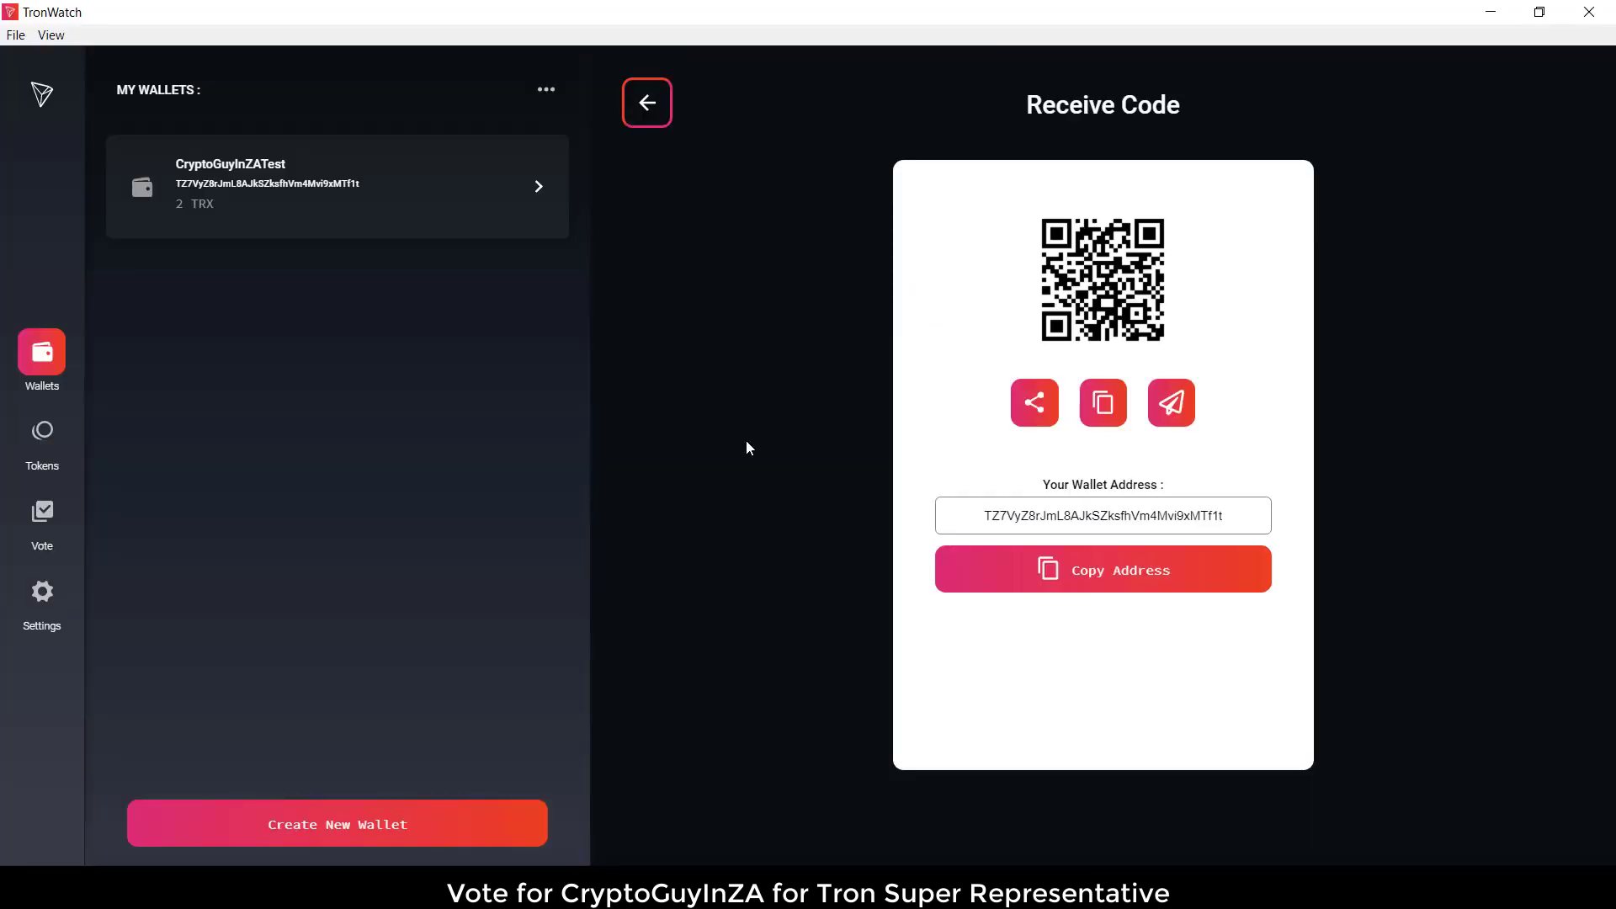
left_click(647, 102)
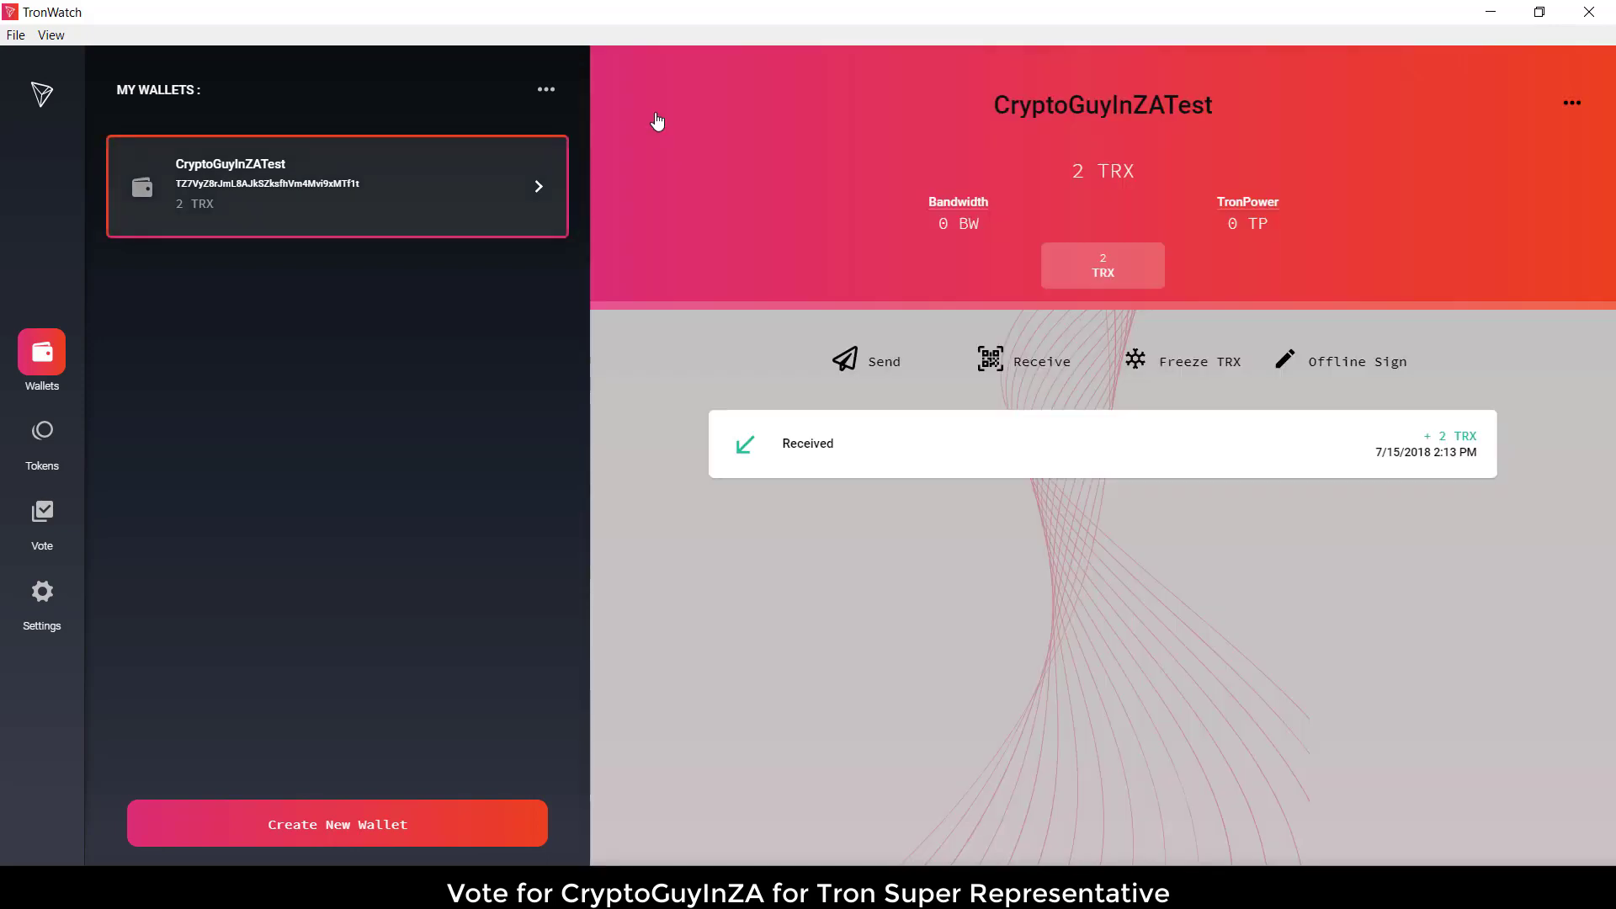
mouse_move(890, 622)
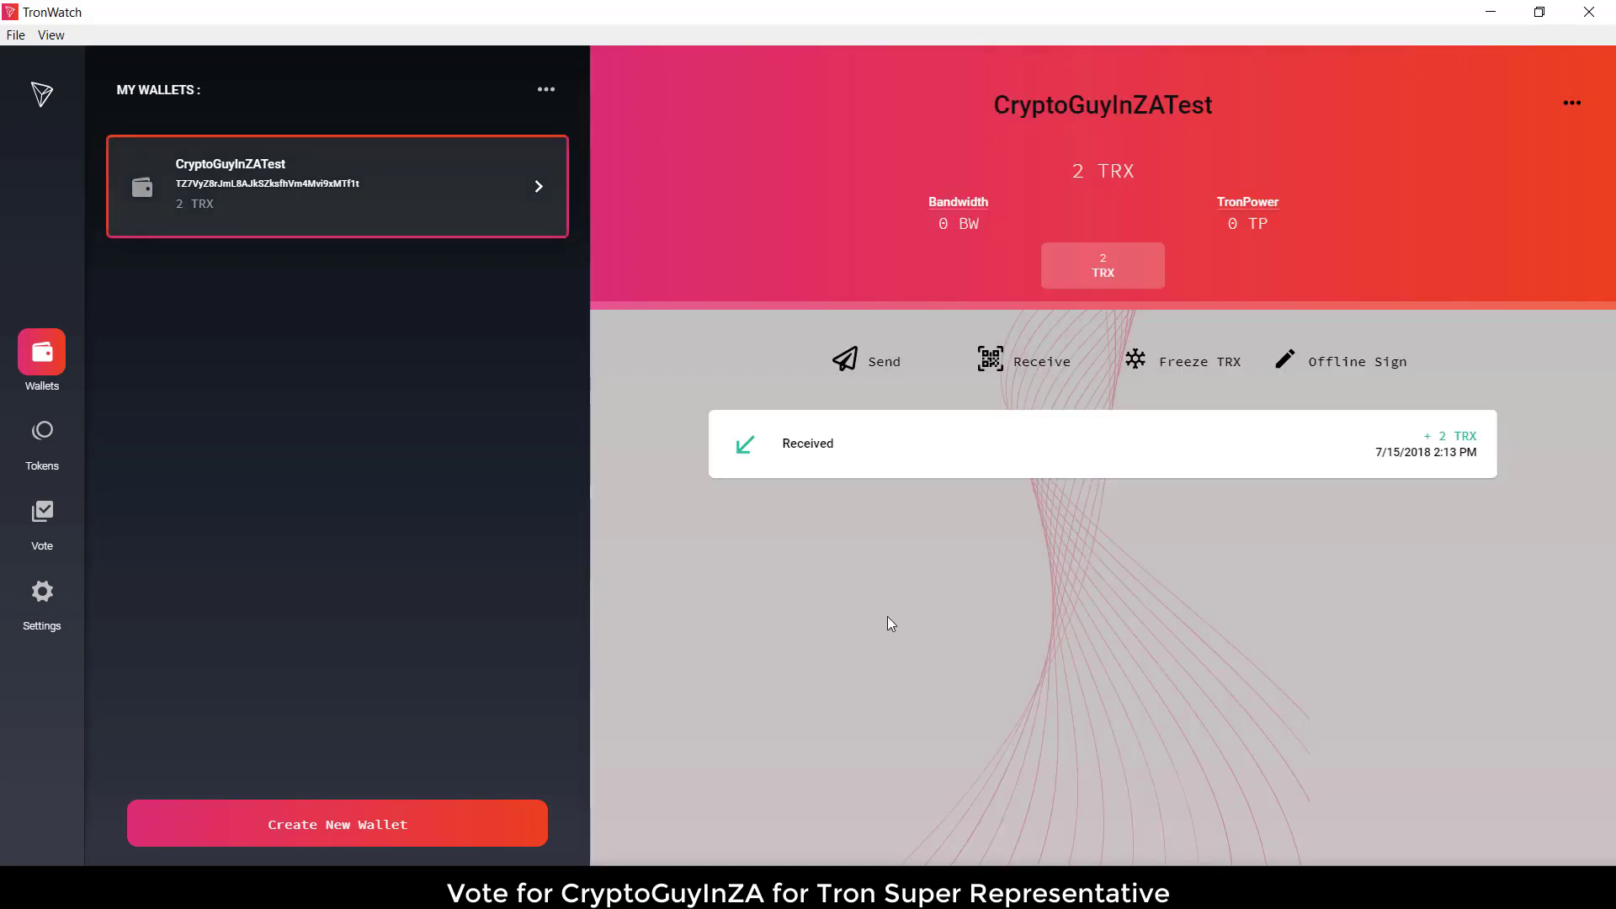
mouse_move(1382, 516)
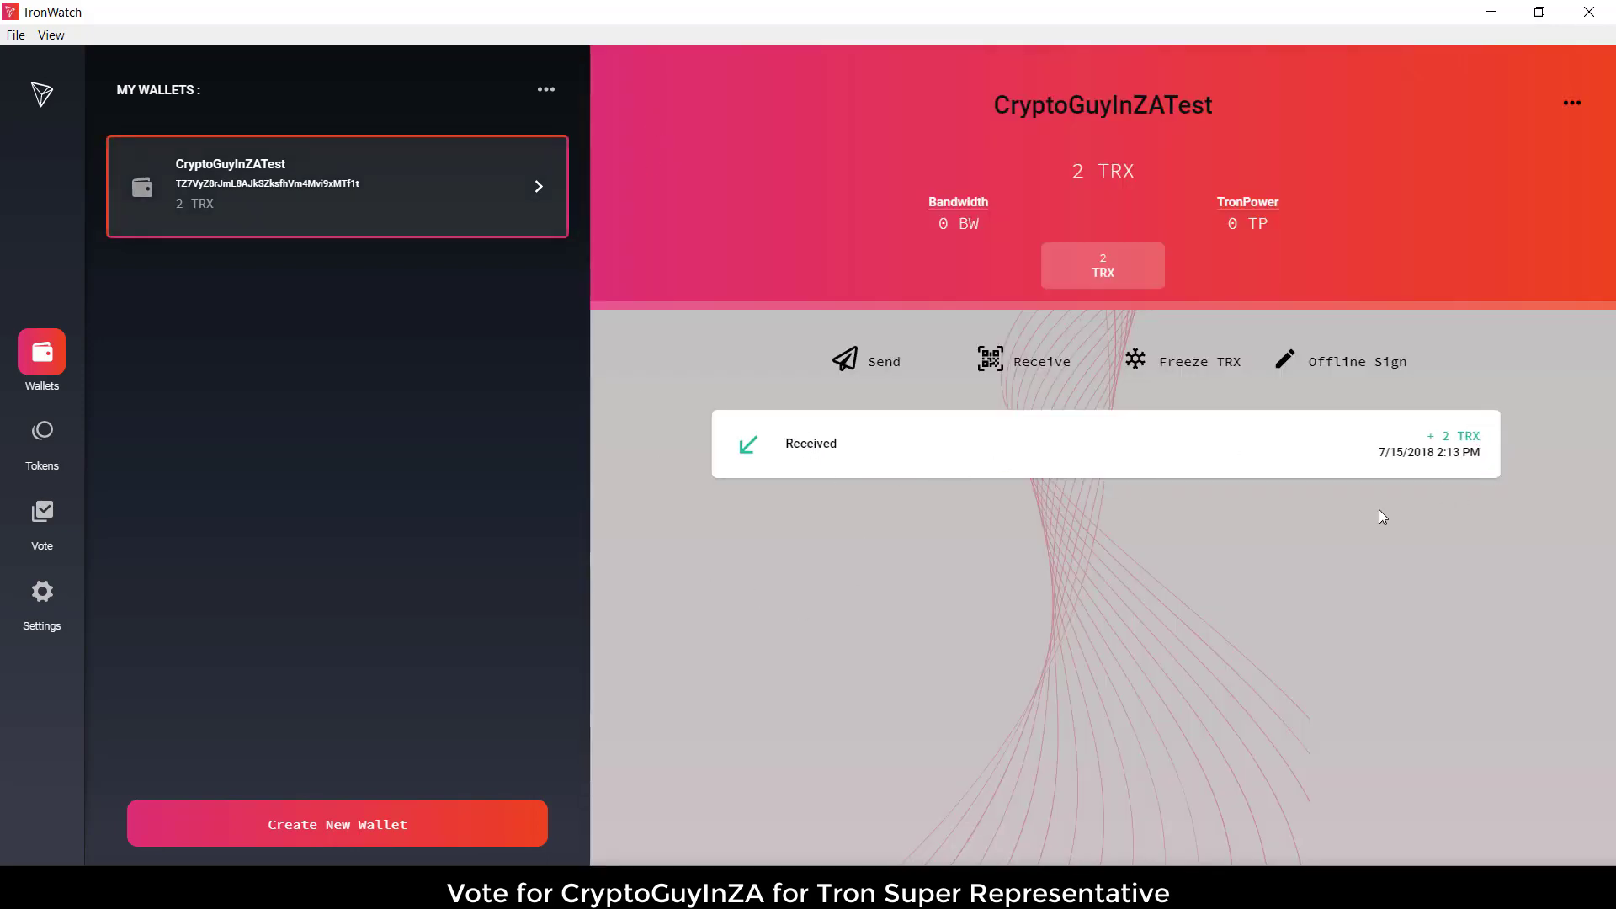
mouse_move(1323, 536)
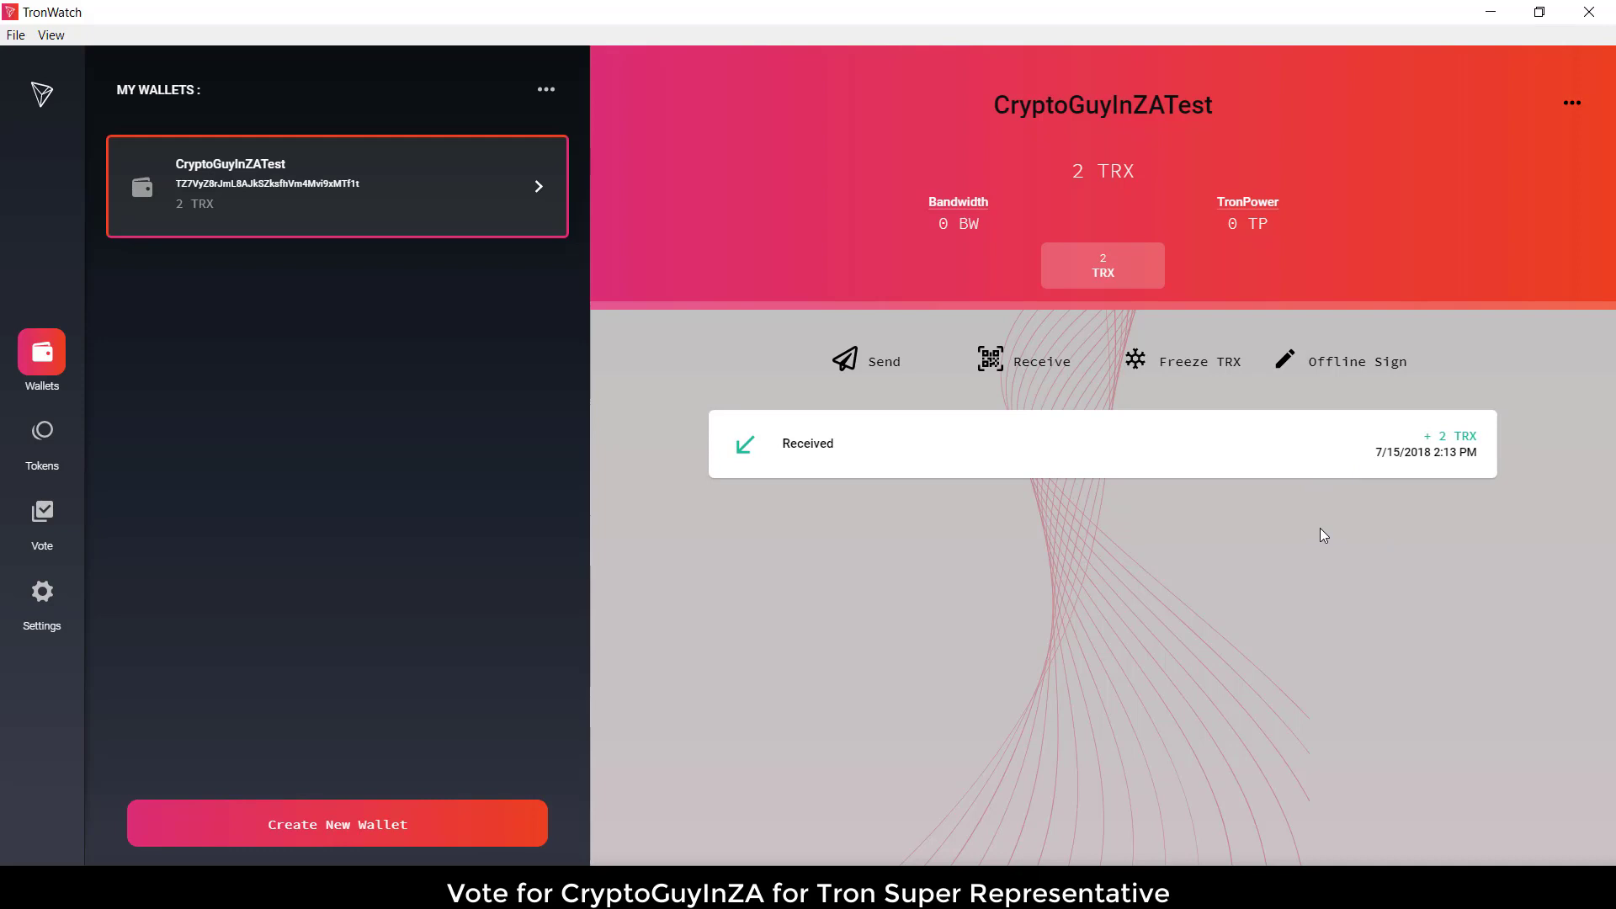
mouse_move(945, 381)
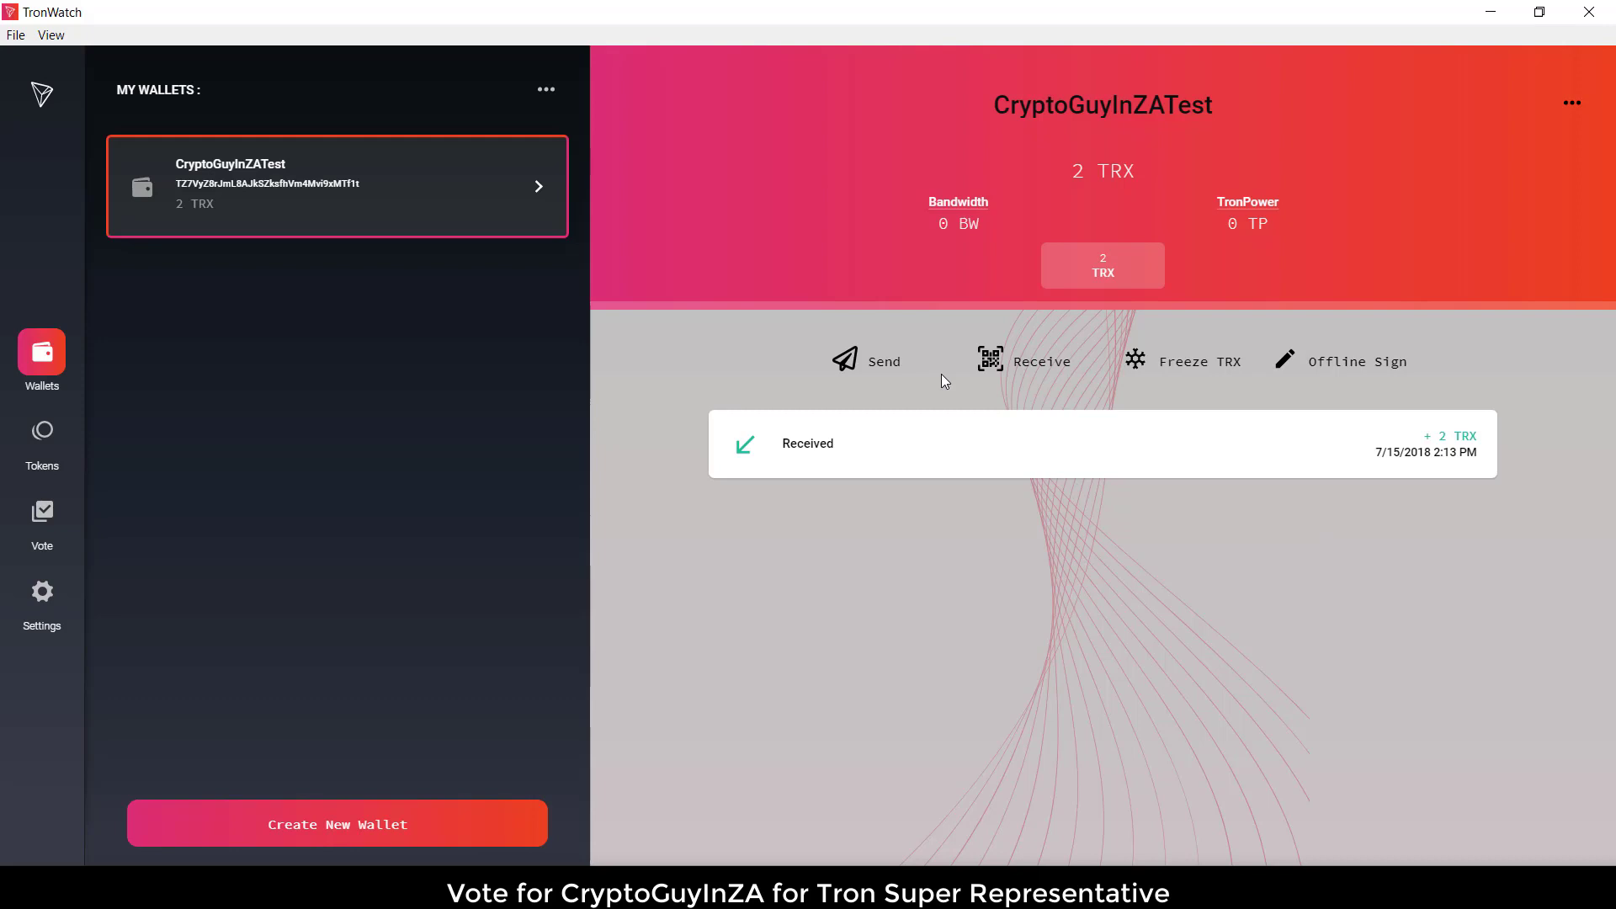
mouse_move(1079, 473)
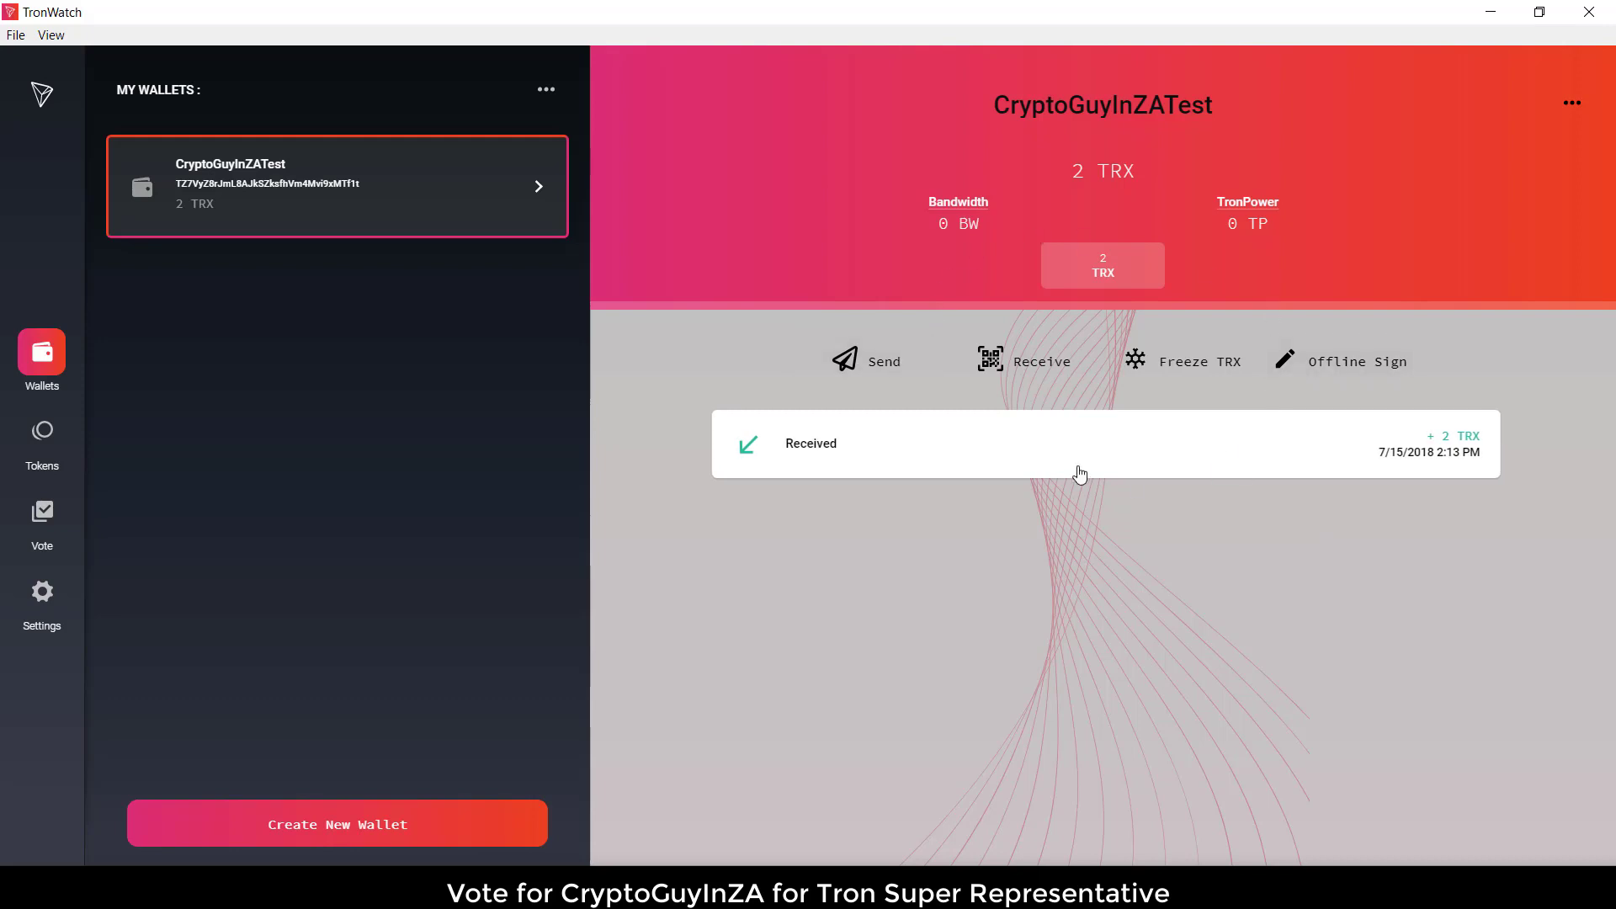
mouse_move(1478, 202)
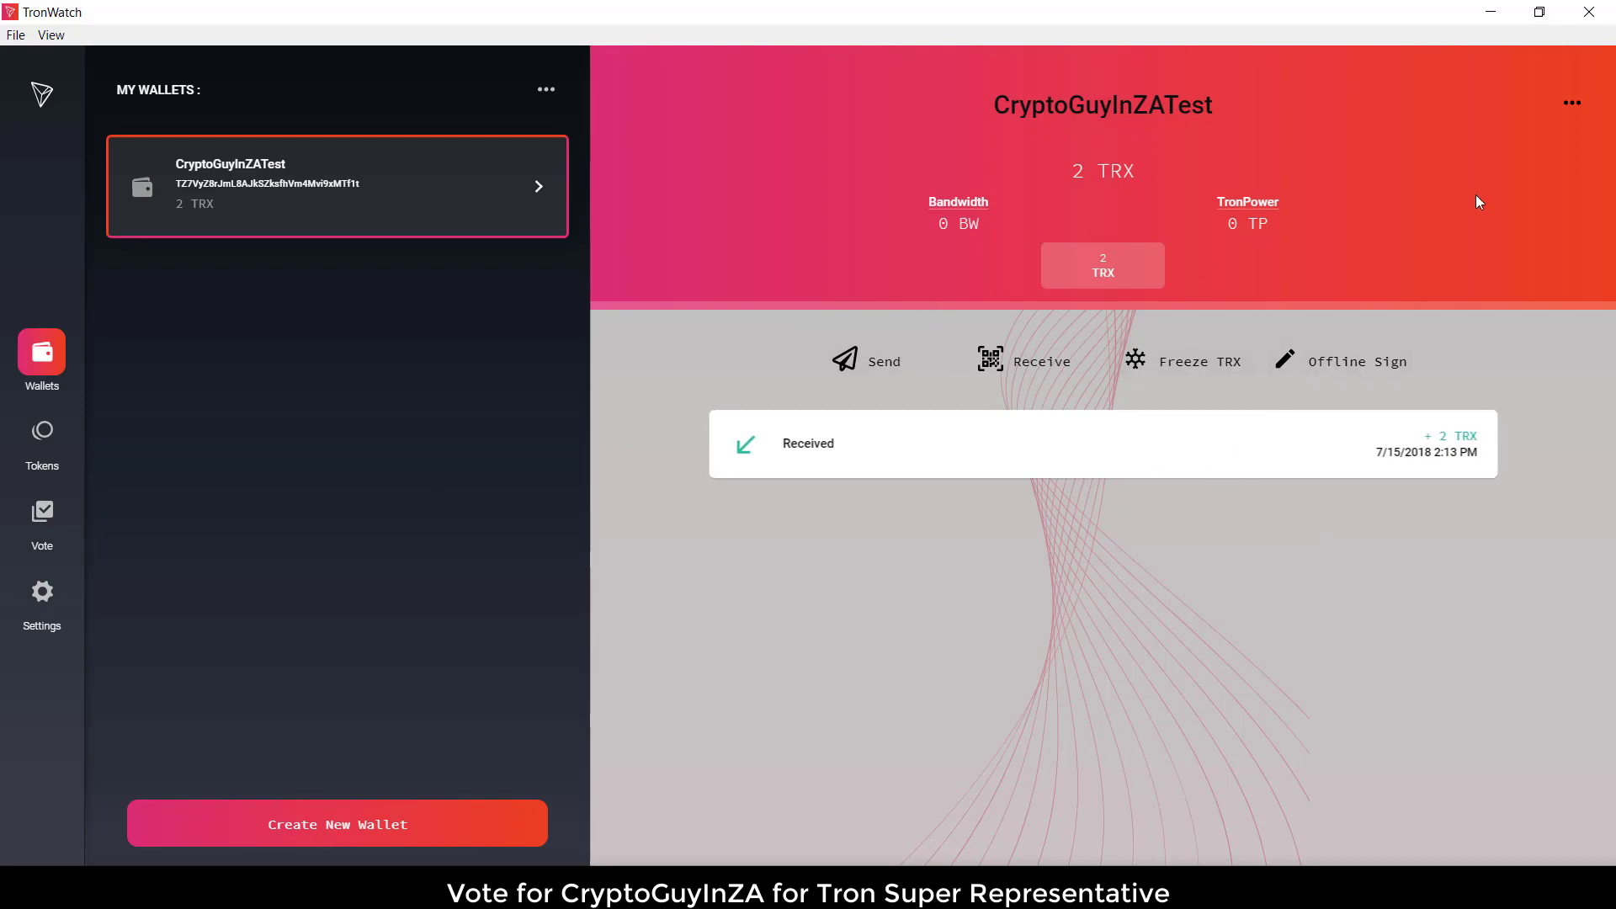
- Show the CryptoGuyInZATest wallet's Backup Wallet page with its recovery words and private key
left_click(1571, 103)
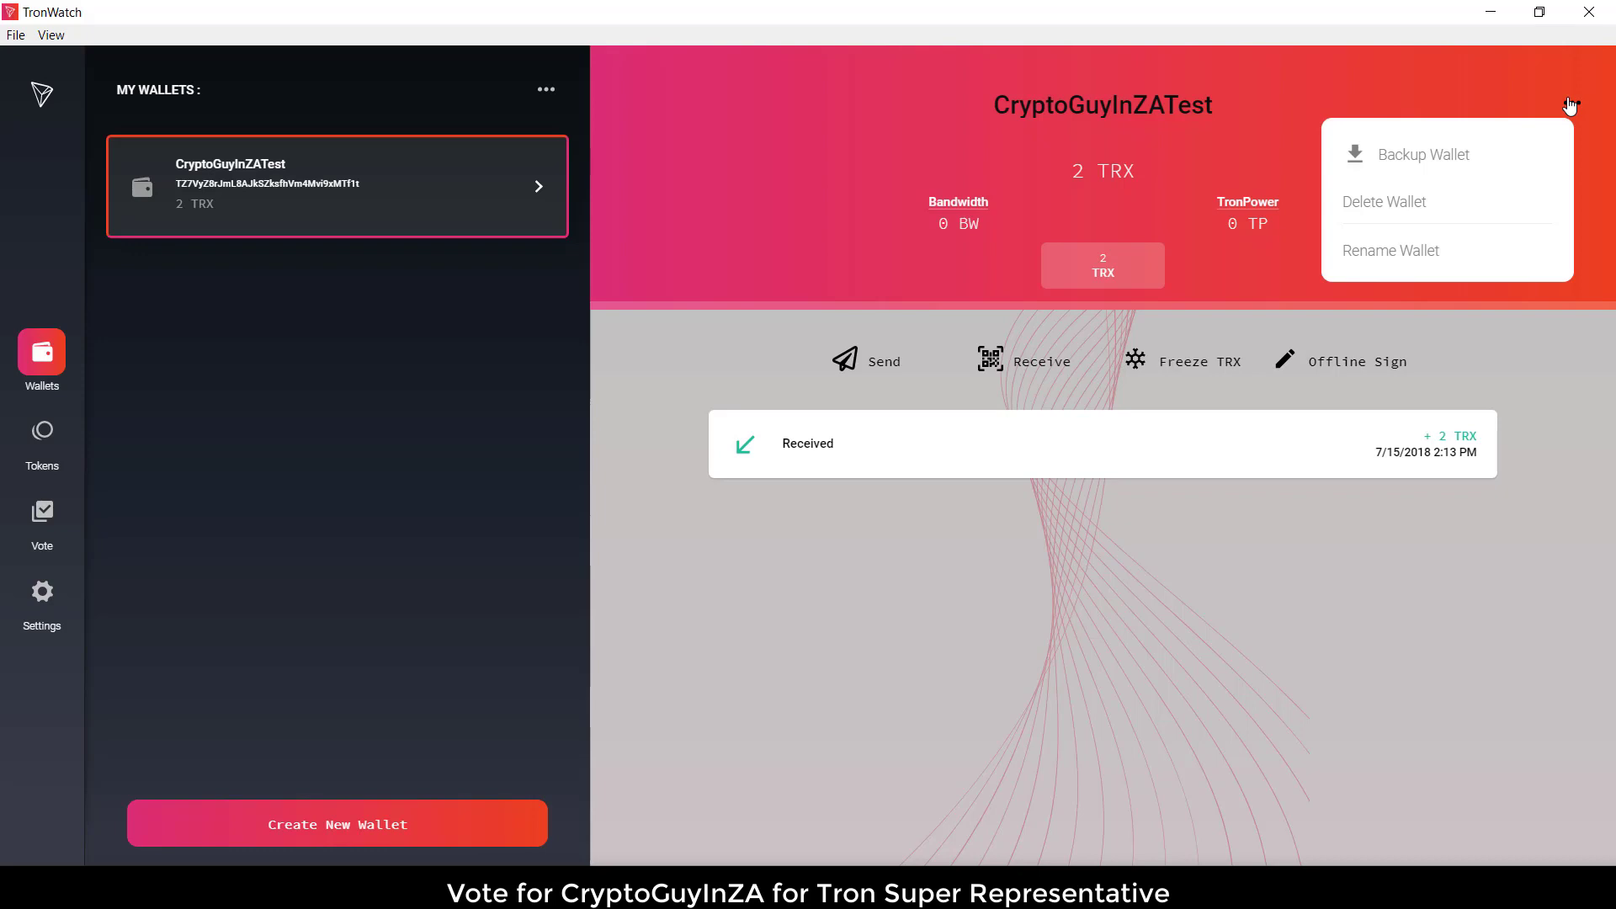
mouse_move(1414, 234)
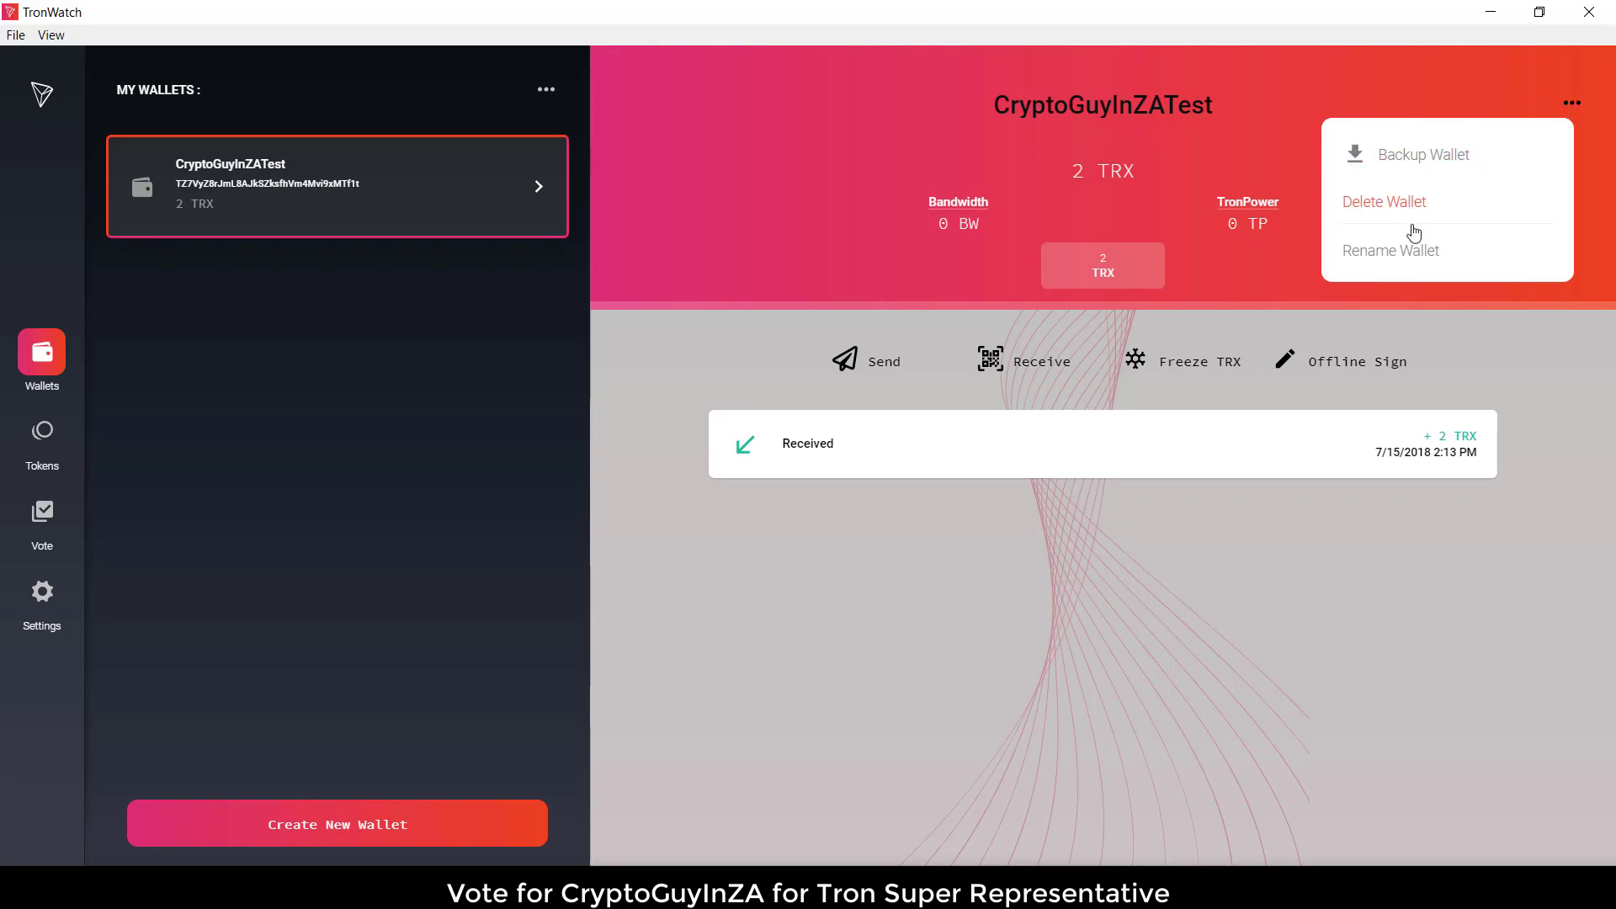
mouse_move(1444, 175)
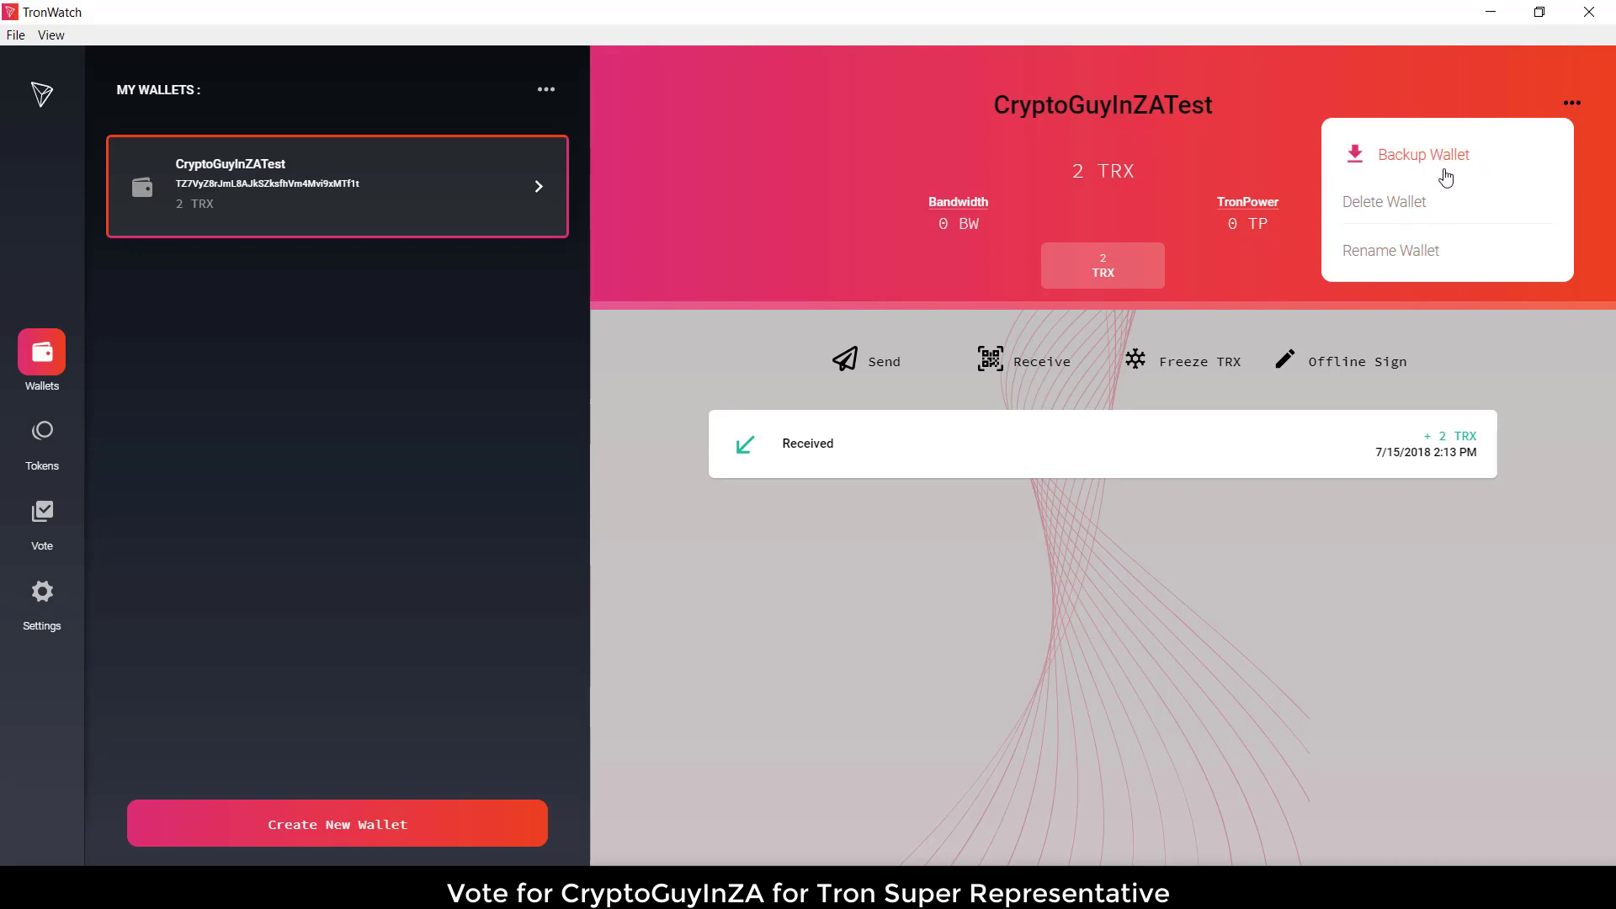
mouse_move(1452, 164)
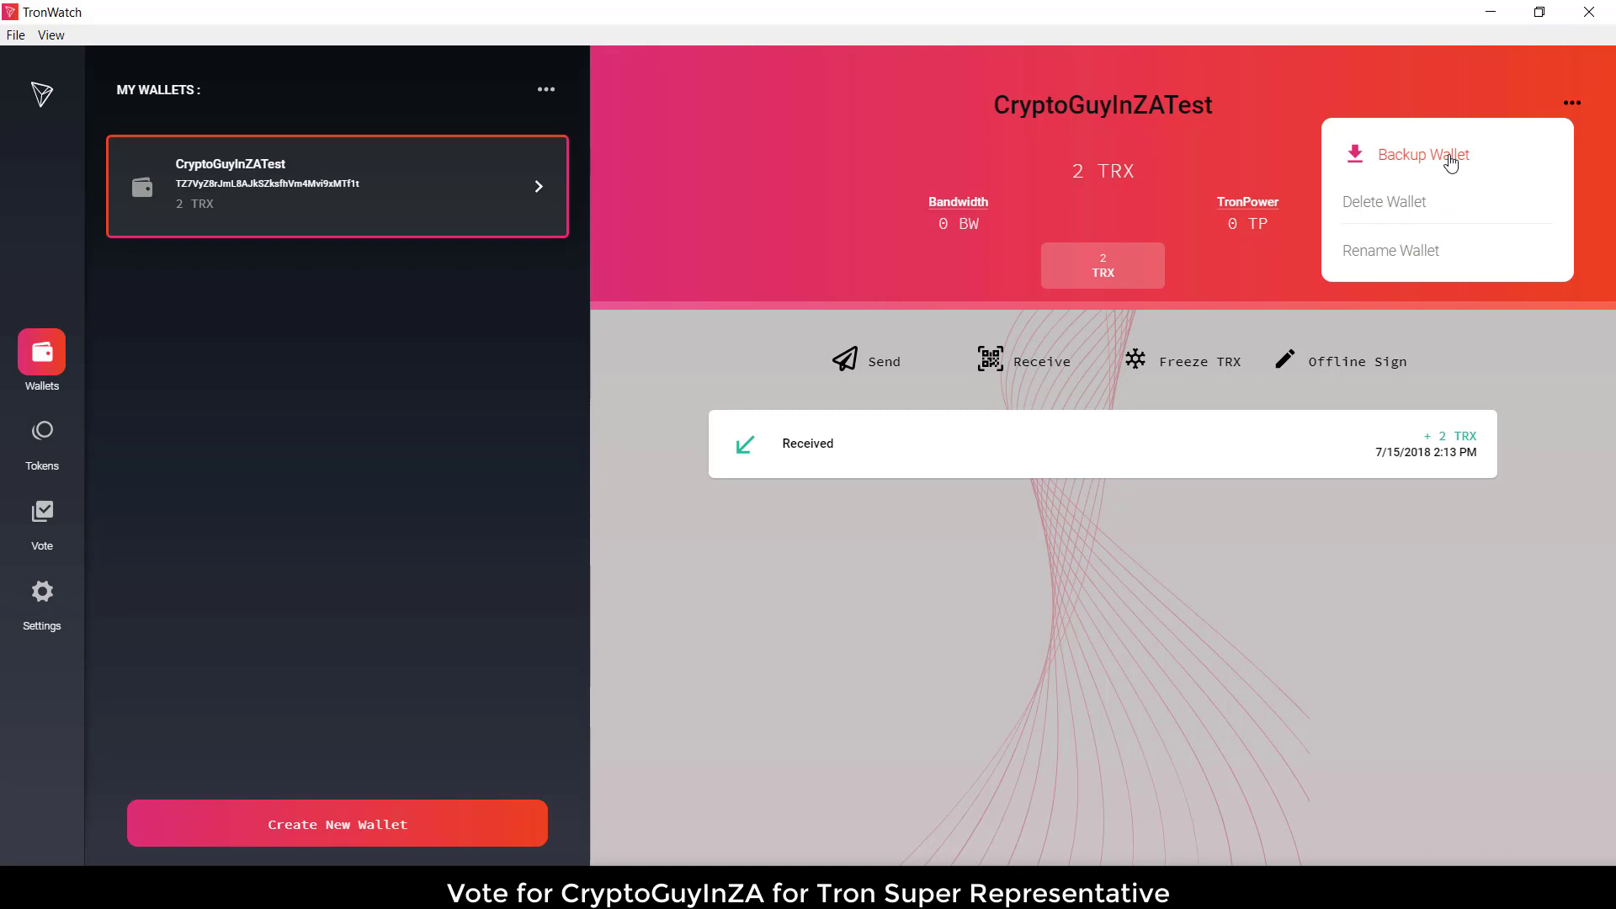
left_click(1425, 154)
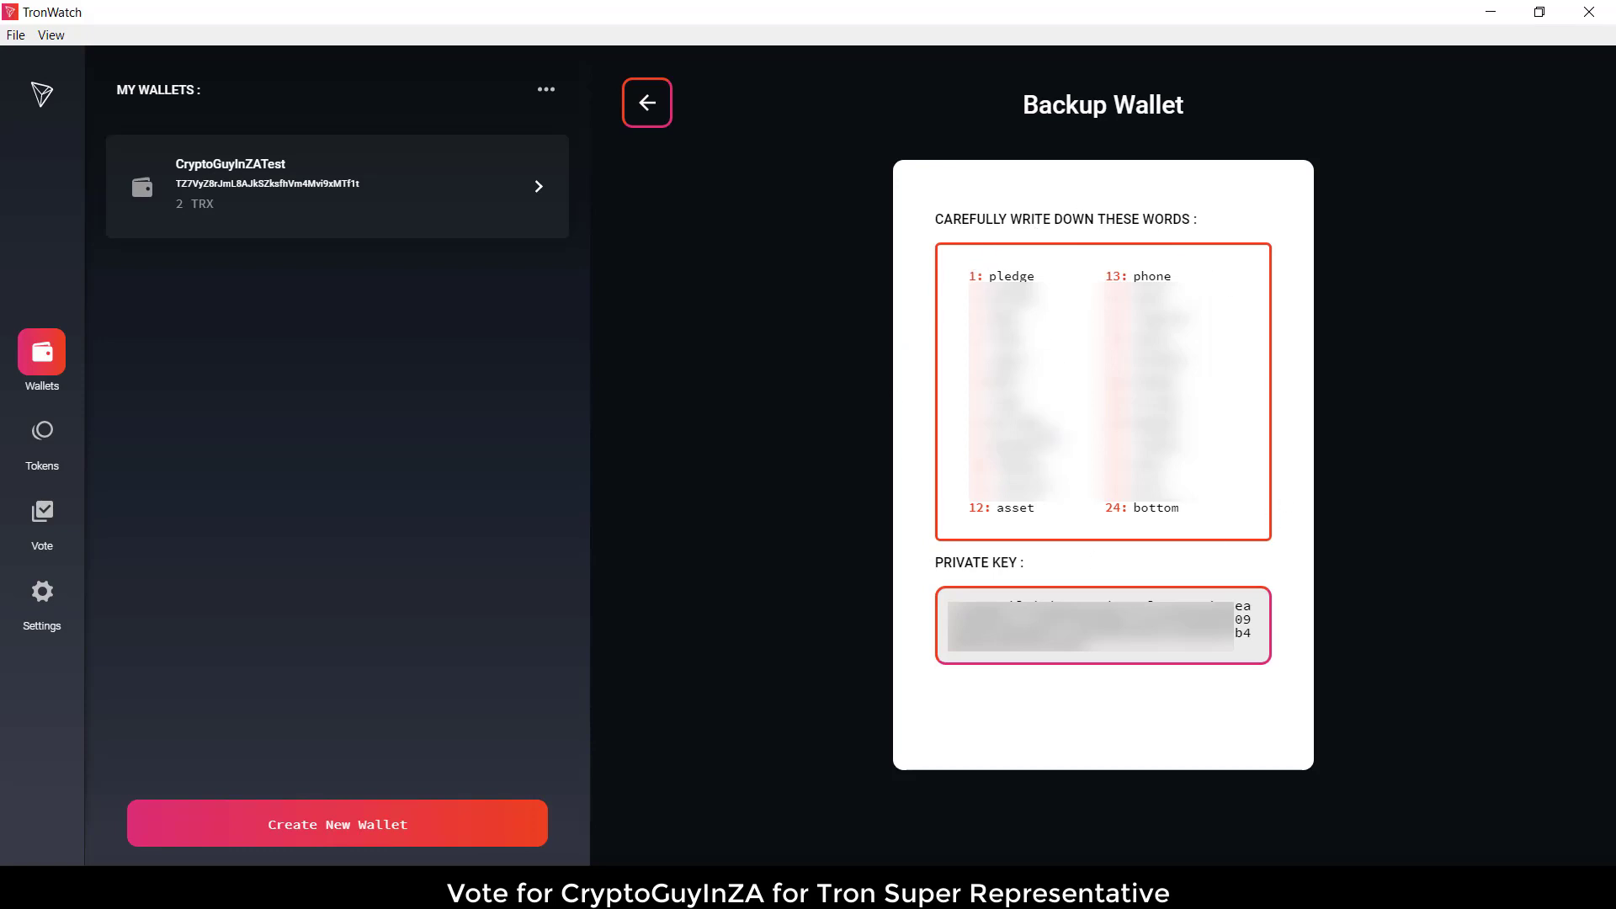
mouse_move(1066, 675)
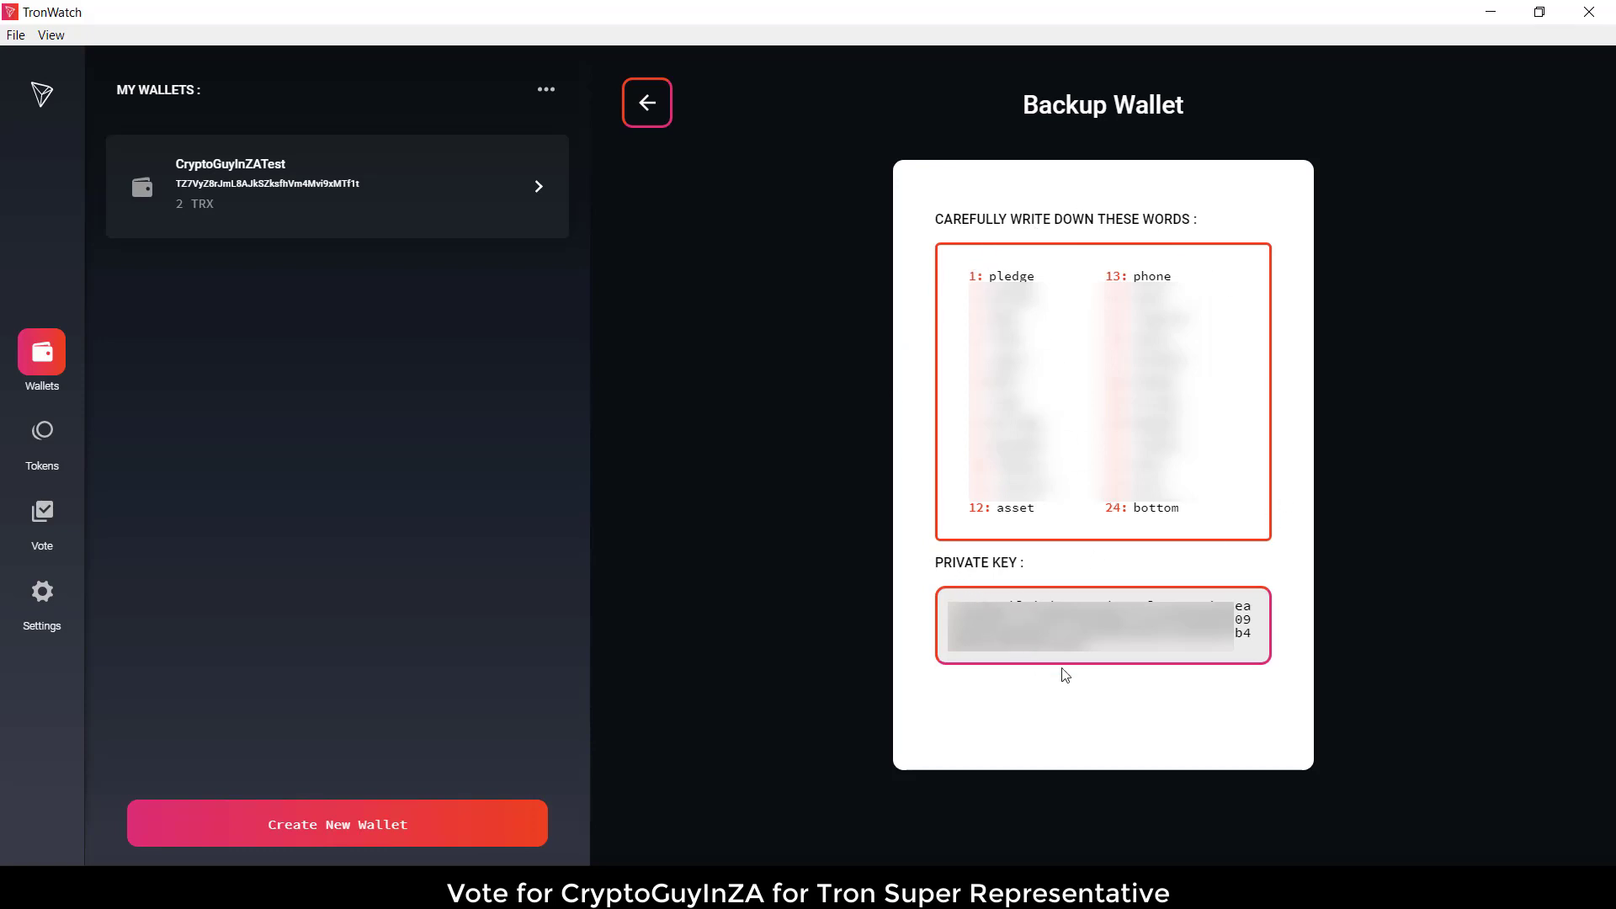
mouse_move(1077, 731)
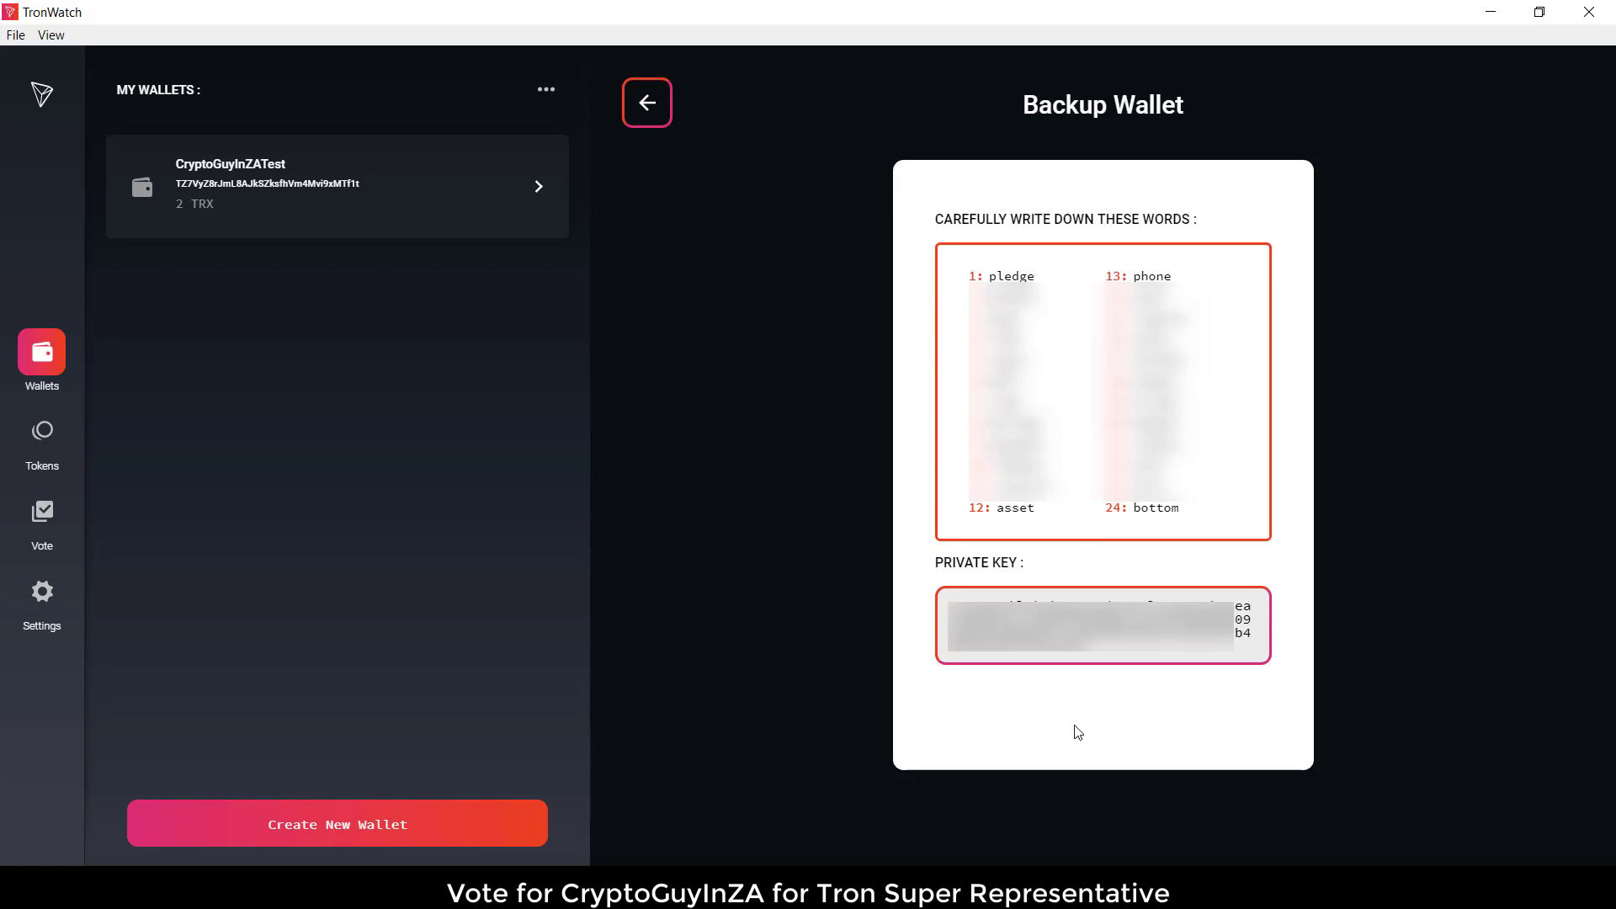
mouse_move(758, 614)
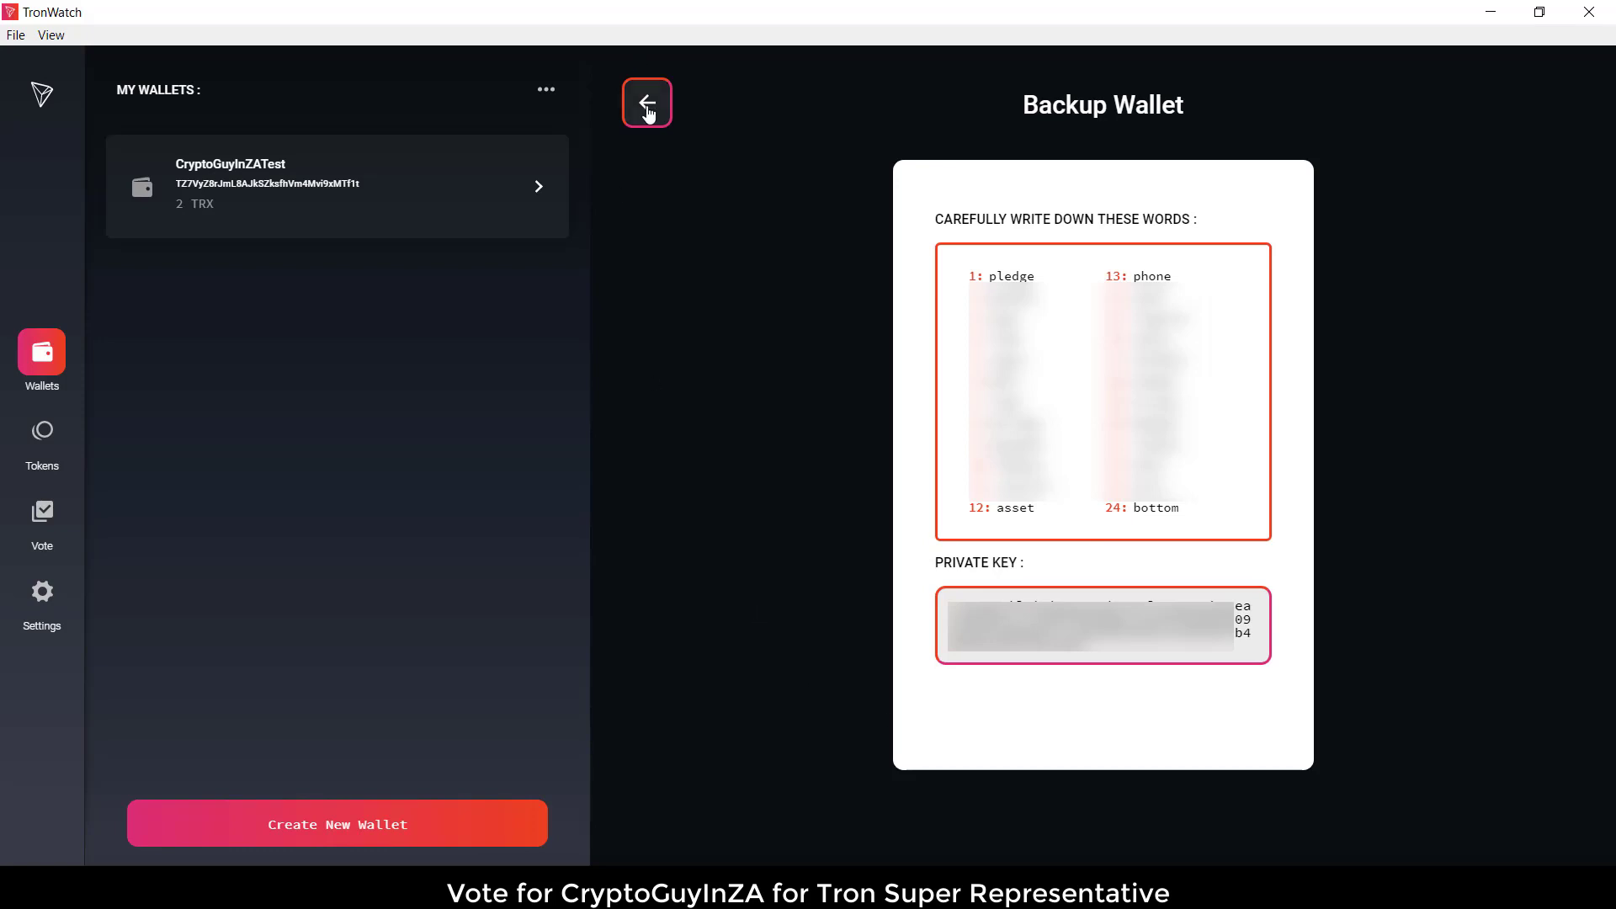
- Freeze 1 TRX from CryptoGuyInZATest, confirm, and dismiss the success message
left_click(647, 102)
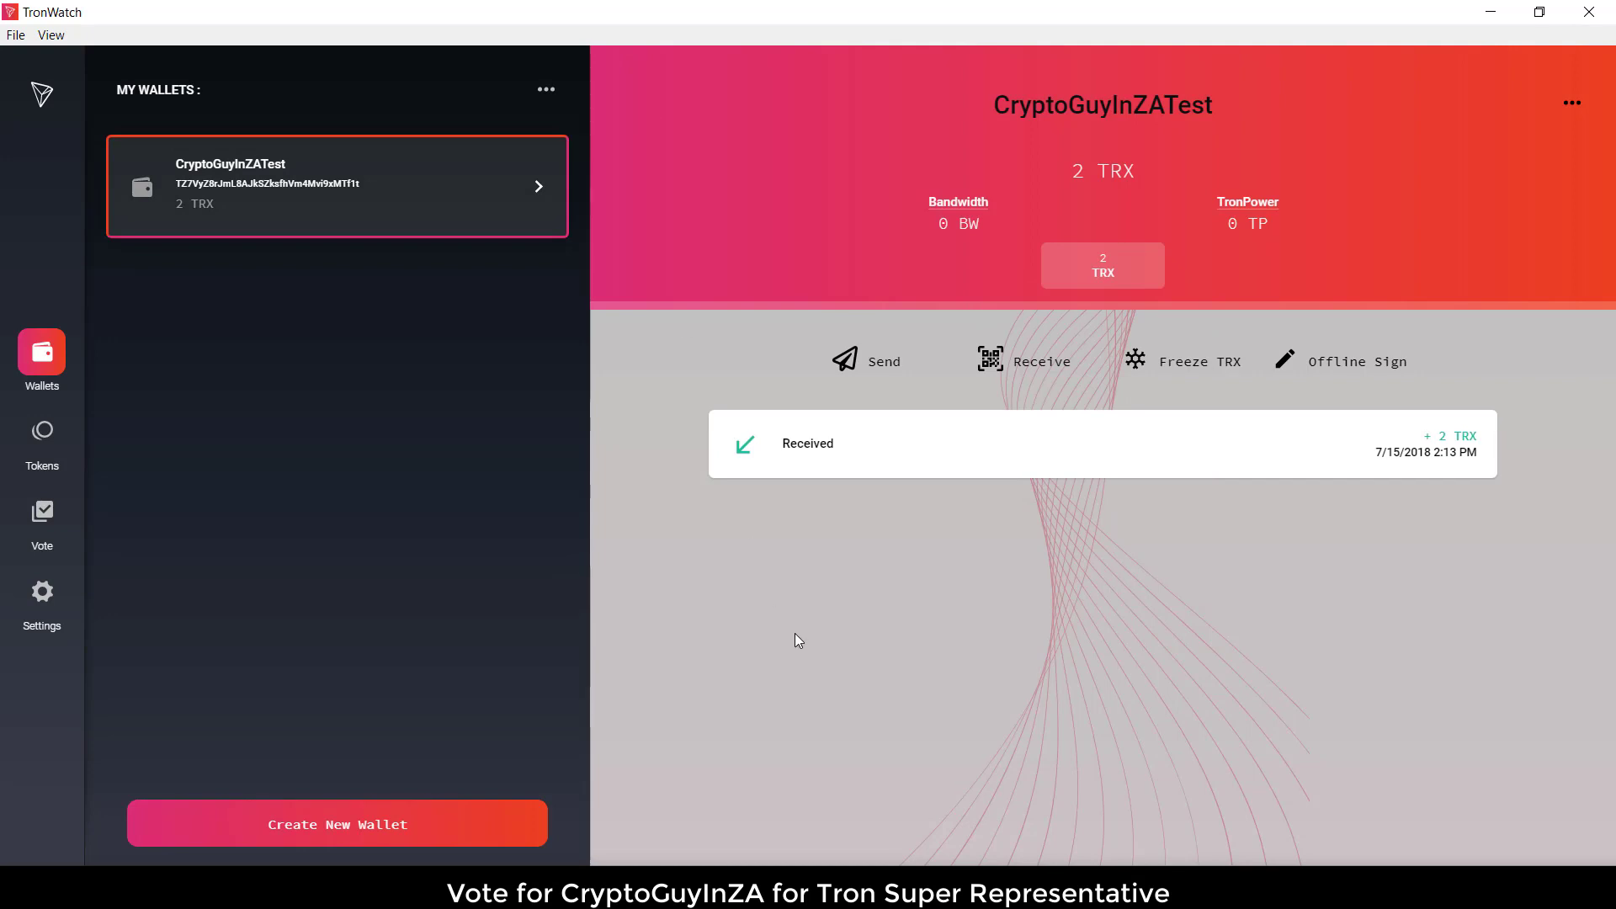
mouse_move(1195, 442)
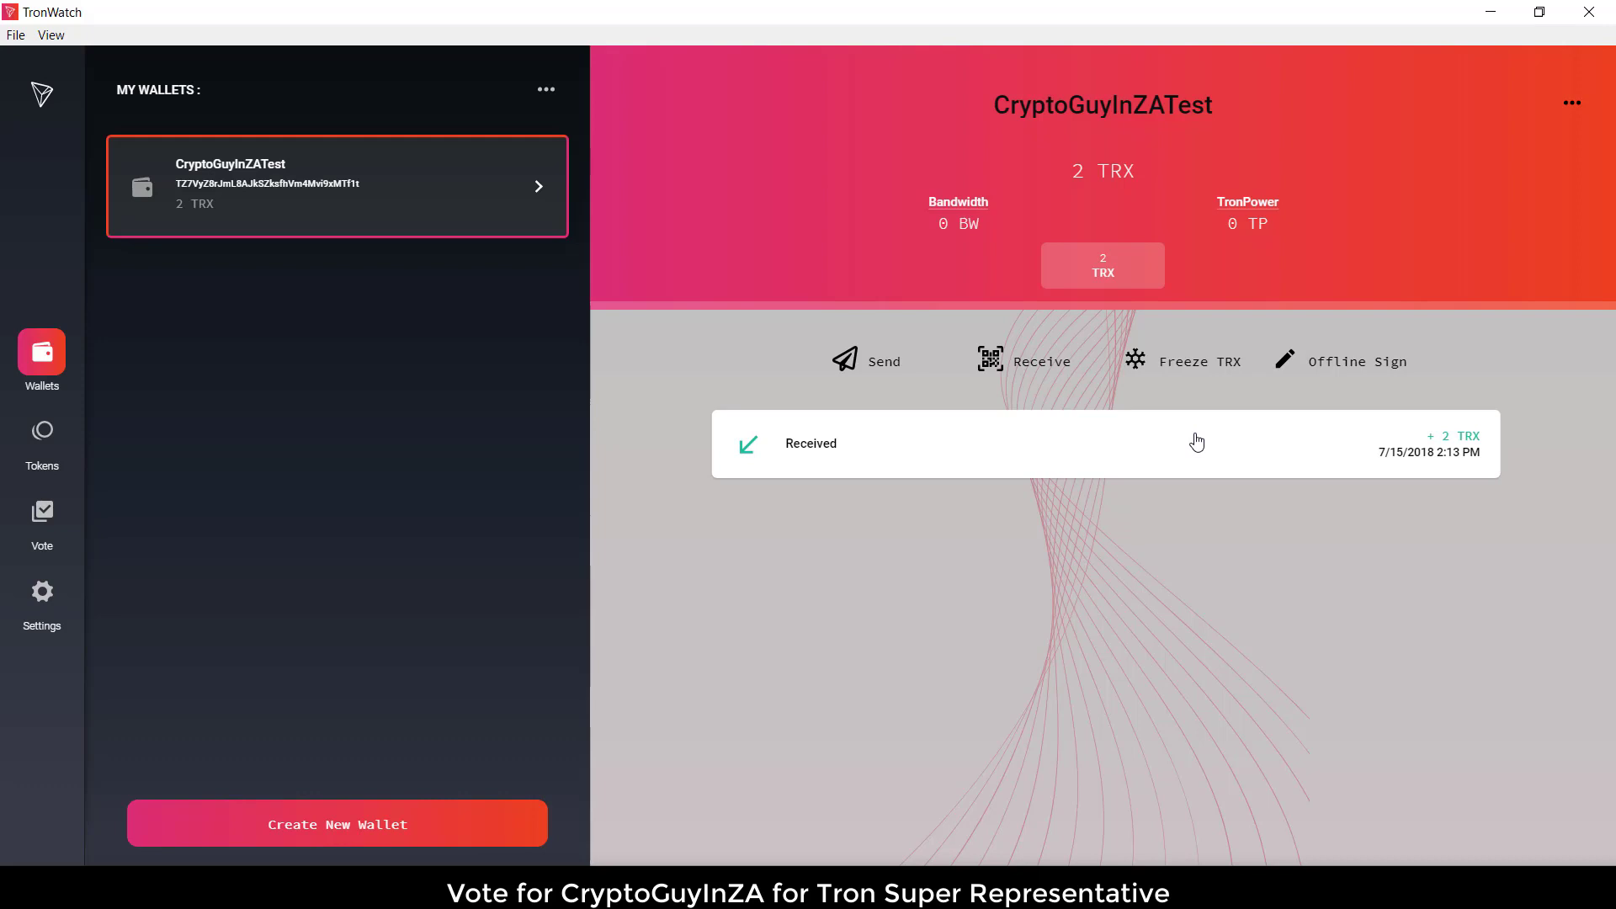
left_click(1183, 361)
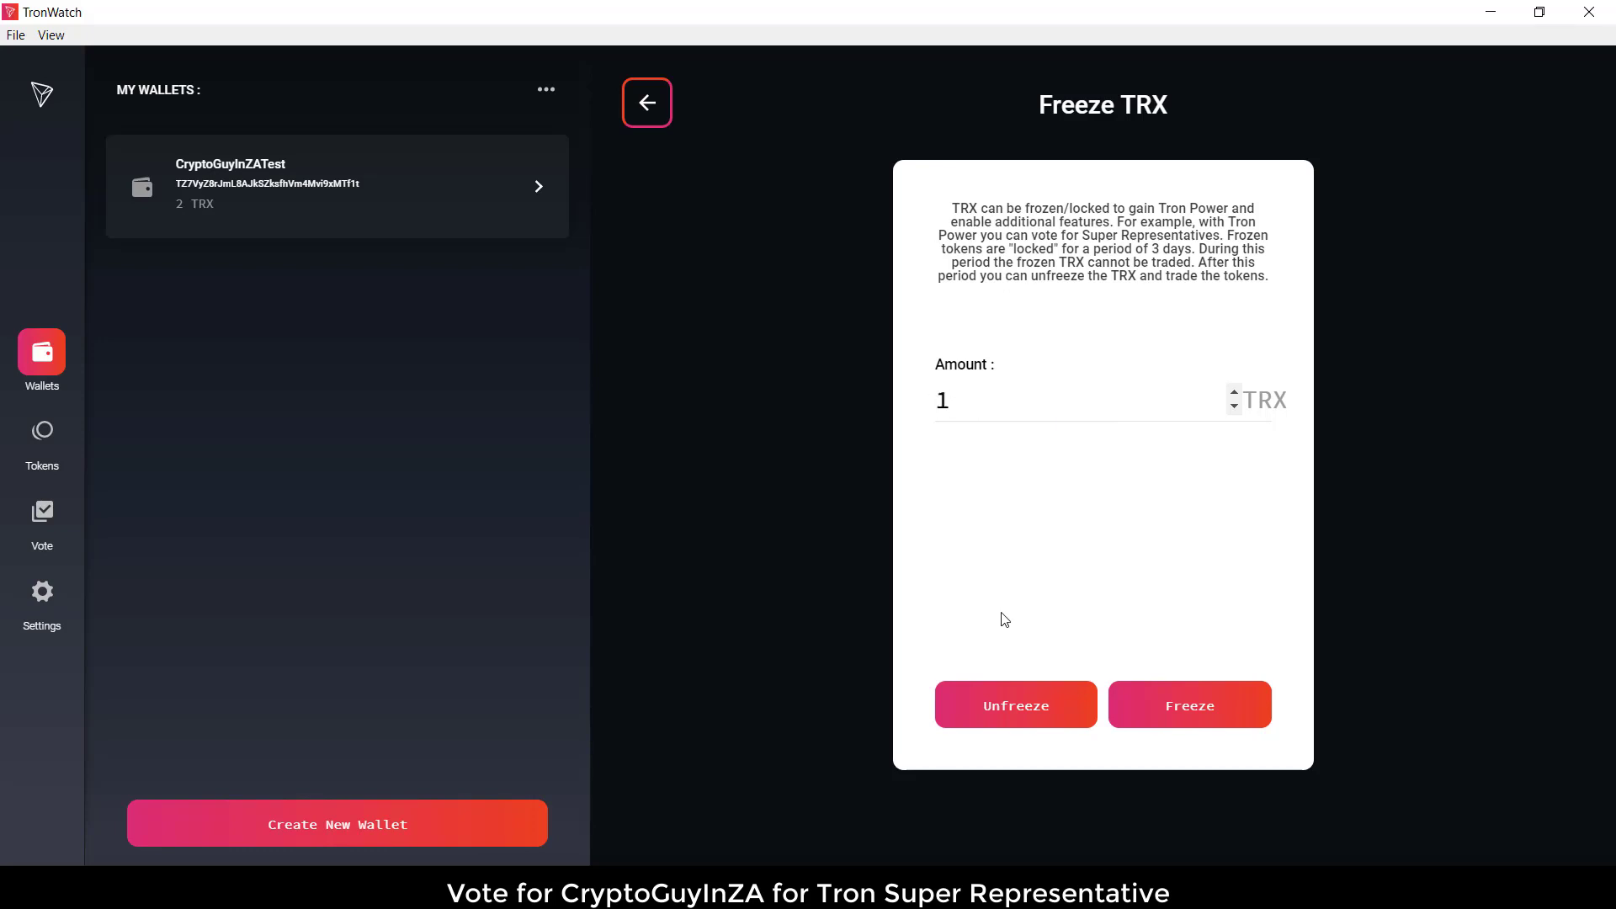
left_click(1189, 704)
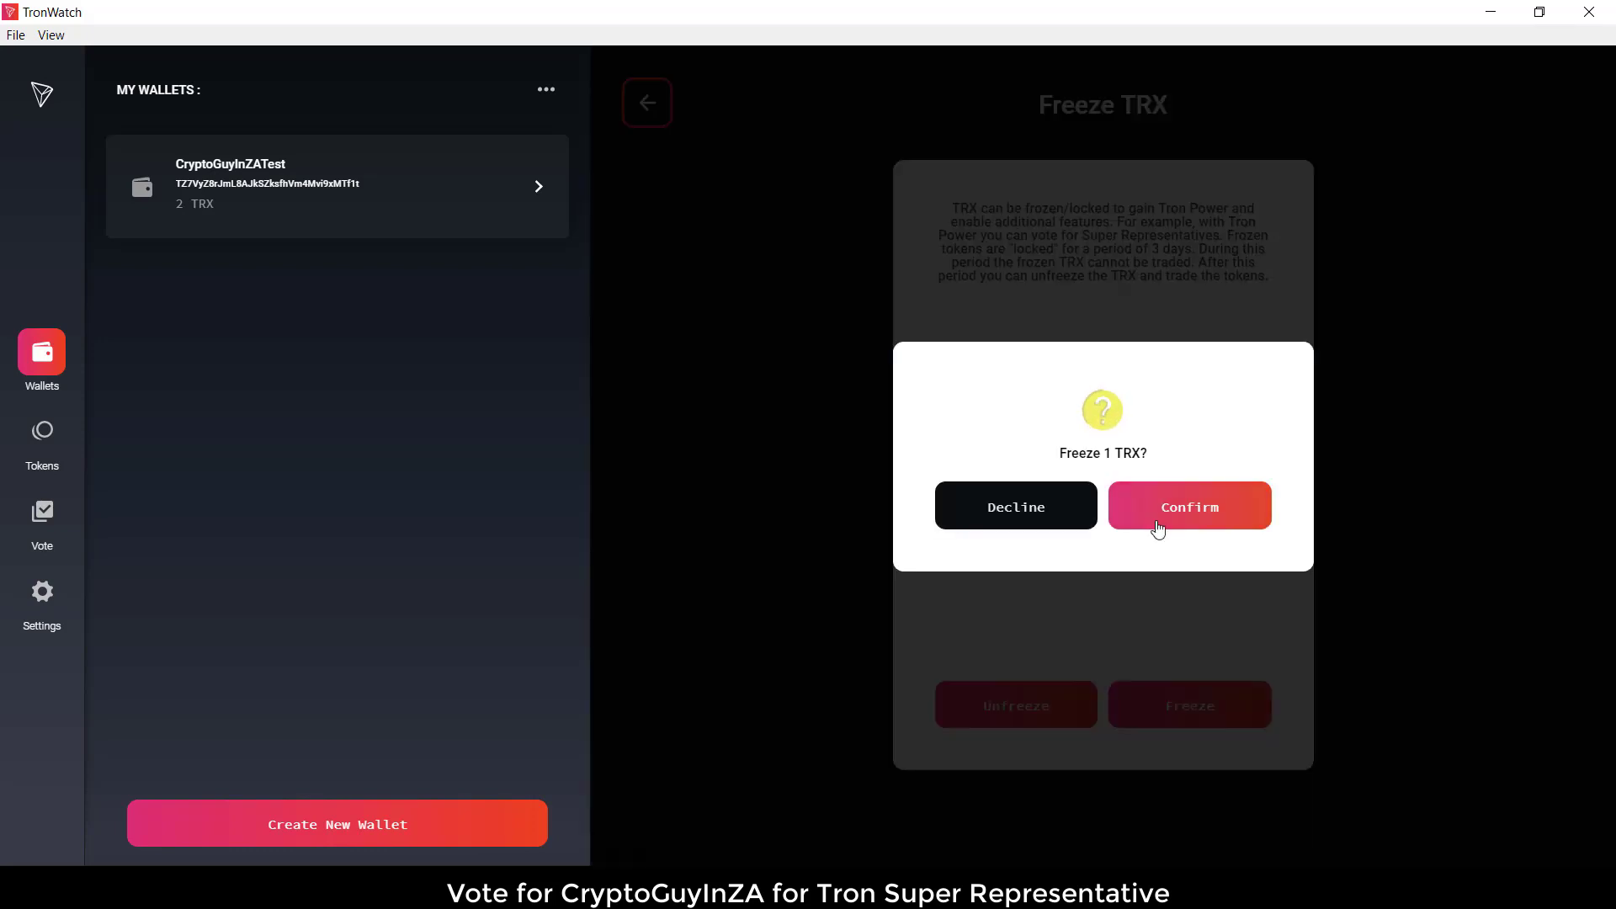
left_click(1189, 505)
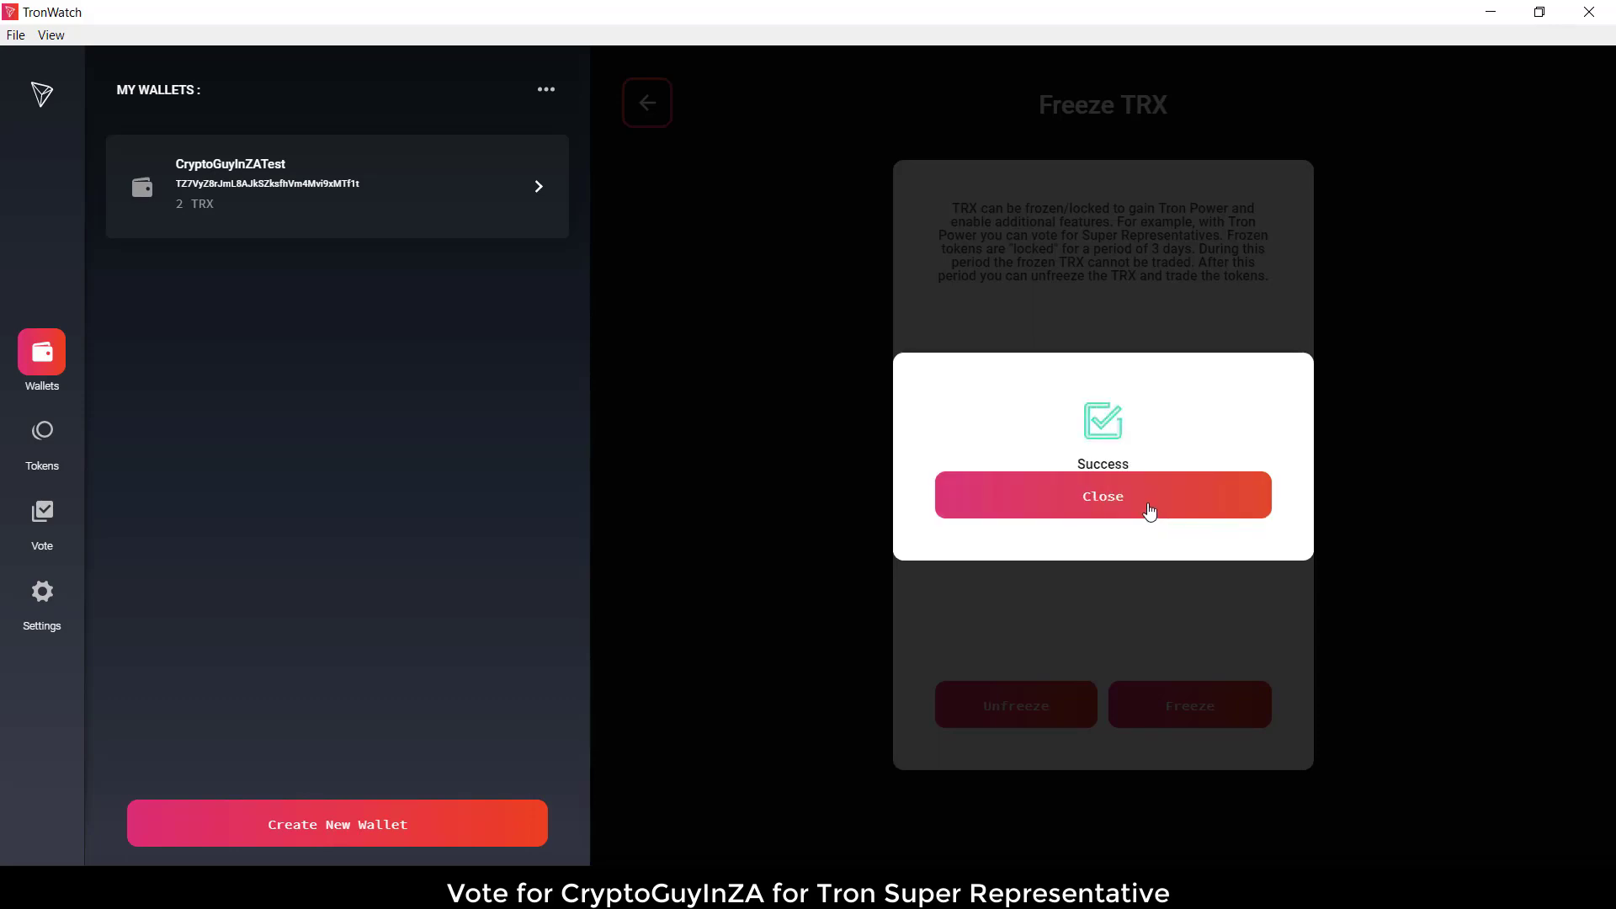
left_click(1102, 496)
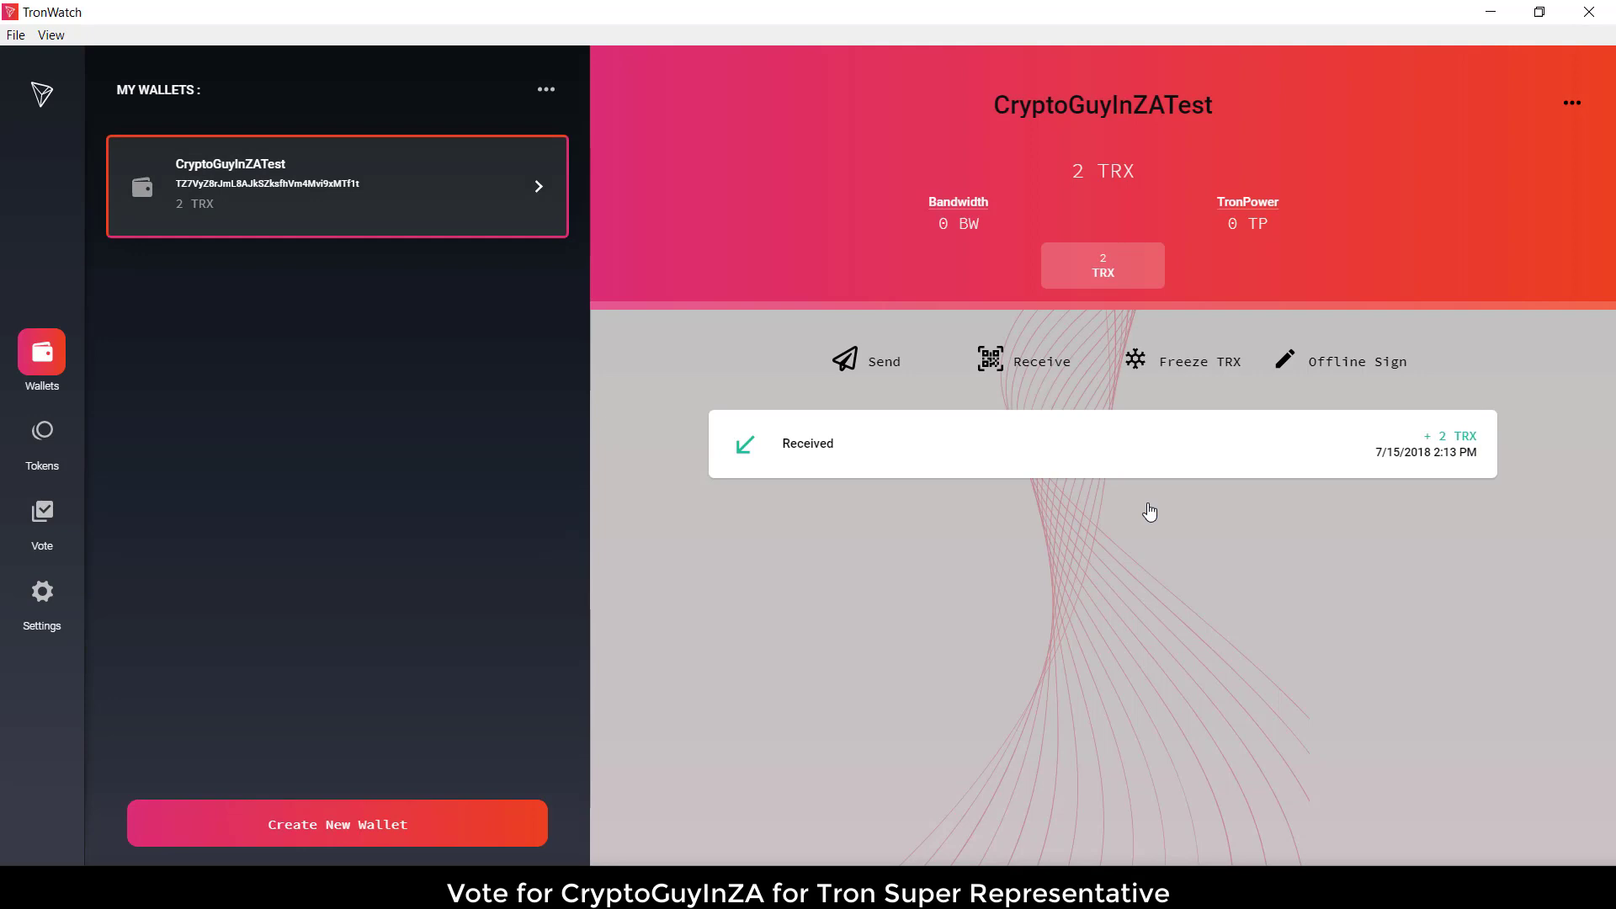
mouse_move(337, 409)
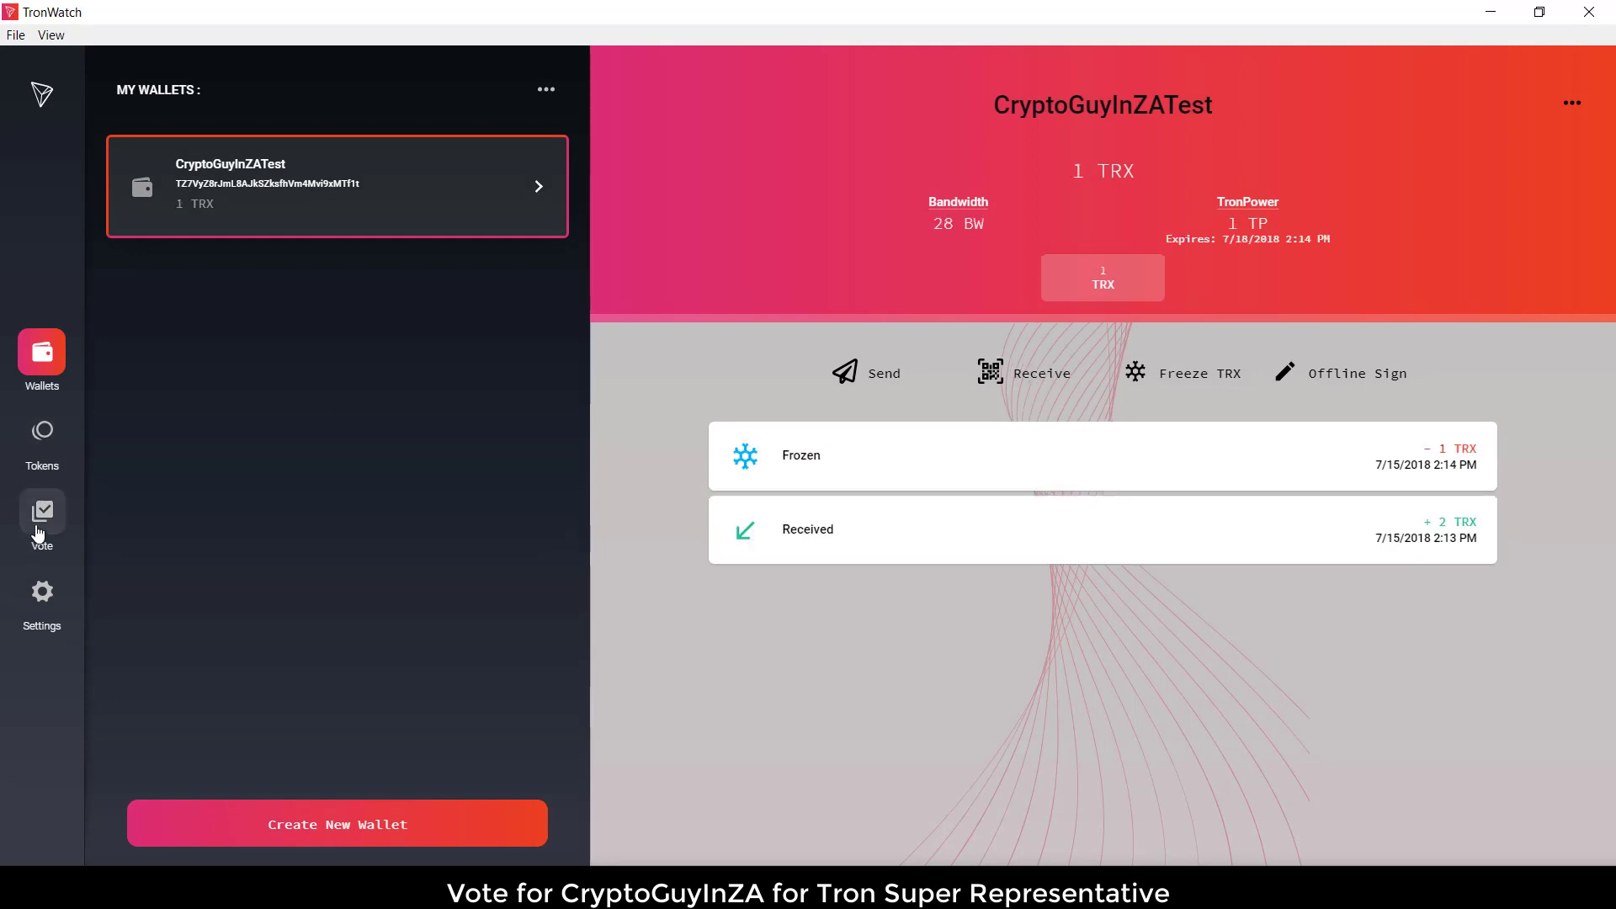
mouse_move(752, 456)
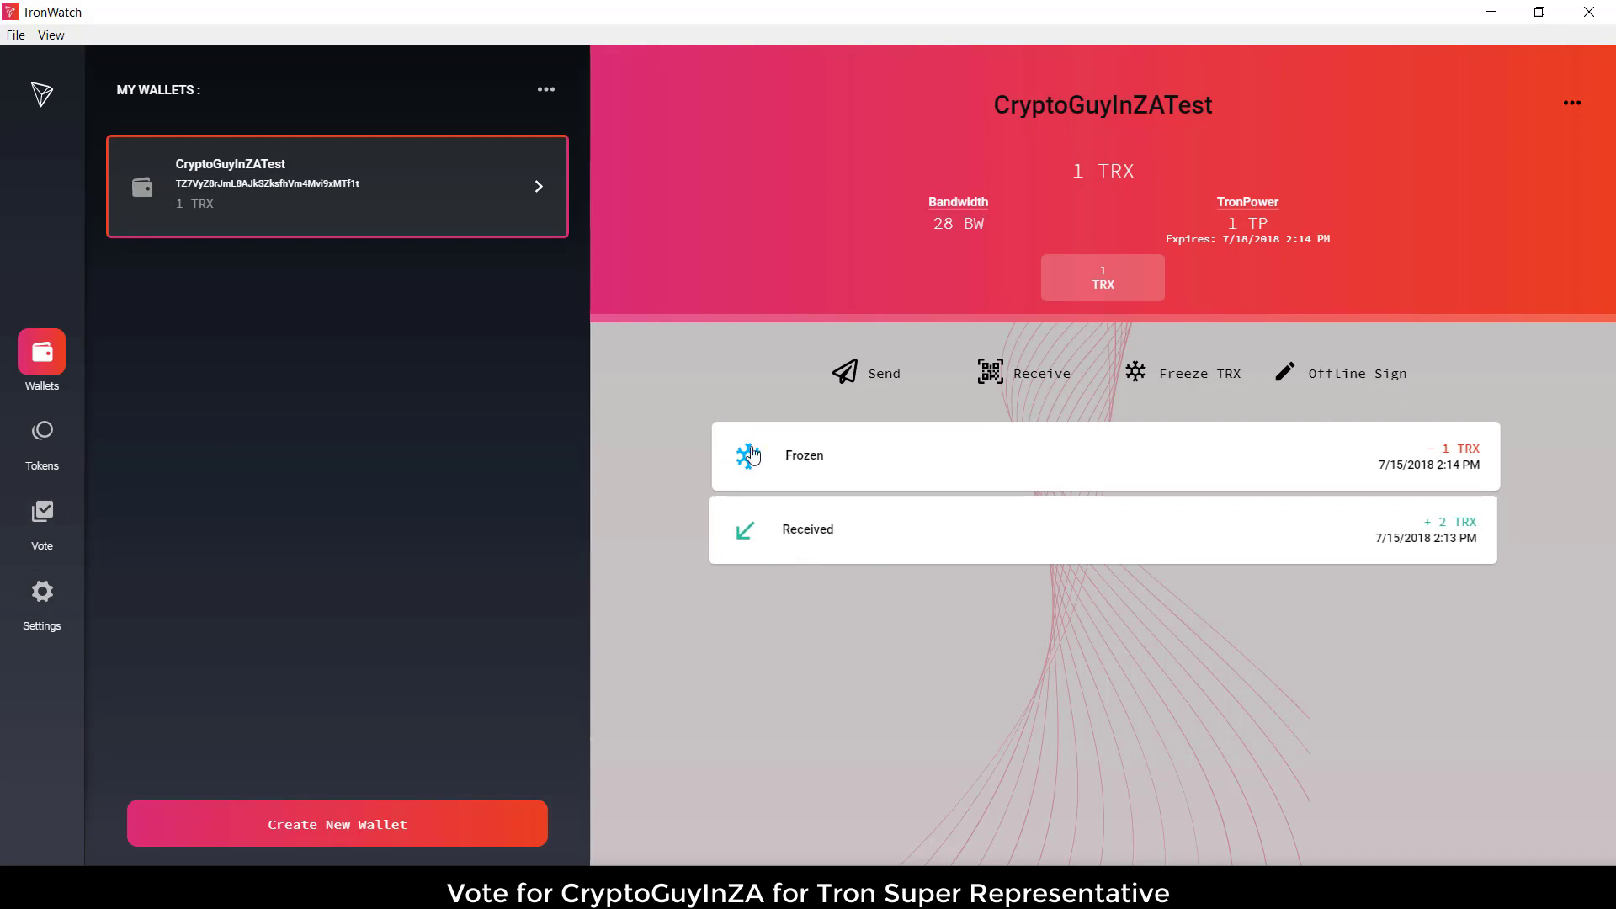
mouse_move(758, 465)
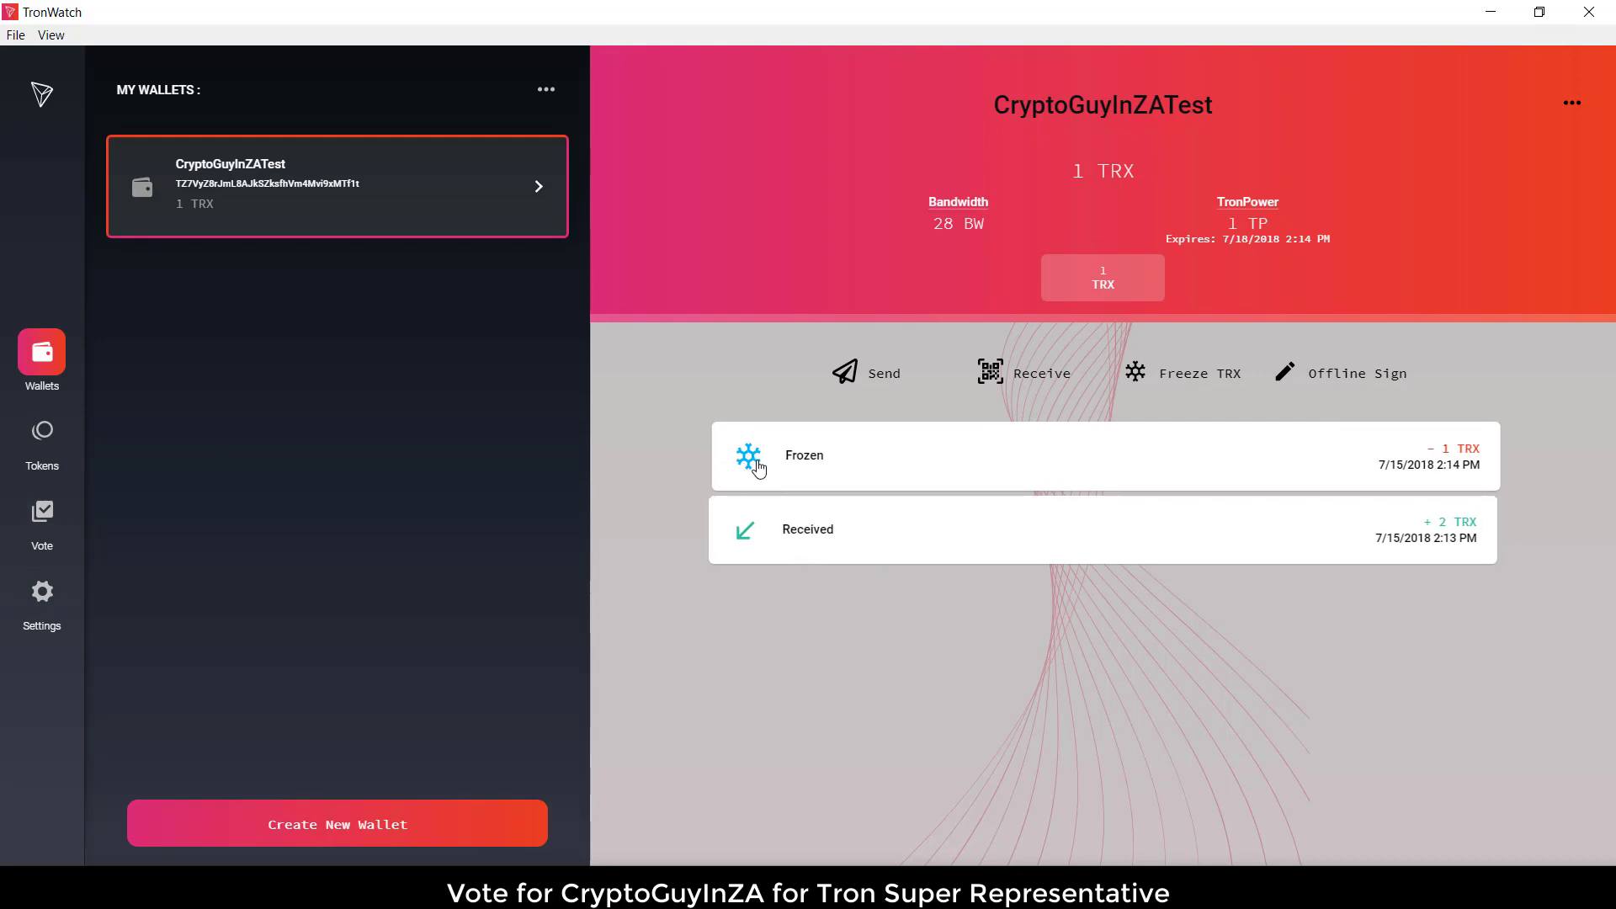
mouse_move(749, 545)
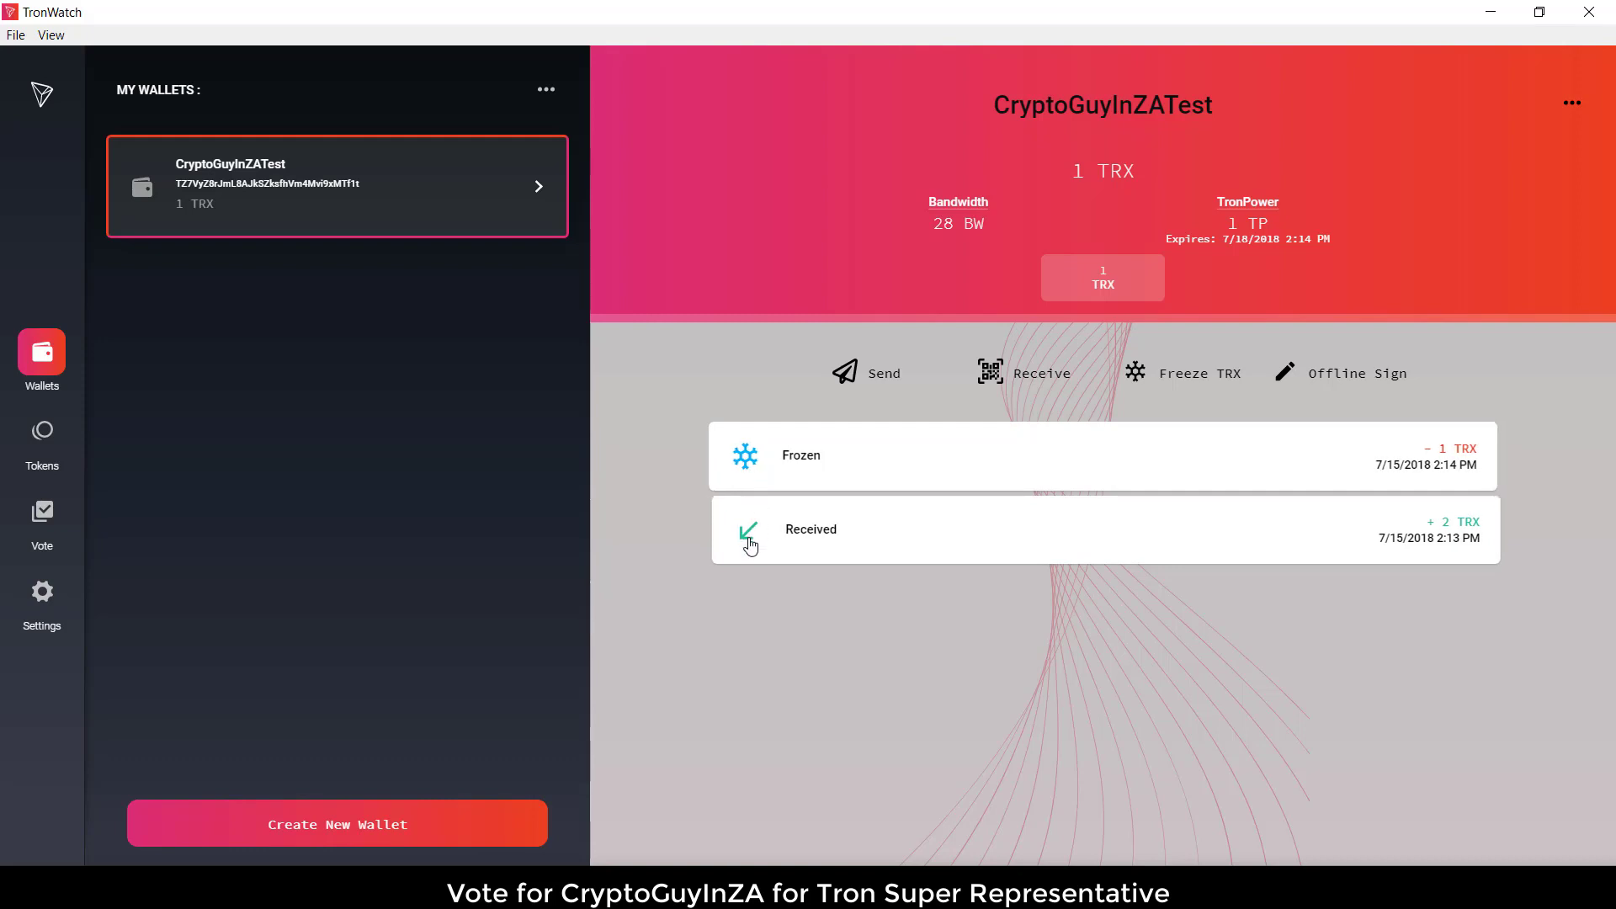
mouse_move(741, 554)
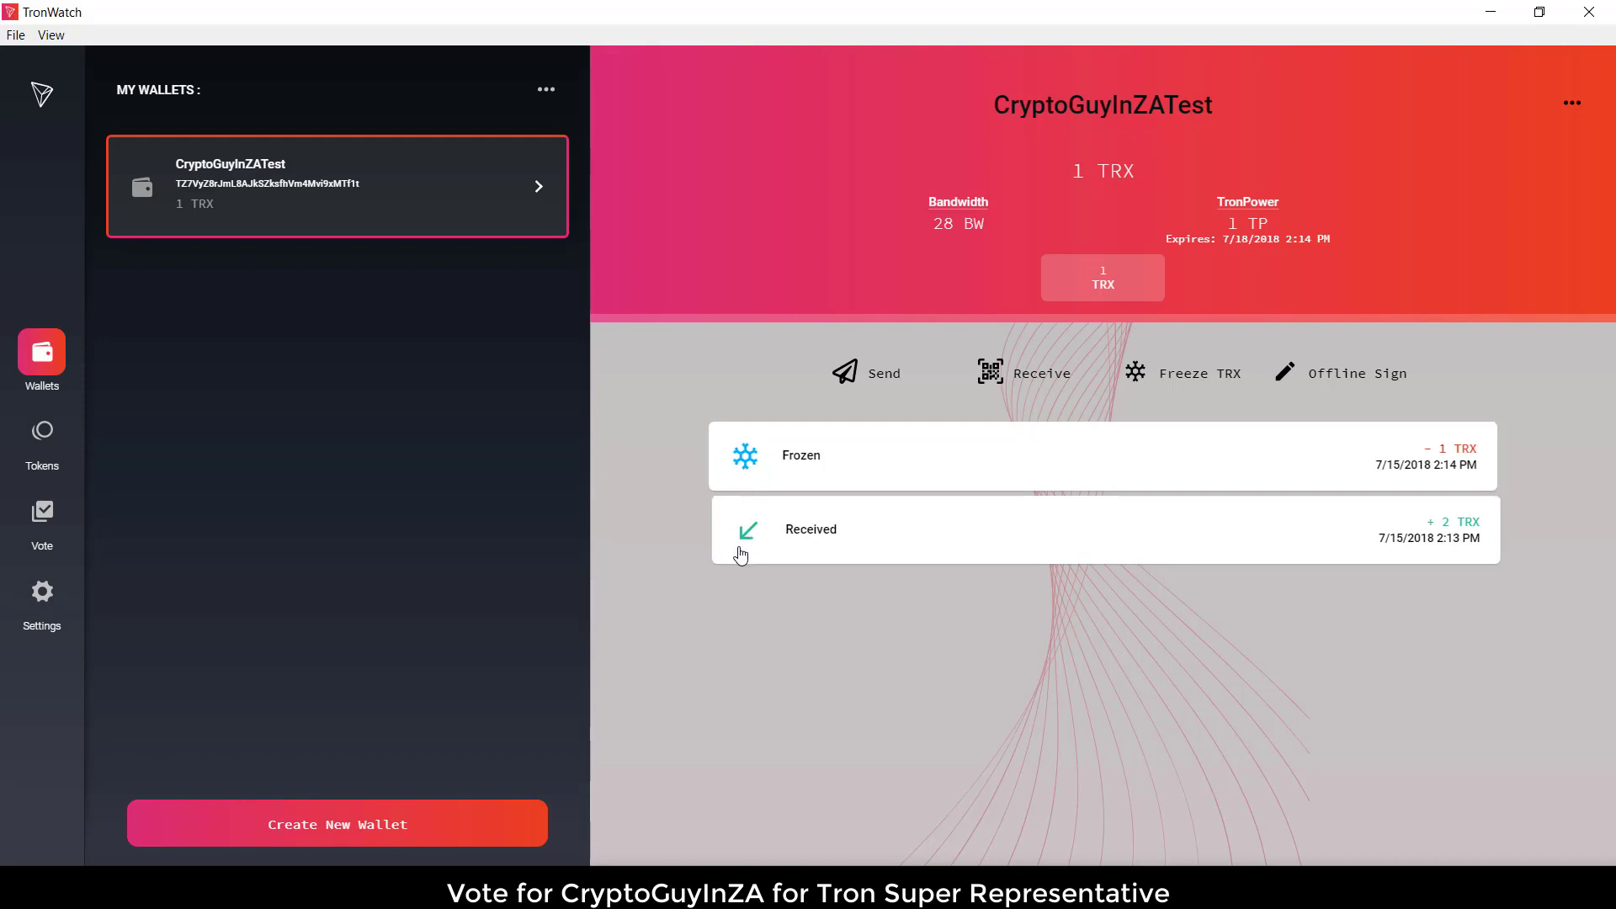
mouse_move(756, 465)
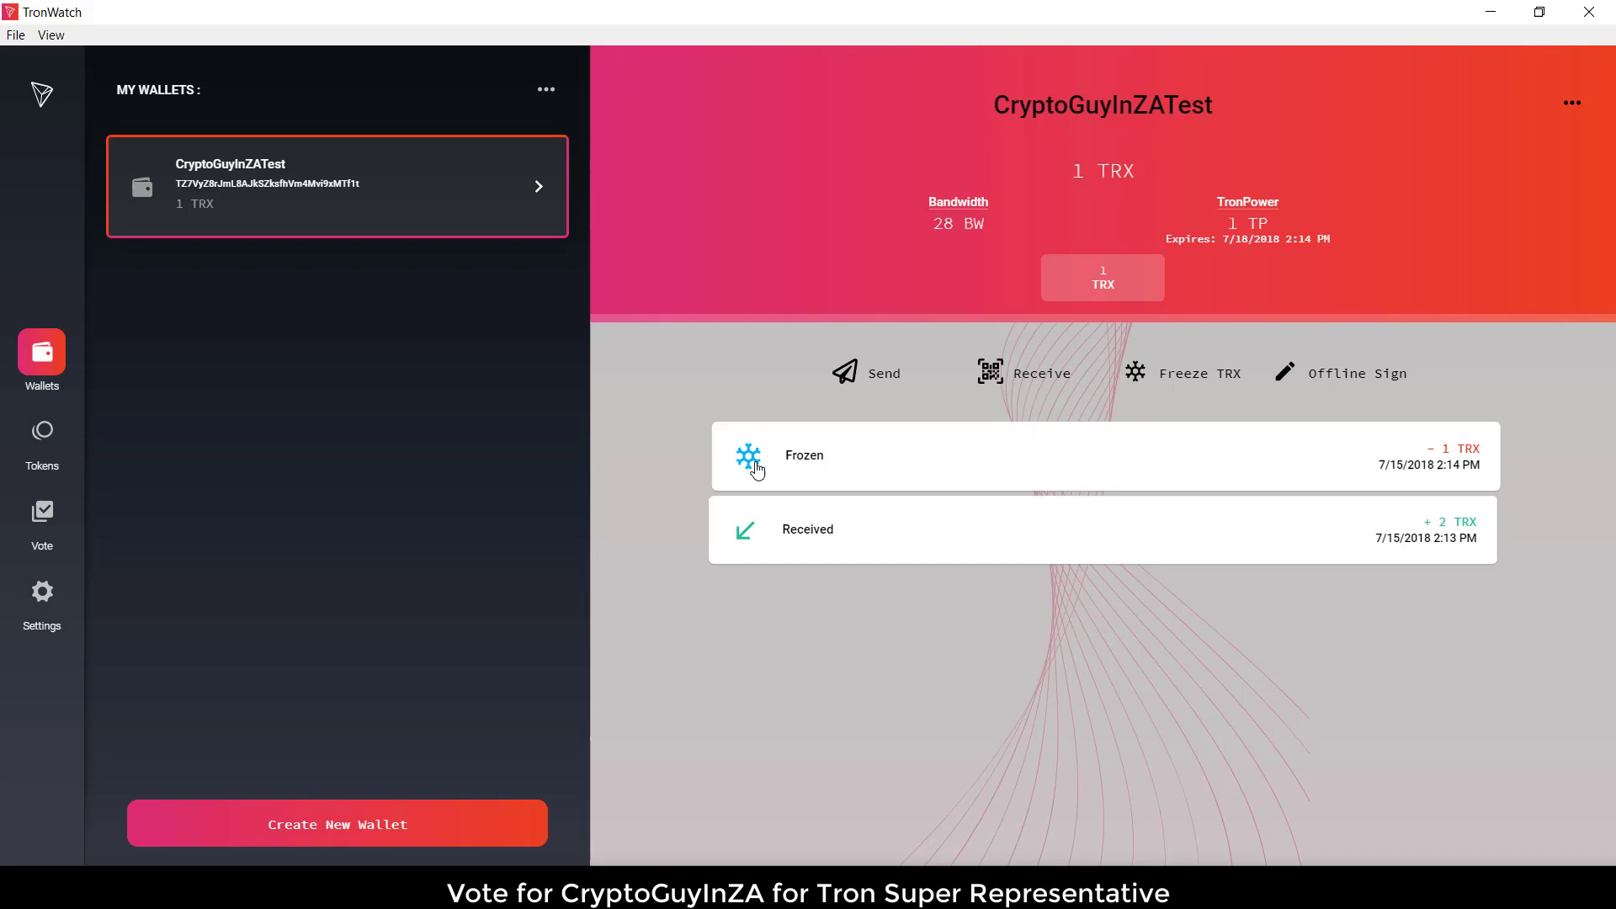
mouse_move(239, 394)
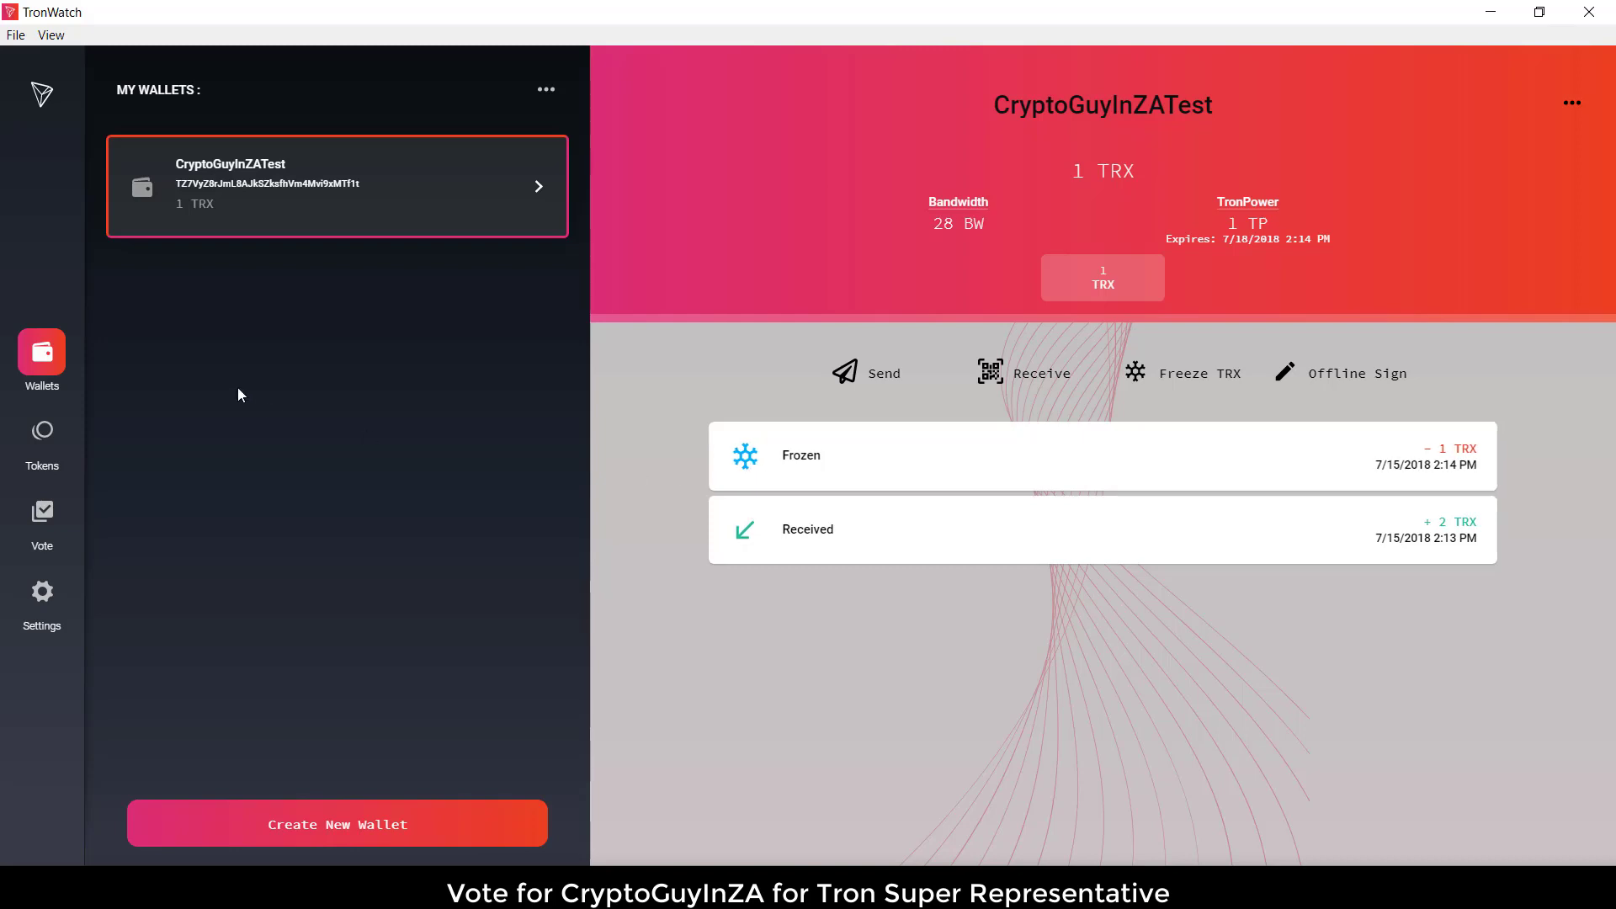
mouse_move(132, 419)
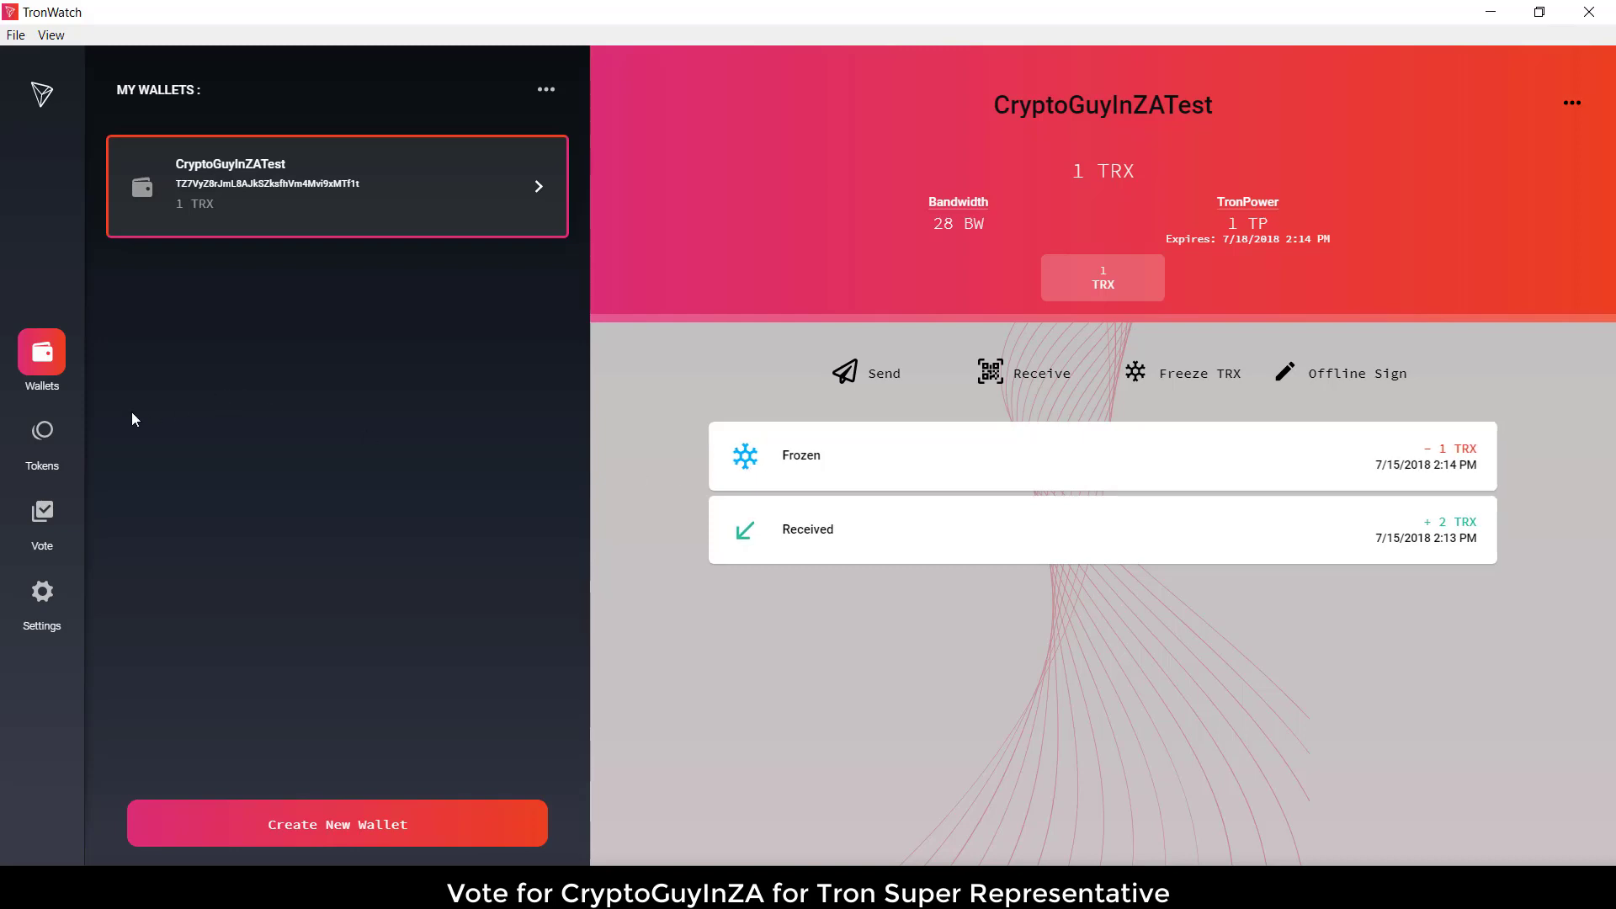
- Start placing a vote from the representatives list using the CryptoGuyInZATest wallet
left_click(41, 513)
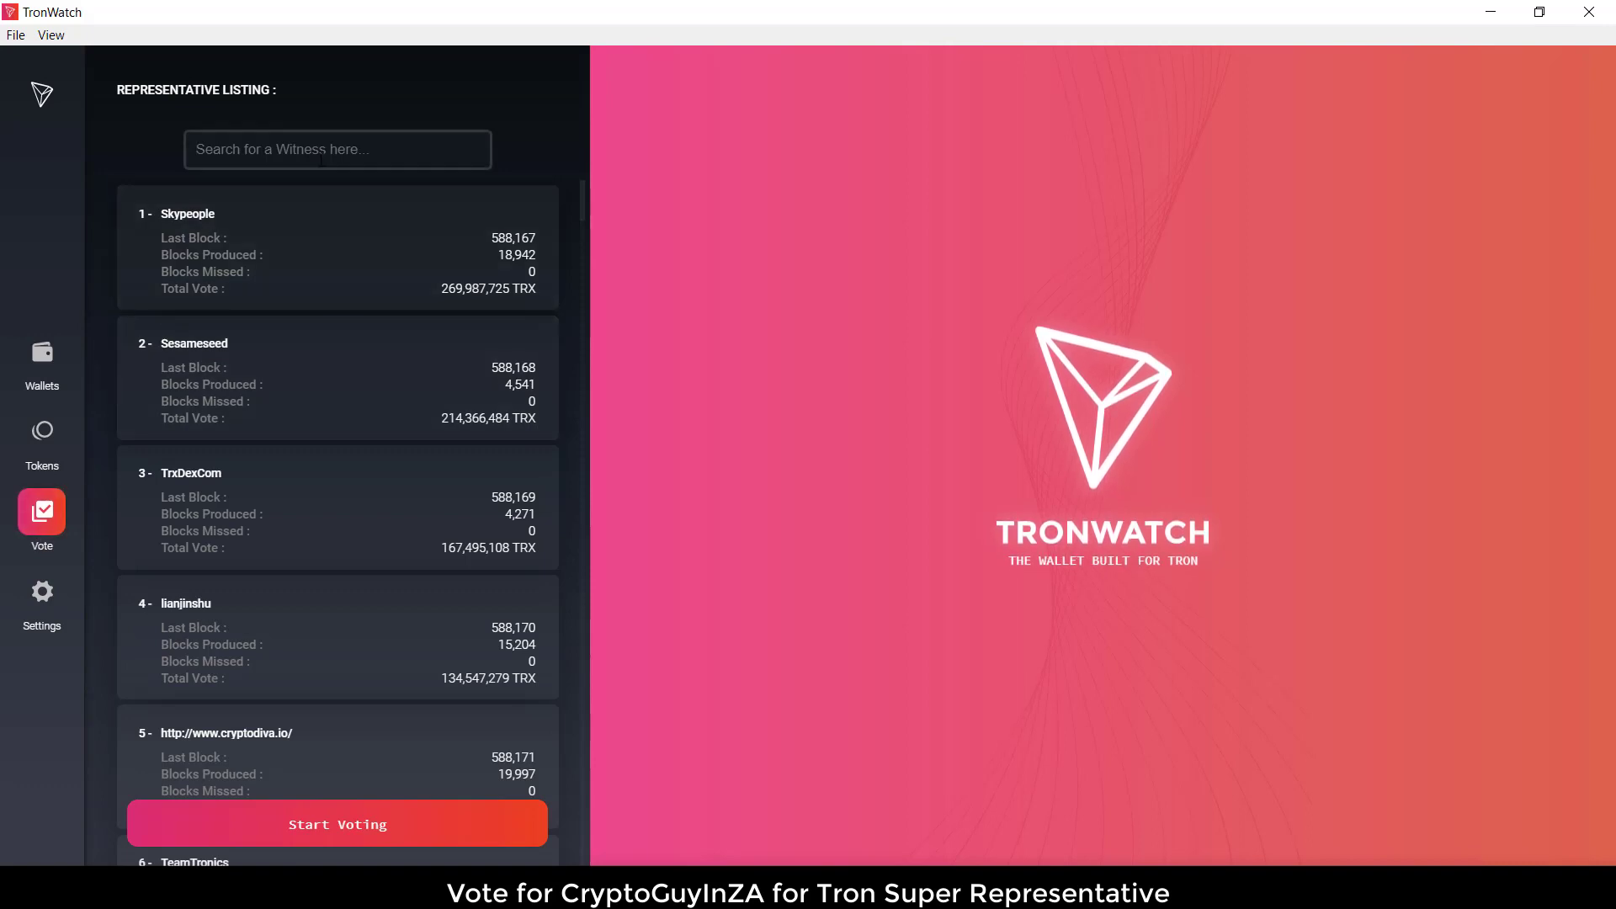
left_click(337, 824)
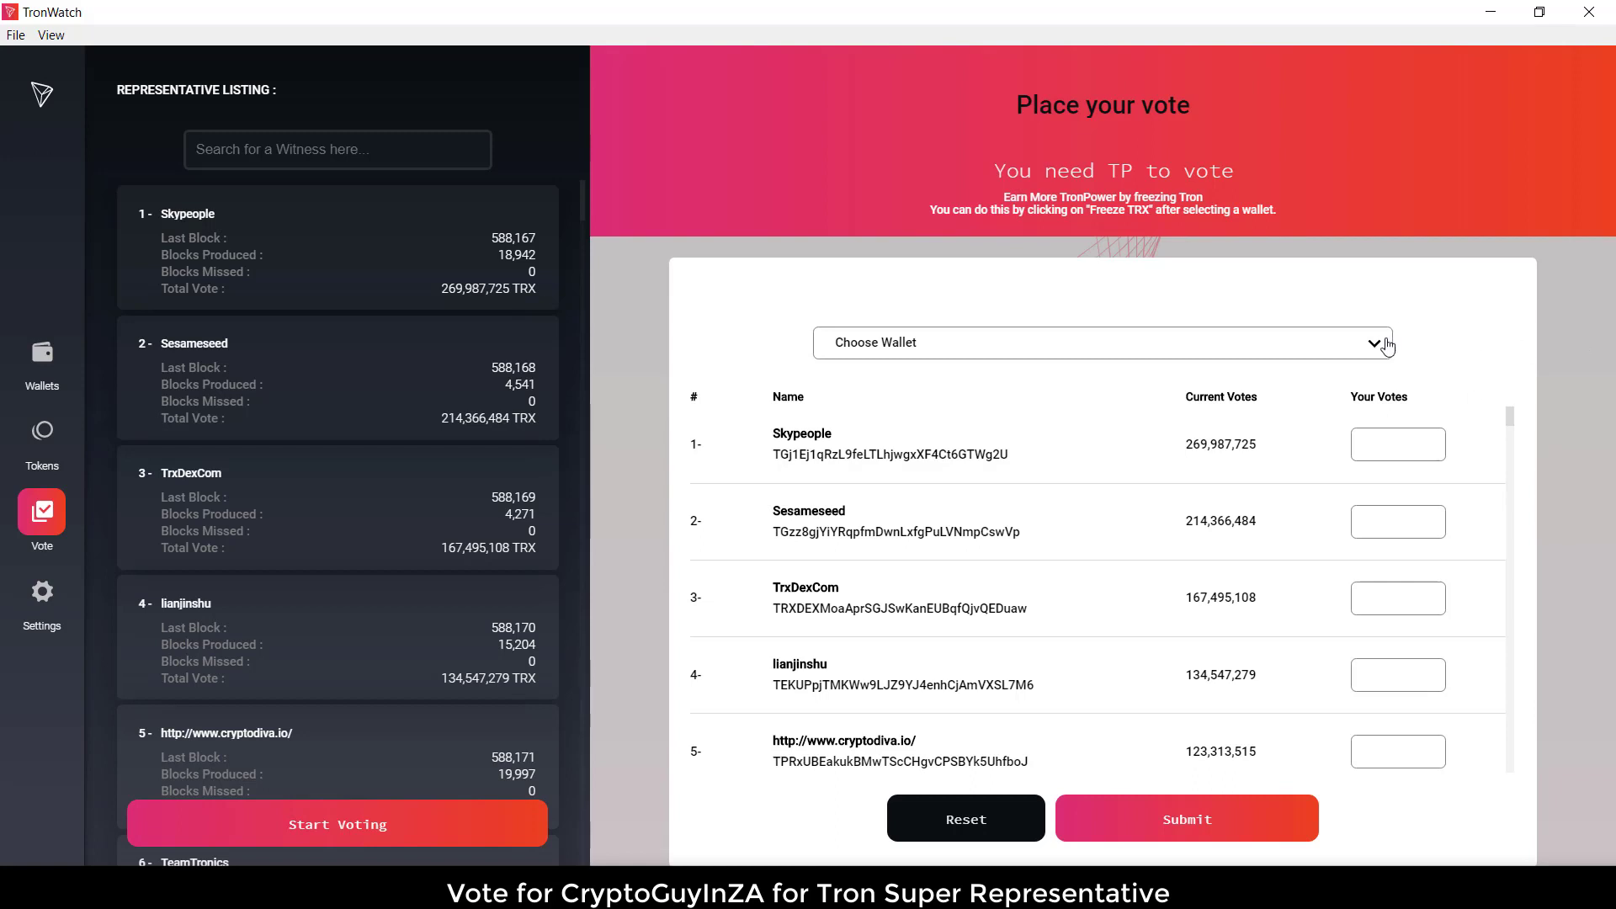
left_click(1101, 343)
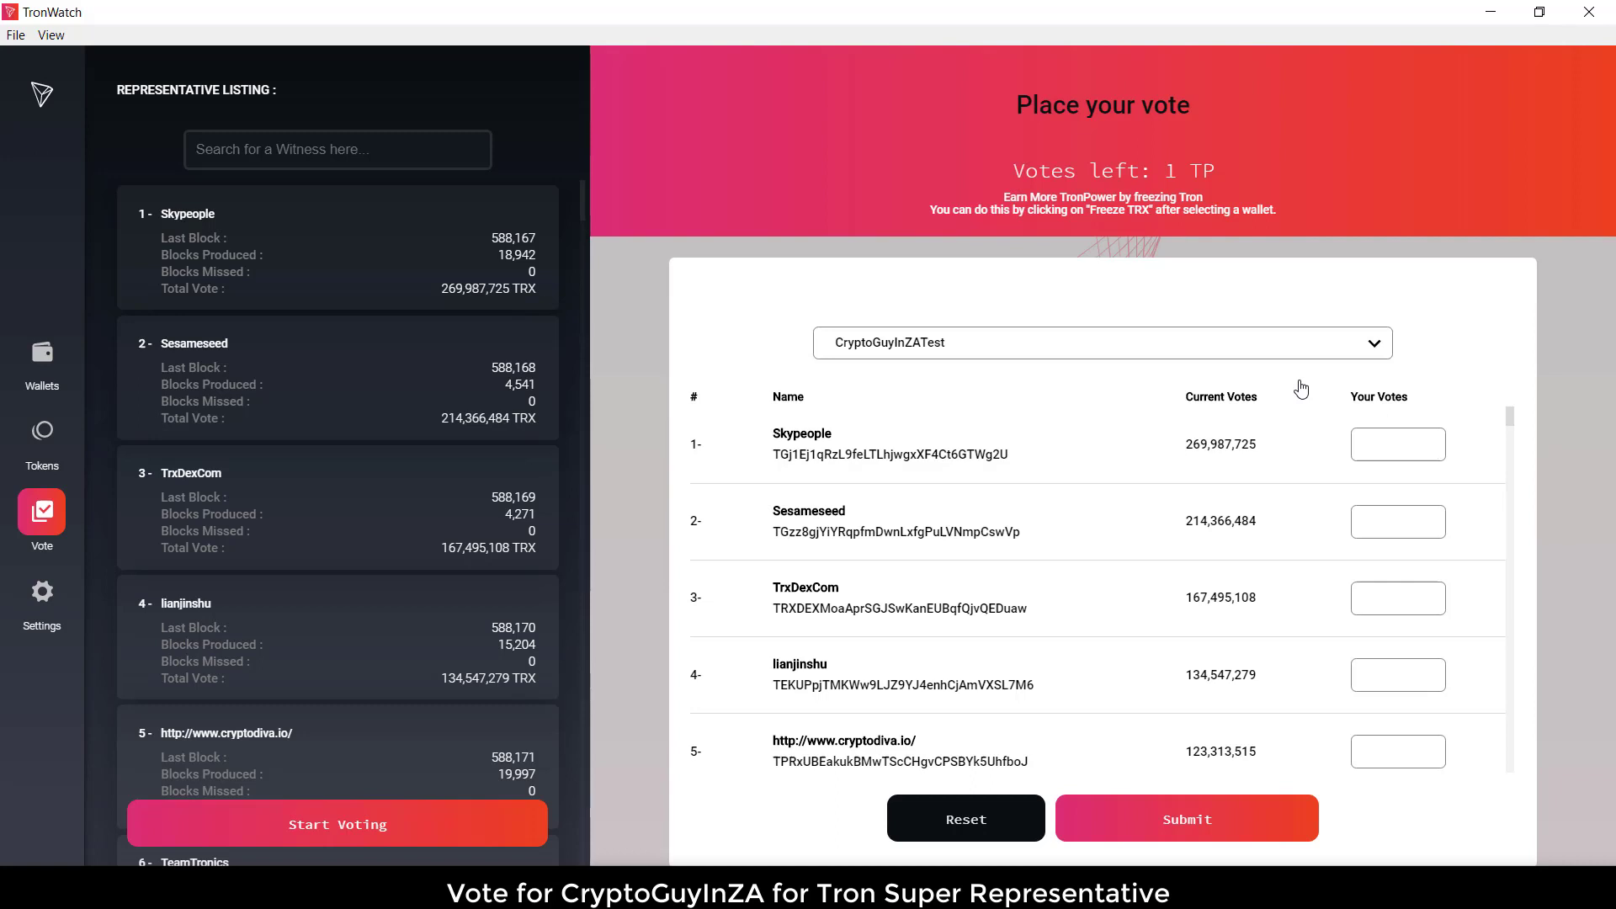
mouse_move(1516, 443)
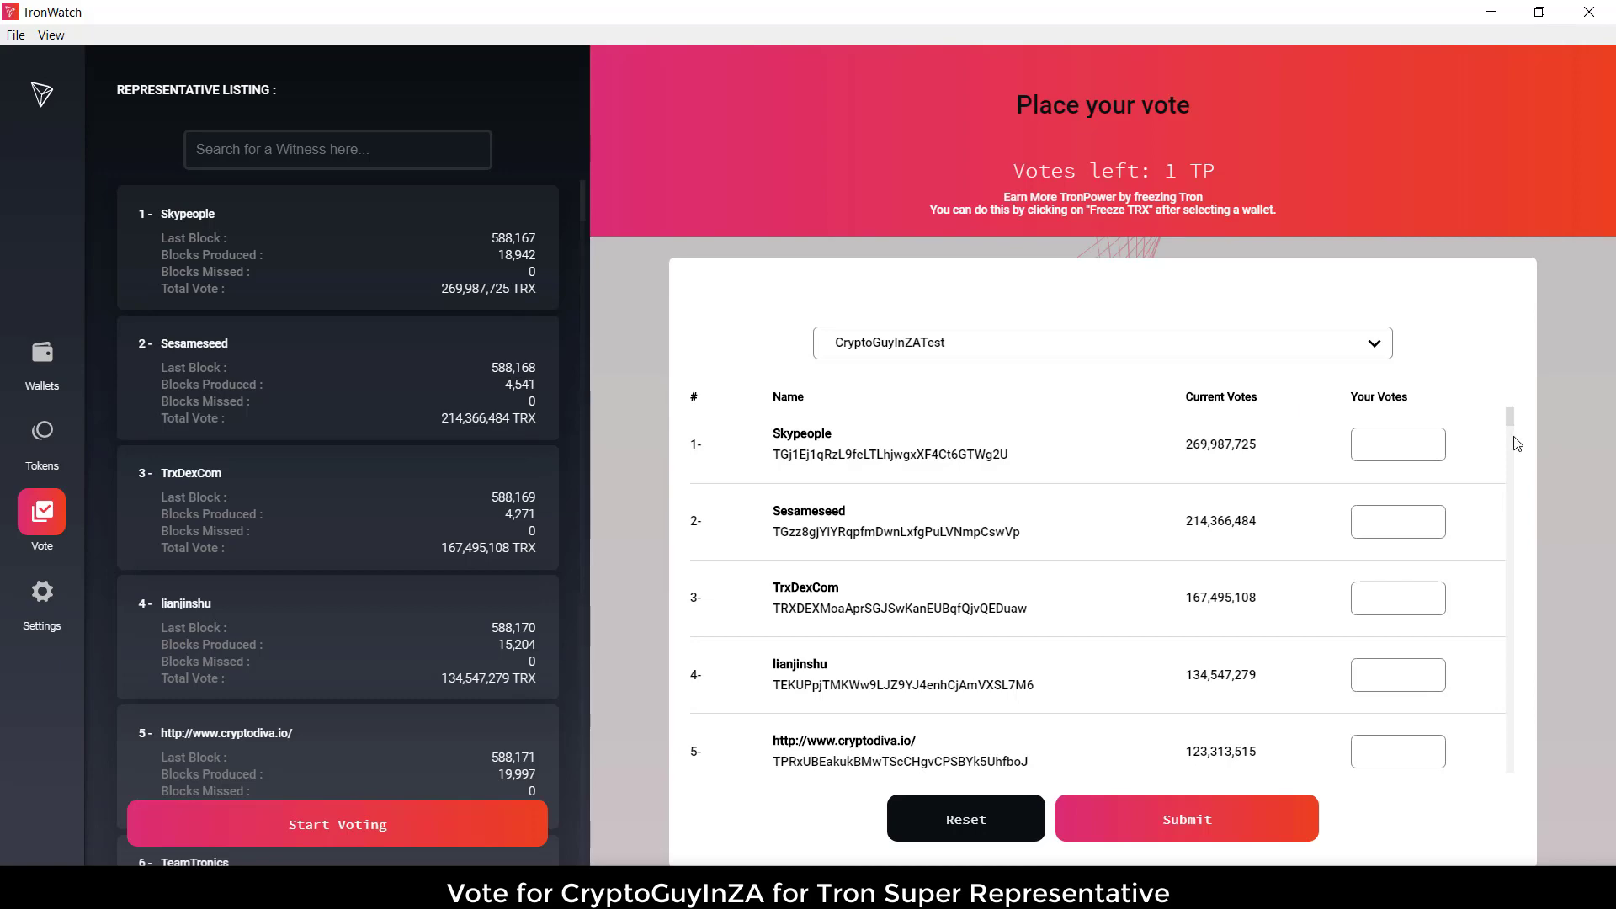
- Scroll the Place your vote list down until CryptoGuyInZA (#38) appears
scroll("down", 3)
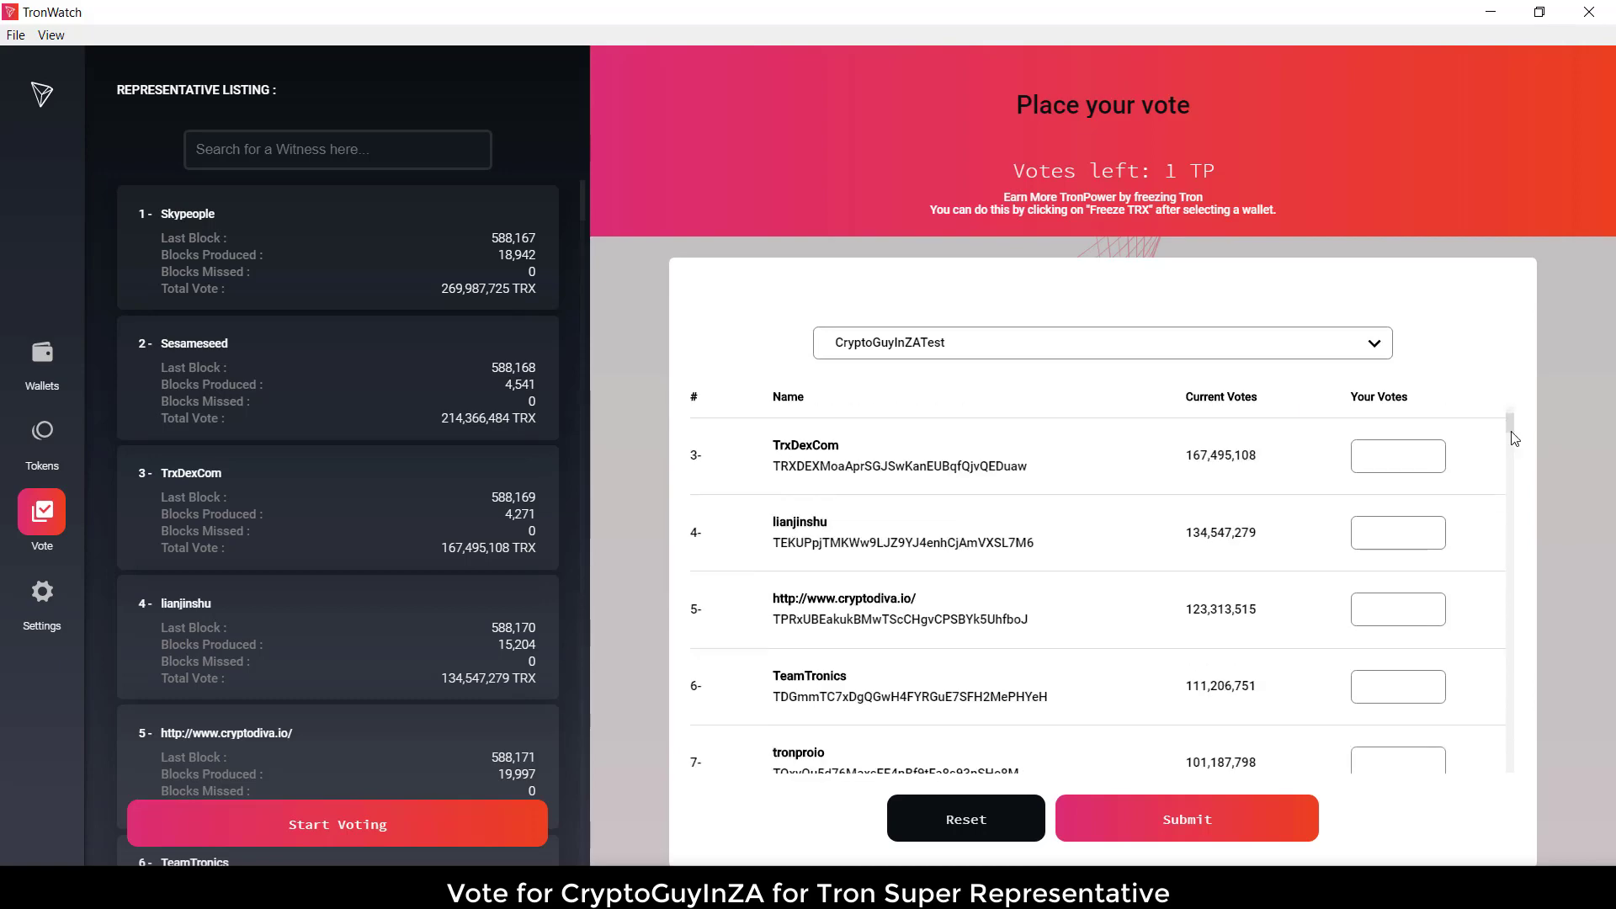
scroll("down", 3)
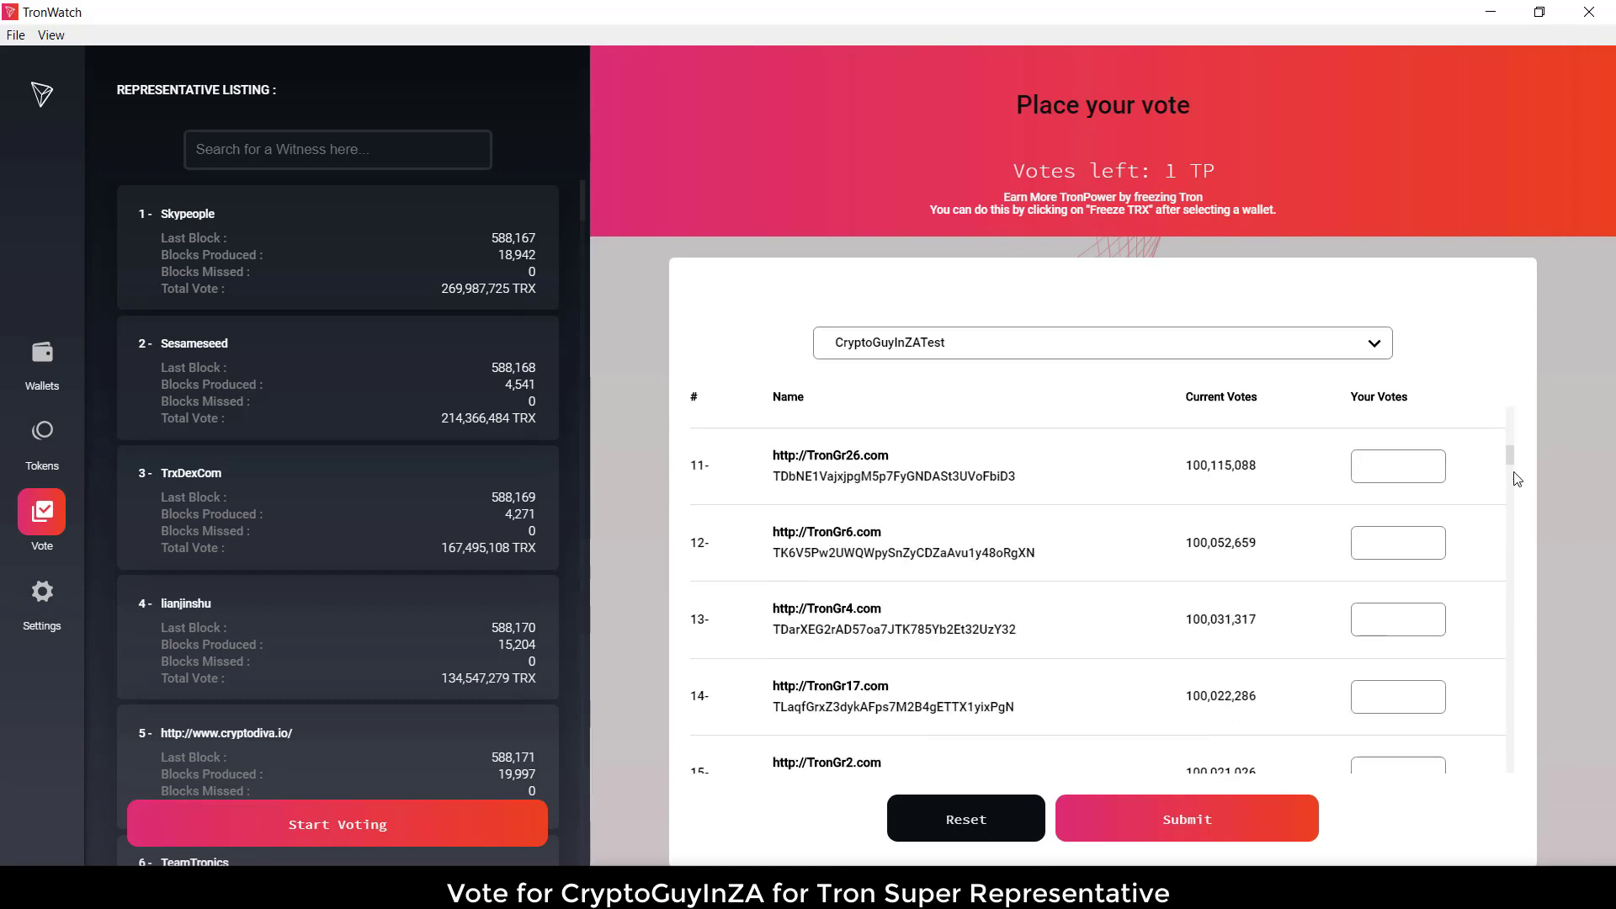
scroll("down", 3)
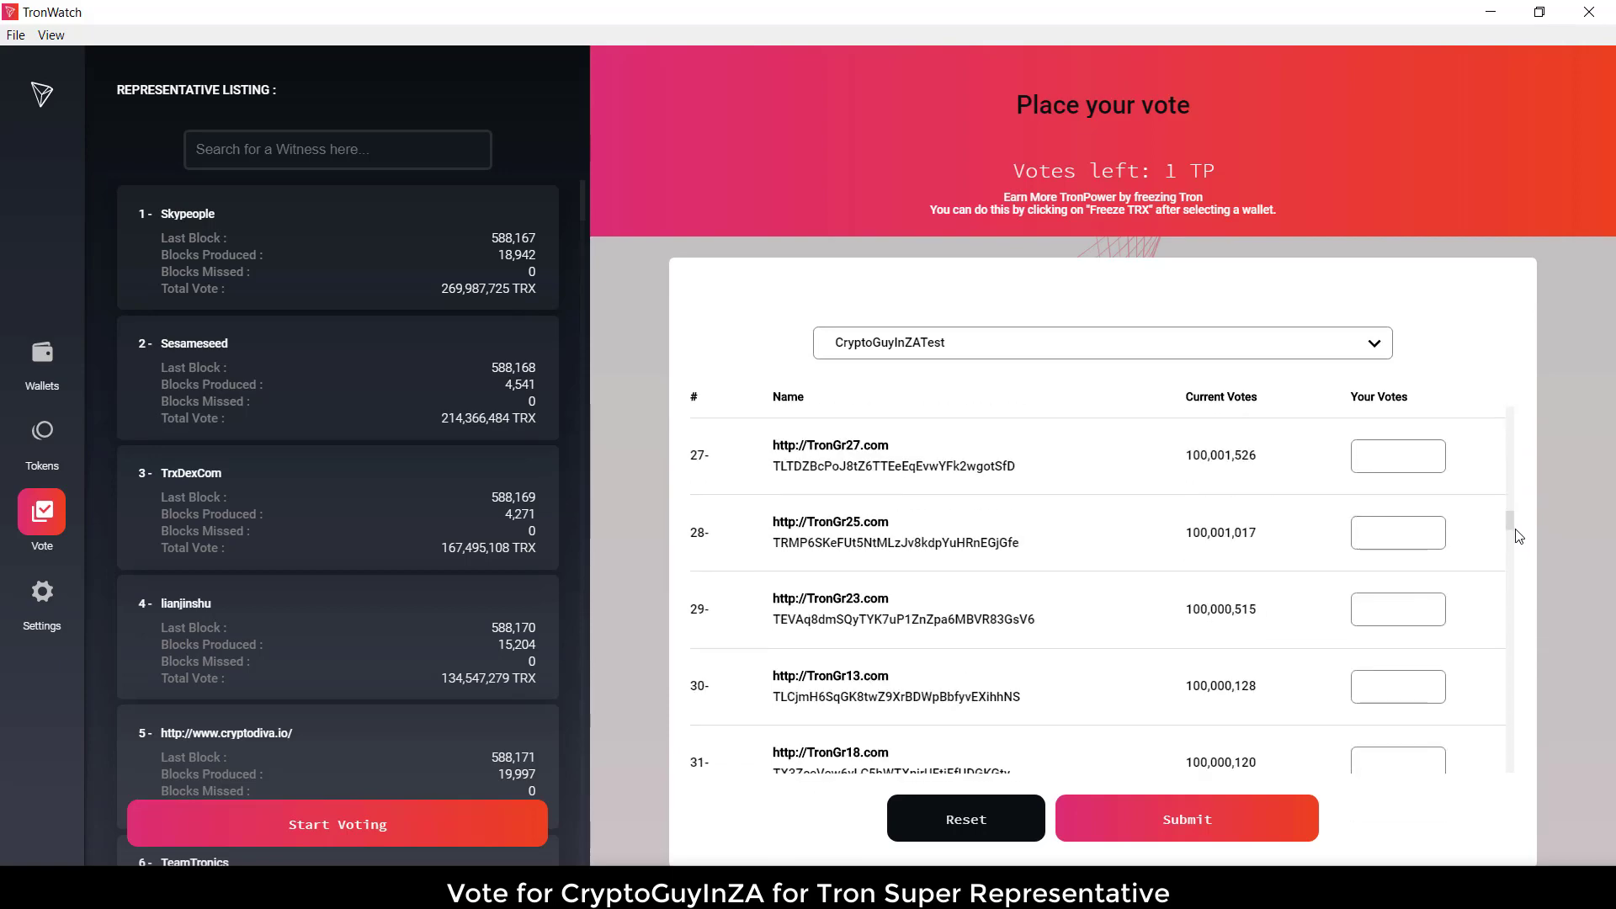
scroll("down", 3)
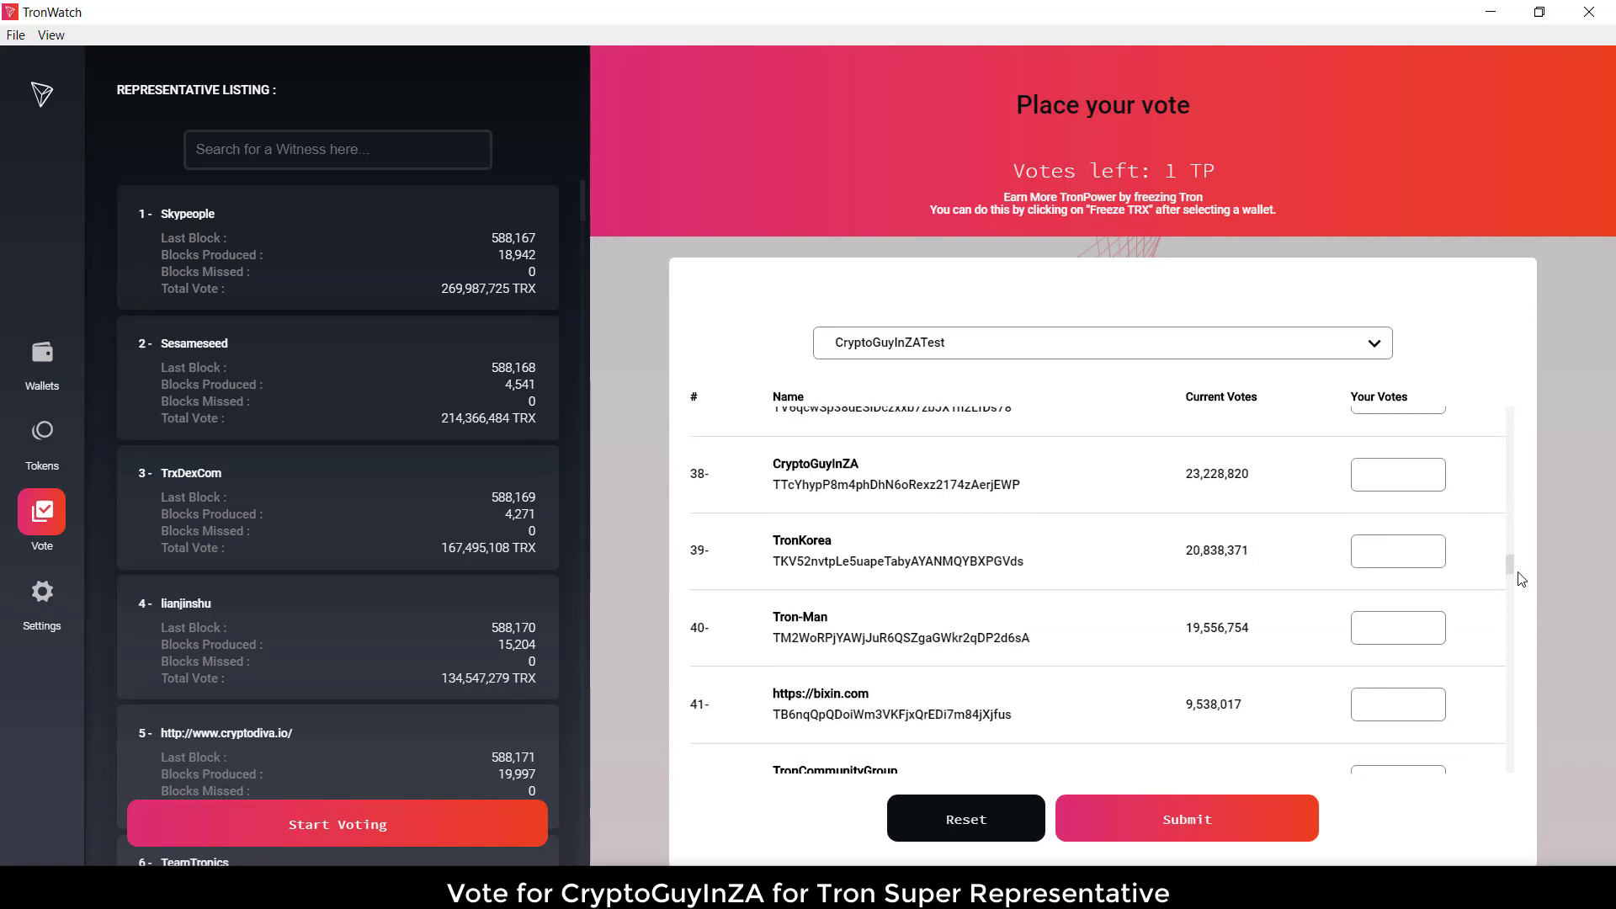
- Enter 1 vote for CryptoGuyInZA, submit and confirm it, then close the success message
left_click(1397, 474)
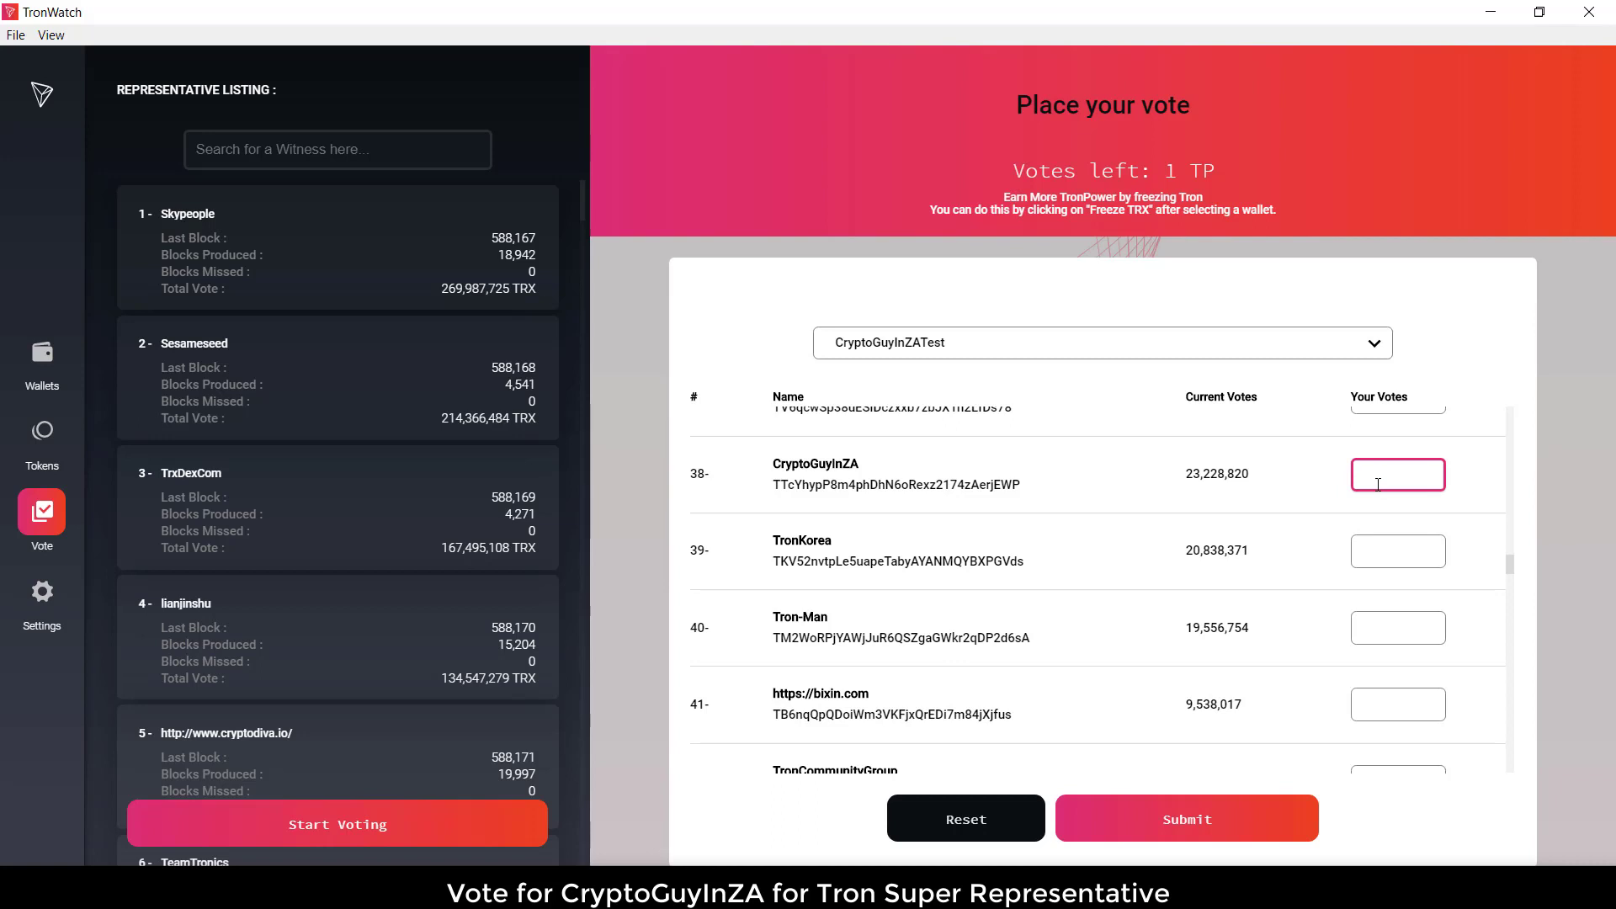
type("1")
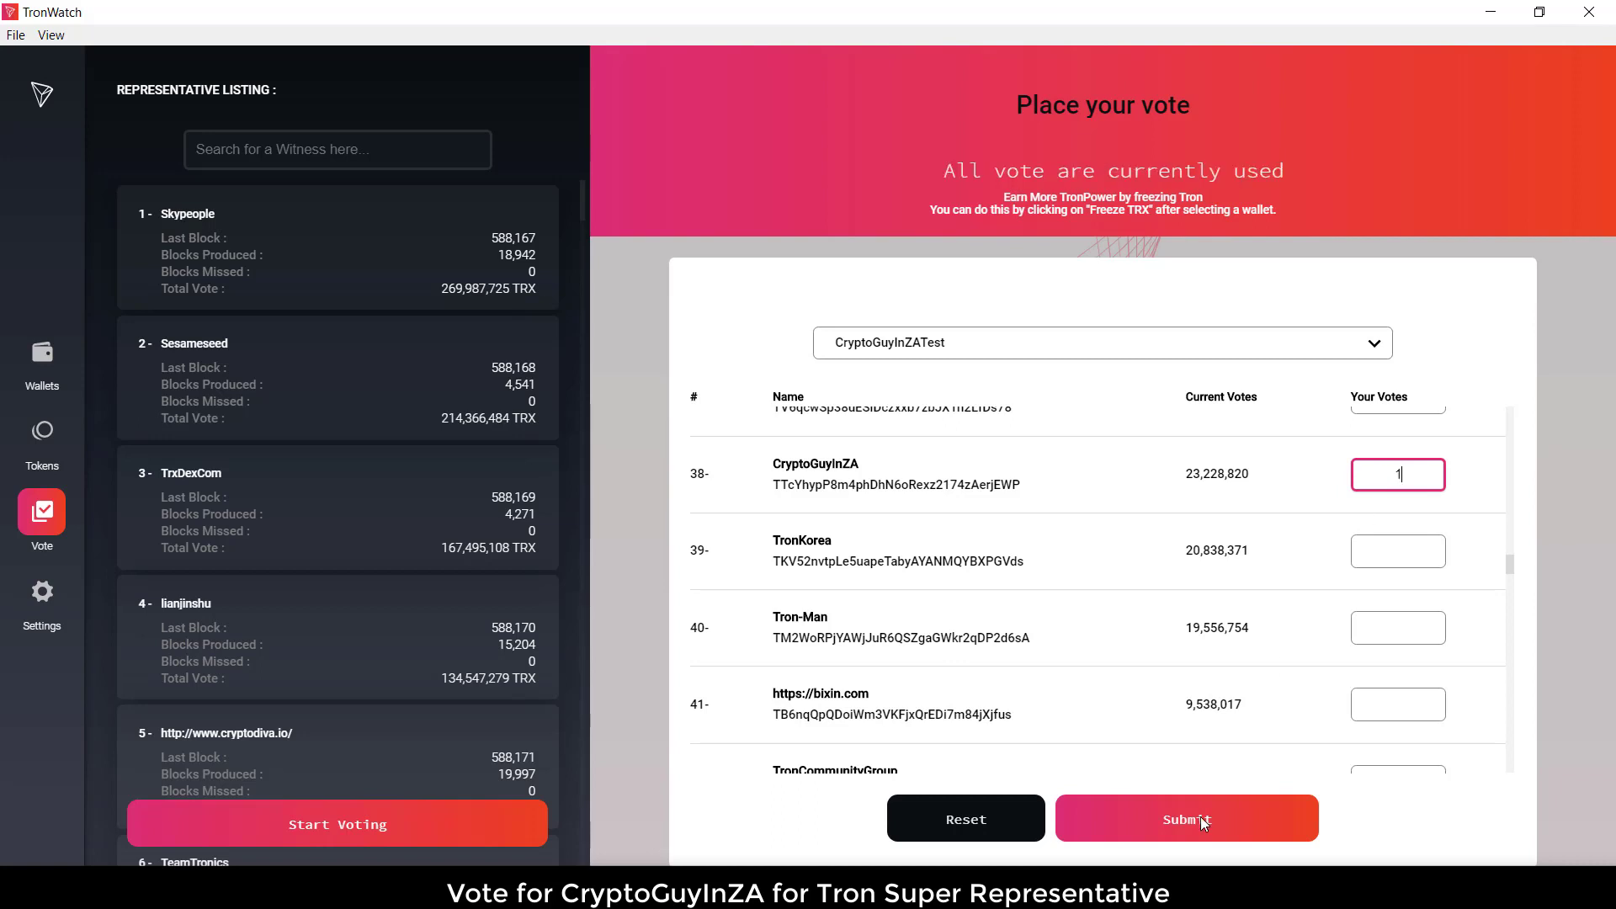
left_click(1186, 817)
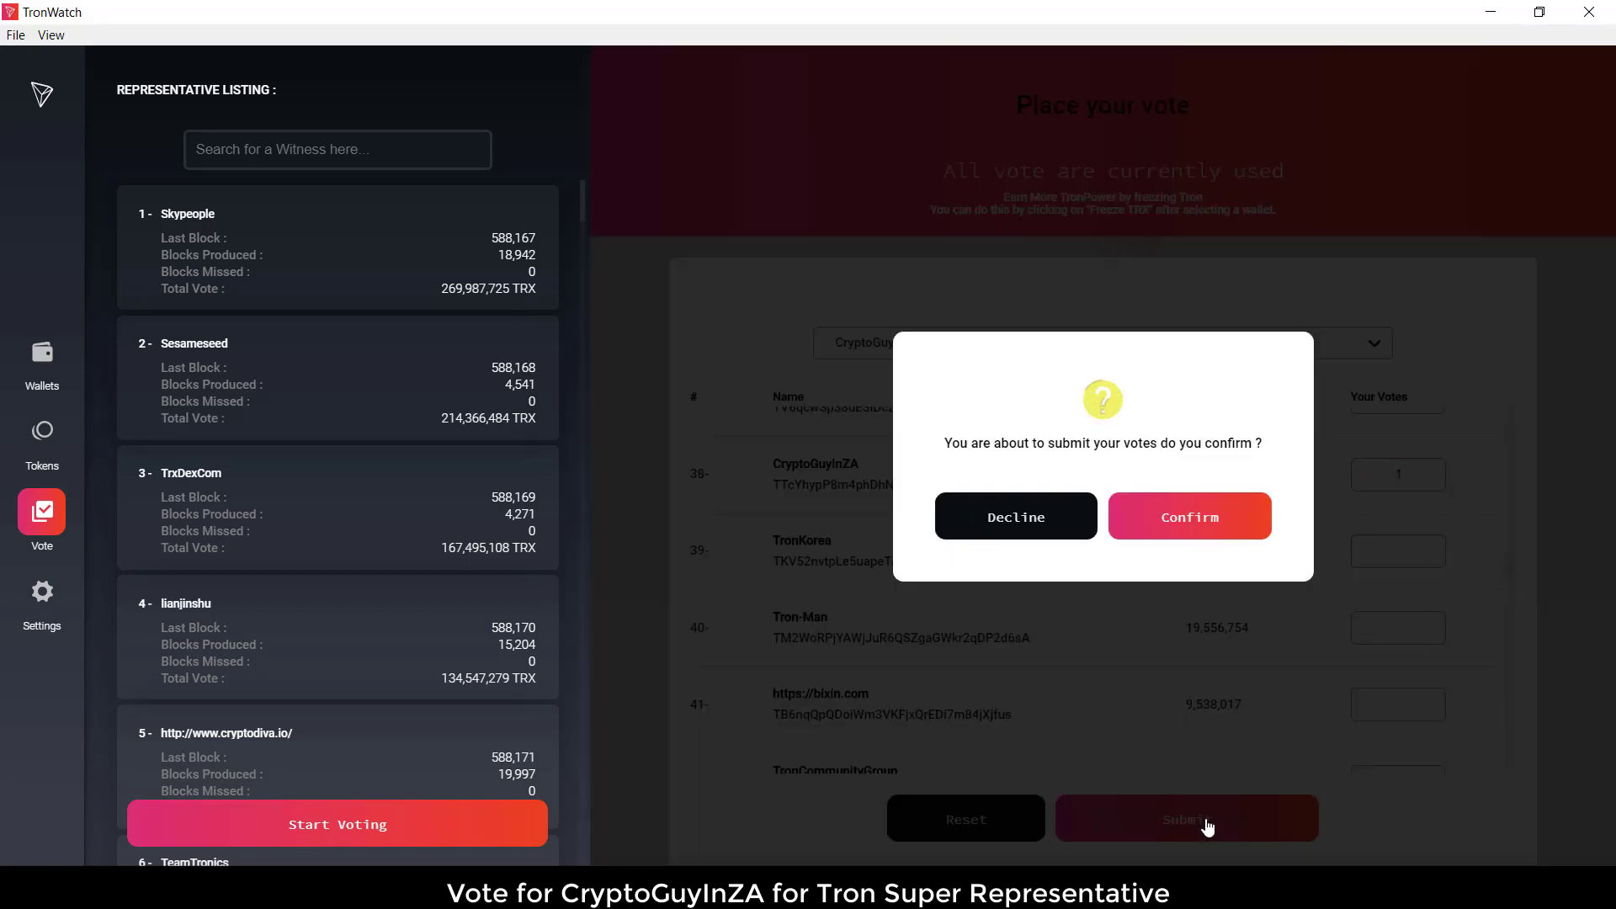
mouse_move(1189, 516)
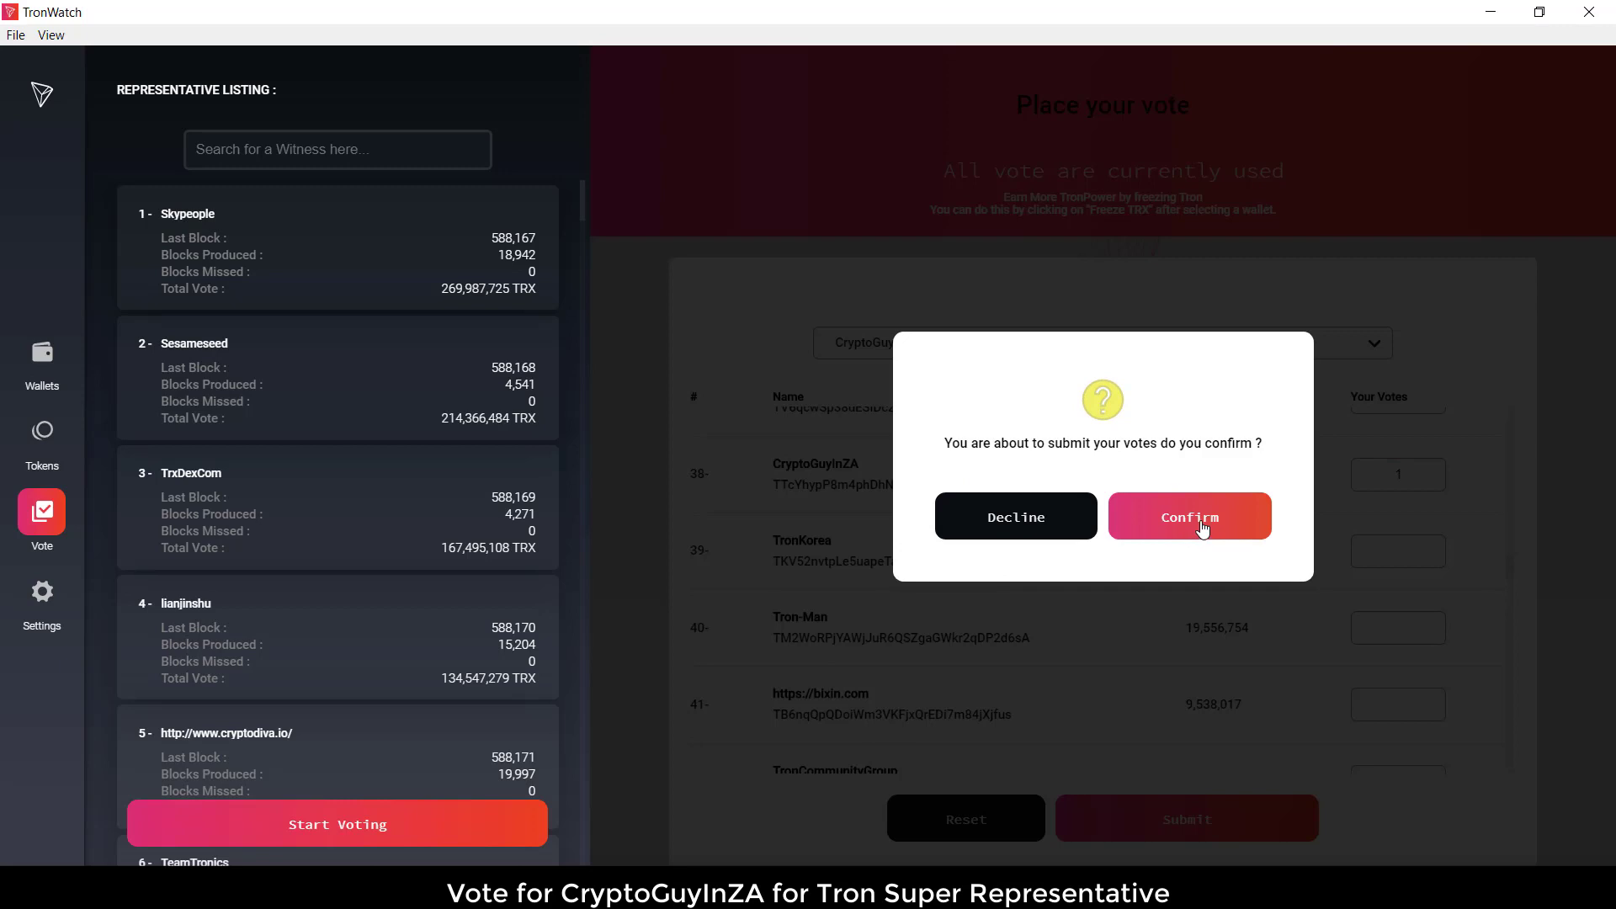
left_click(1188, 516)
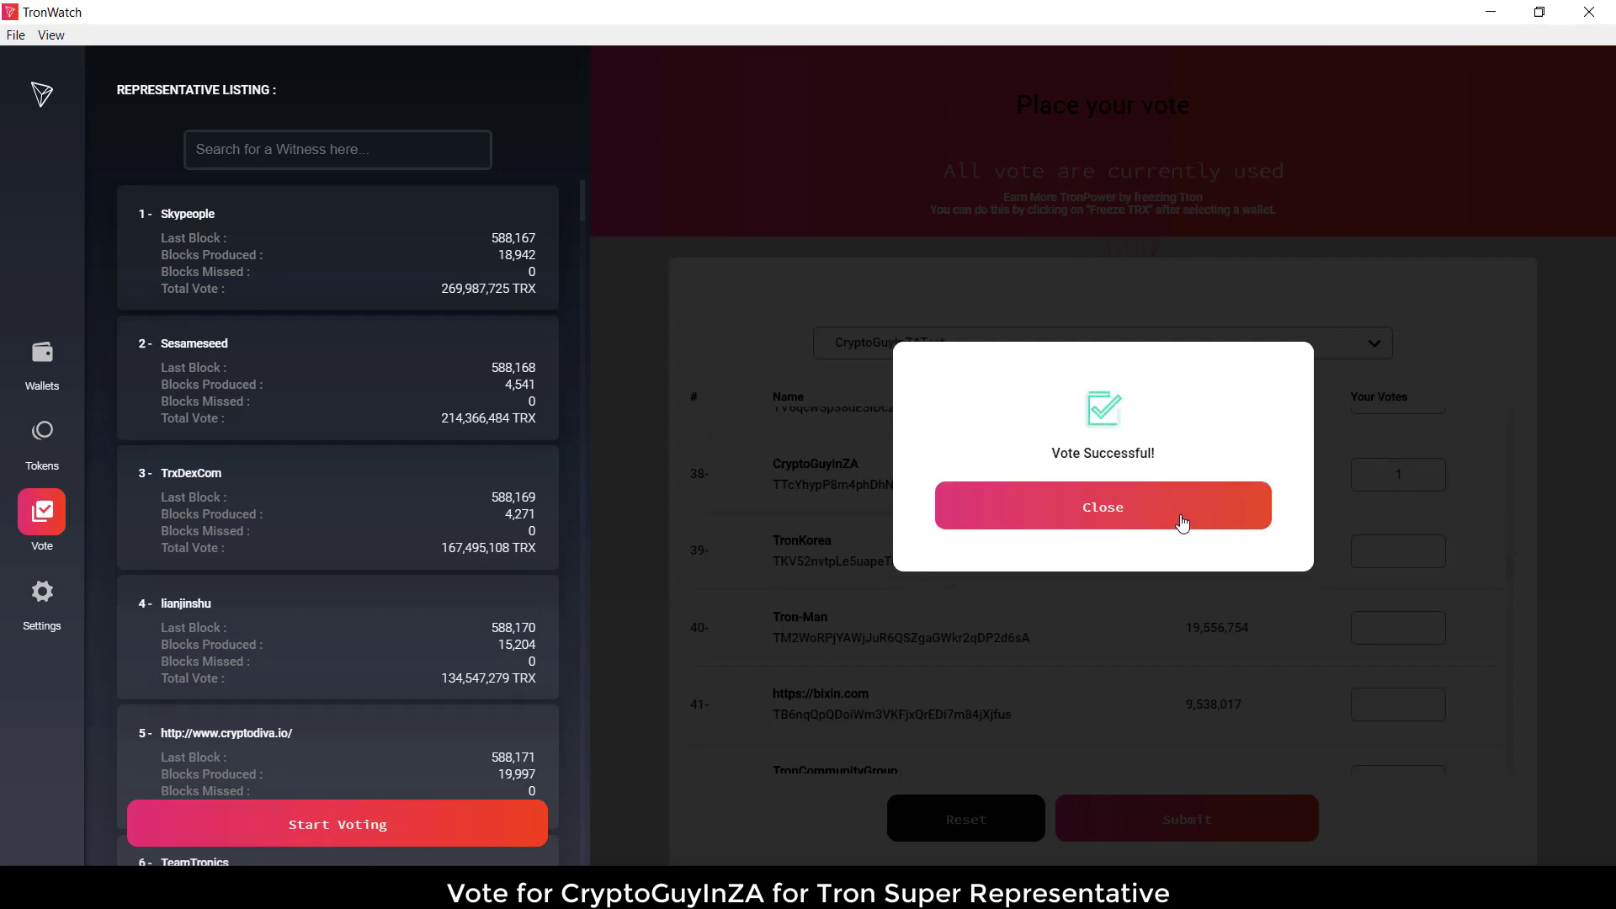
left_click(1101, 506)
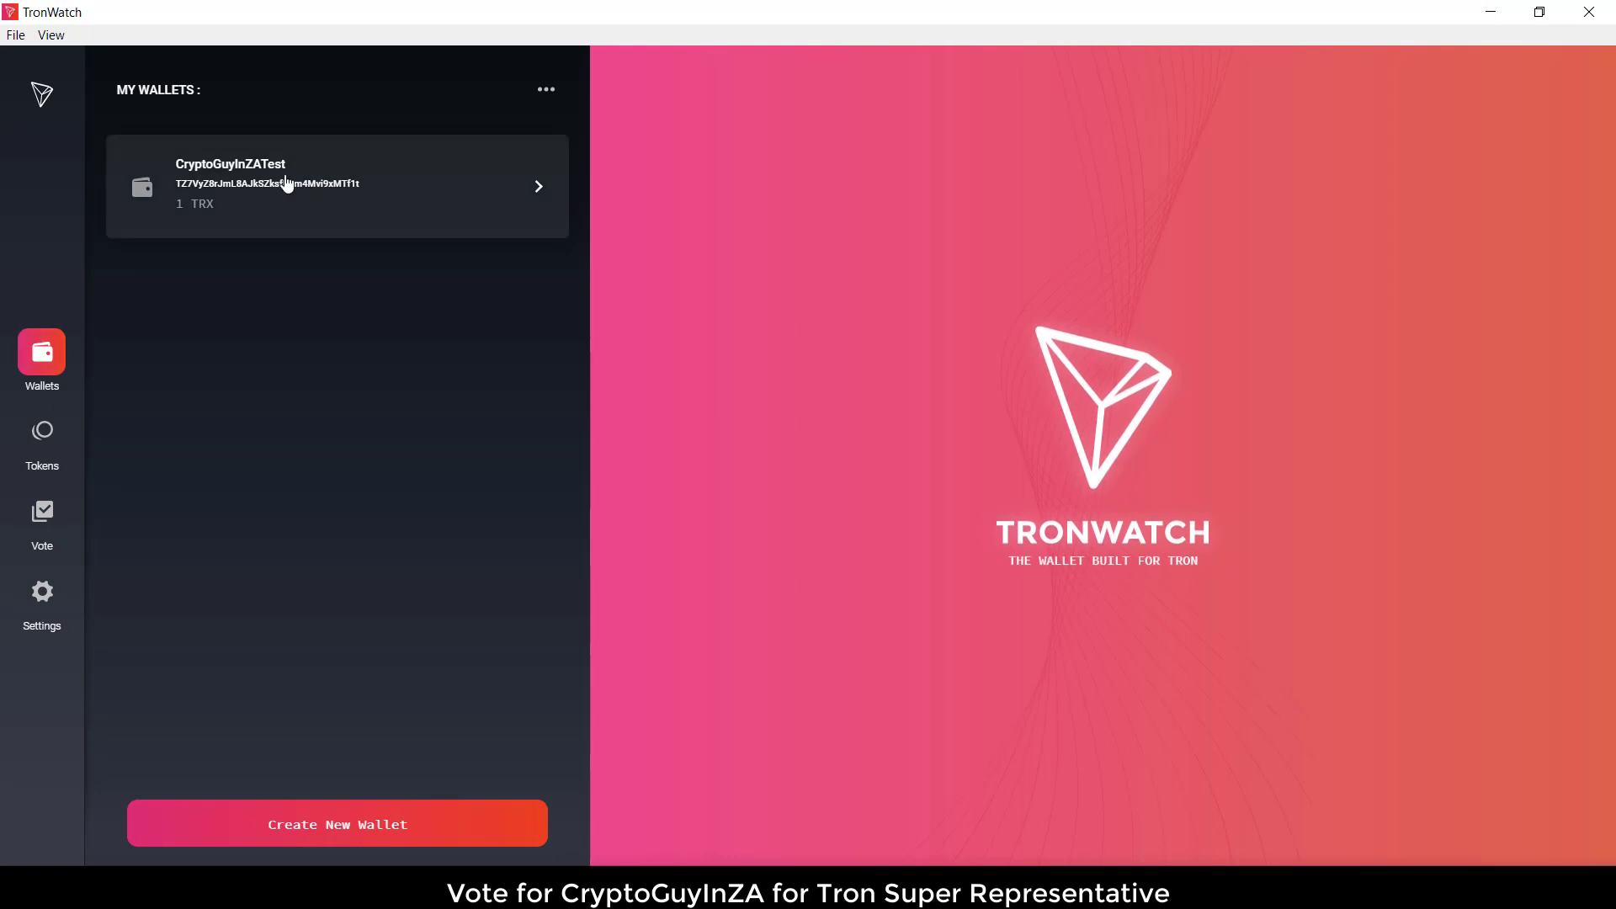
- Open CryptoGuyInZATest's details, start a TRX send, and copy the Tronscan account address
left_click(336, 186)
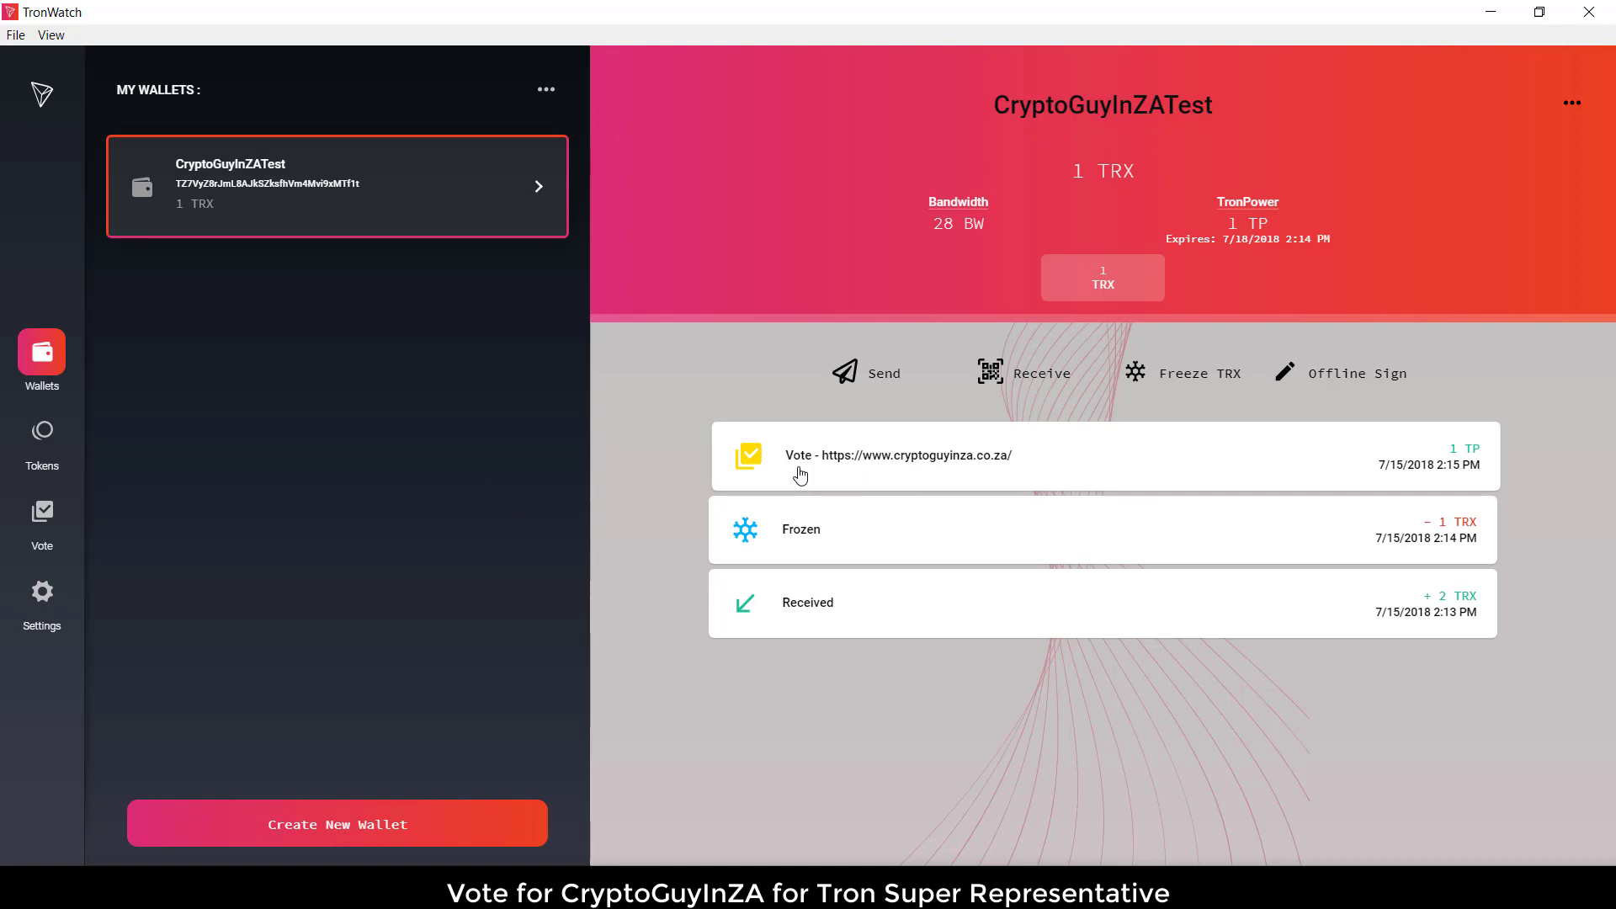
left_click(546, 90)
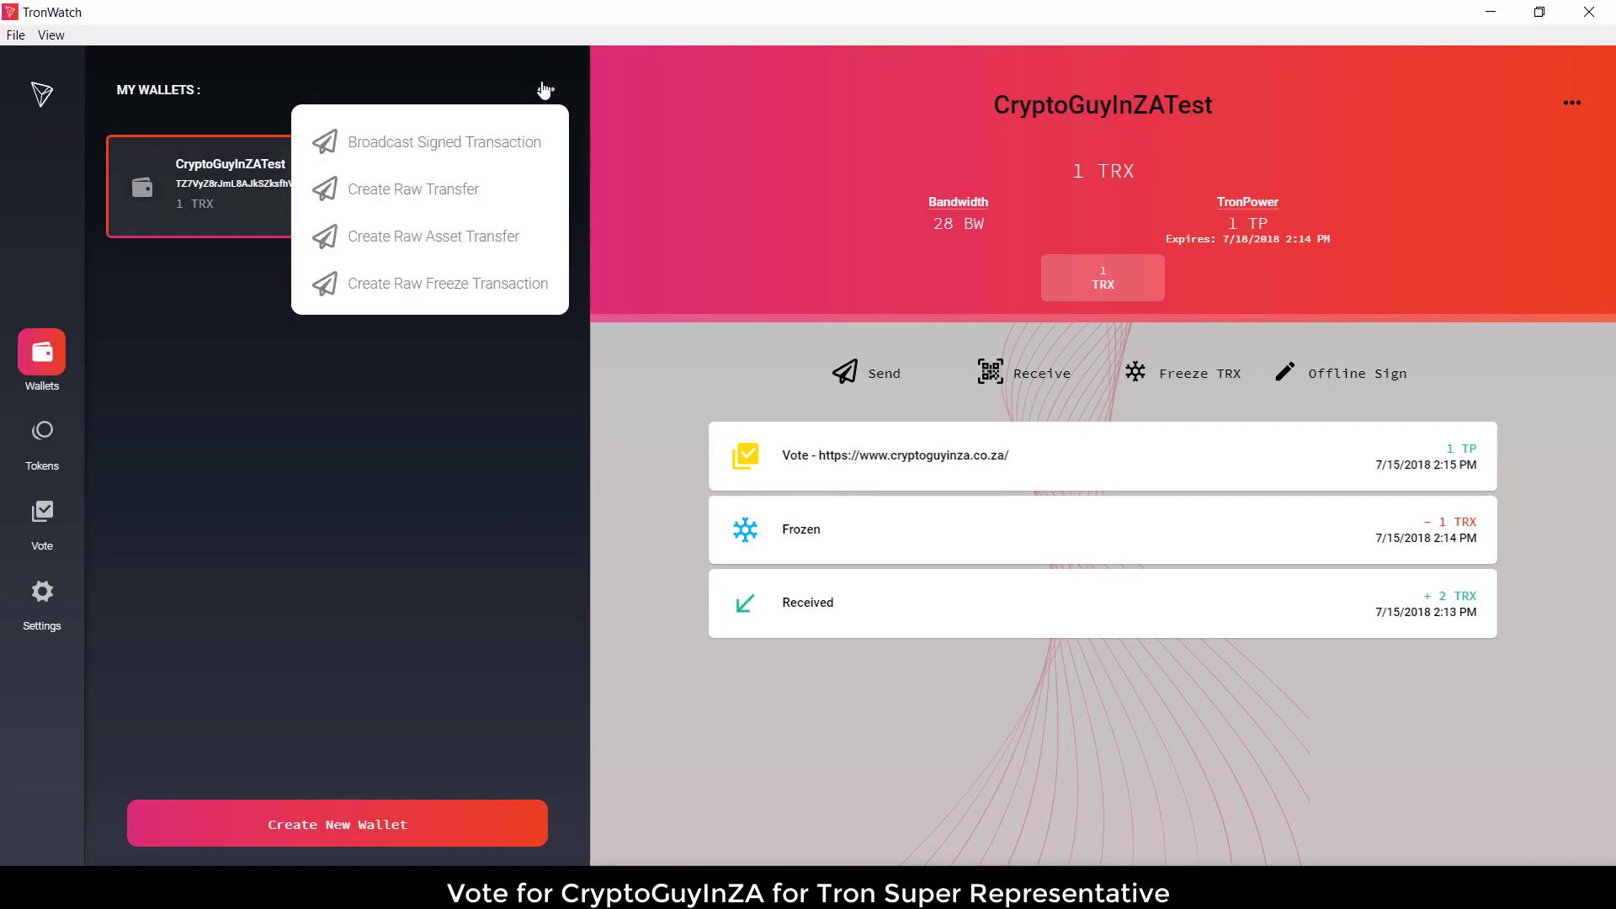
mouse_move(436, 127)
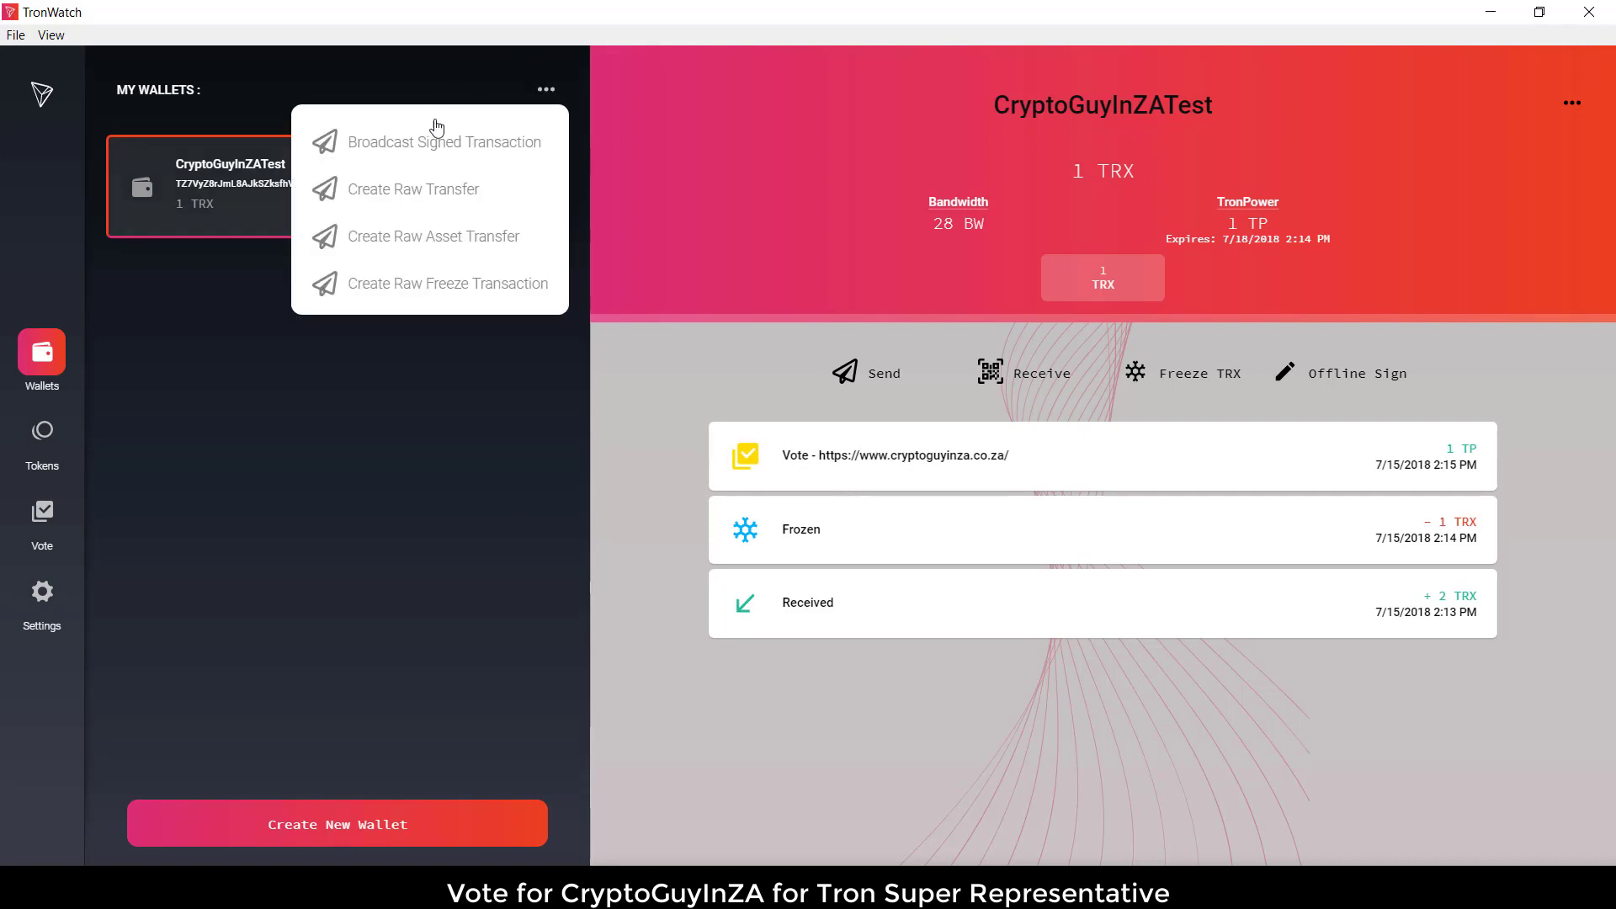
mouse_move(491, 345)
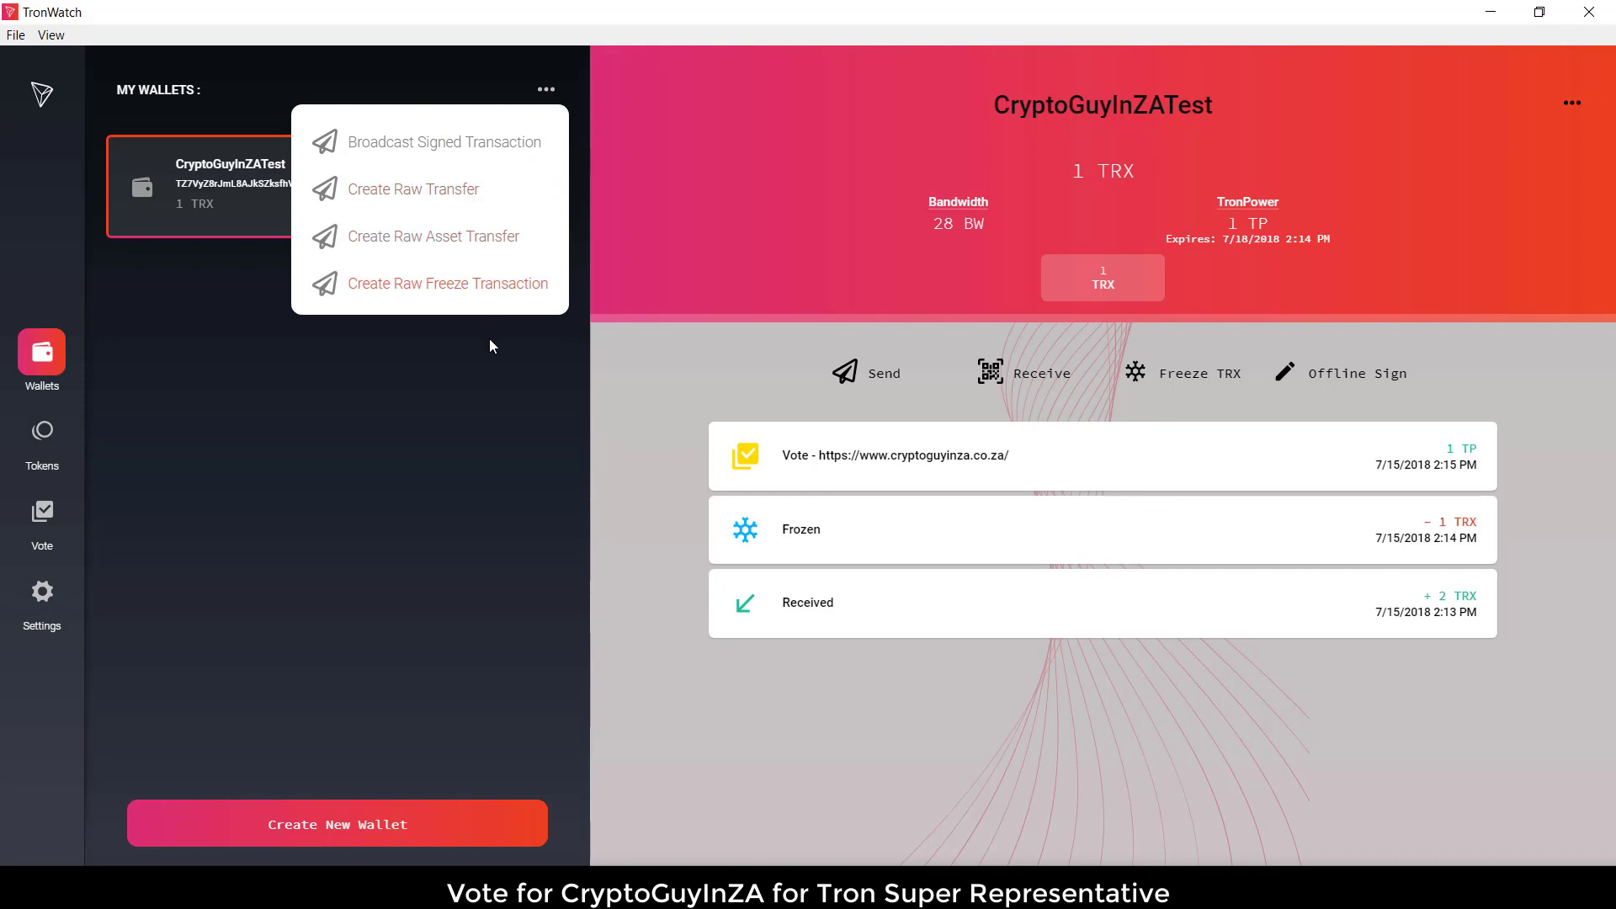
mouse_move(486, 372)
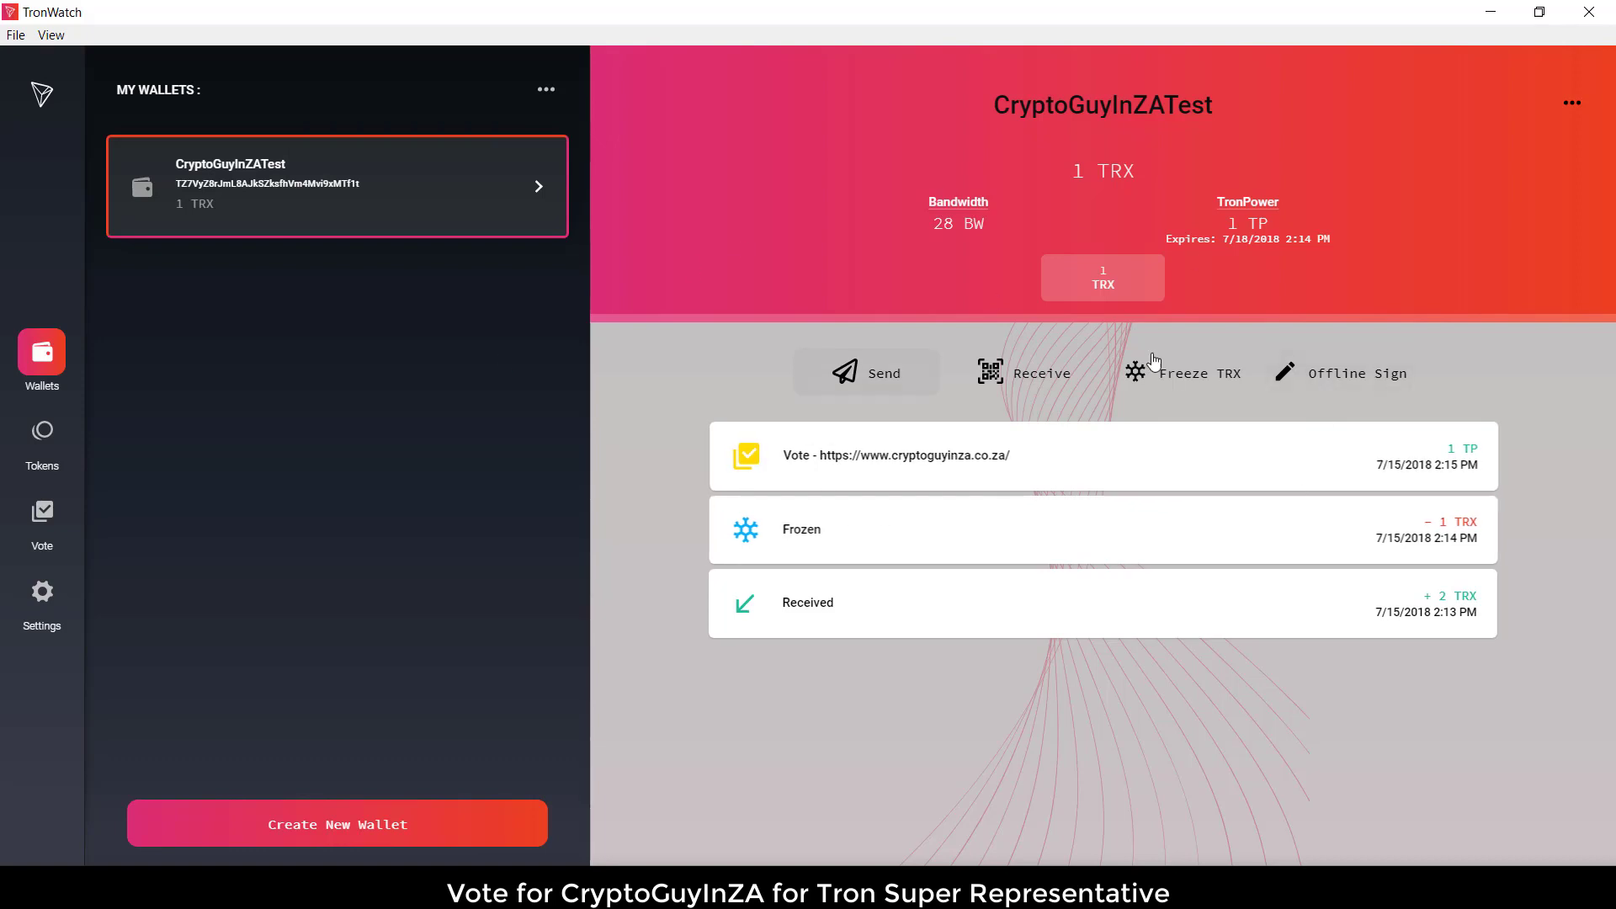
mouse_move(1088, 509)
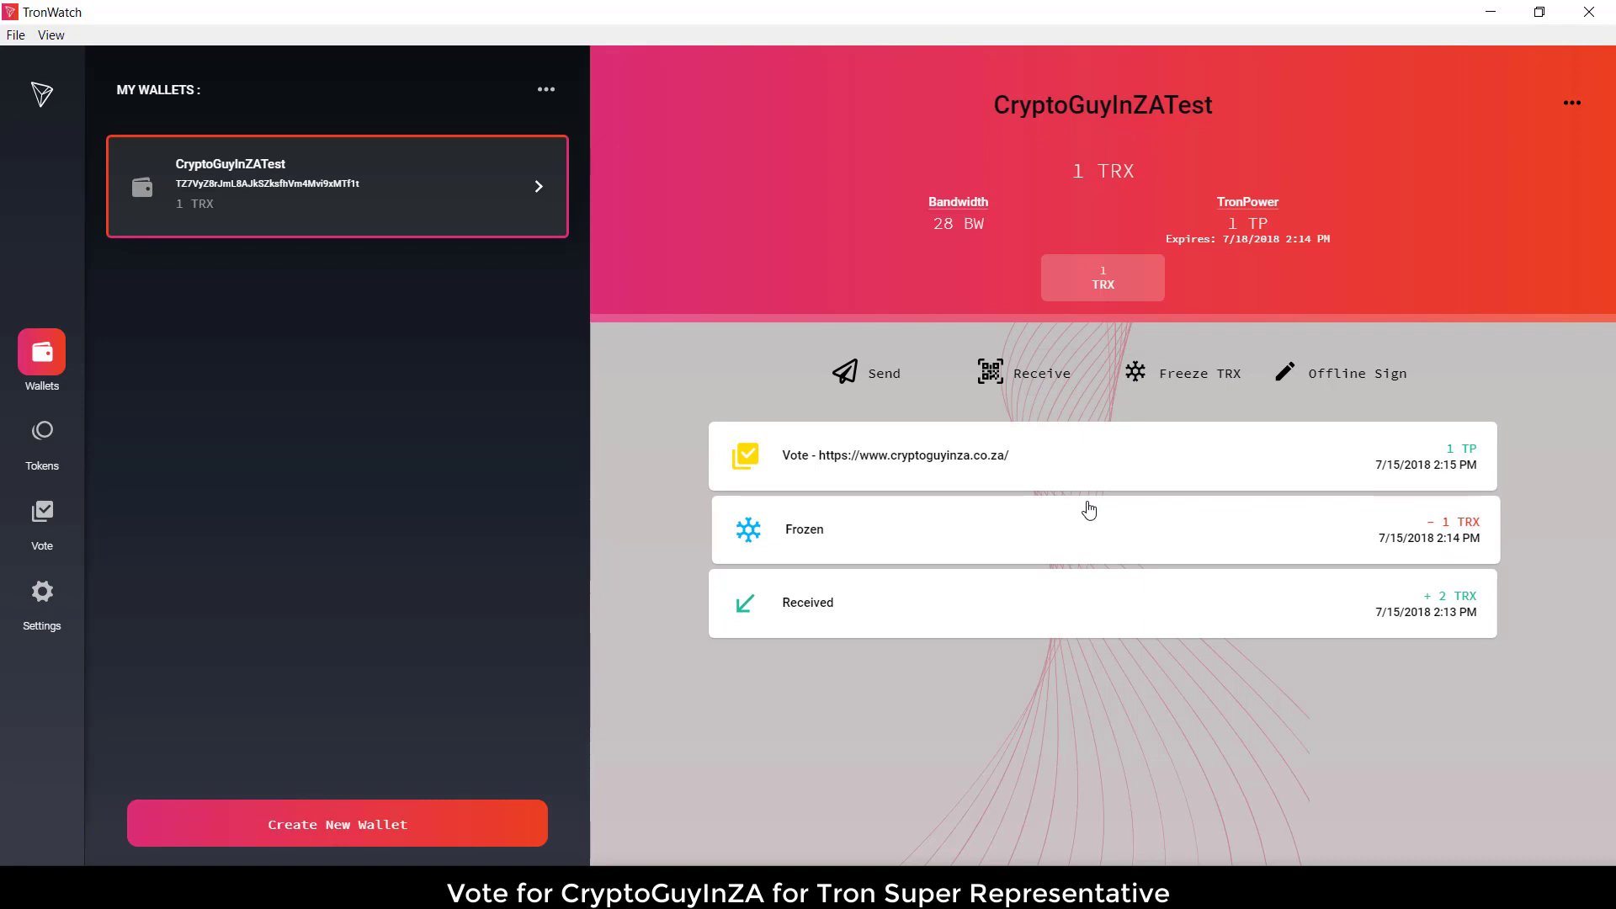
mouse_move(866, 372)
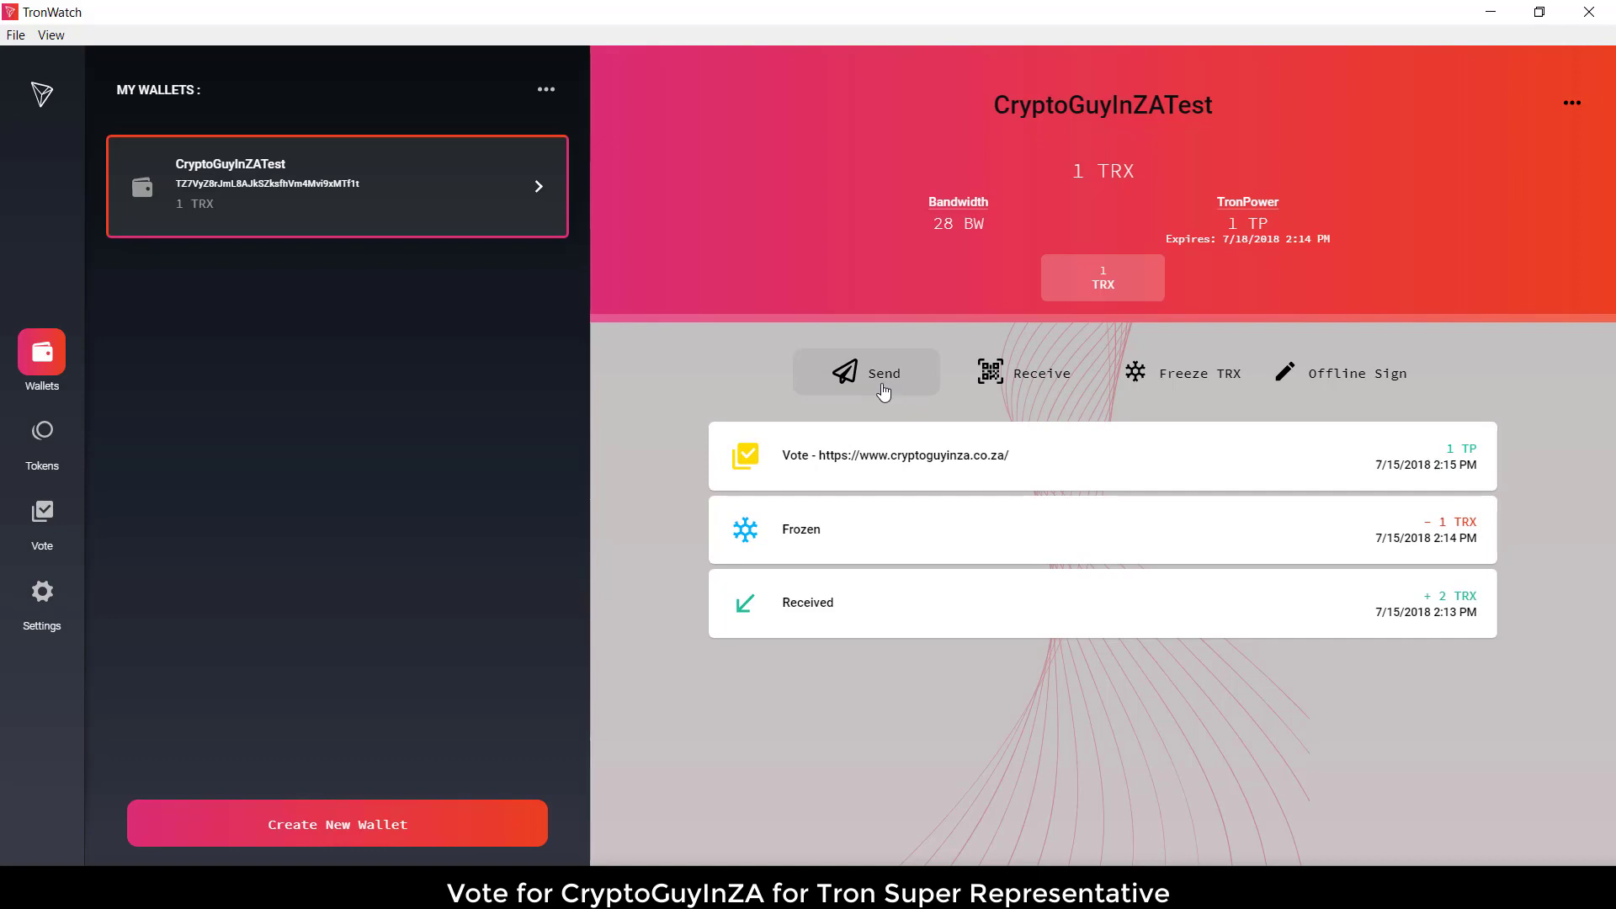
left_click(866, 372)
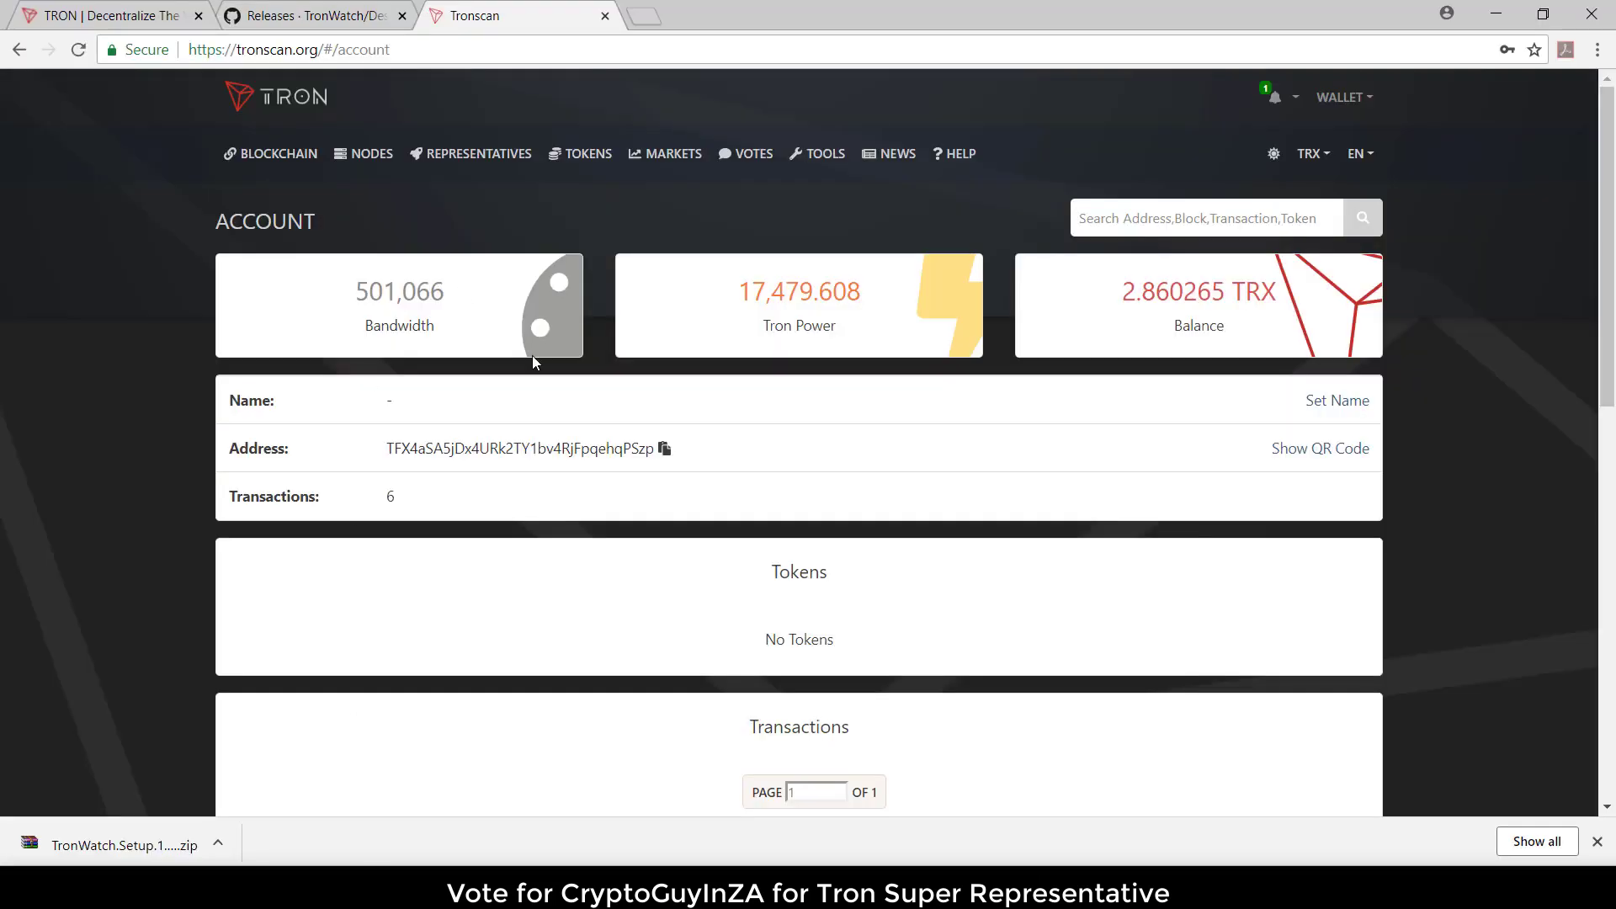
left_click(665, 449)
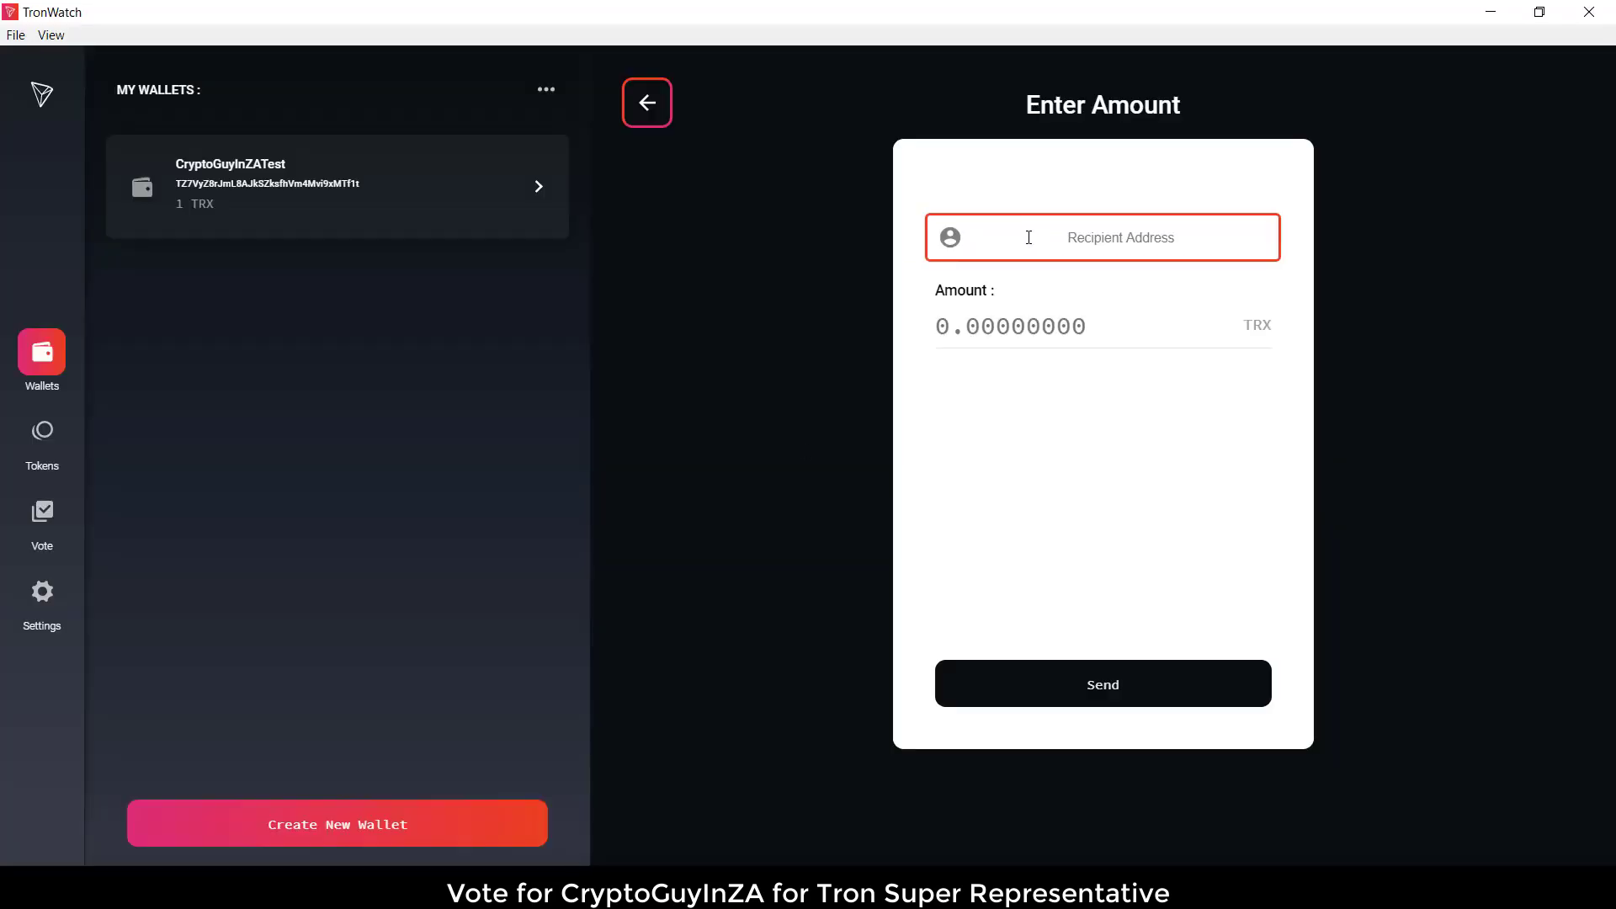
type("TFX4jSA5jDx4URk2TY1bv4RjFpqehqPSzp")
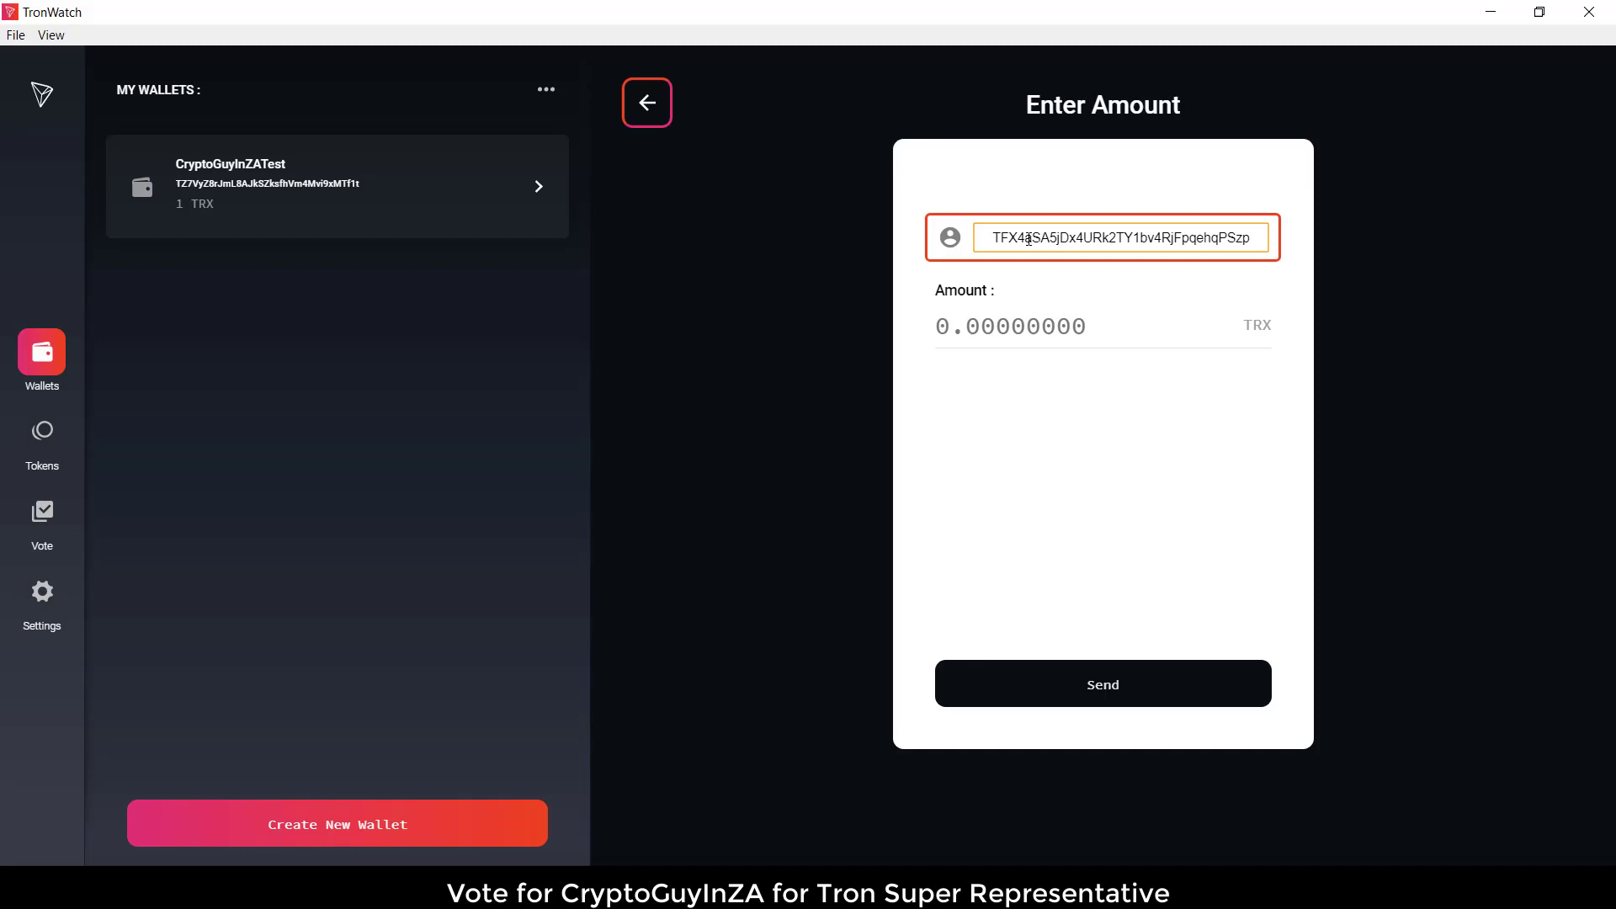
type("1")
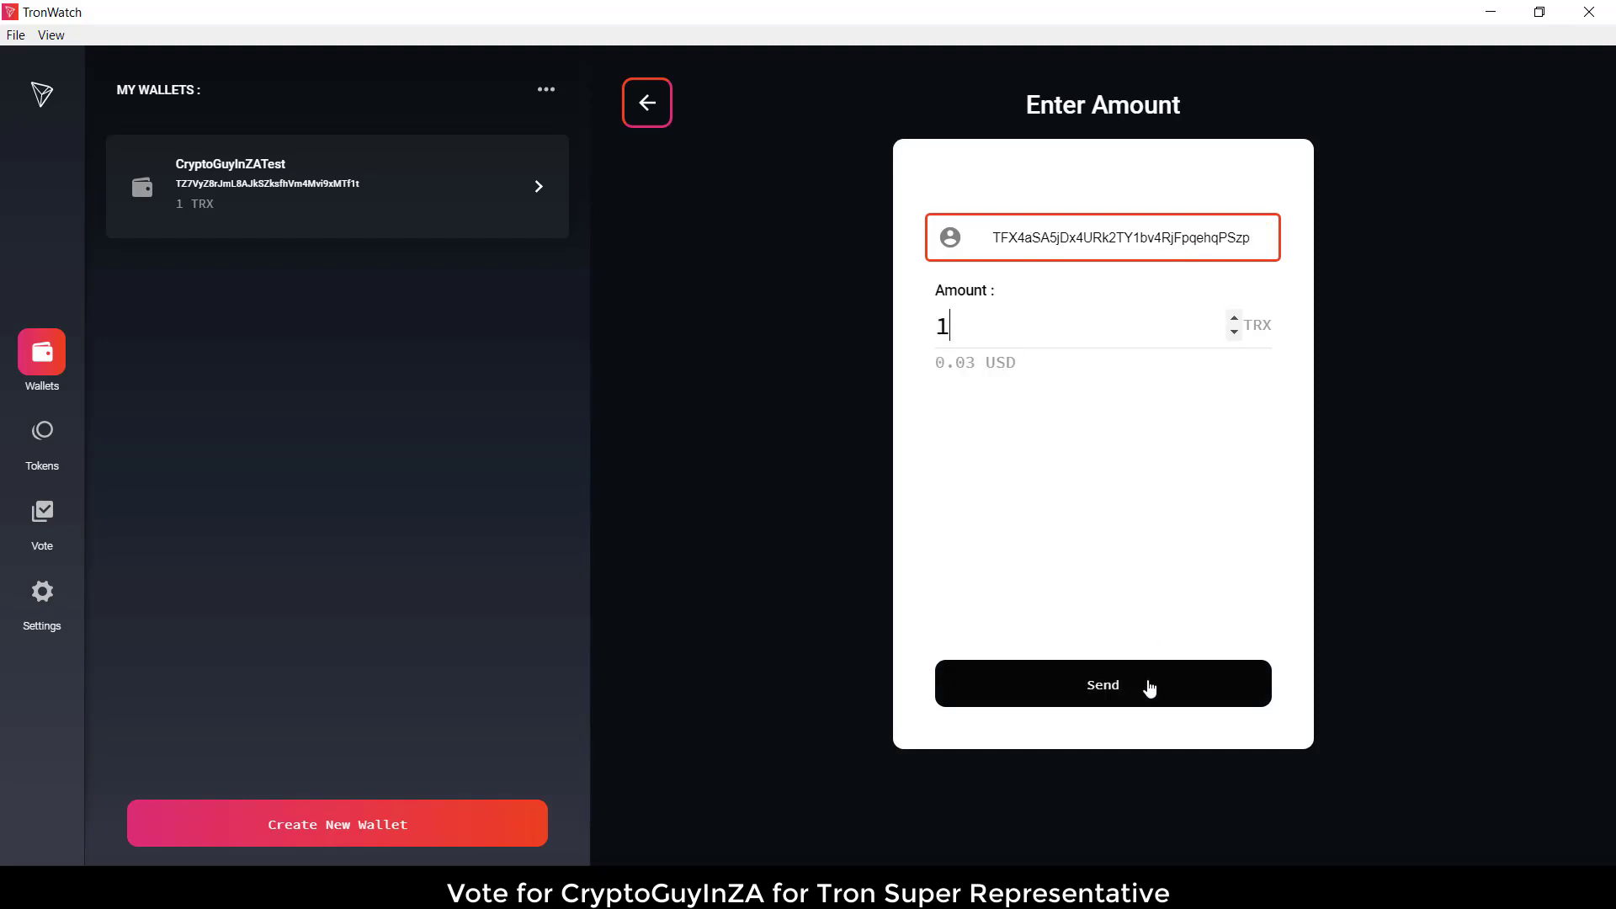
left_click(1101, 683)
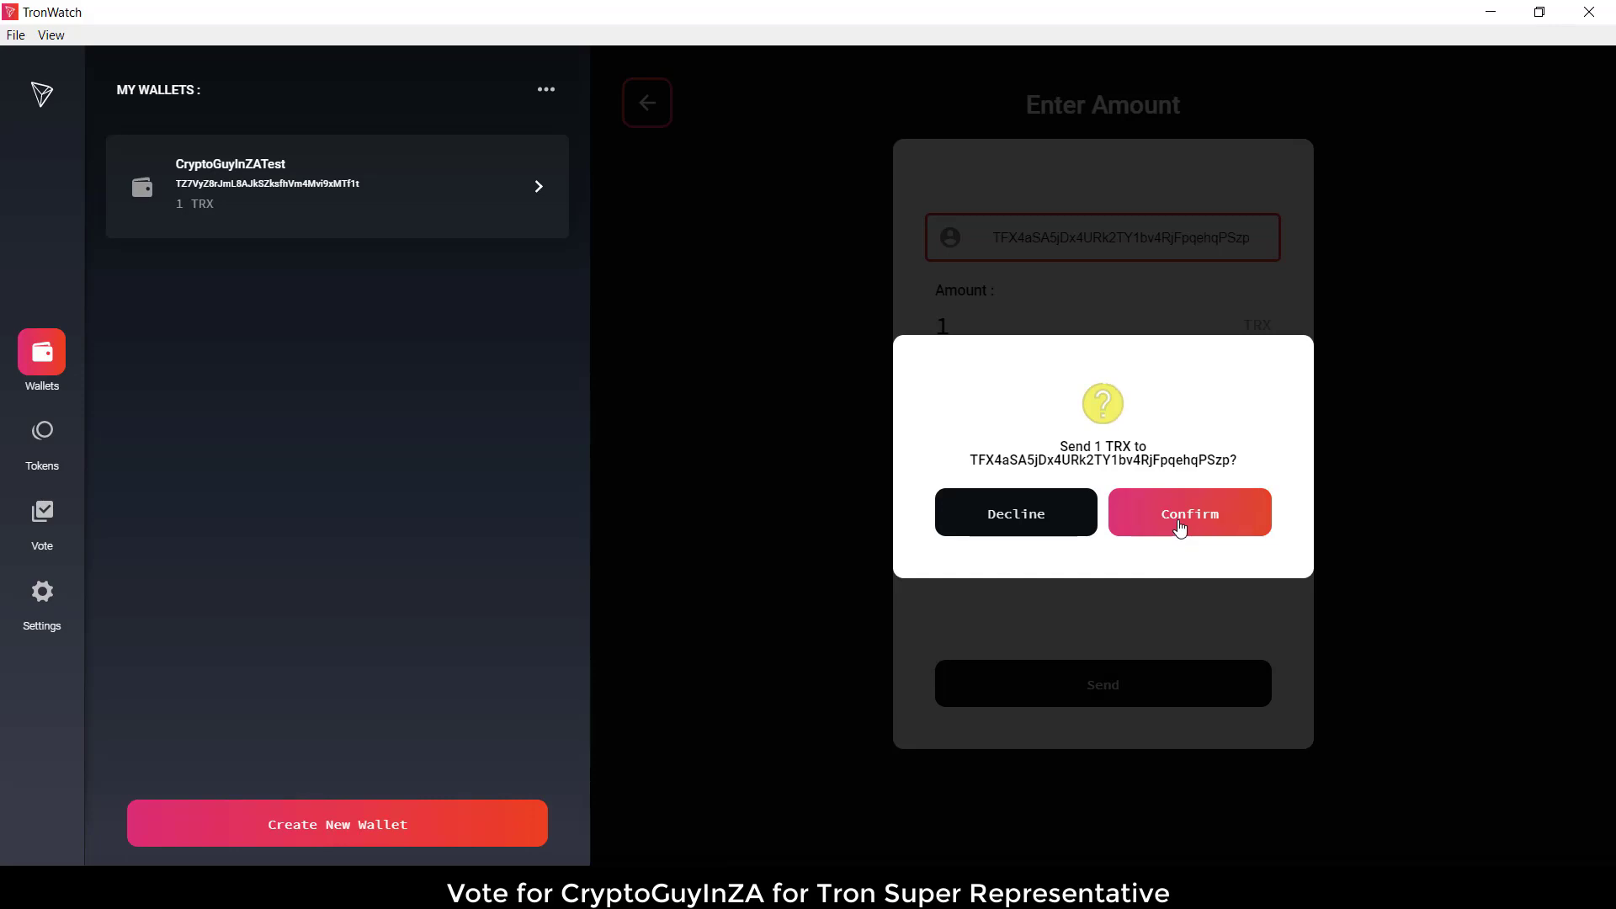
left_click(1188, 513)
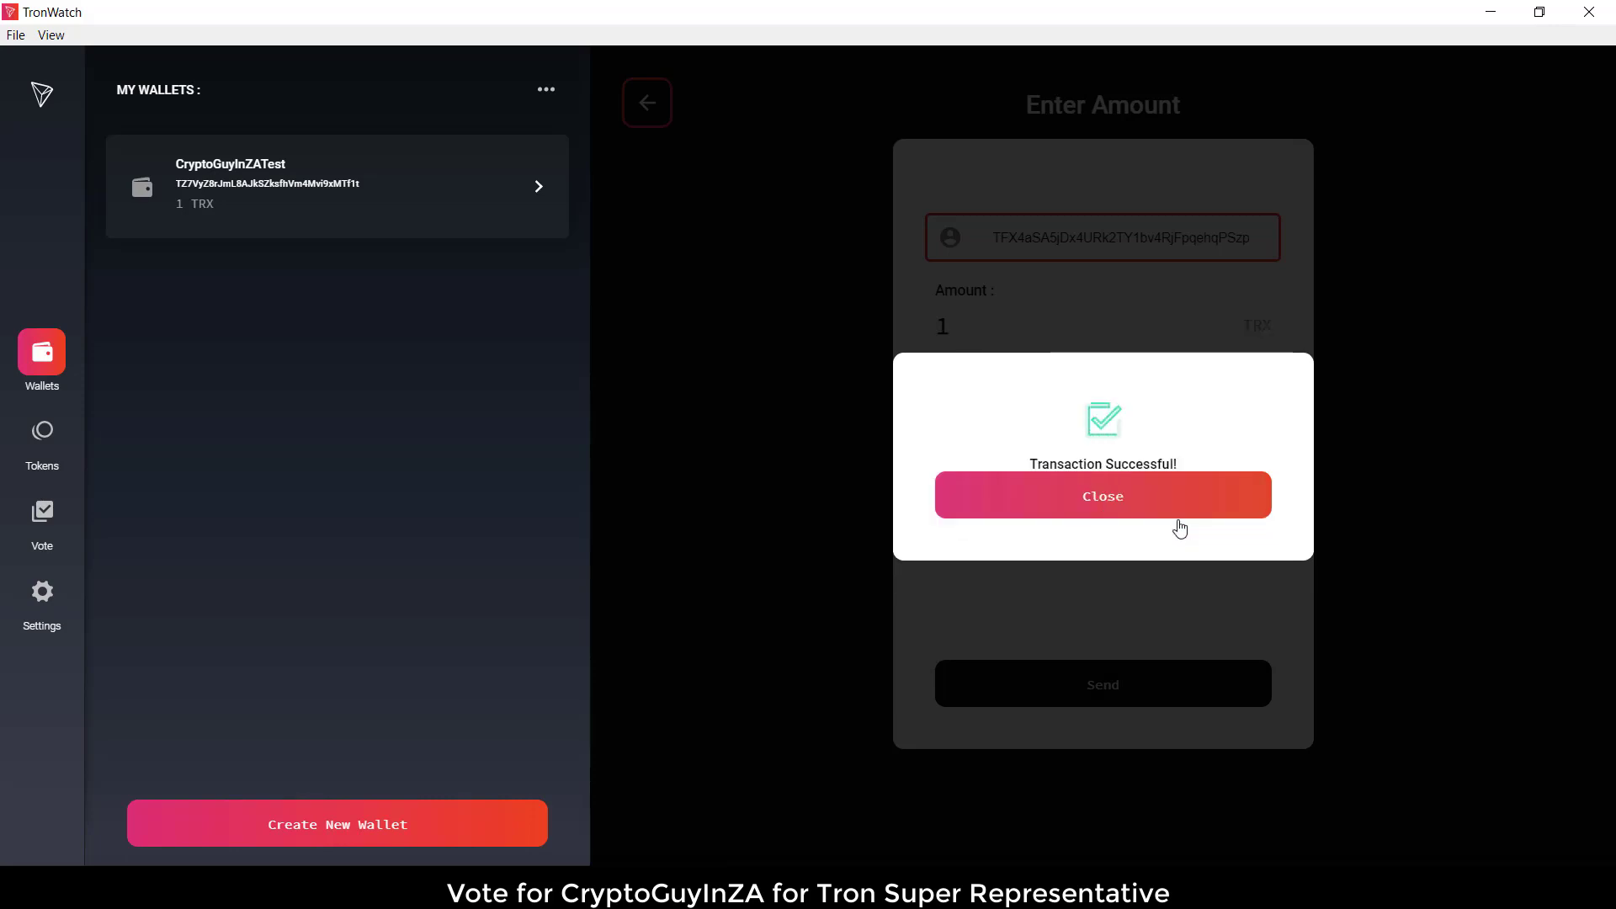
left_click(1101, 496)
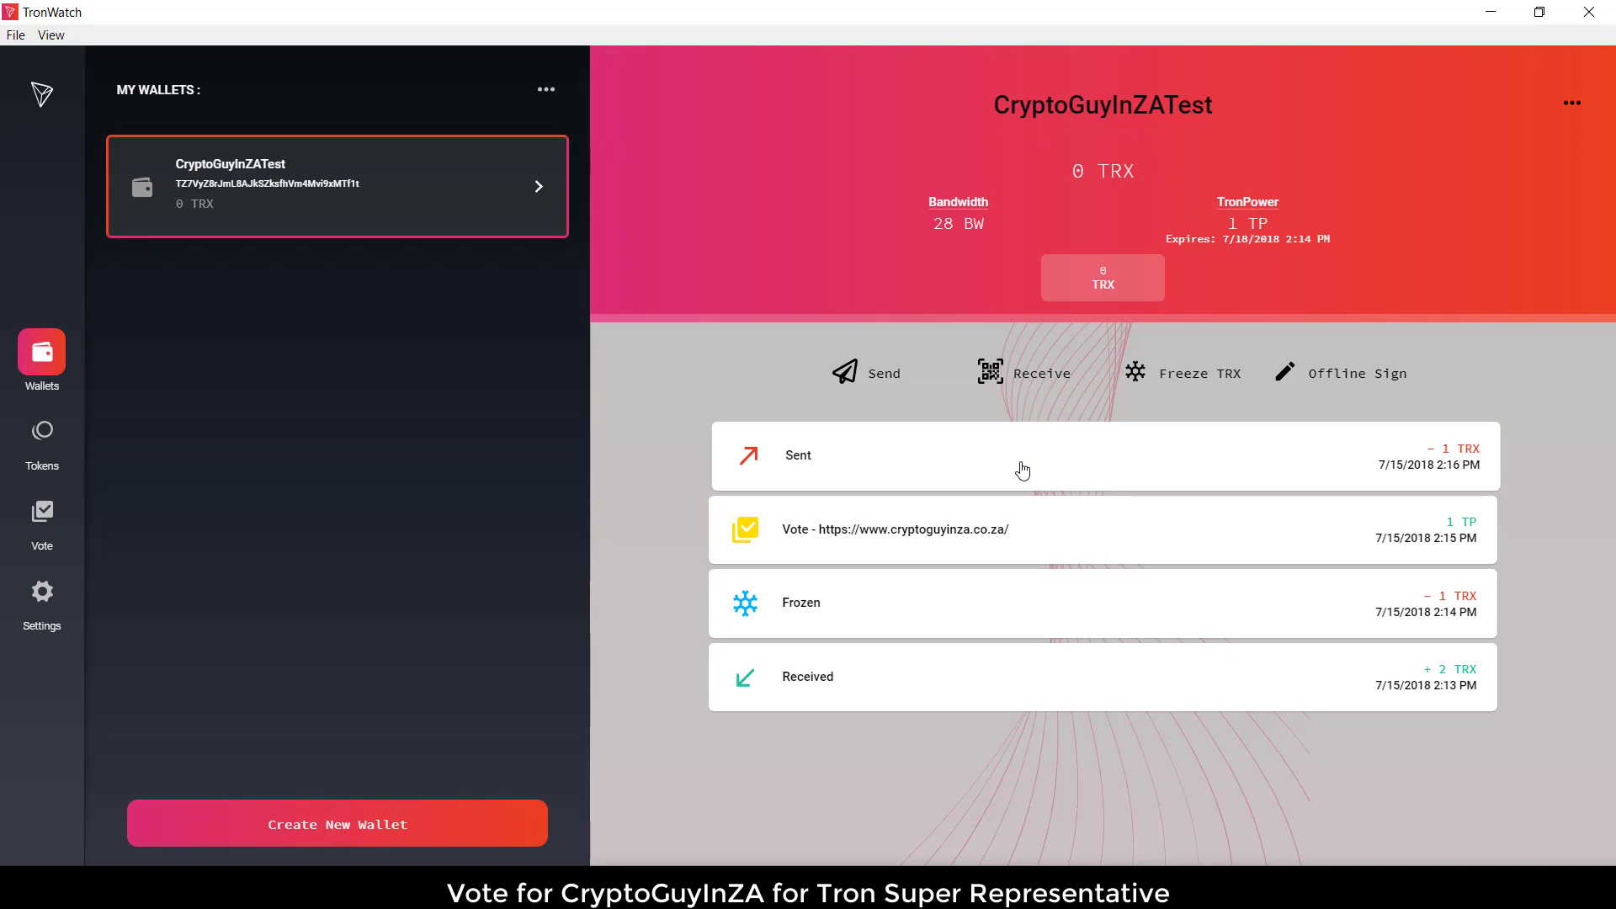
- Check Tronscan's notifications for the 1 TRX received and the 3.860265 TRX balance
key("alt+tab")
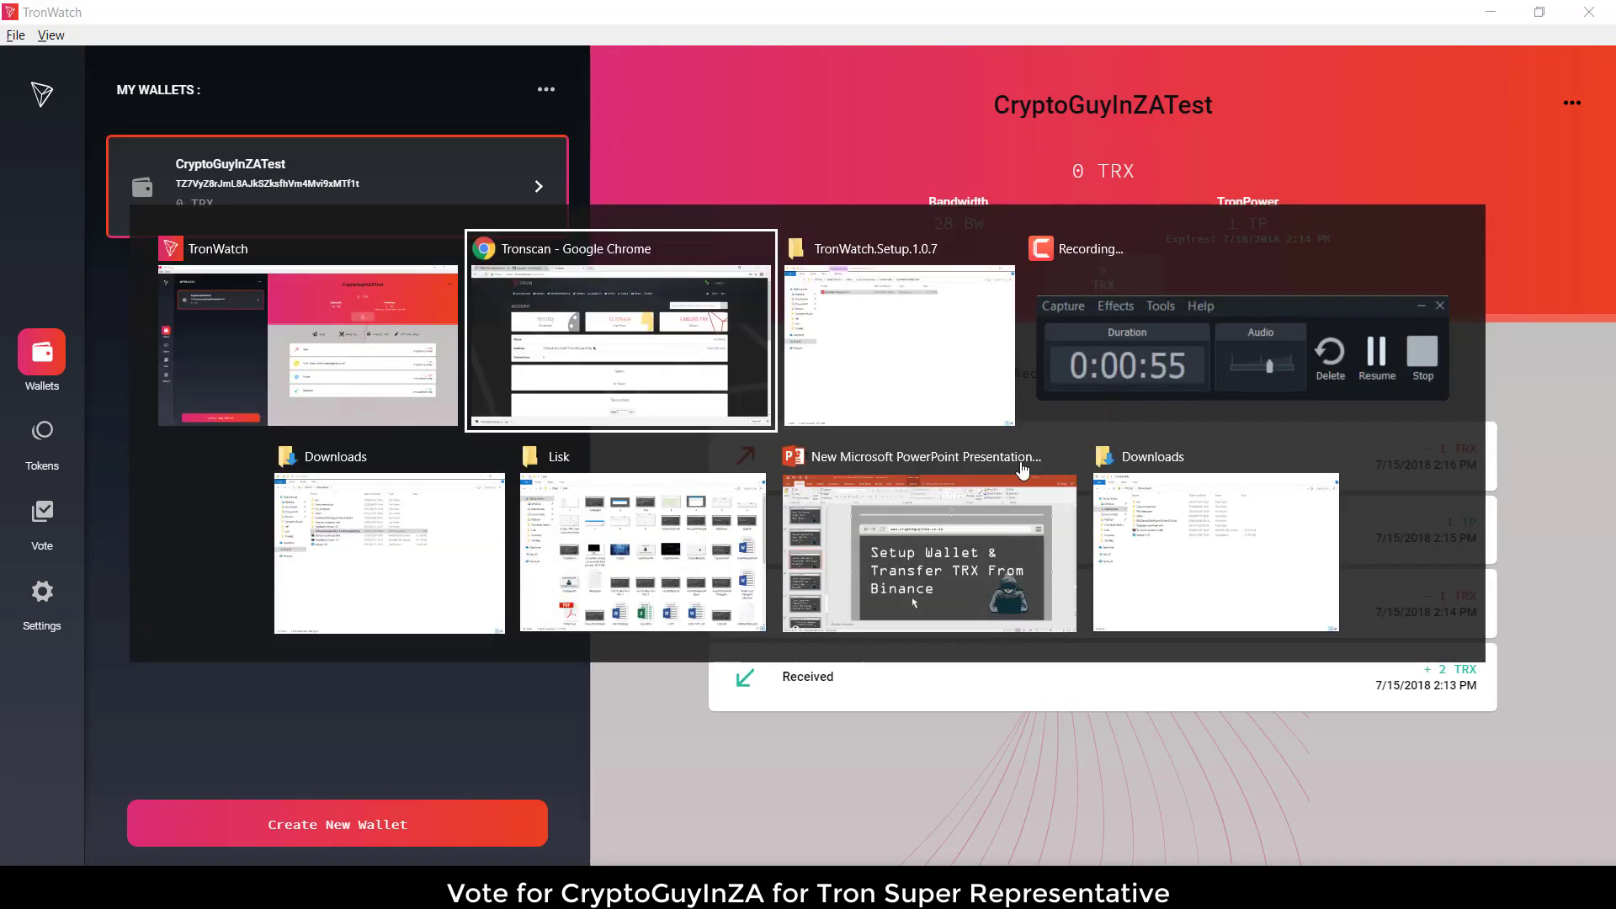
left_click(620, 330)
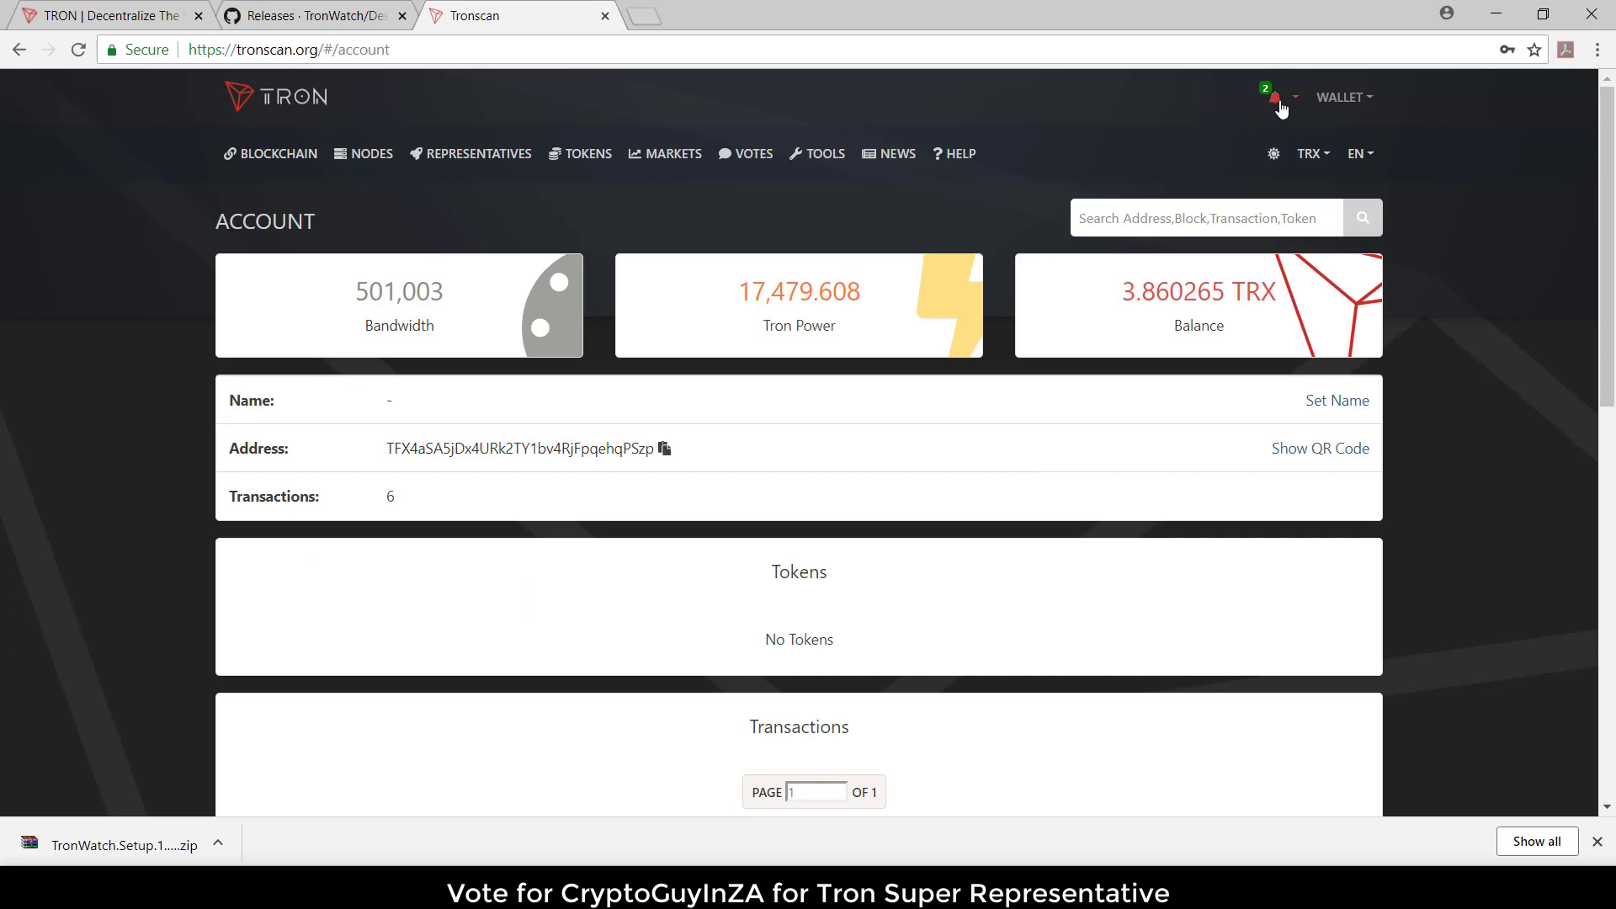
left_click(1273, 97)
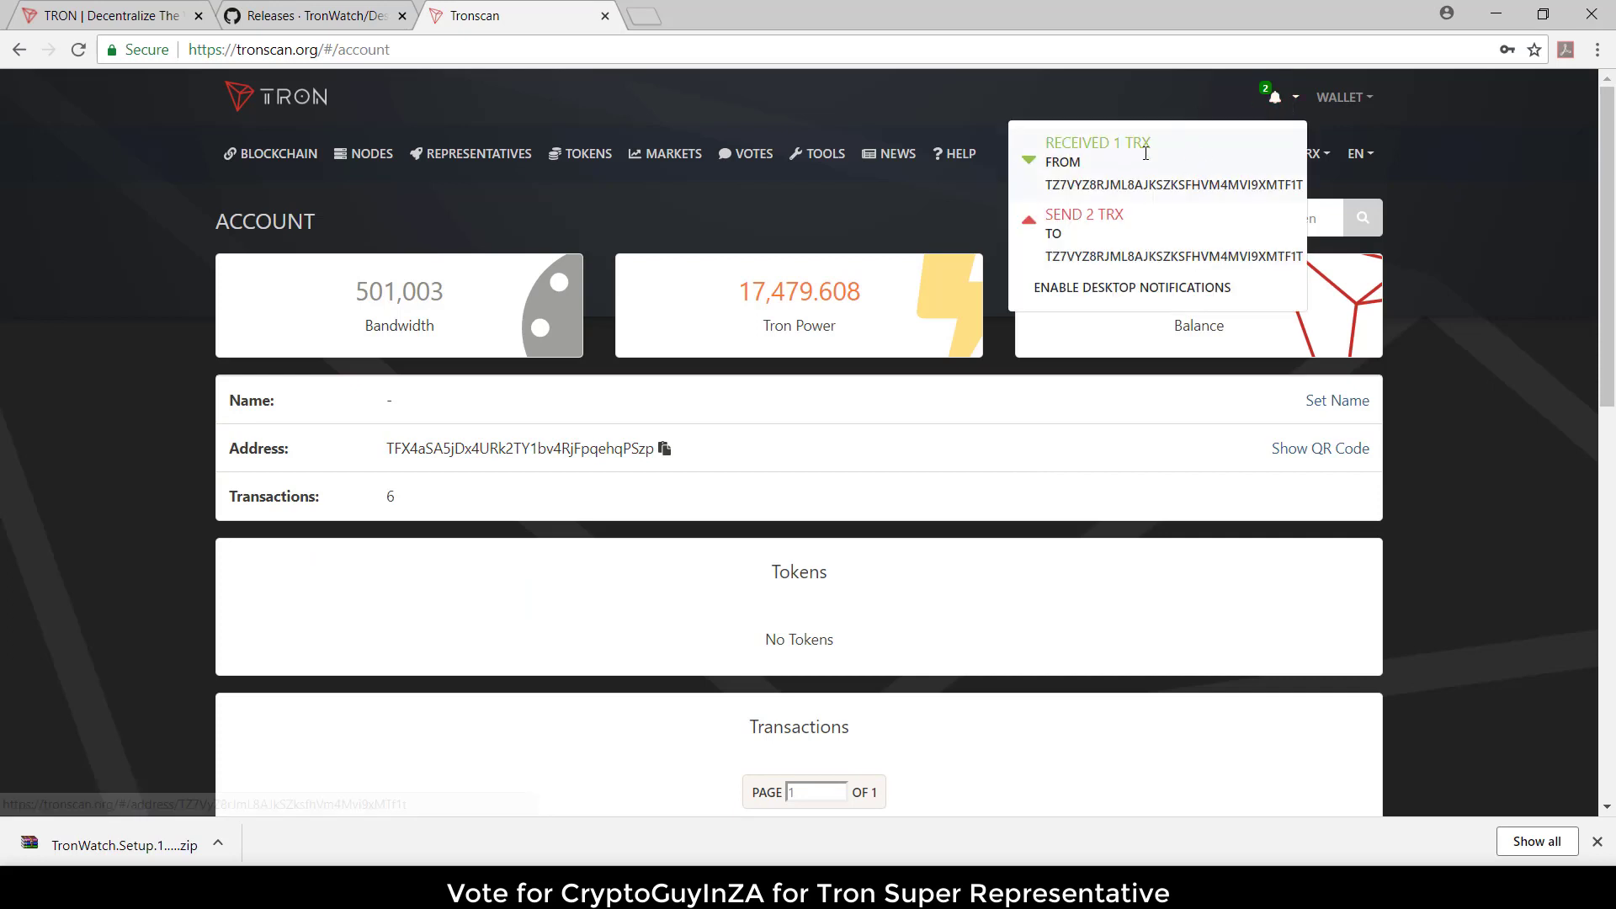
left_click(1113, 106)
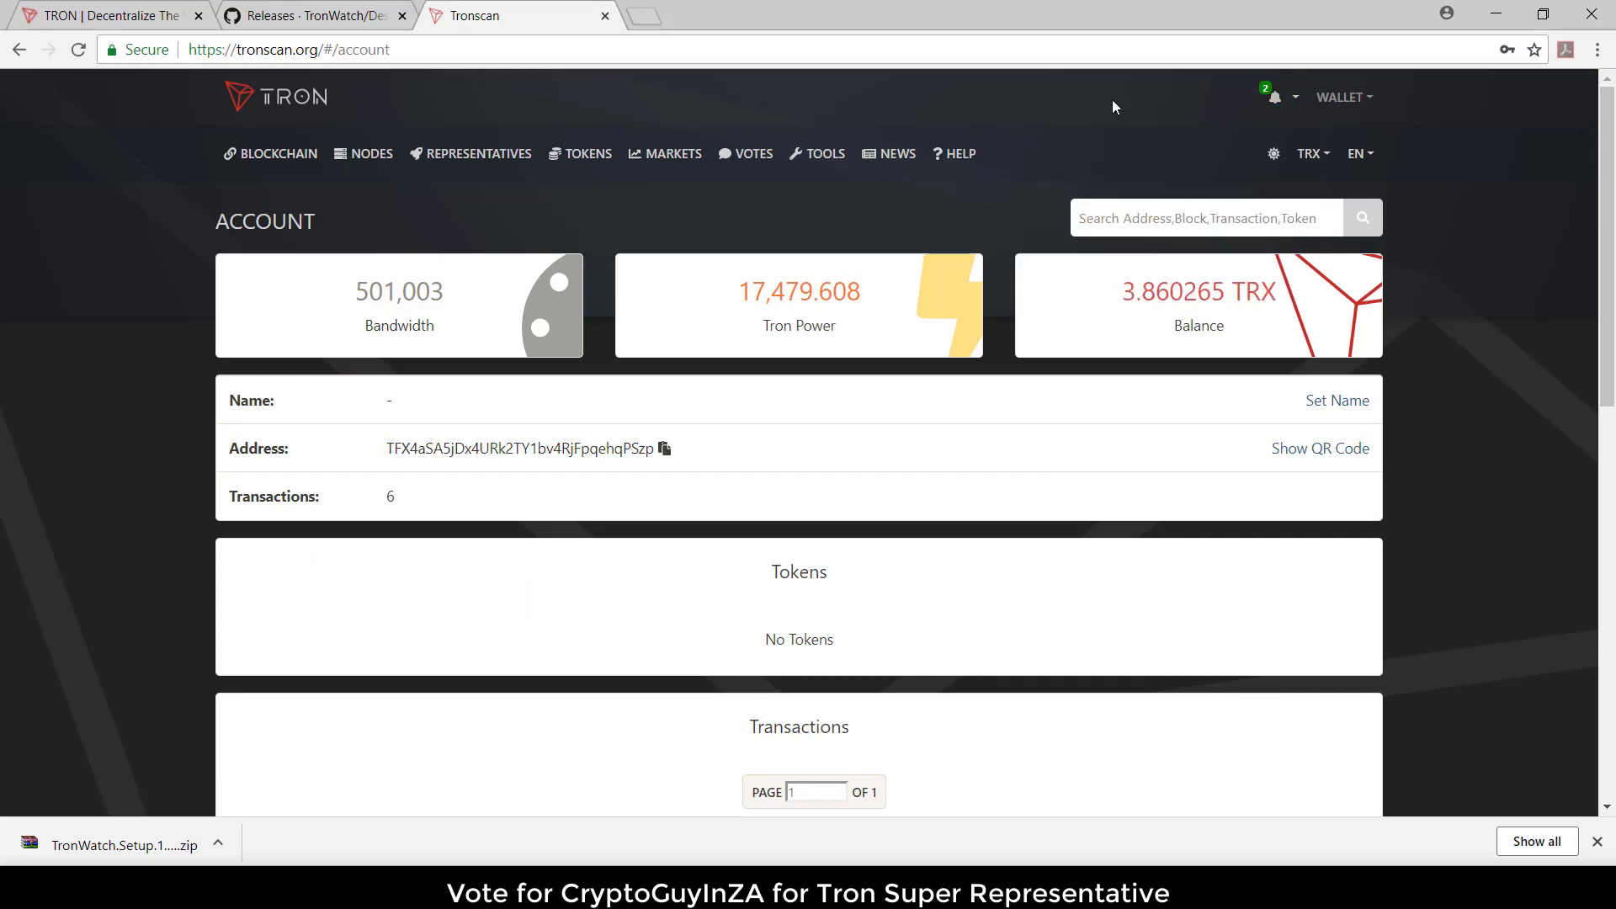